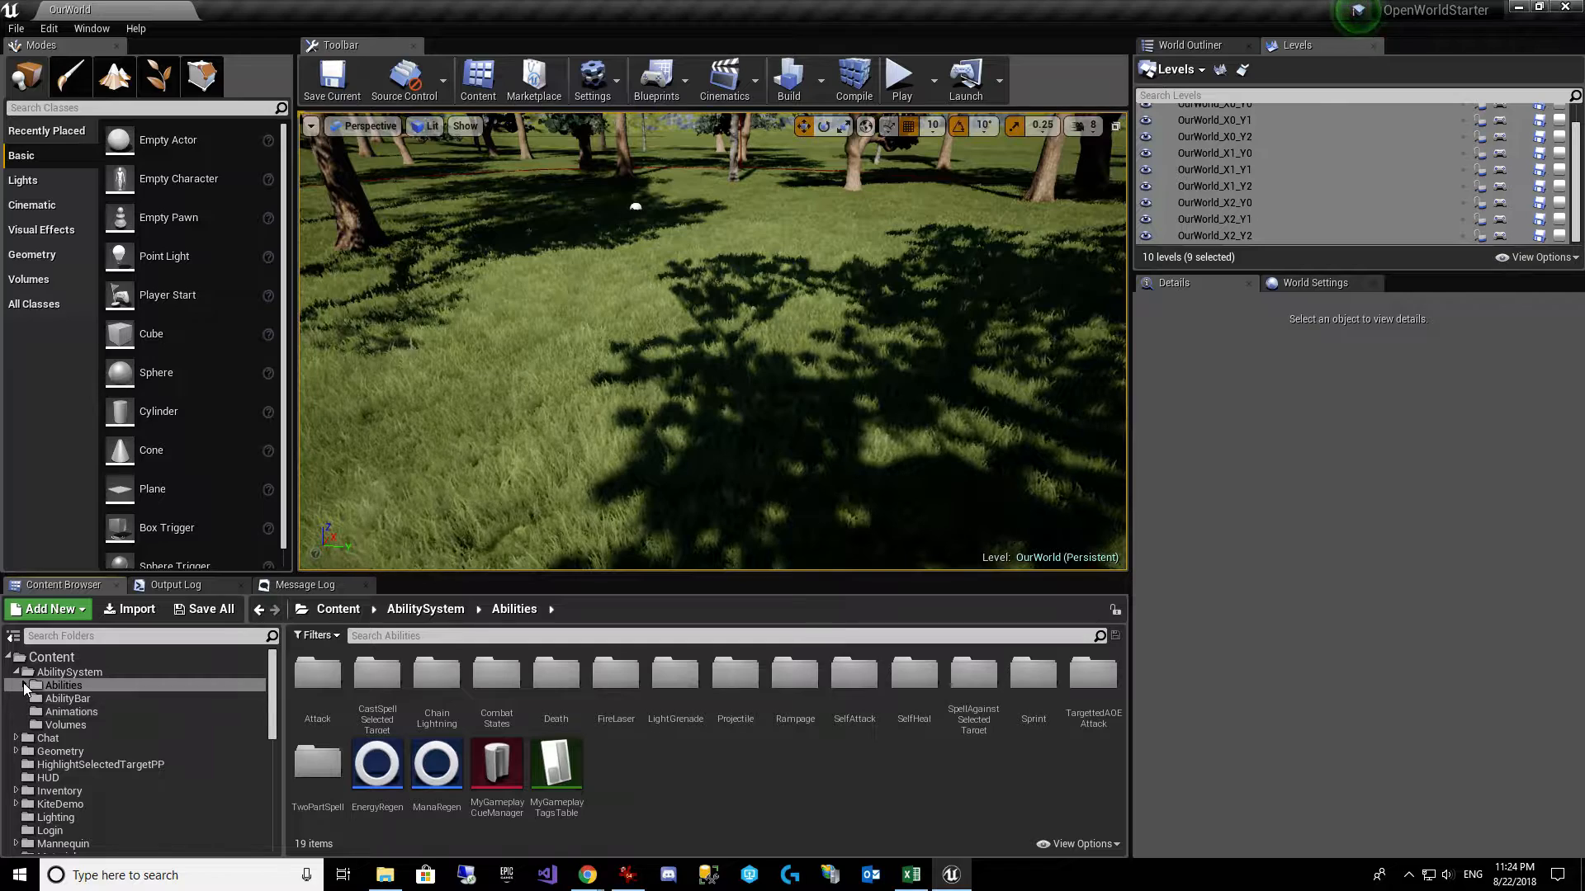
Step: Open the Attack abilities folder in the Content Browser
{"action": "double_click", "coordinate": [317, 677]}
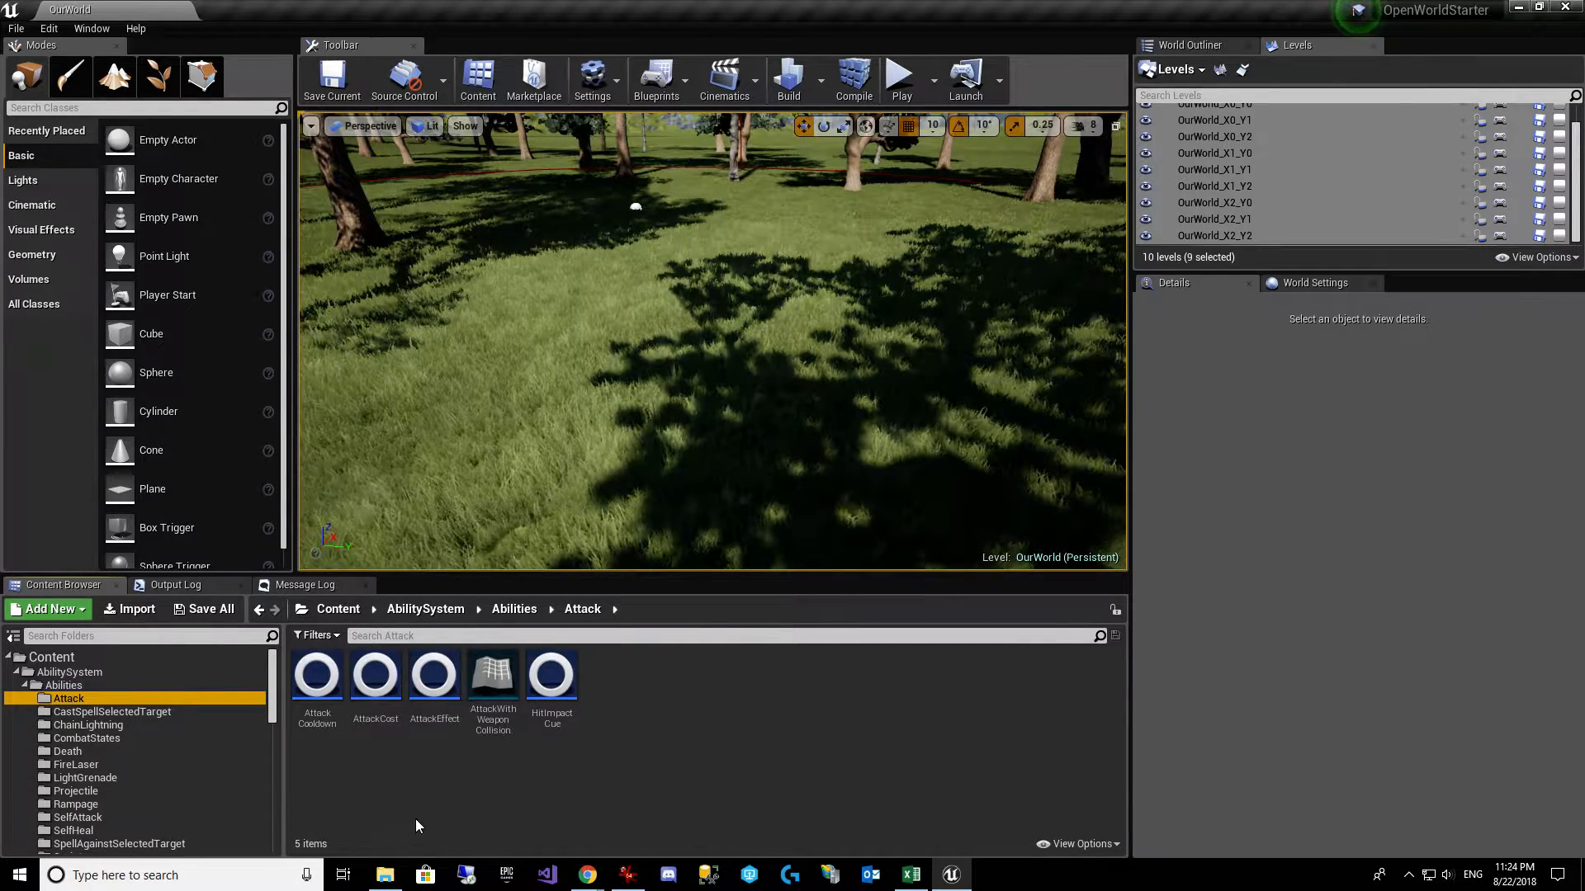
{"action": "mouse_move", "coordinate": [434, 675]}
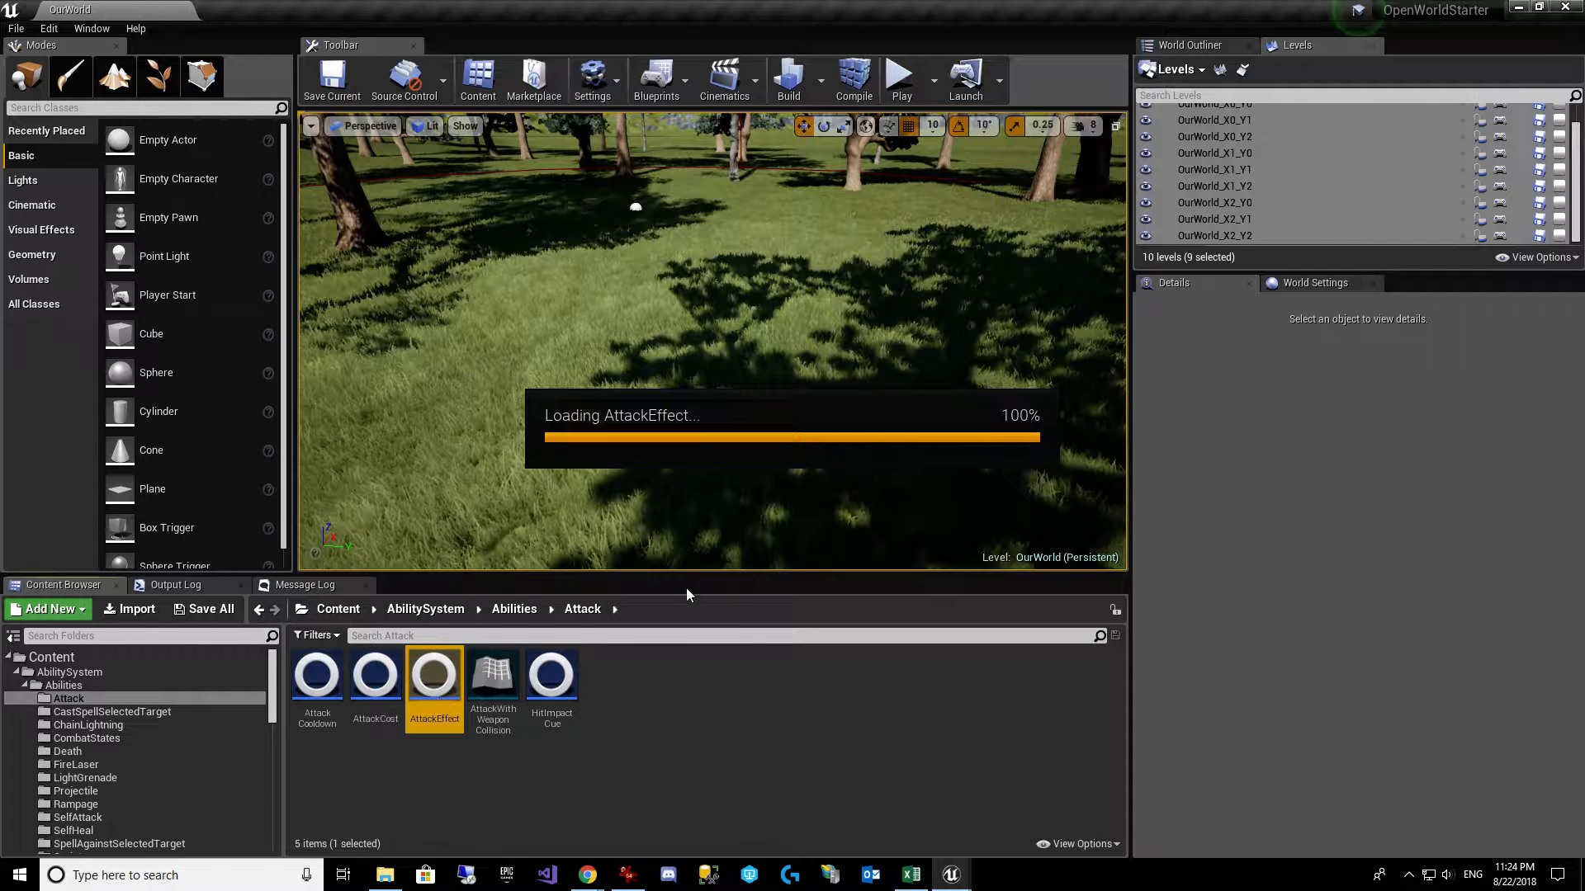
{"action": "double_click", "coordinate": [434, 676]}
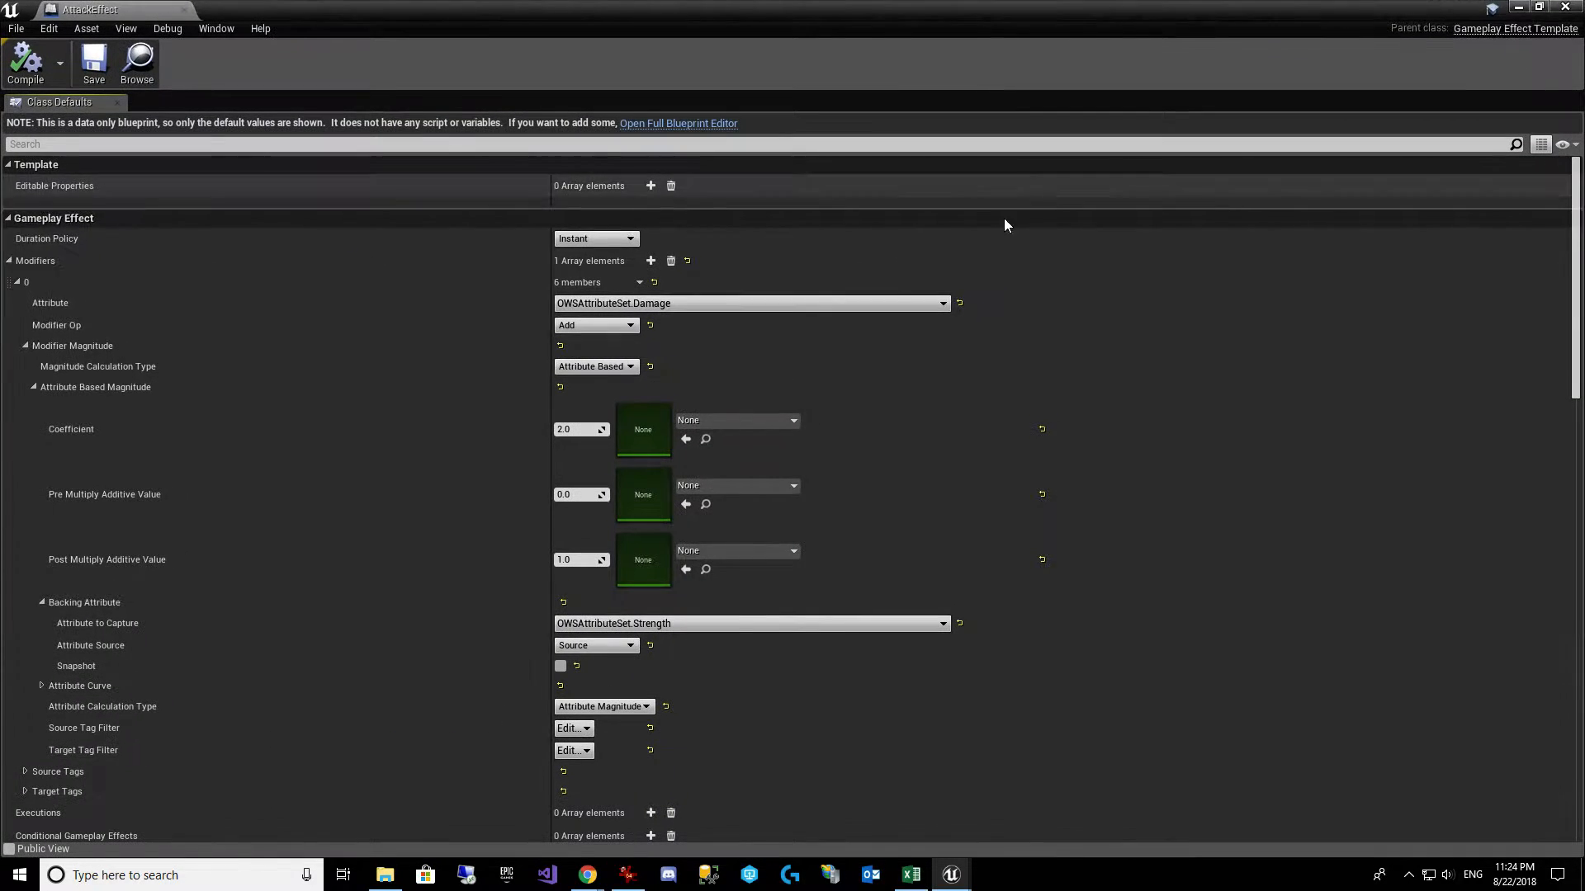
{"action": "mouse_move", "coordinate": [736, 436]}
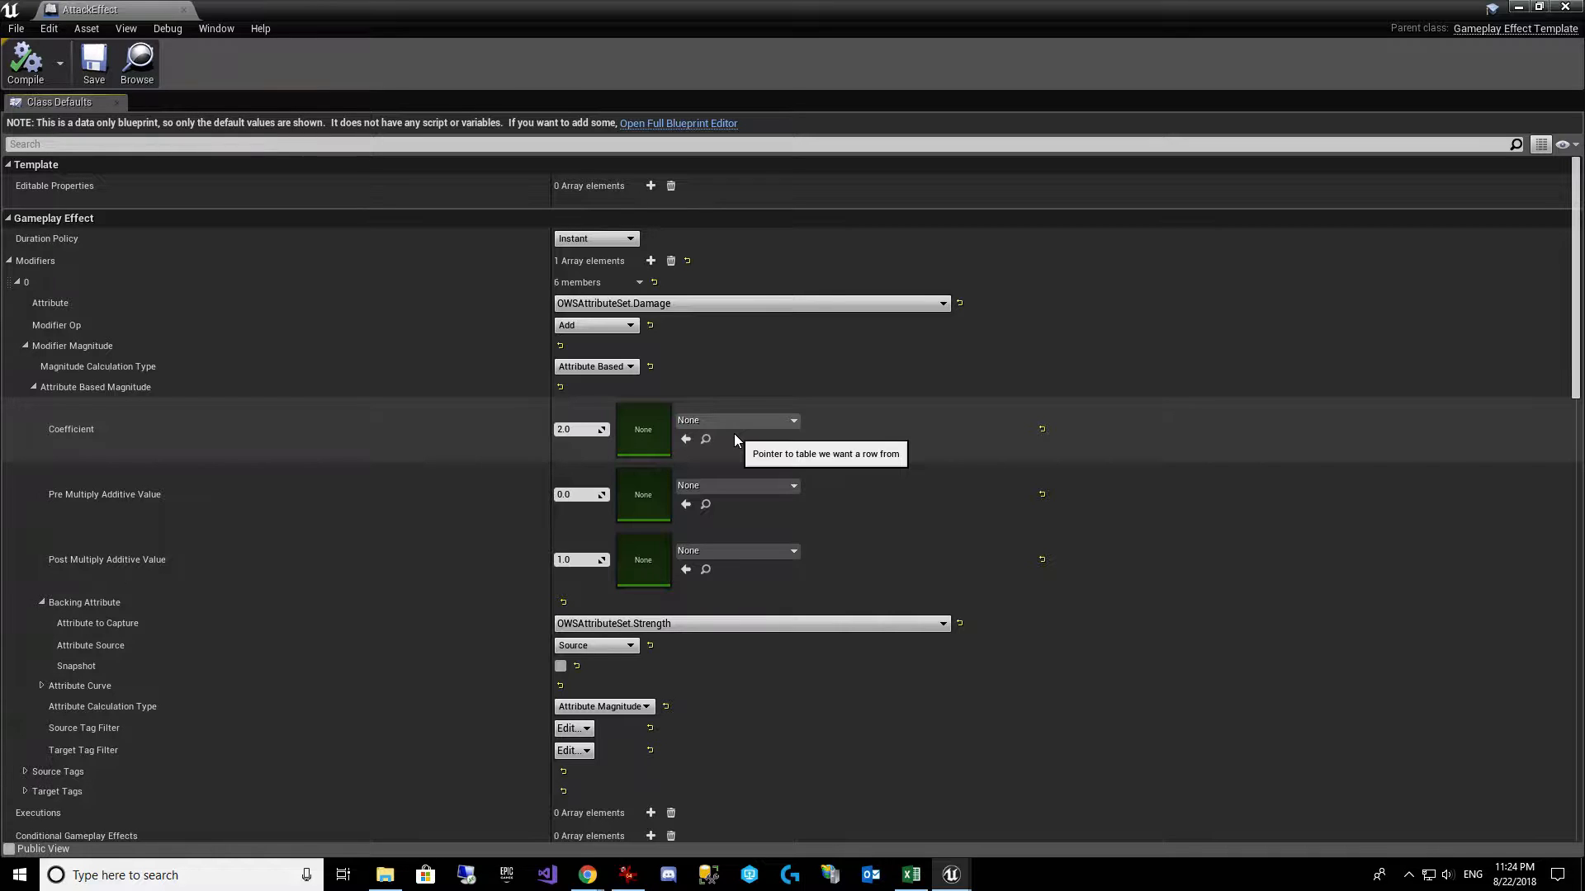
{"action": "mouse_move", "coordinate": [746, 499]}
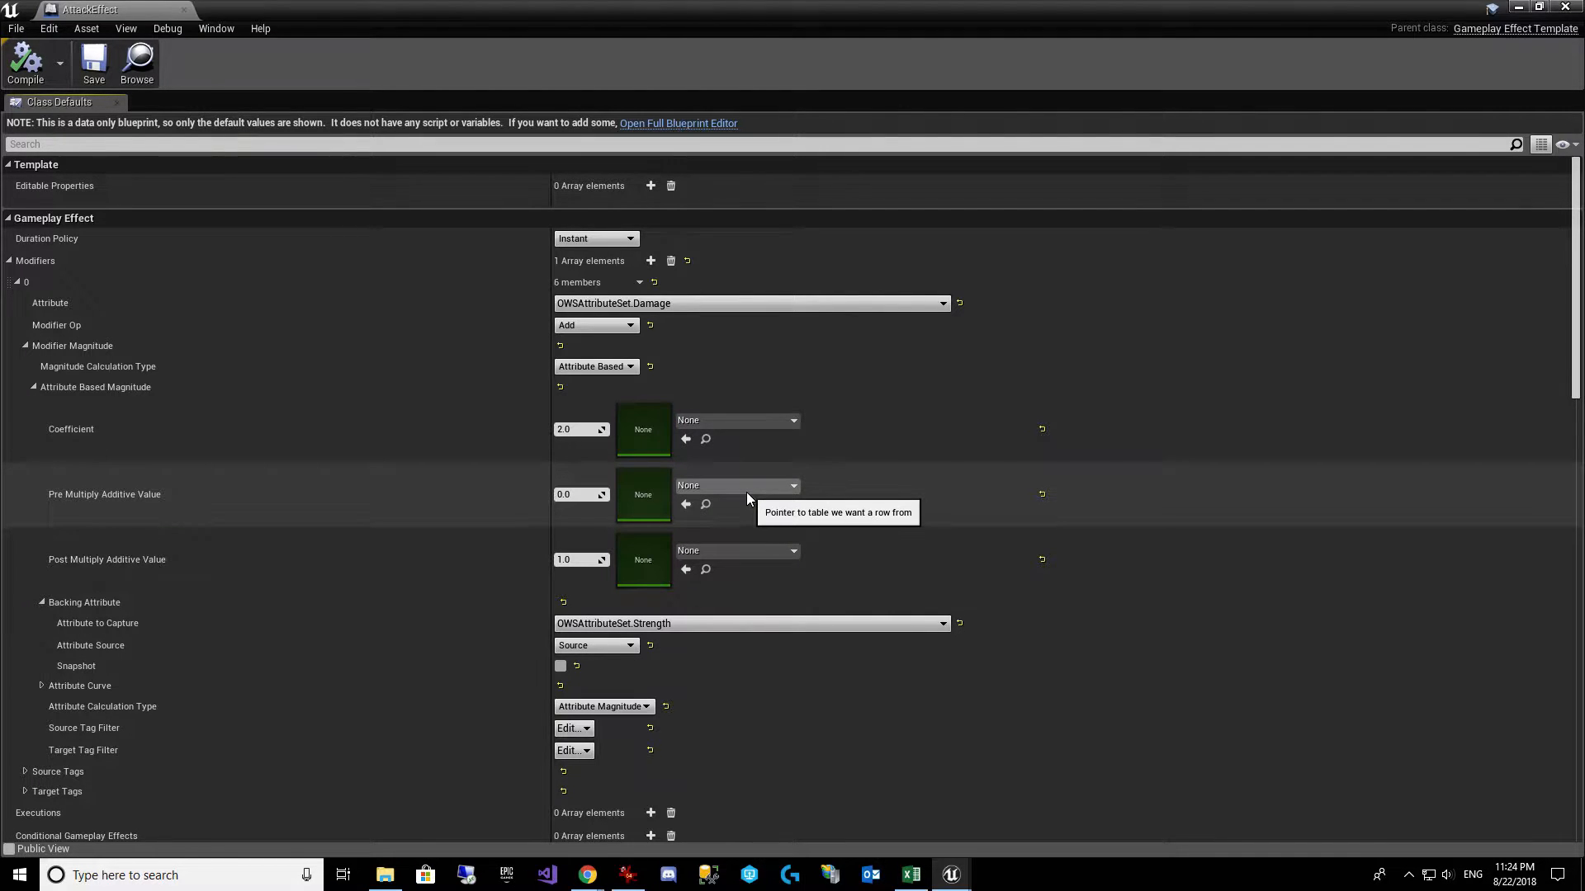
{"action": "mouse_move", "coordinate": [753, 444]}
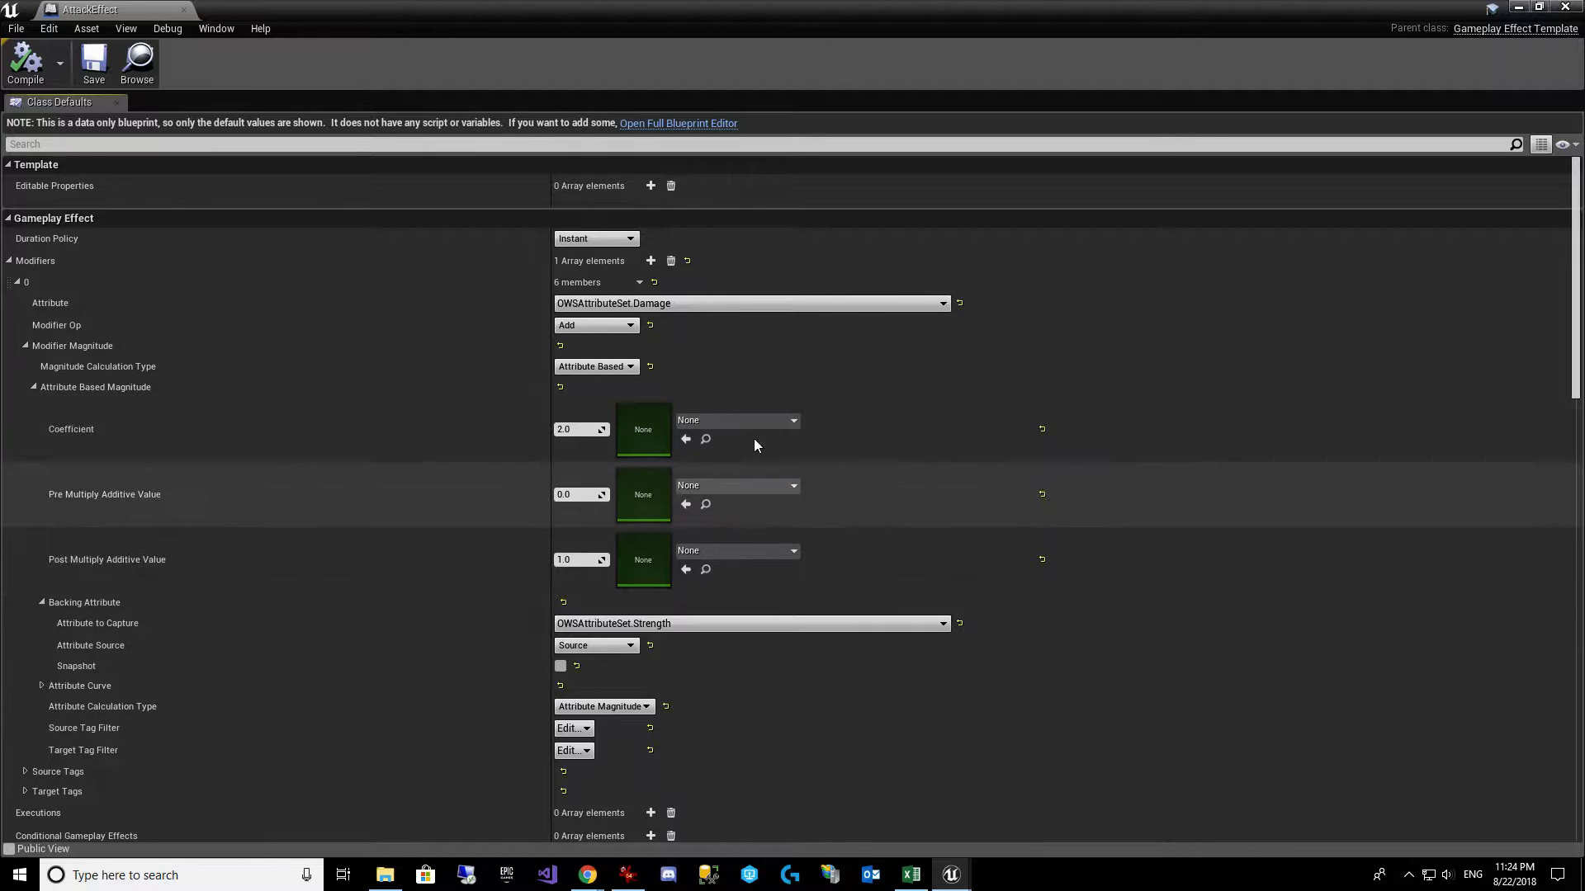
{"action": "mouse_move", "coordinate": [705, 505]}
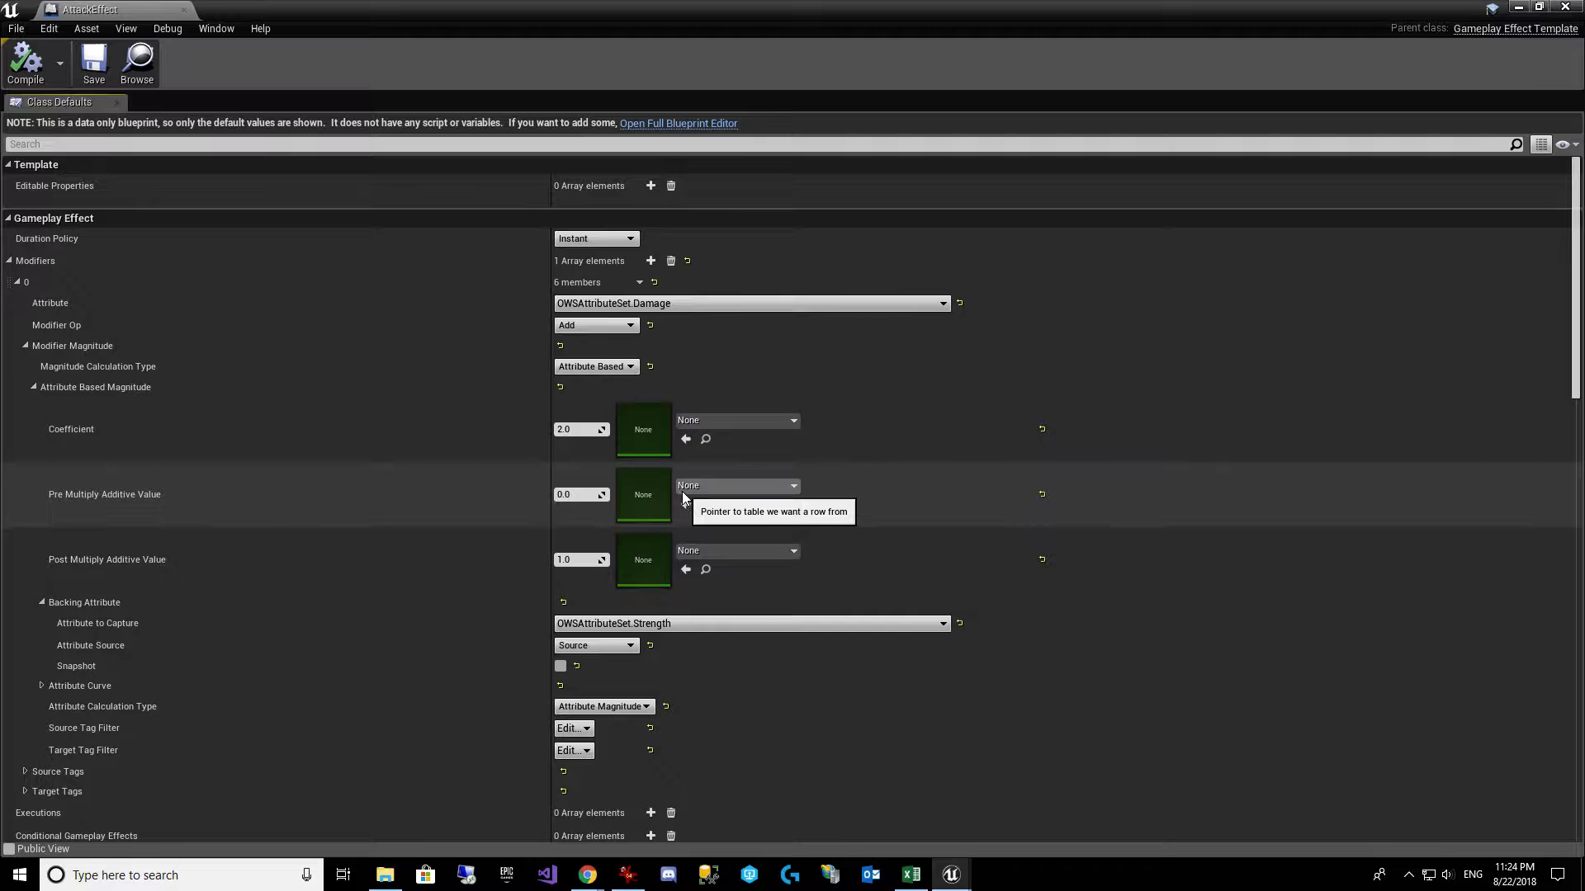
{"action": "mouse_move", "coordinate": [614, 367]}
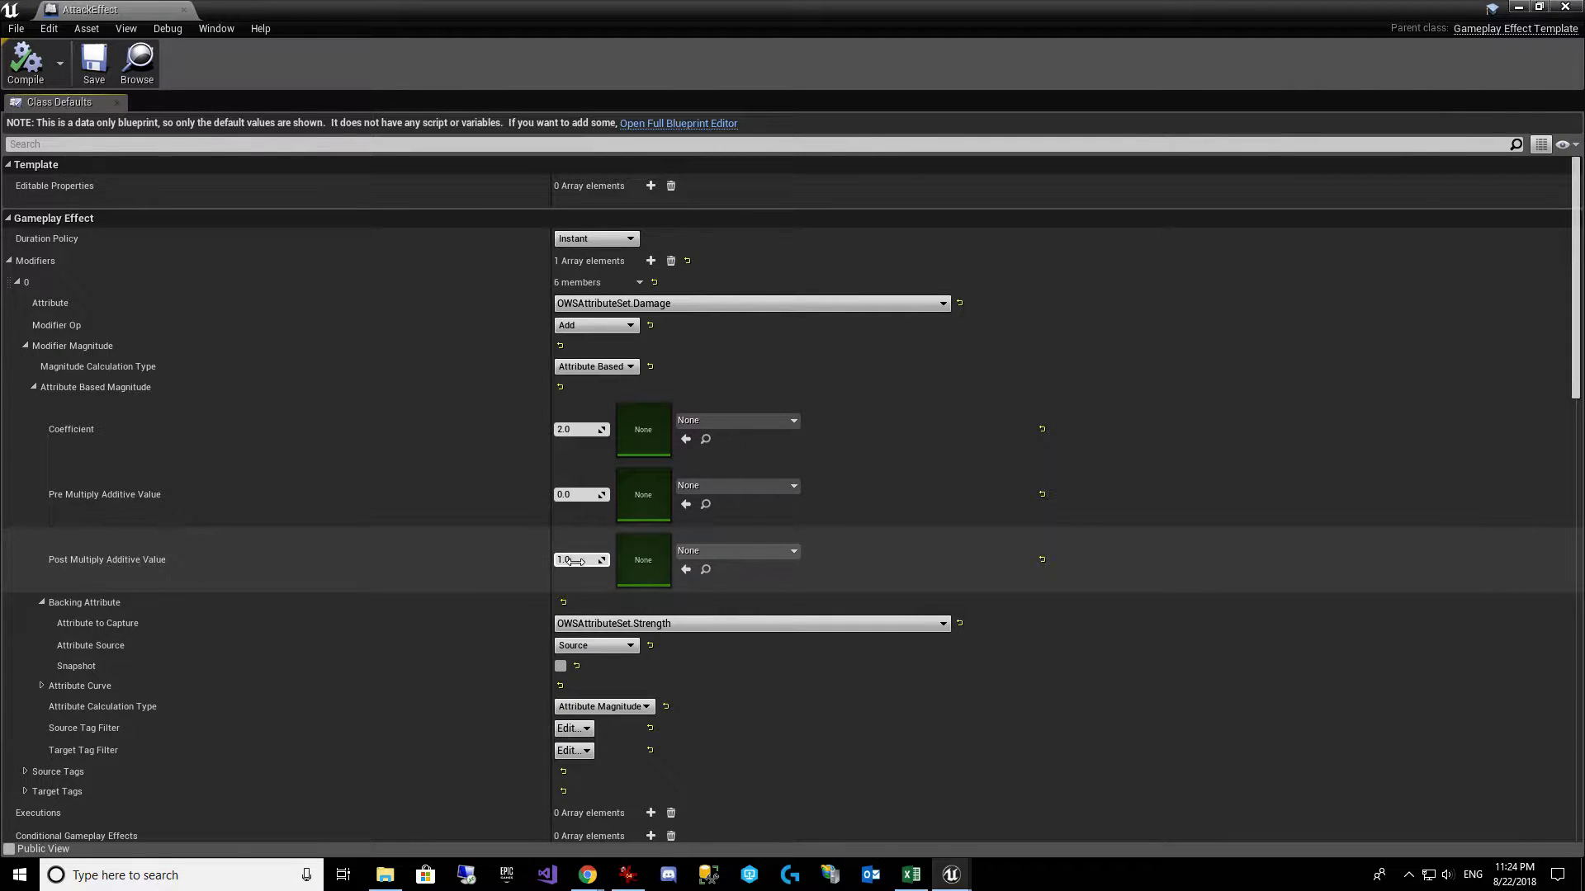
{"action": "mouse_move", "coordinate": [576, 559]}
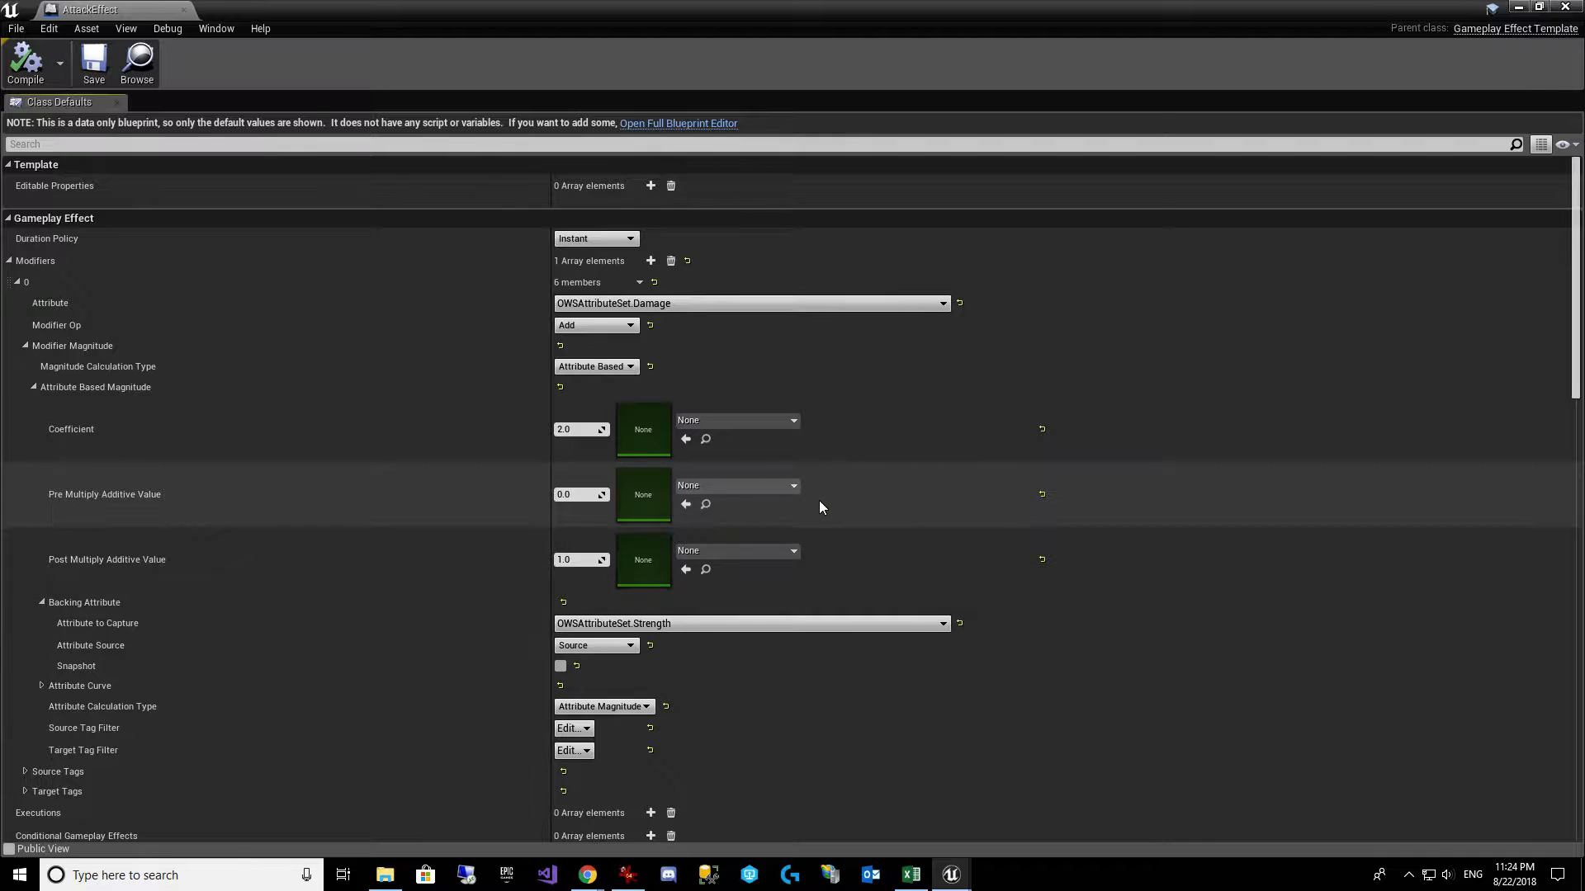
{"action": "mouse_move", "coordinate": [79, 510]}
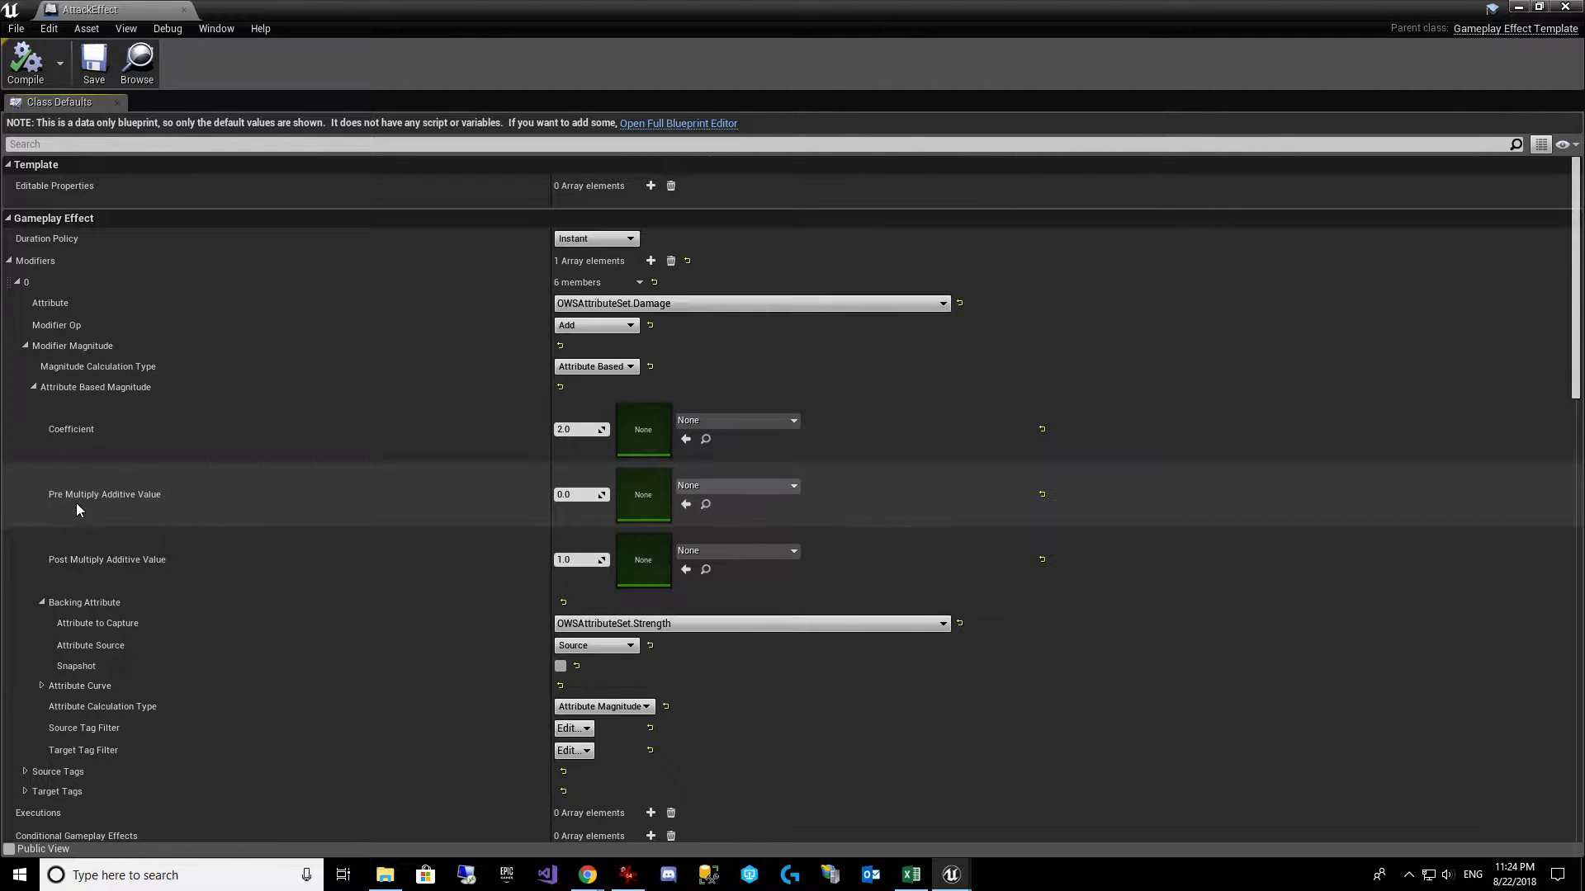
{"action": "mouse_move", "coordinate": [286, 511]}
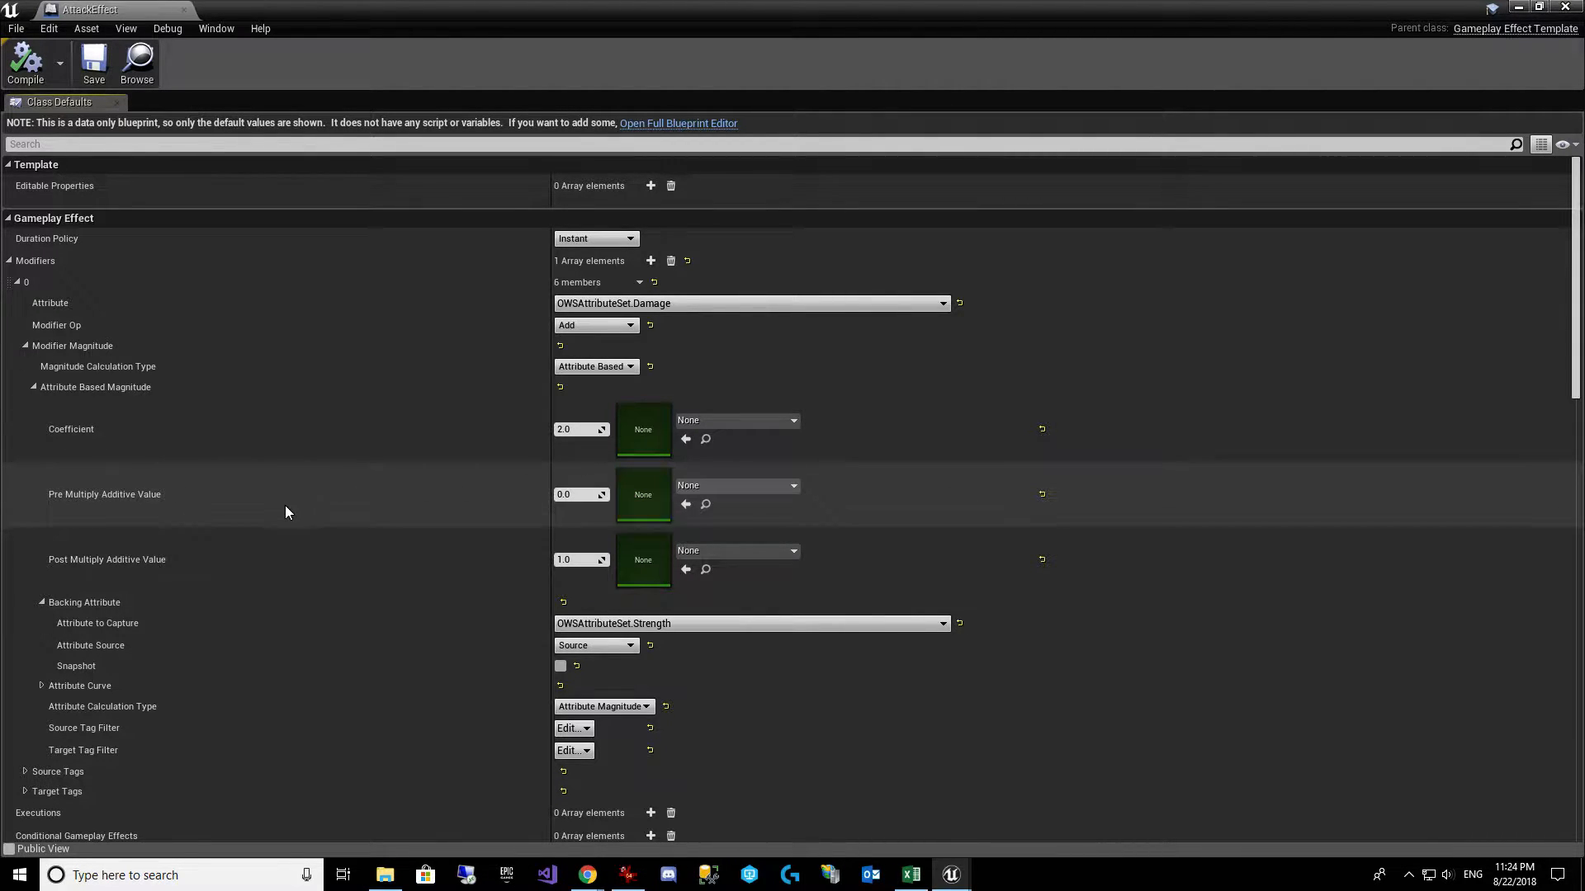
{"action": "mouse_move", "coordinate": [534, 493]}
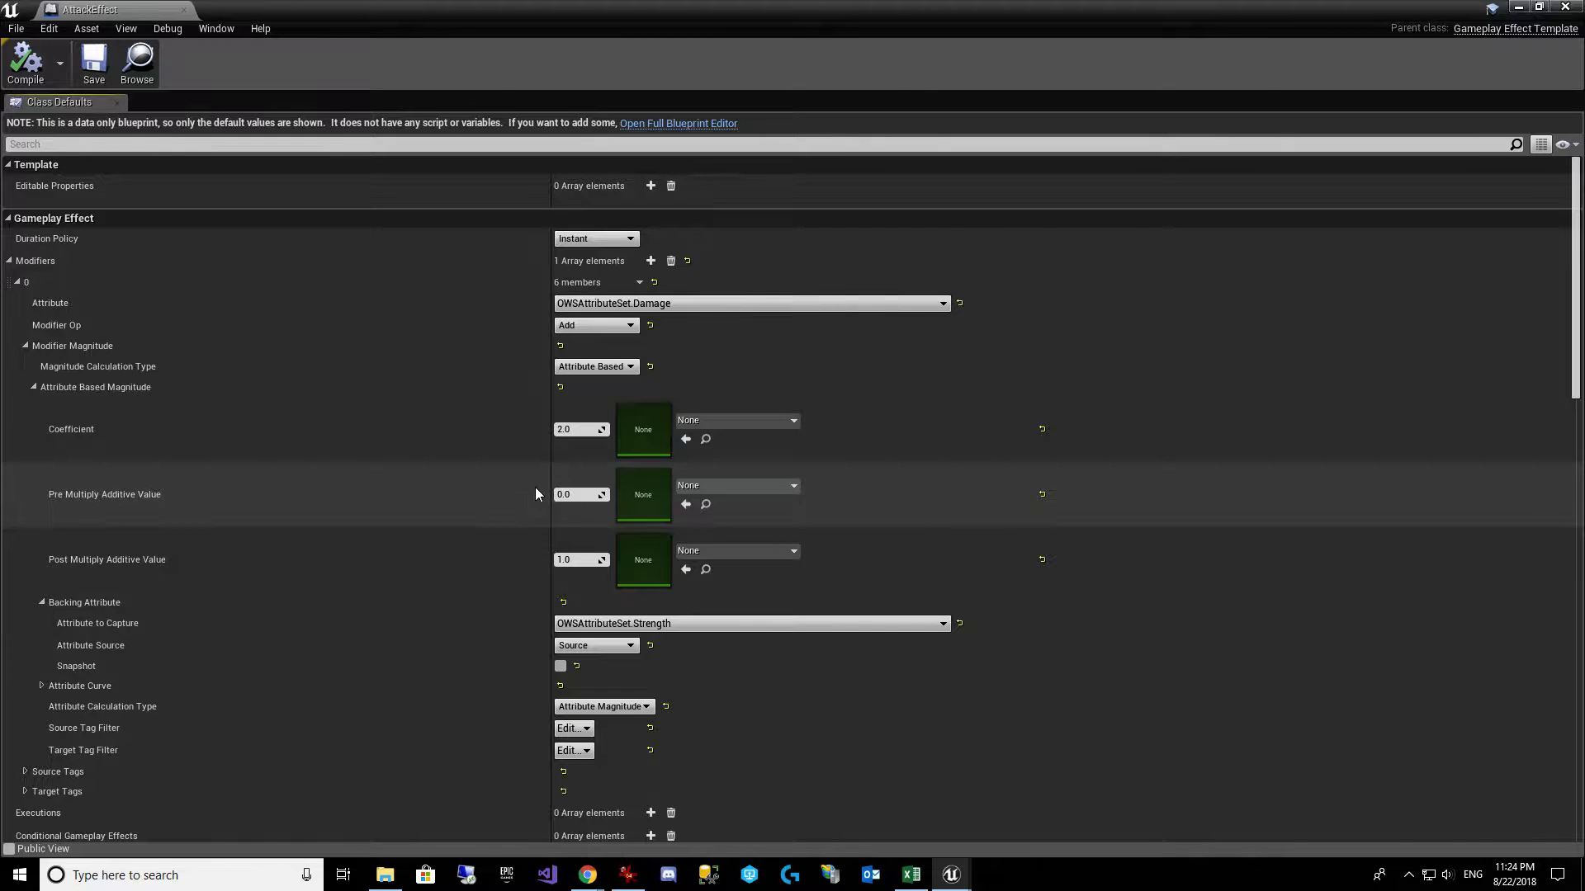
{"action": "mouse_move", "coordinate": [652, 624]}
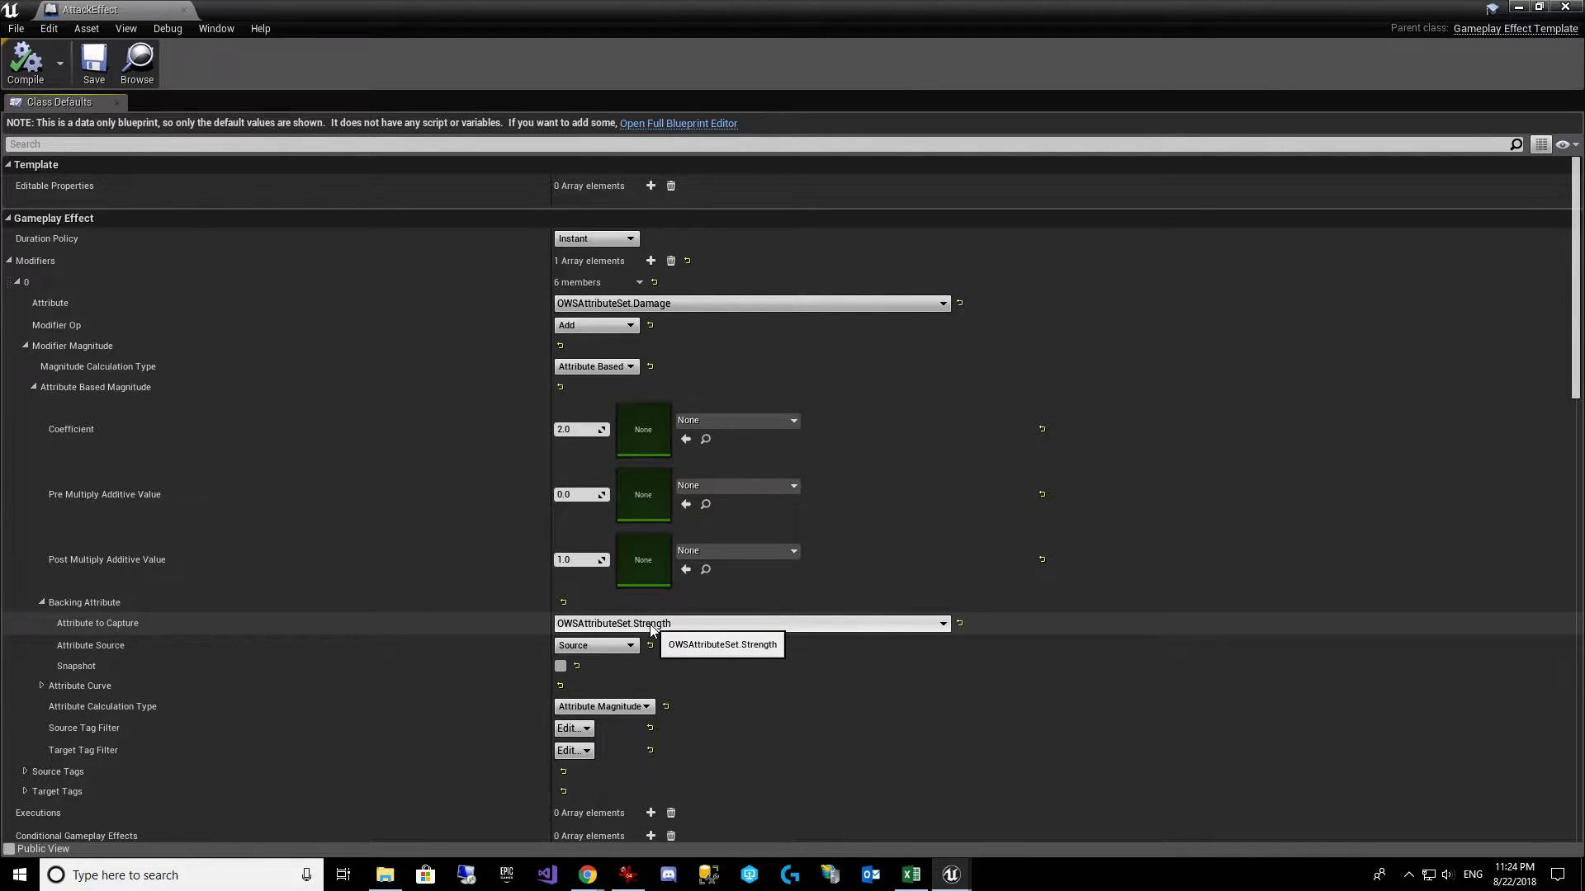
{"action": "mouse_move", "coordinate": [581, 494]}
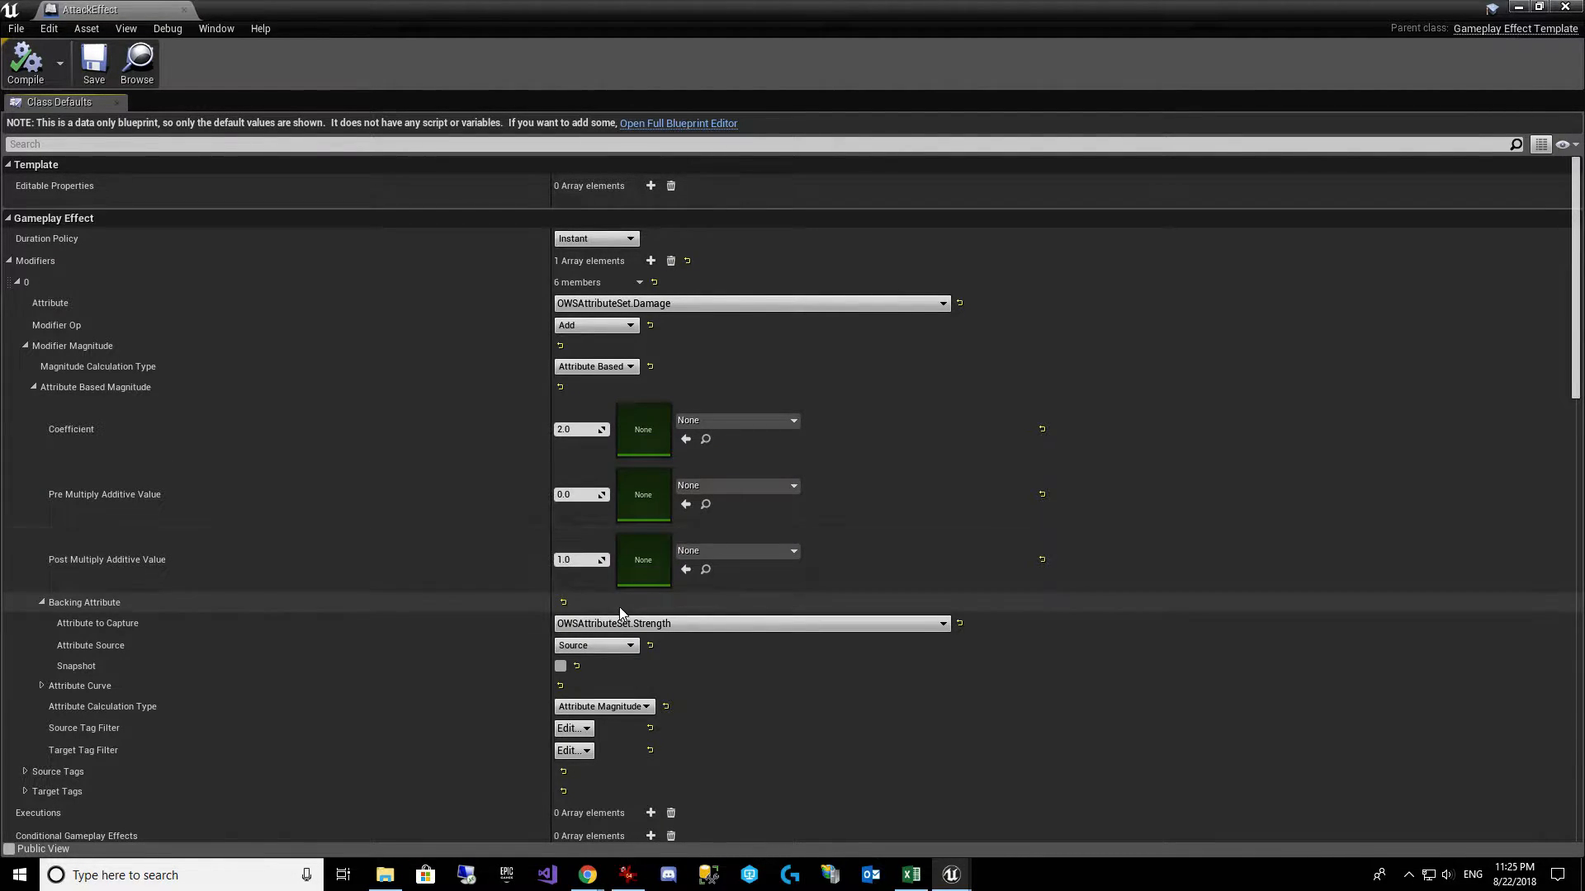
{"action": "mouse_move", "coordinate": [581, 494]}
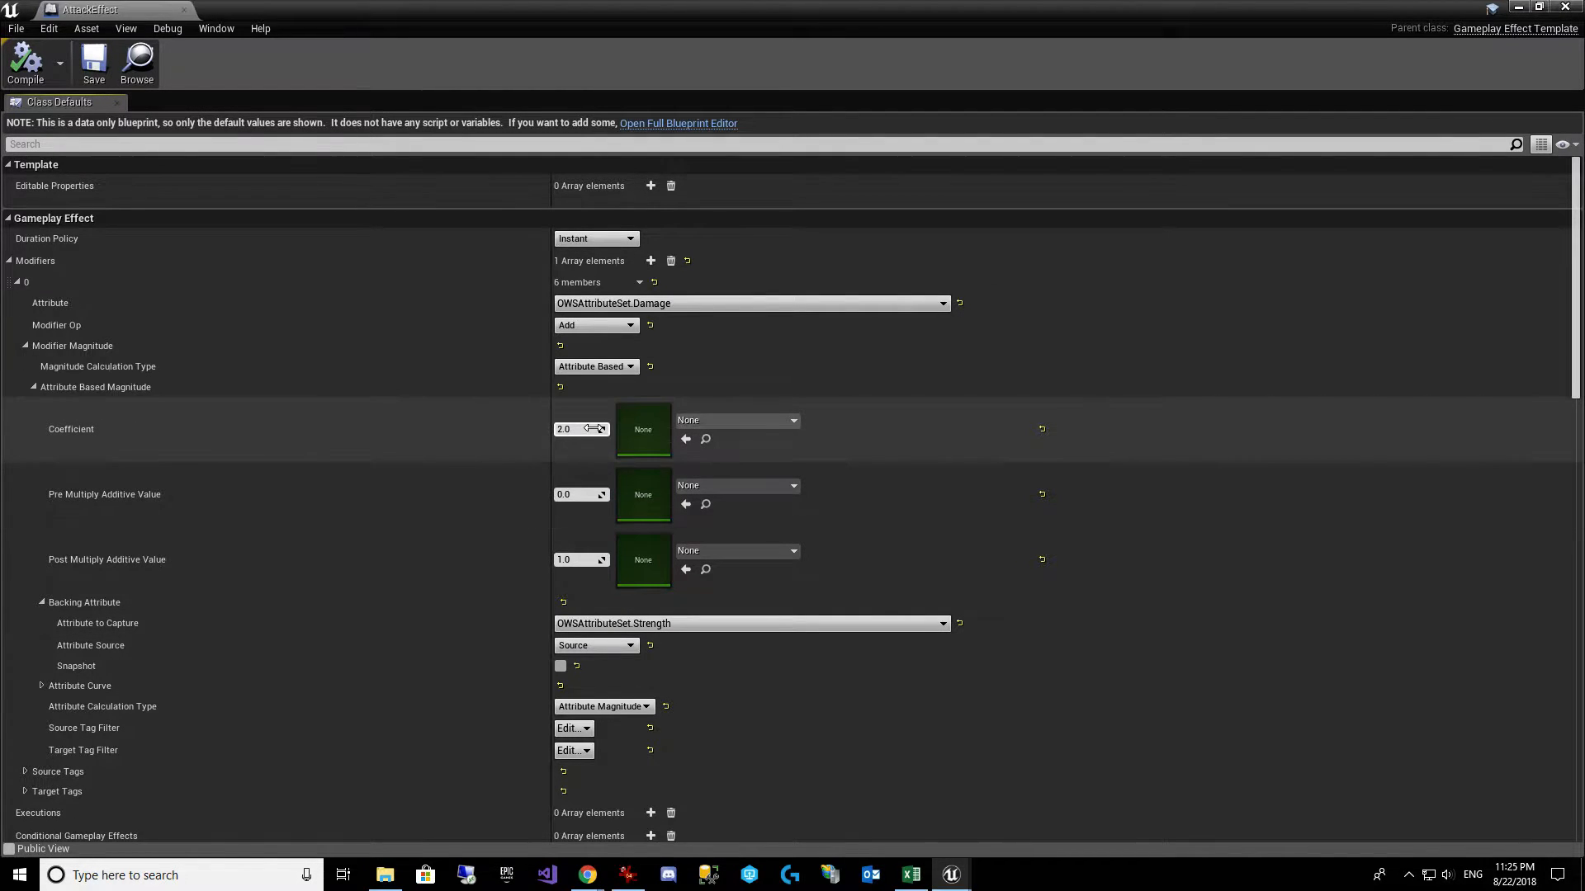
{"action": "mouse_move", "coordinate": [578, 560]}
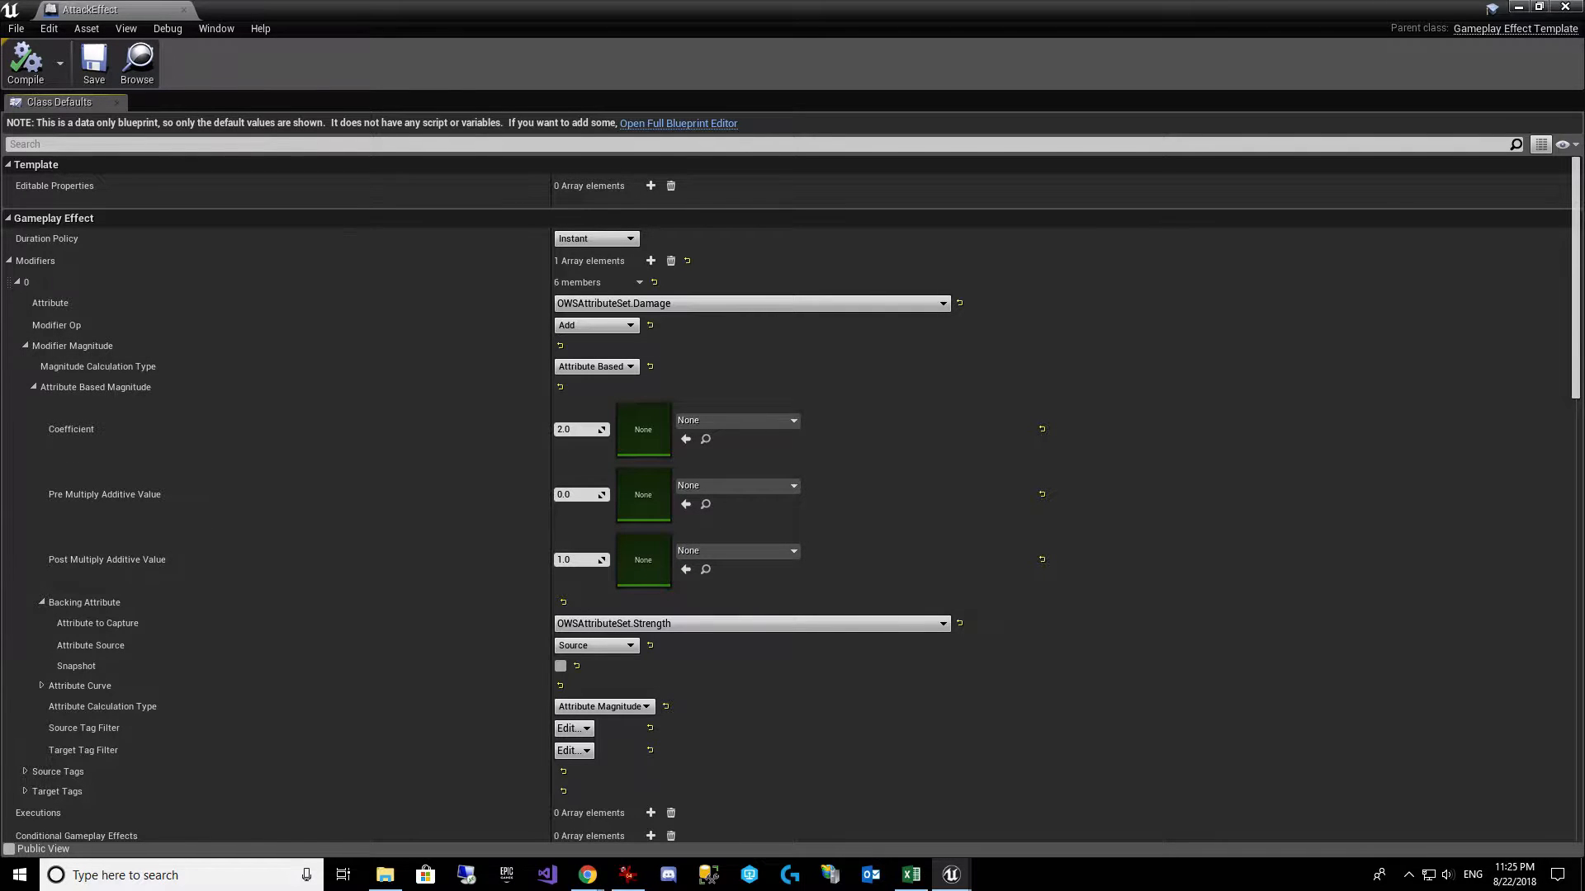
{"action": "left_click", "coordinate": [585, 874]}
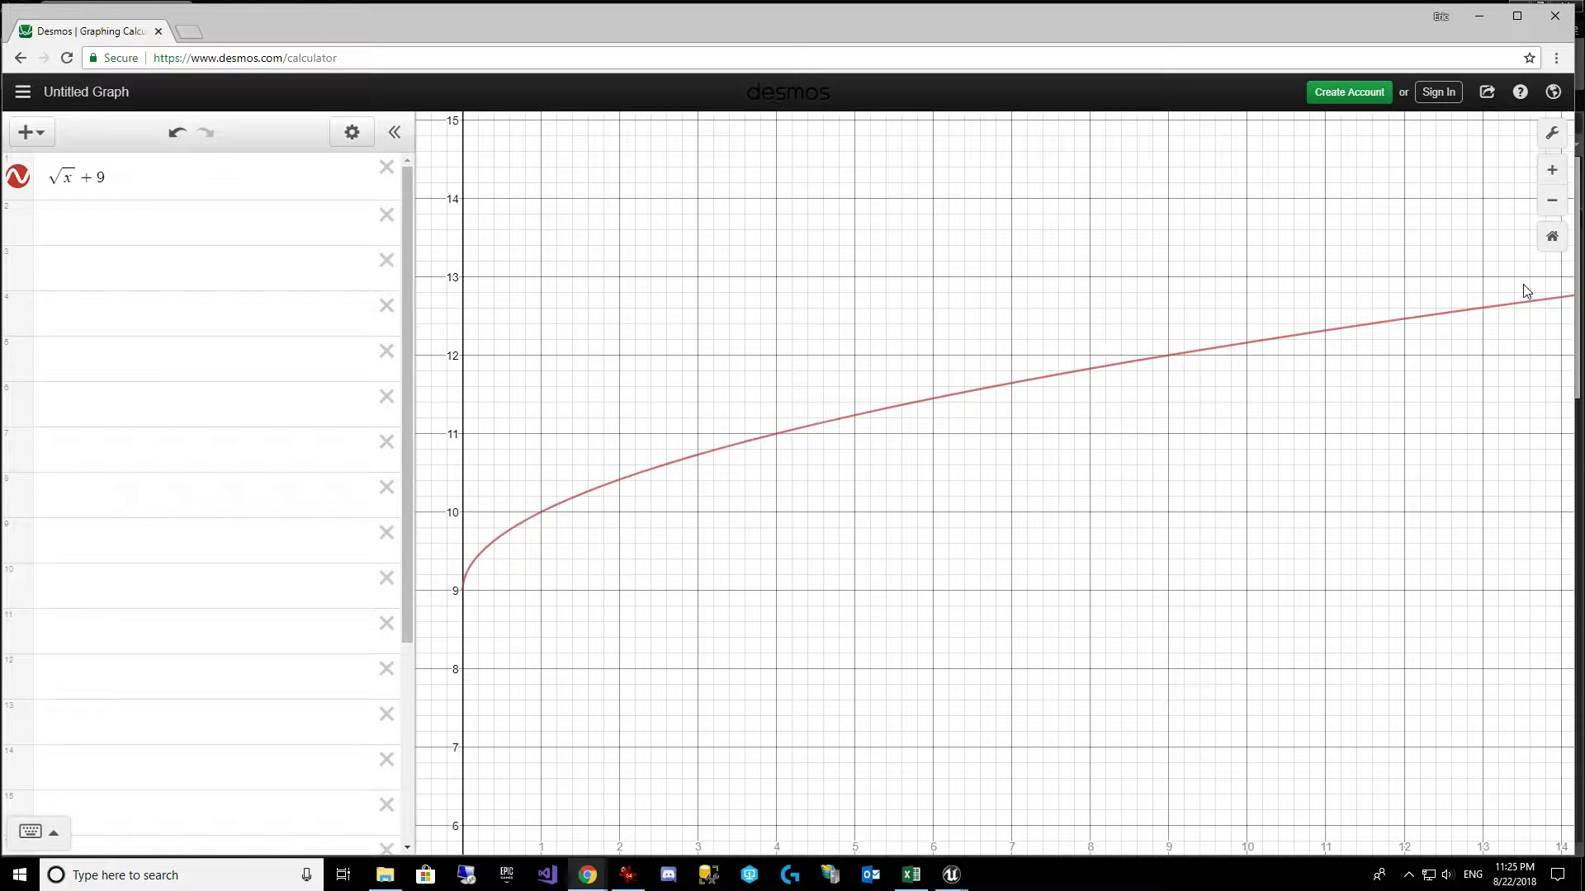
{"action": "mouse_move", "coordinate": [1528, 331]}
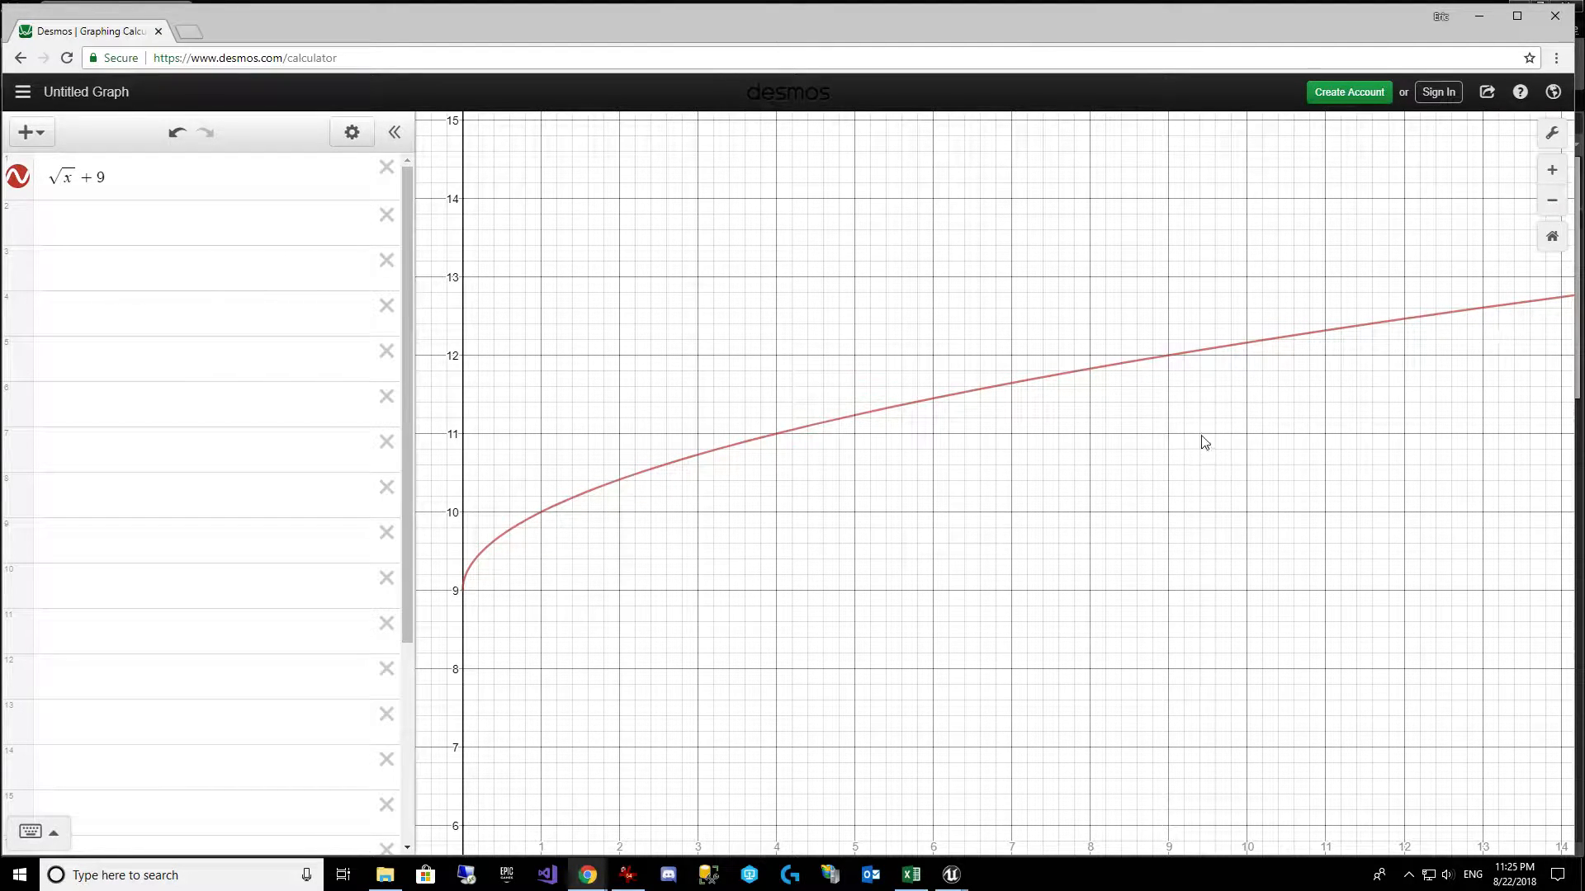
{"action": "mouse_move", "coordinate": [1500, 340]}
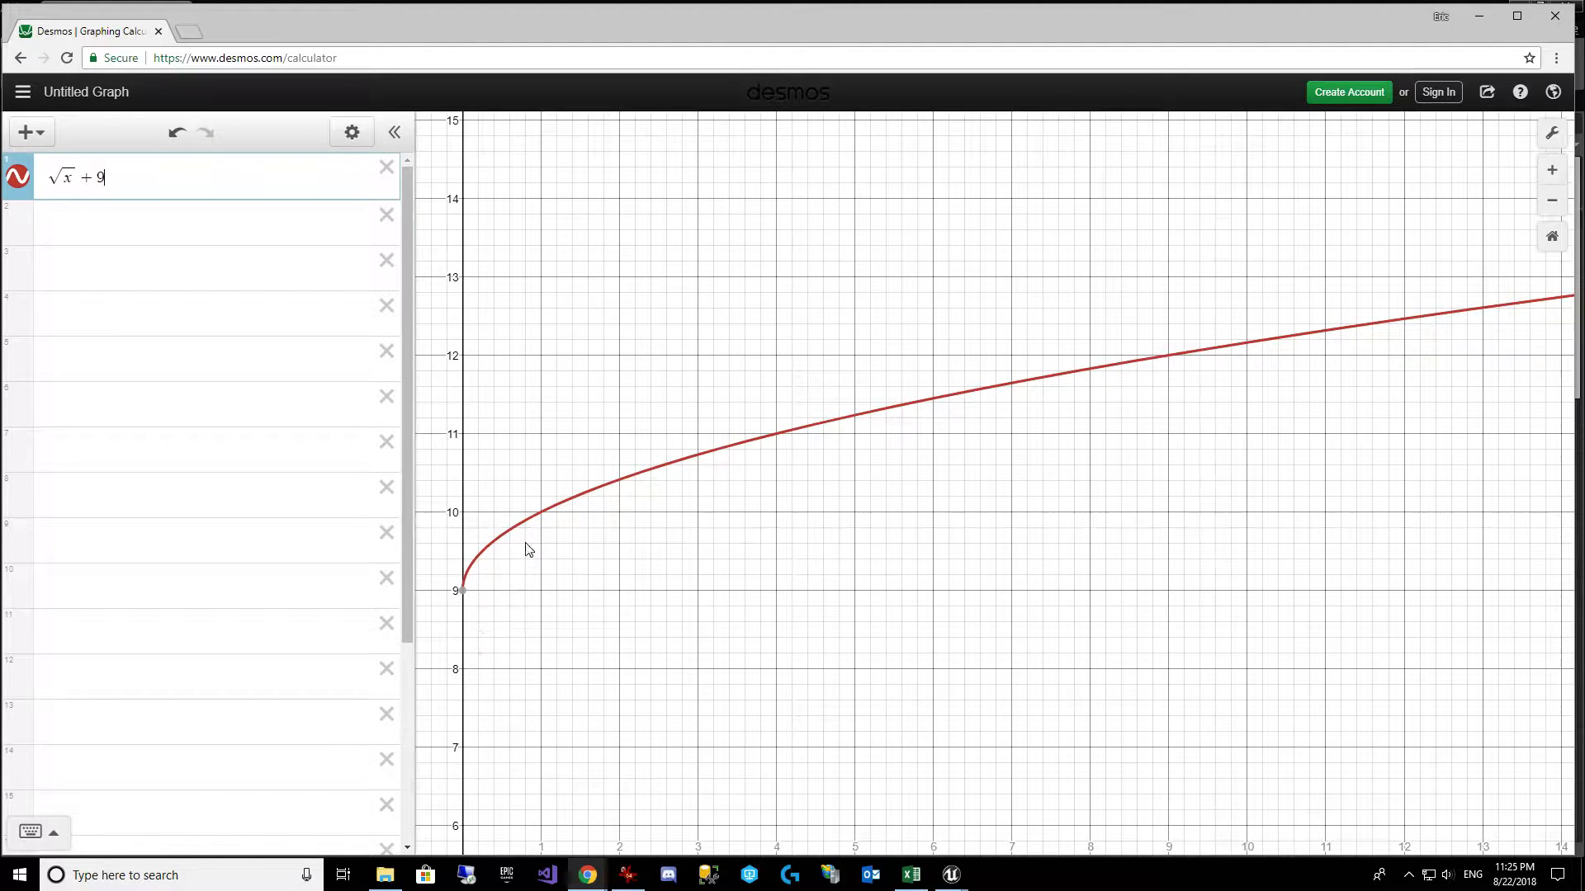
{"action": "mouse_move", "coordinate": [553, 659]}
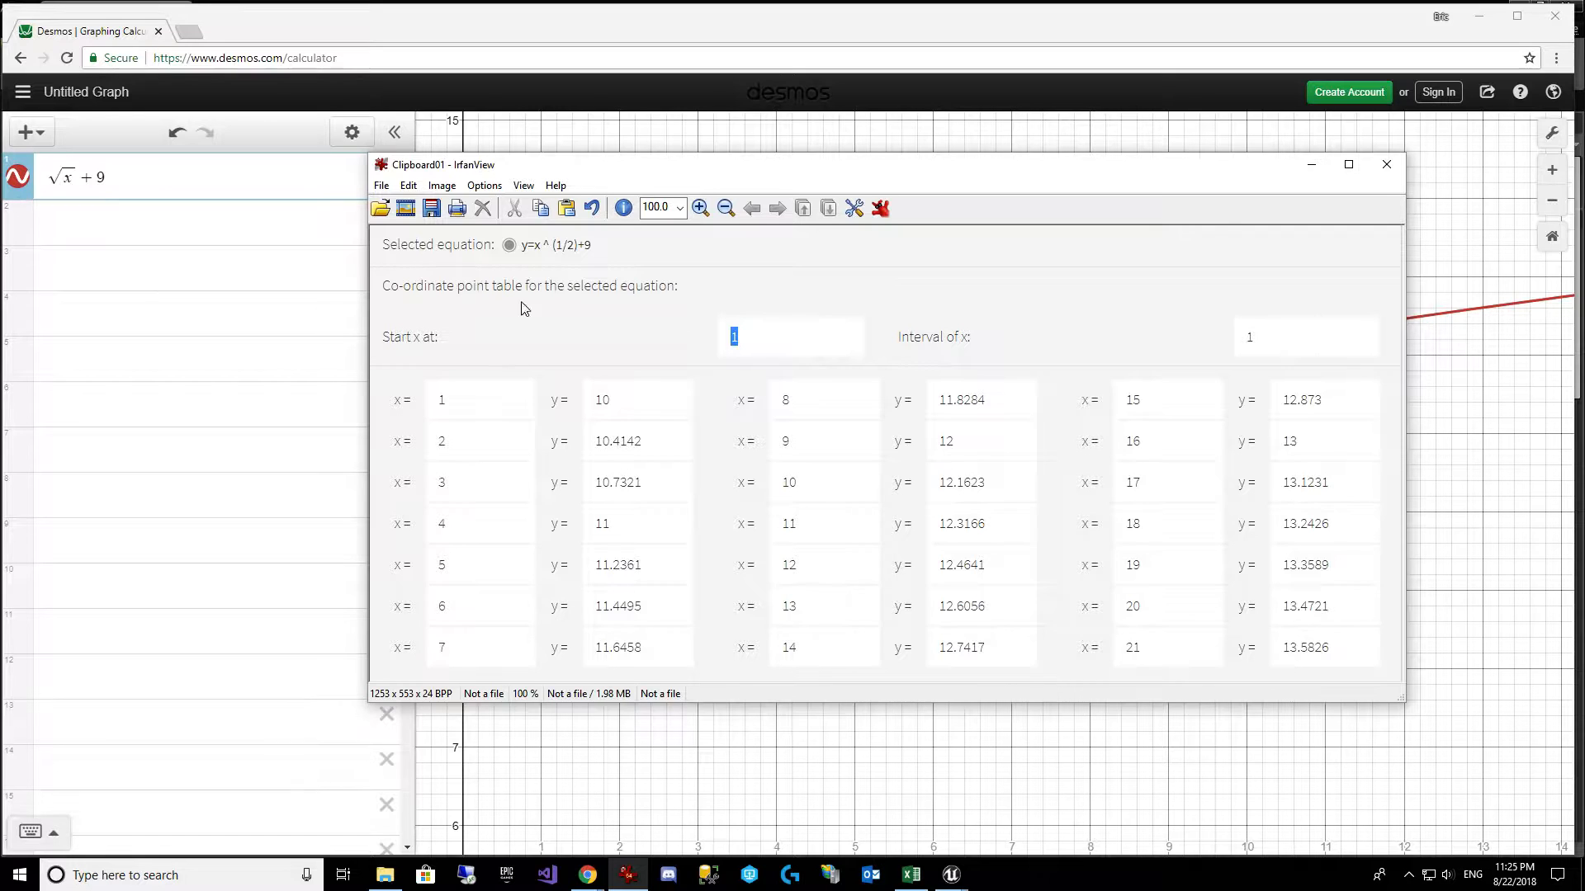
{"action": "mouse_move", "coordinate": [836, 438]}
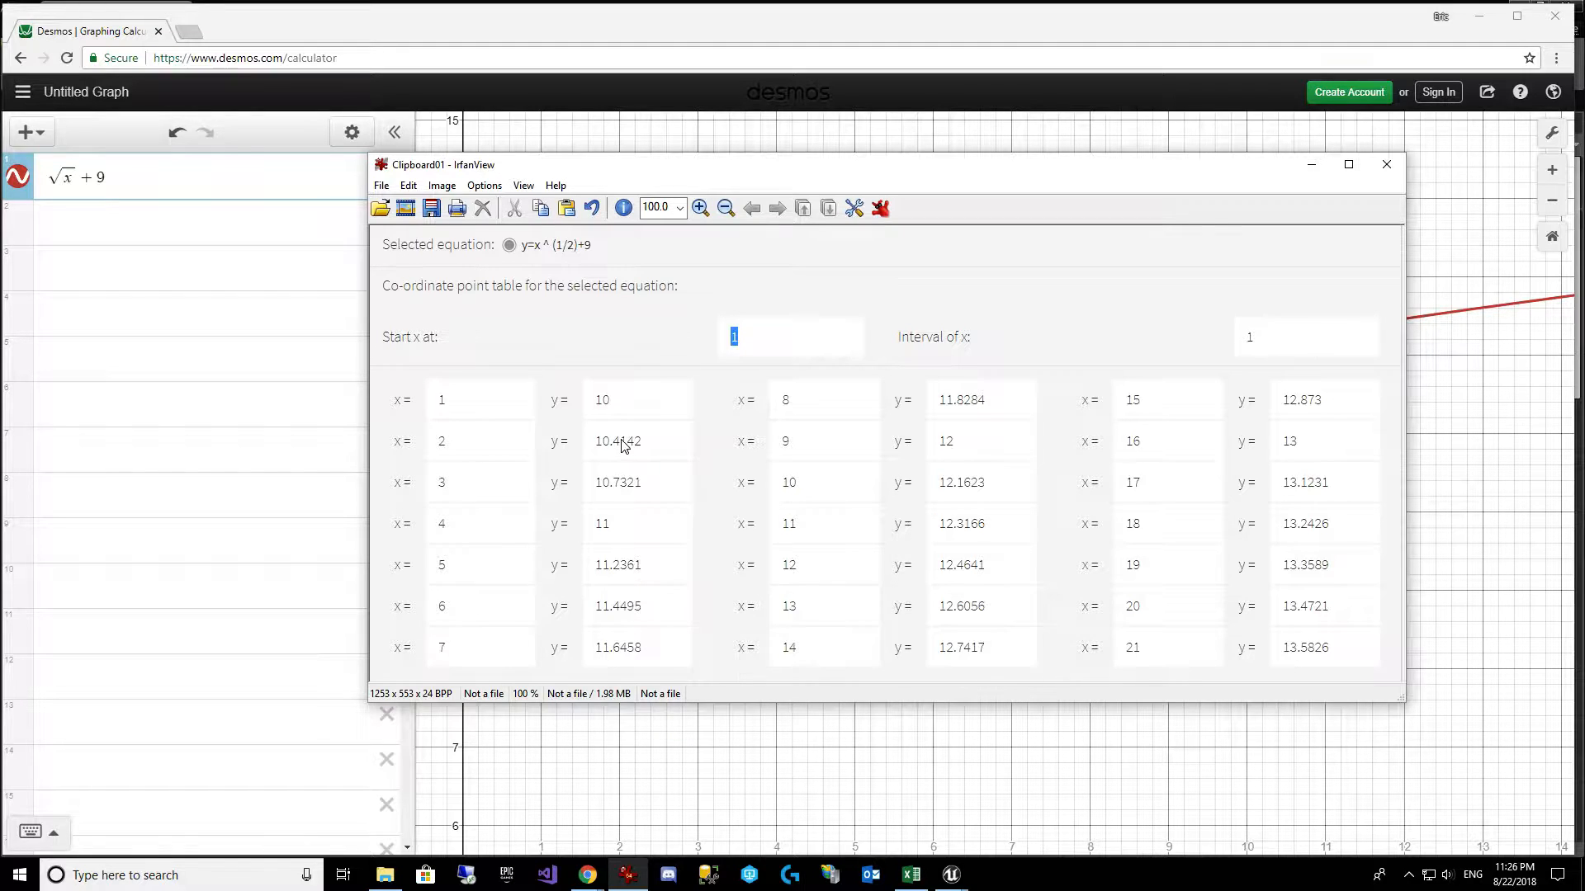
{"action": "mouse_move", "coordinate": [1005, 576]}
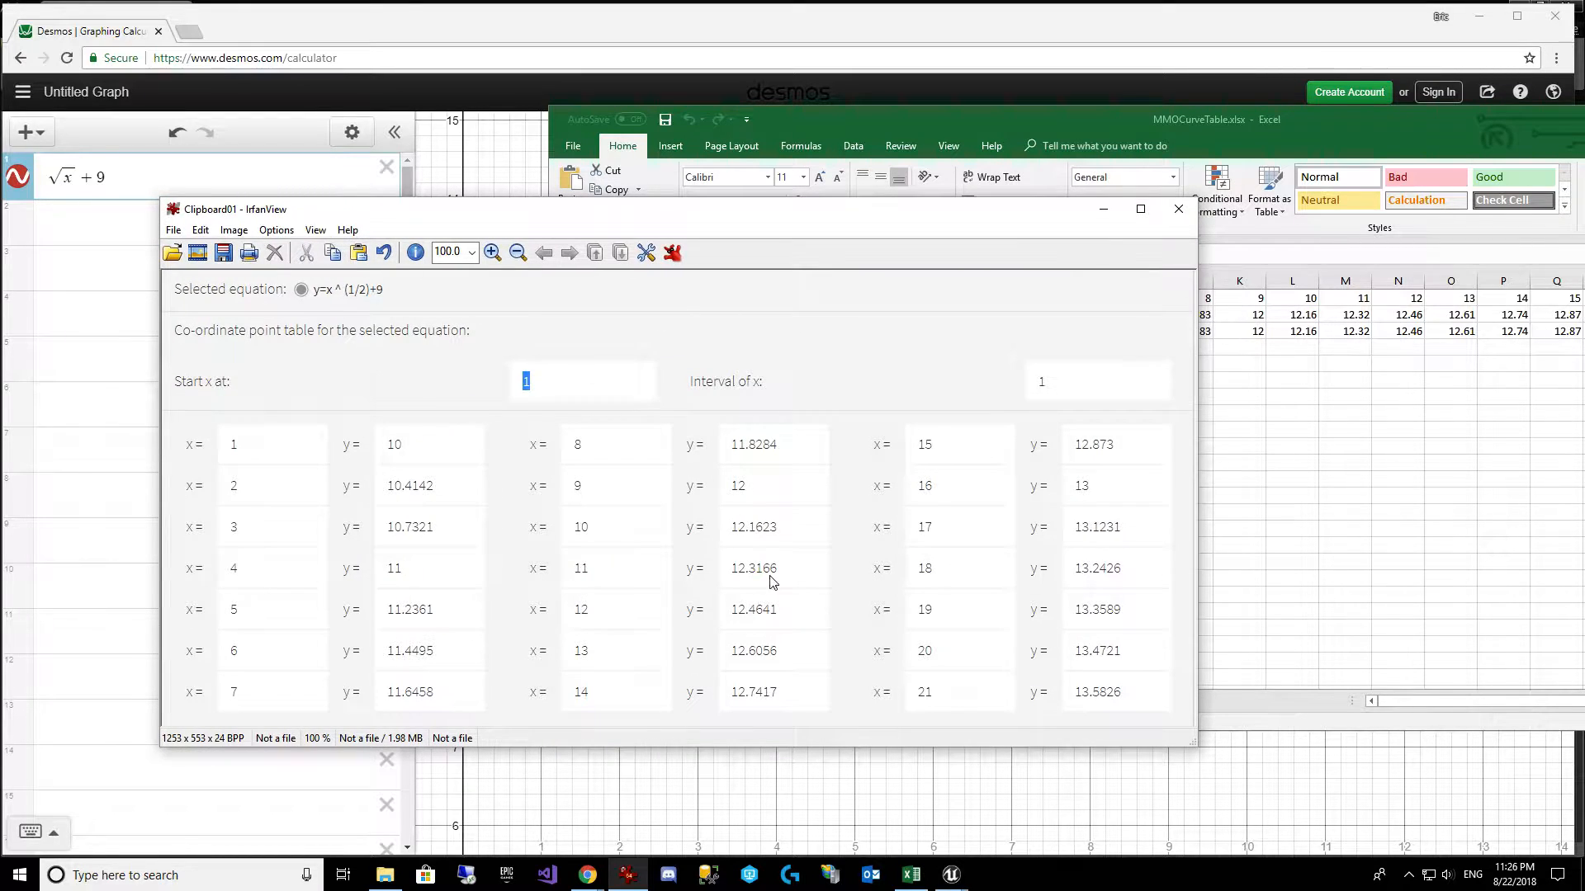
{"action": "mouse_move", "coordinate": [1177, 208]}
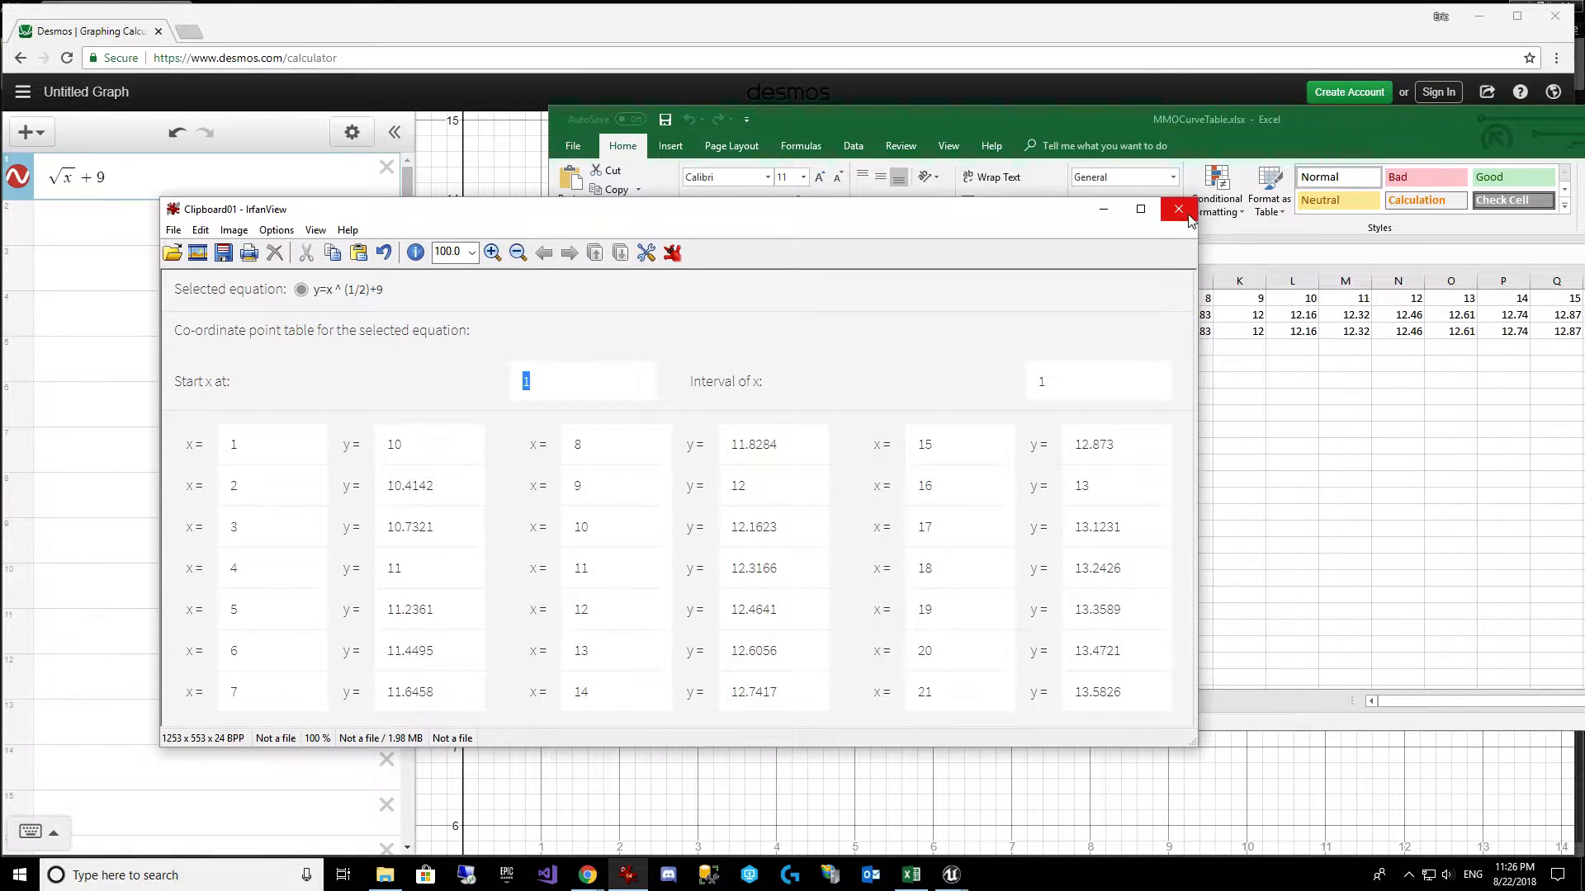
Step: Minimize the spreadsheet and position the y=x^(1/2)+9 point table window over the graph
{"action": "left_click", "coordinate": [1122, 119]}
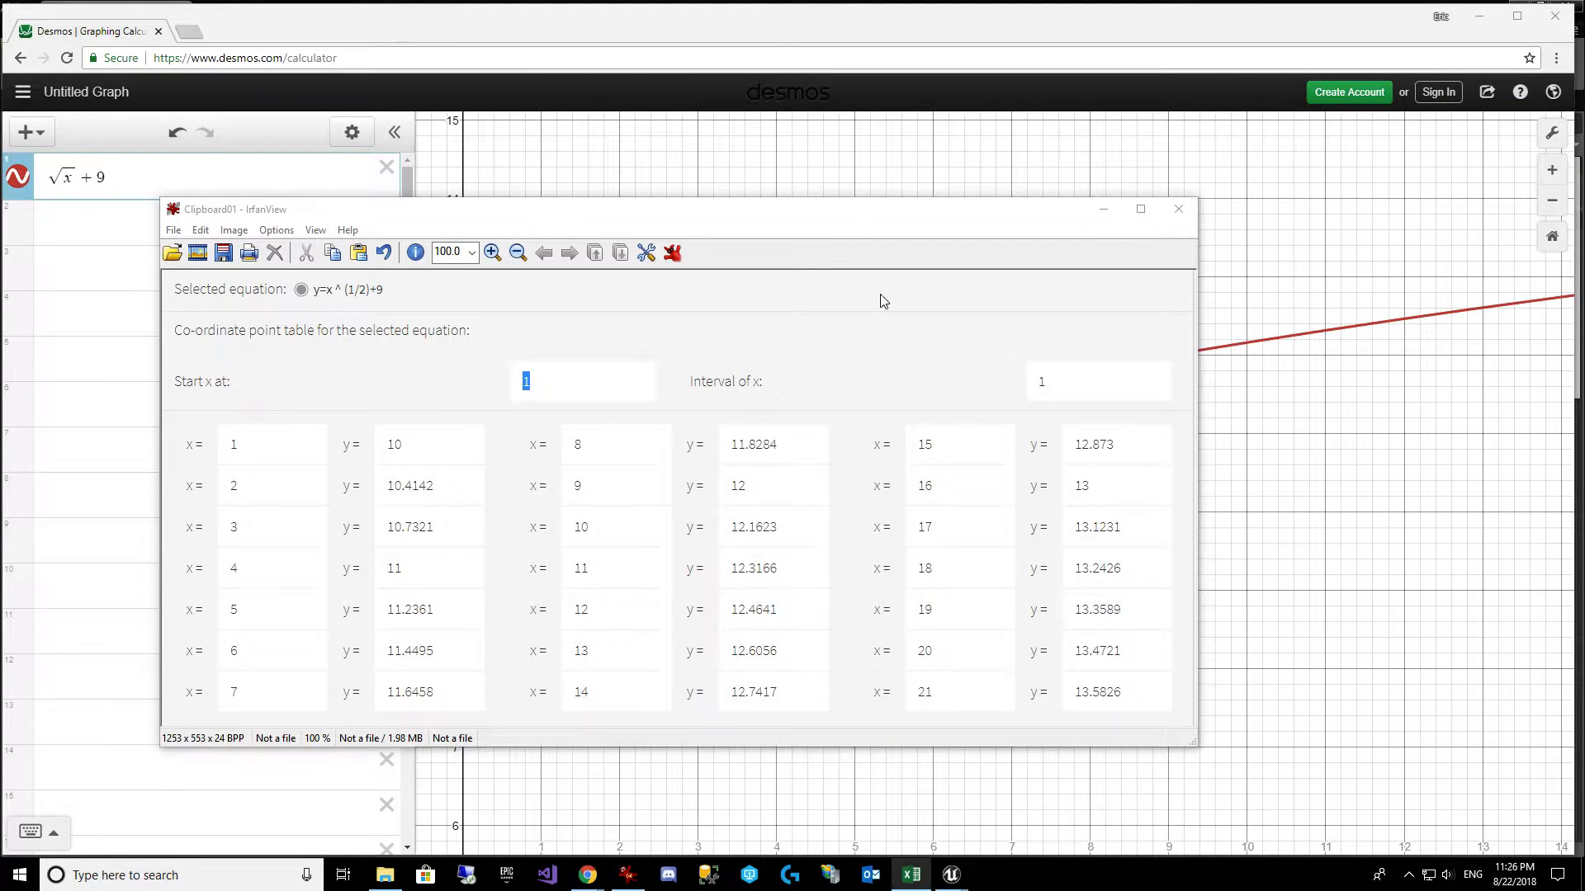
{"action": "left_click_drag", "start_coordinate": [880, 209], "coordinate": [1019, 198]}
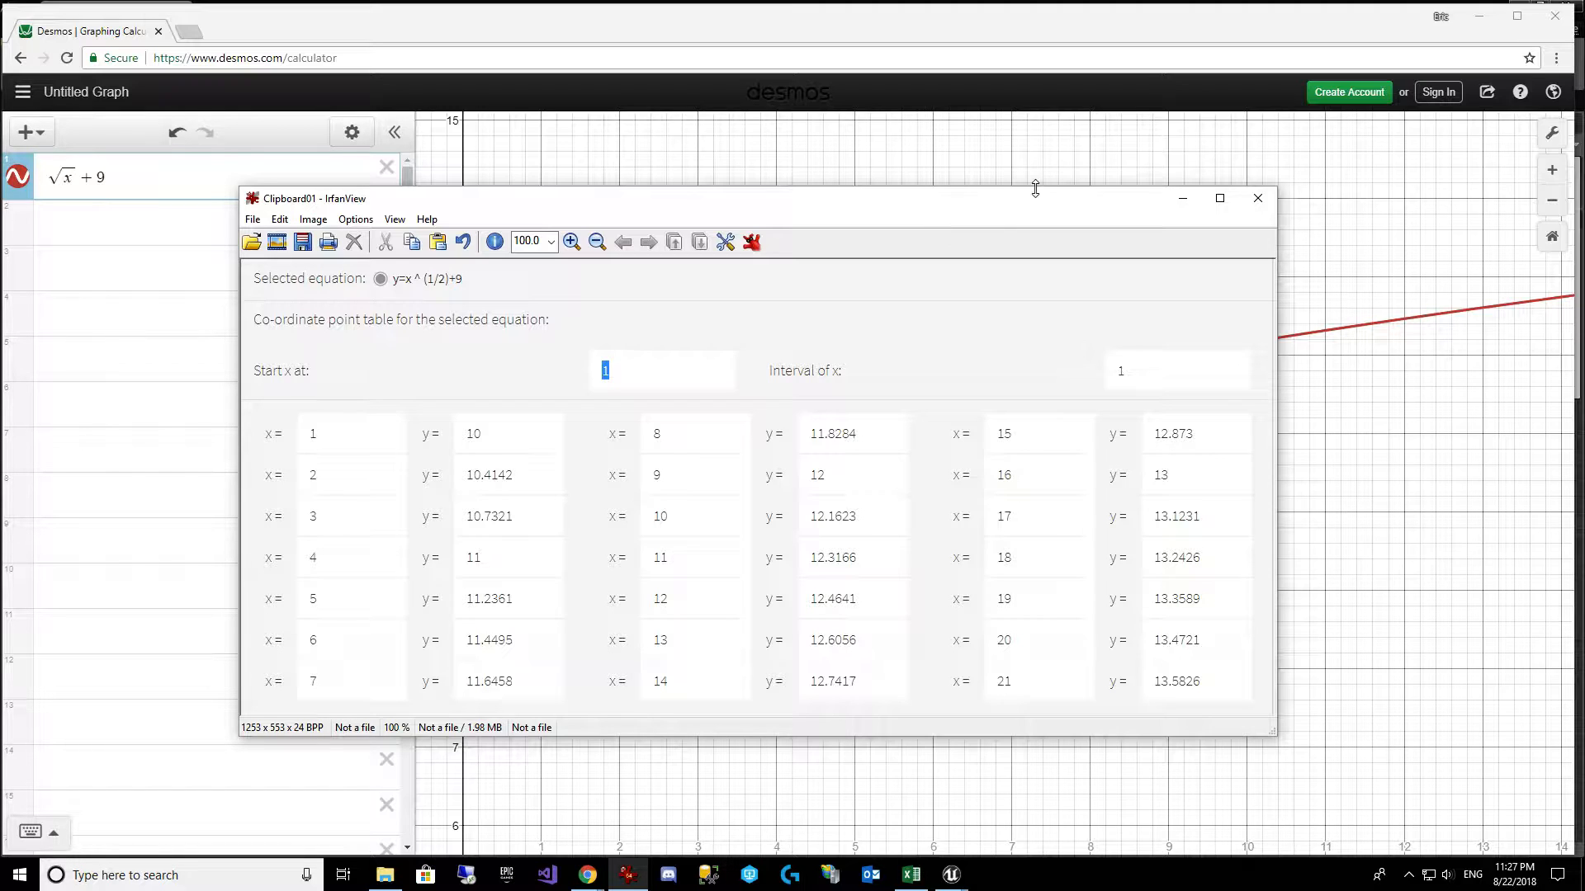
{"action": "mouse_move", "coordinate": [620, 634]}
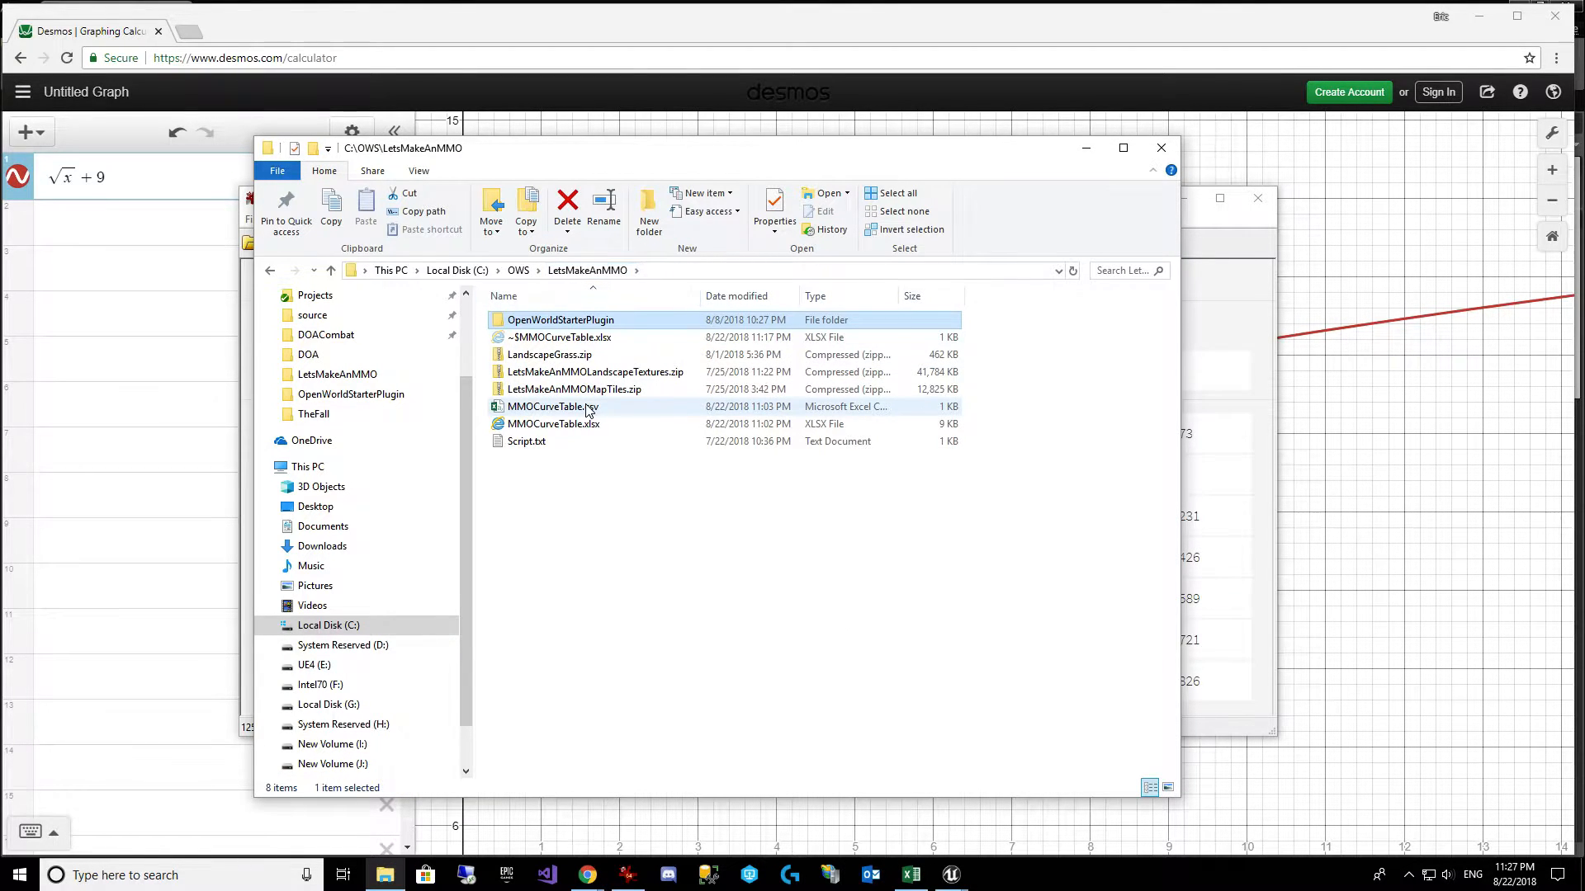
Step: Bring up the context options for MMOCurveTable.csv in the LetsMakeAnMMO folder
{"action": "right_click", "coordinate": [553, 406]}
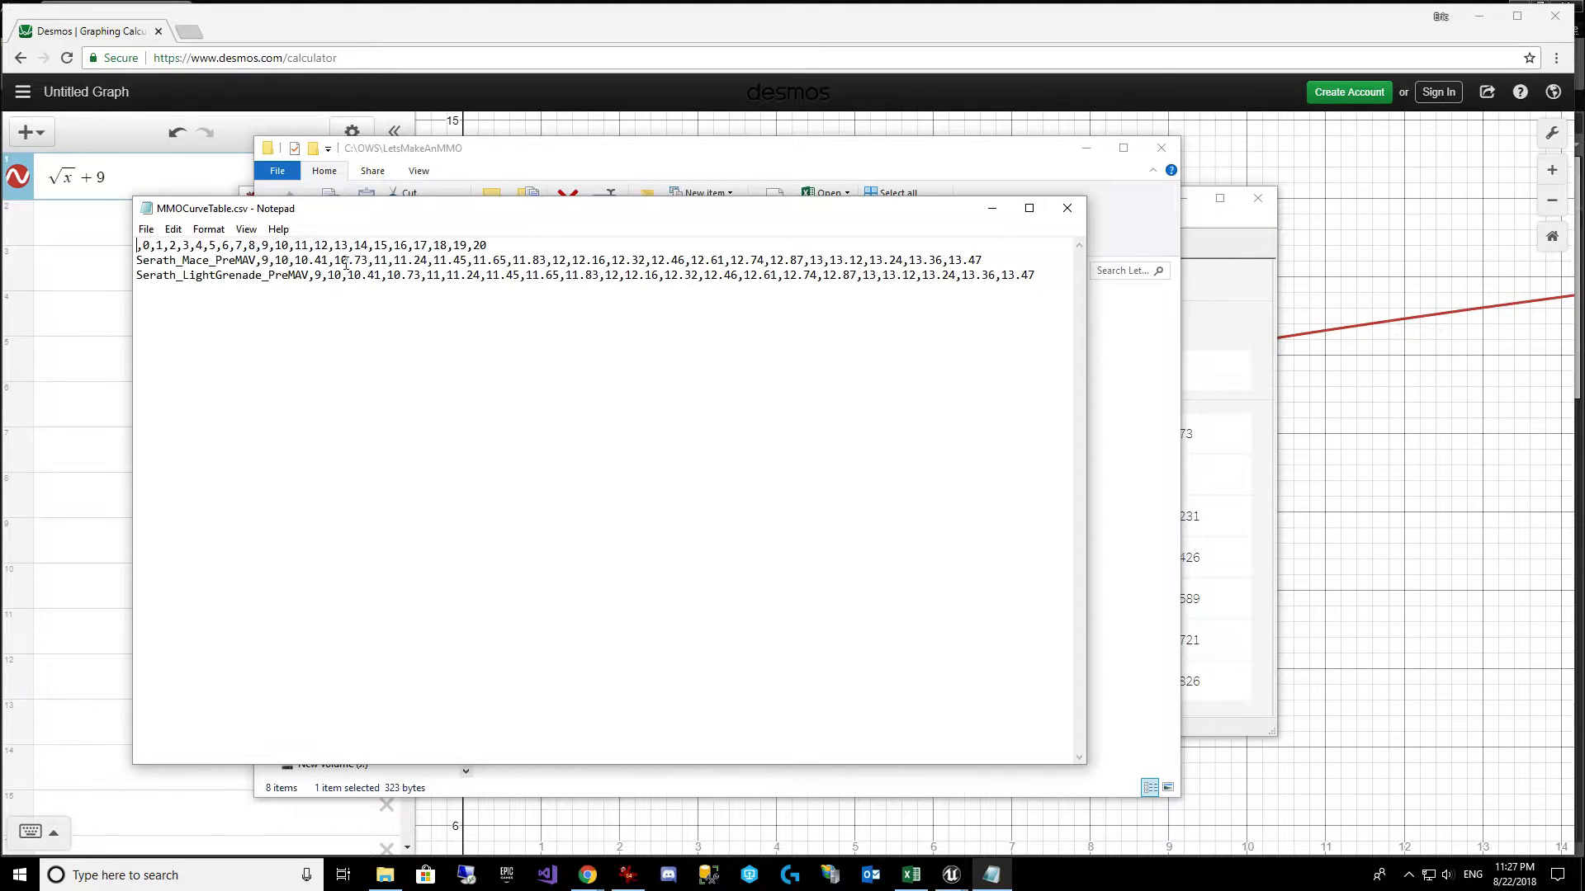
{"action": "mouse_move", "coordinate": [641, 552]}
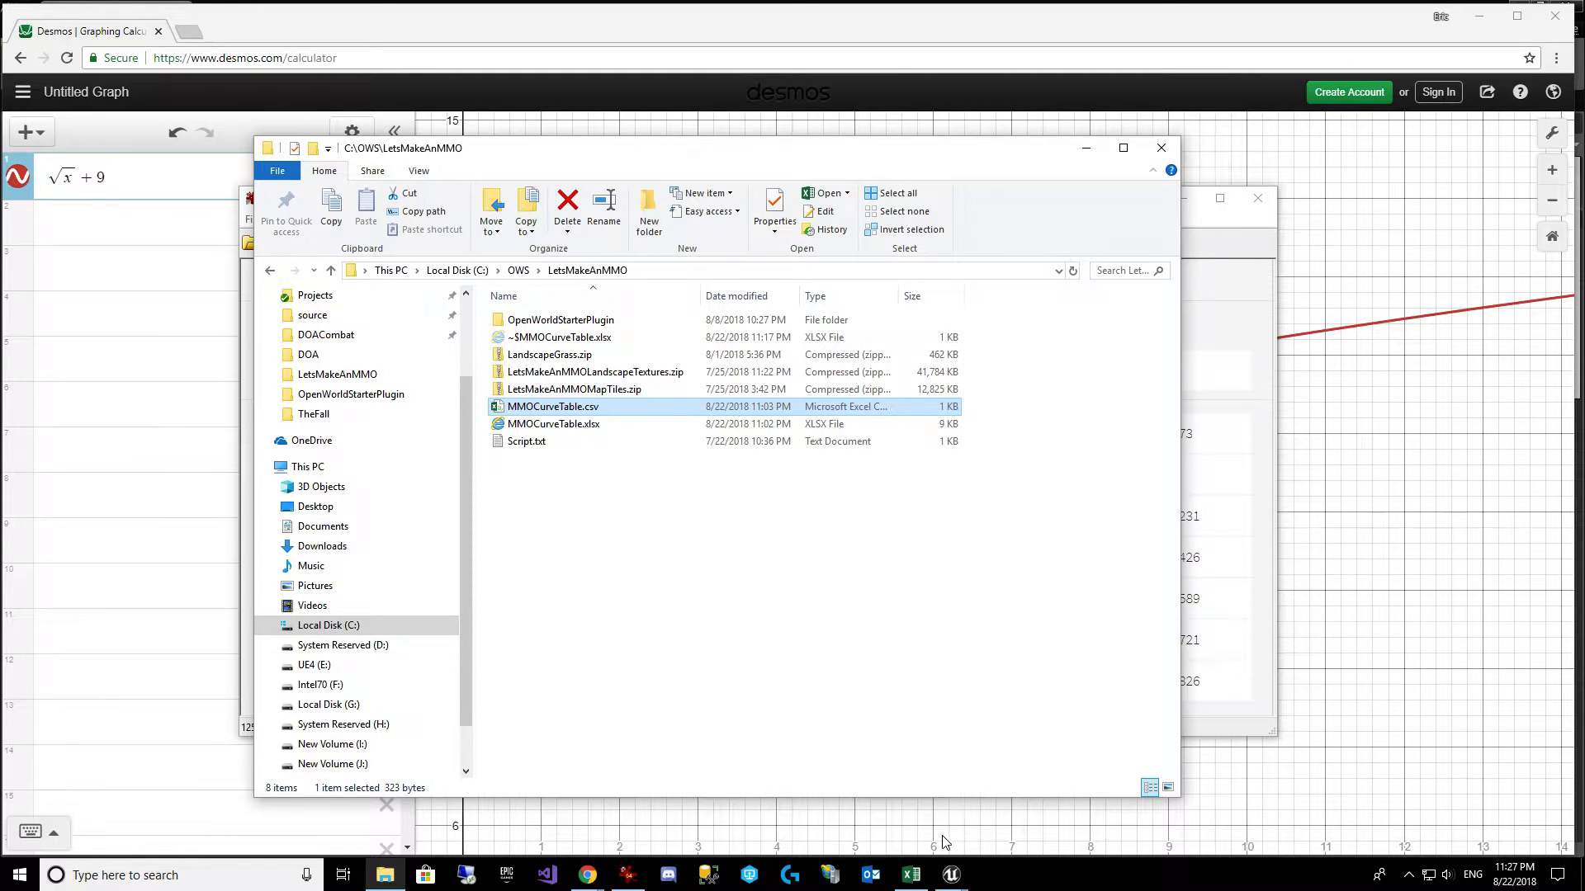
{"action": "mouse_move", "coordinate": [949, 874]}
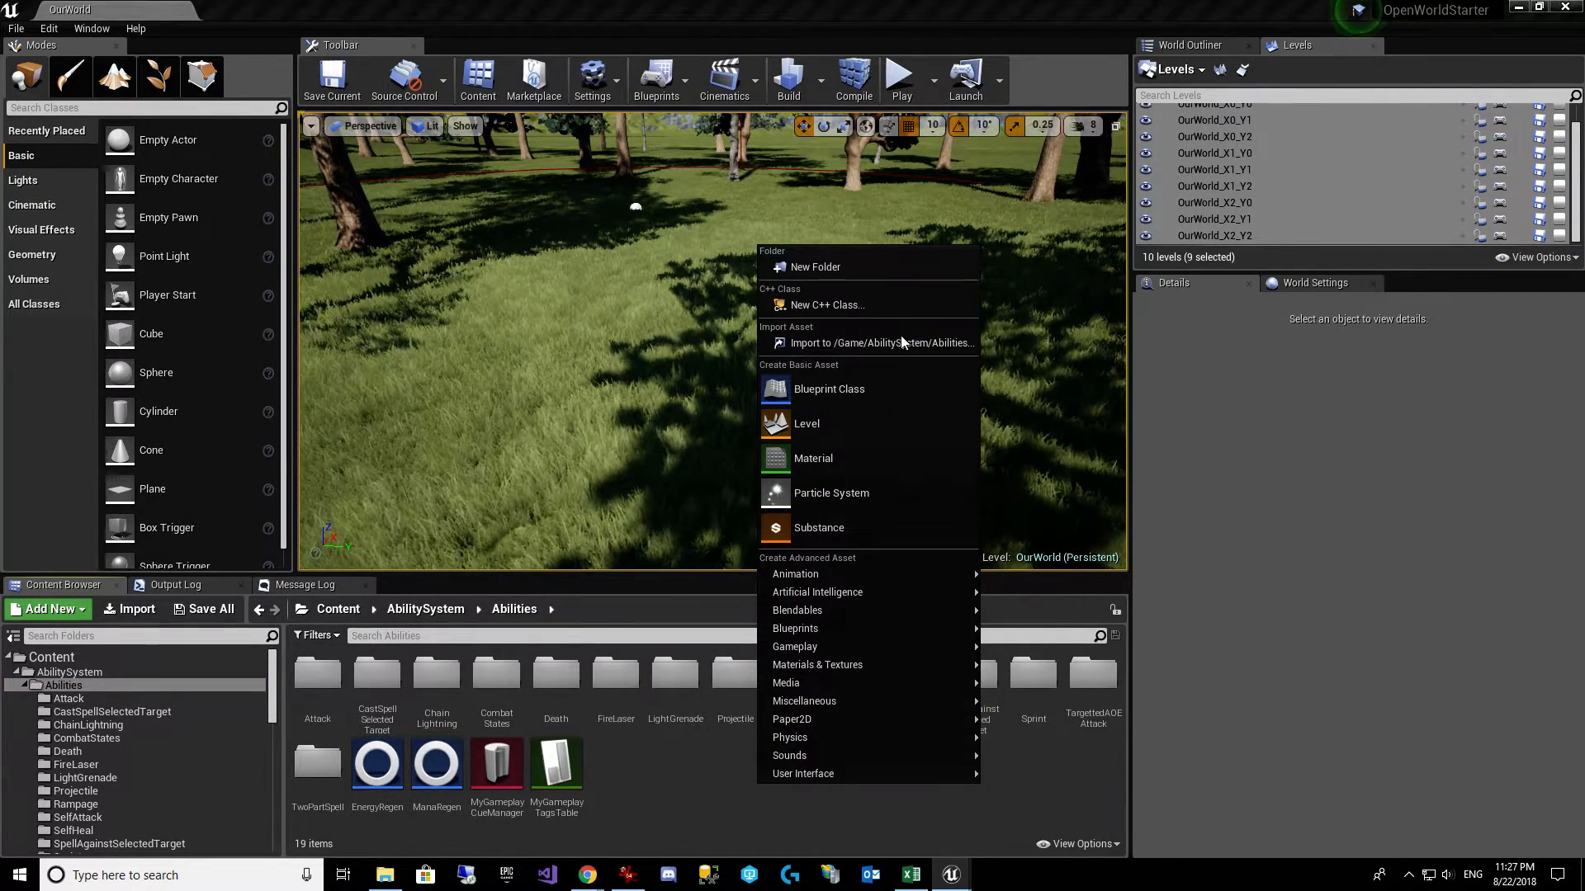
Step: Import MMOCurveTable.csv from C:\OWS\LetsMakeAnMMO into the Abilities folder
{"action": "left_click", "coordinate": [879, 343]}
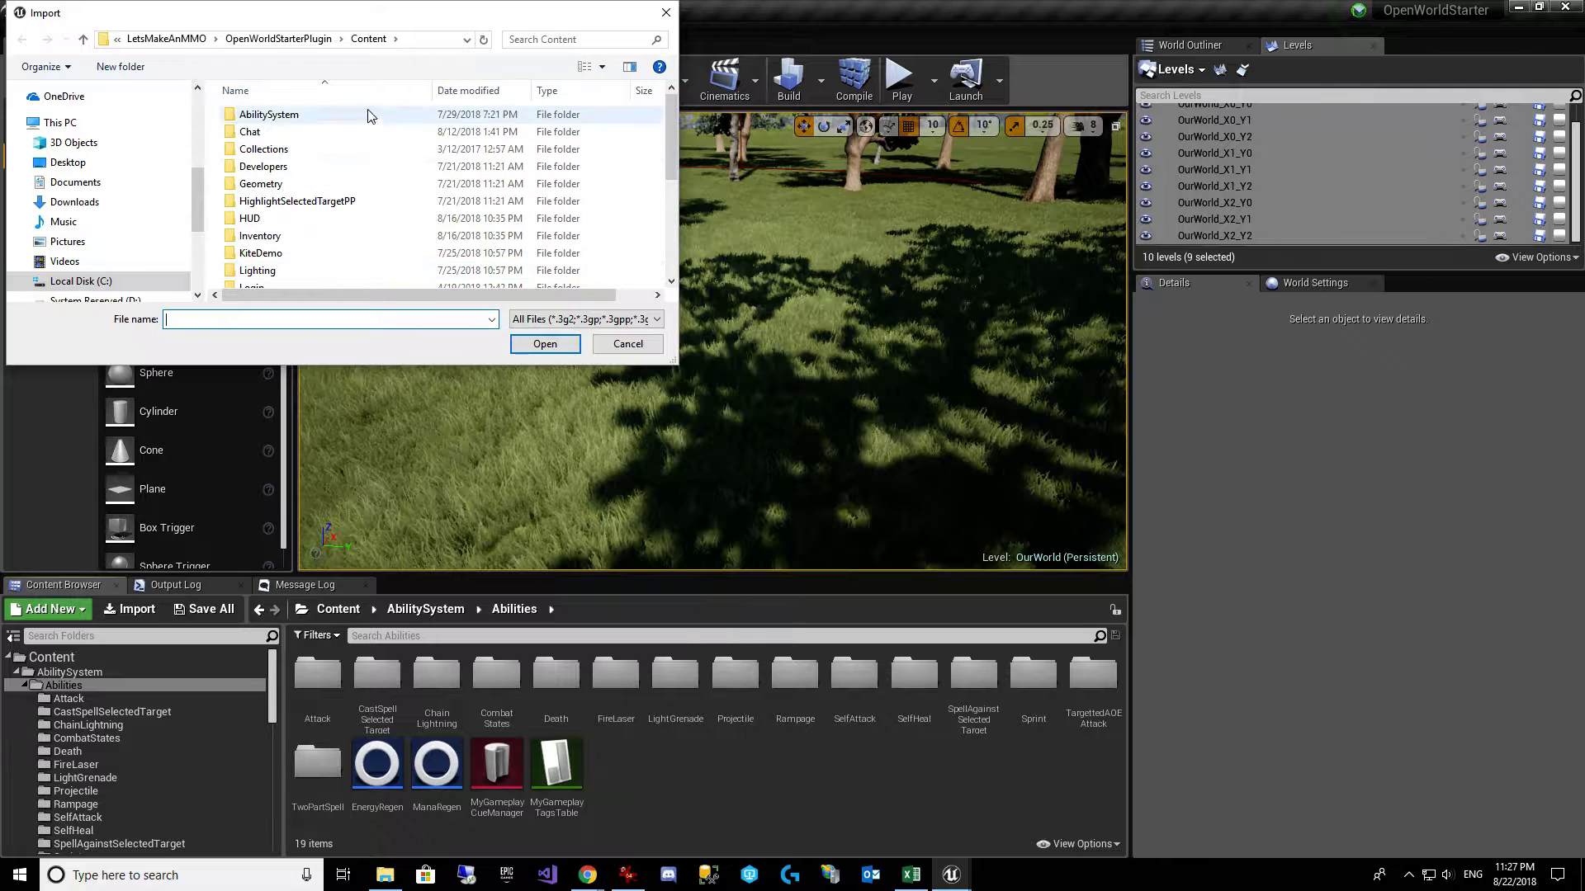
{"action": "left_click", "coordinate": [81, 281]}
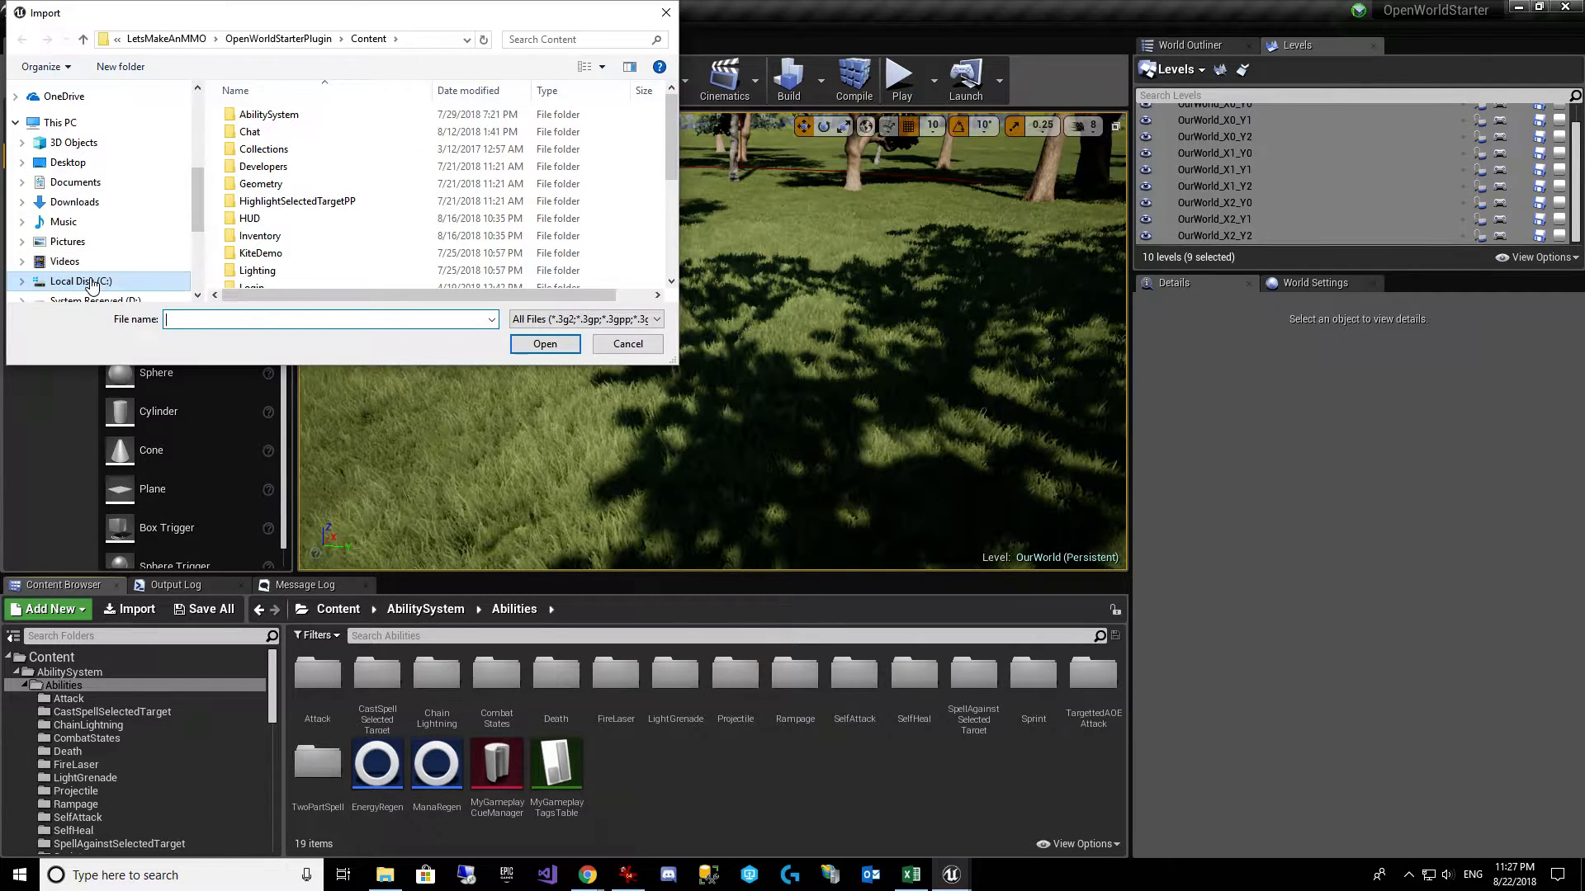
{"action": "left_click", "coordinate": [80, 281]}
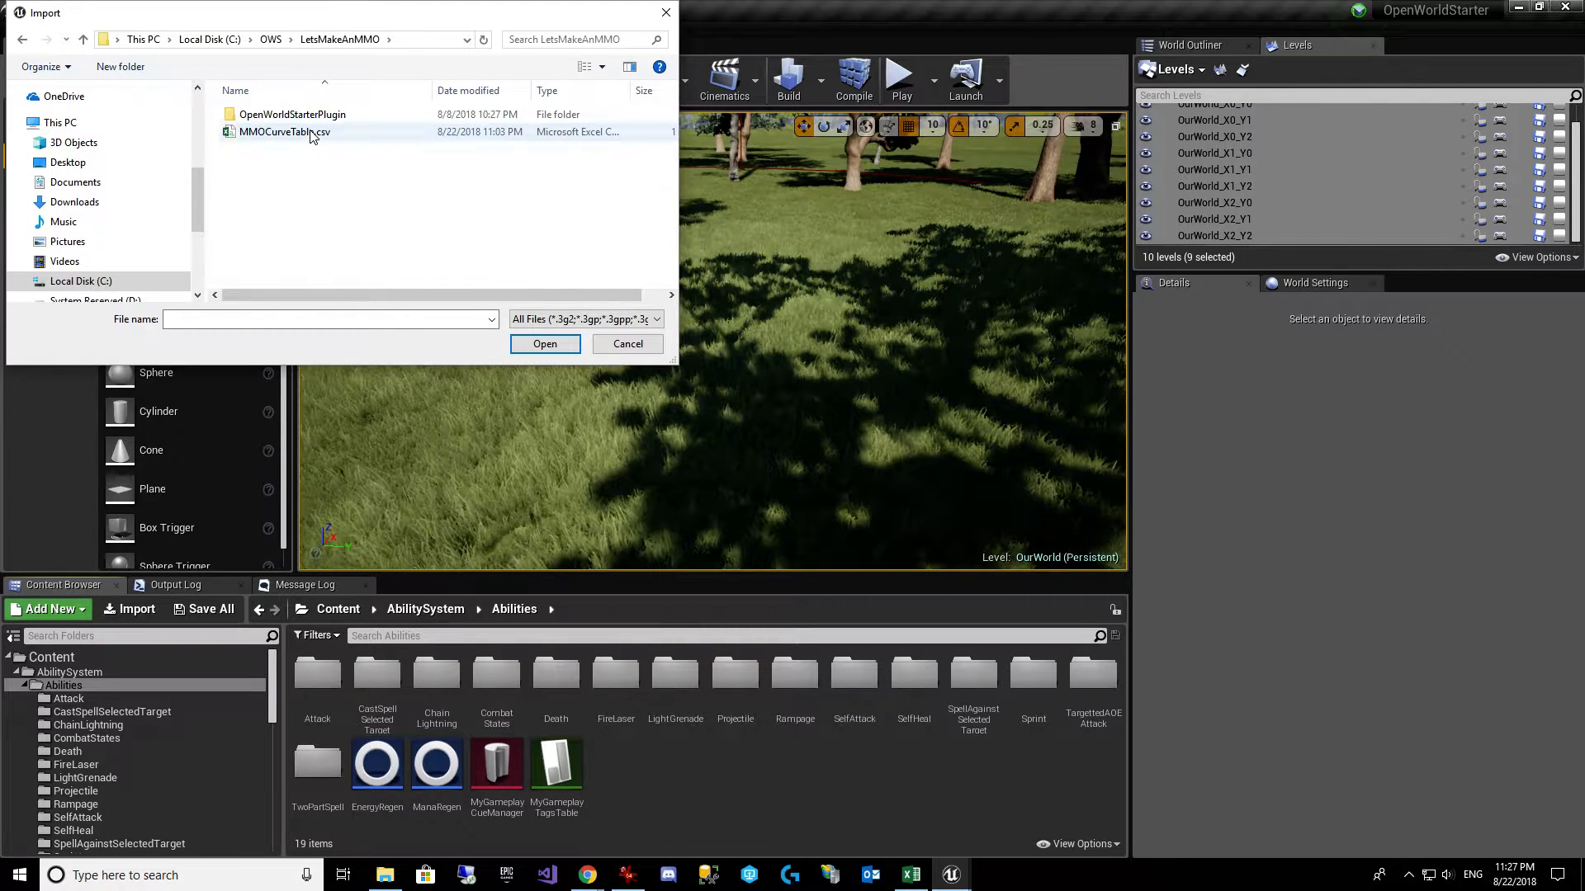
{"action": "left_click", "coordinate": [543, 343]}
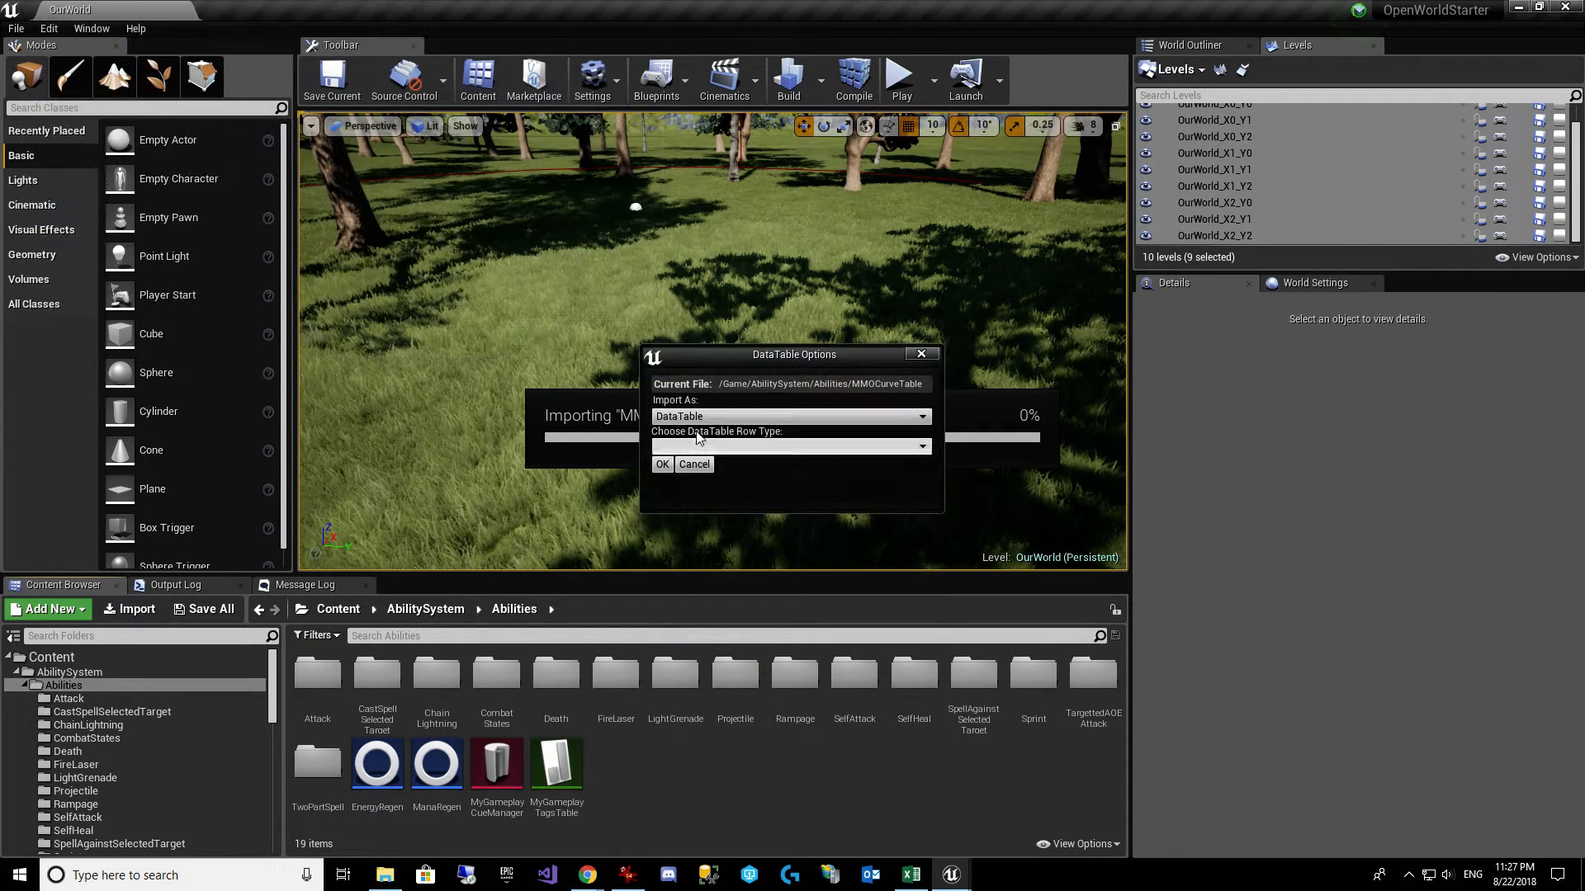
Step: Import it as a CurveTable with Constant interpolation and confirm
{"action": "left_click", "coordinate": [789, 416]}
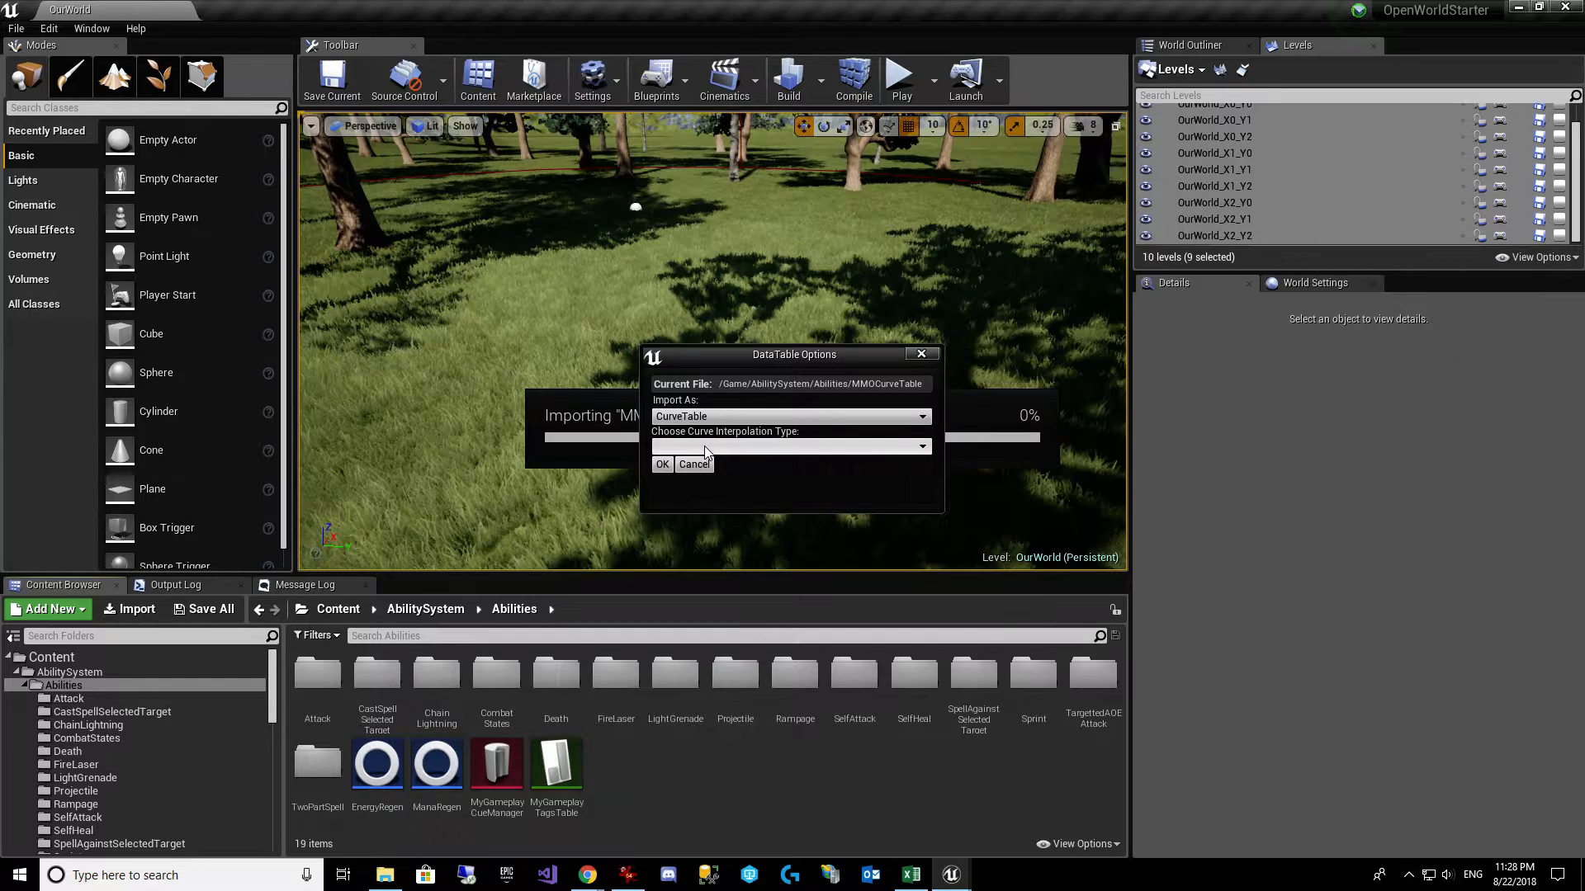
{"action": "left_click", "coordinate": [790, 445]}
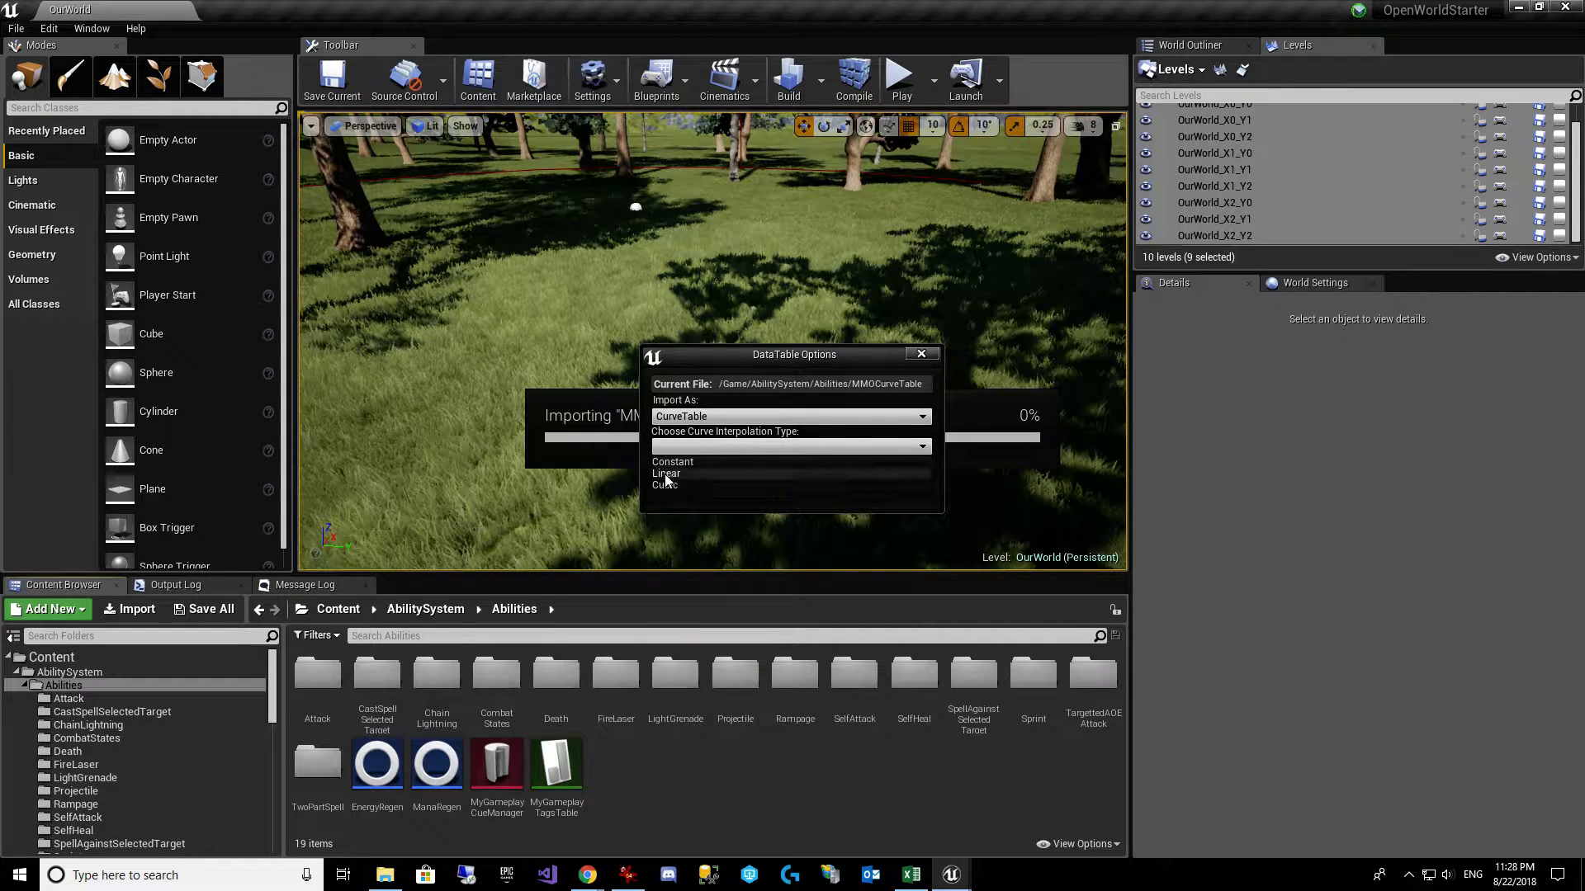
{"action": "left_click", "coordinate": [671, 462]}
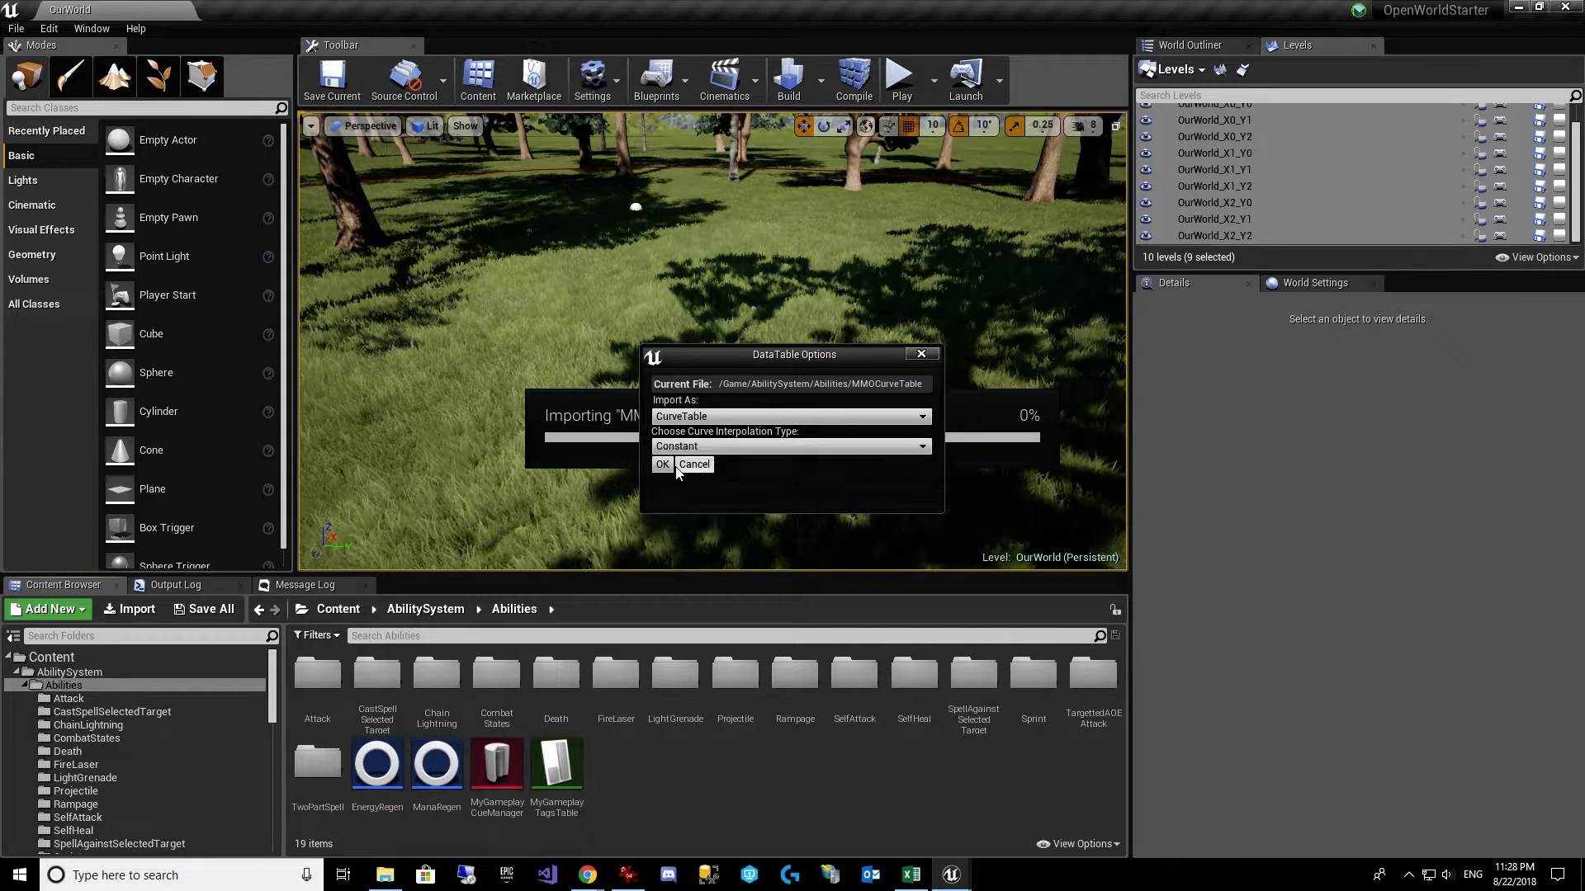
{"action": "left_click", "coordinate": [661, 464]}
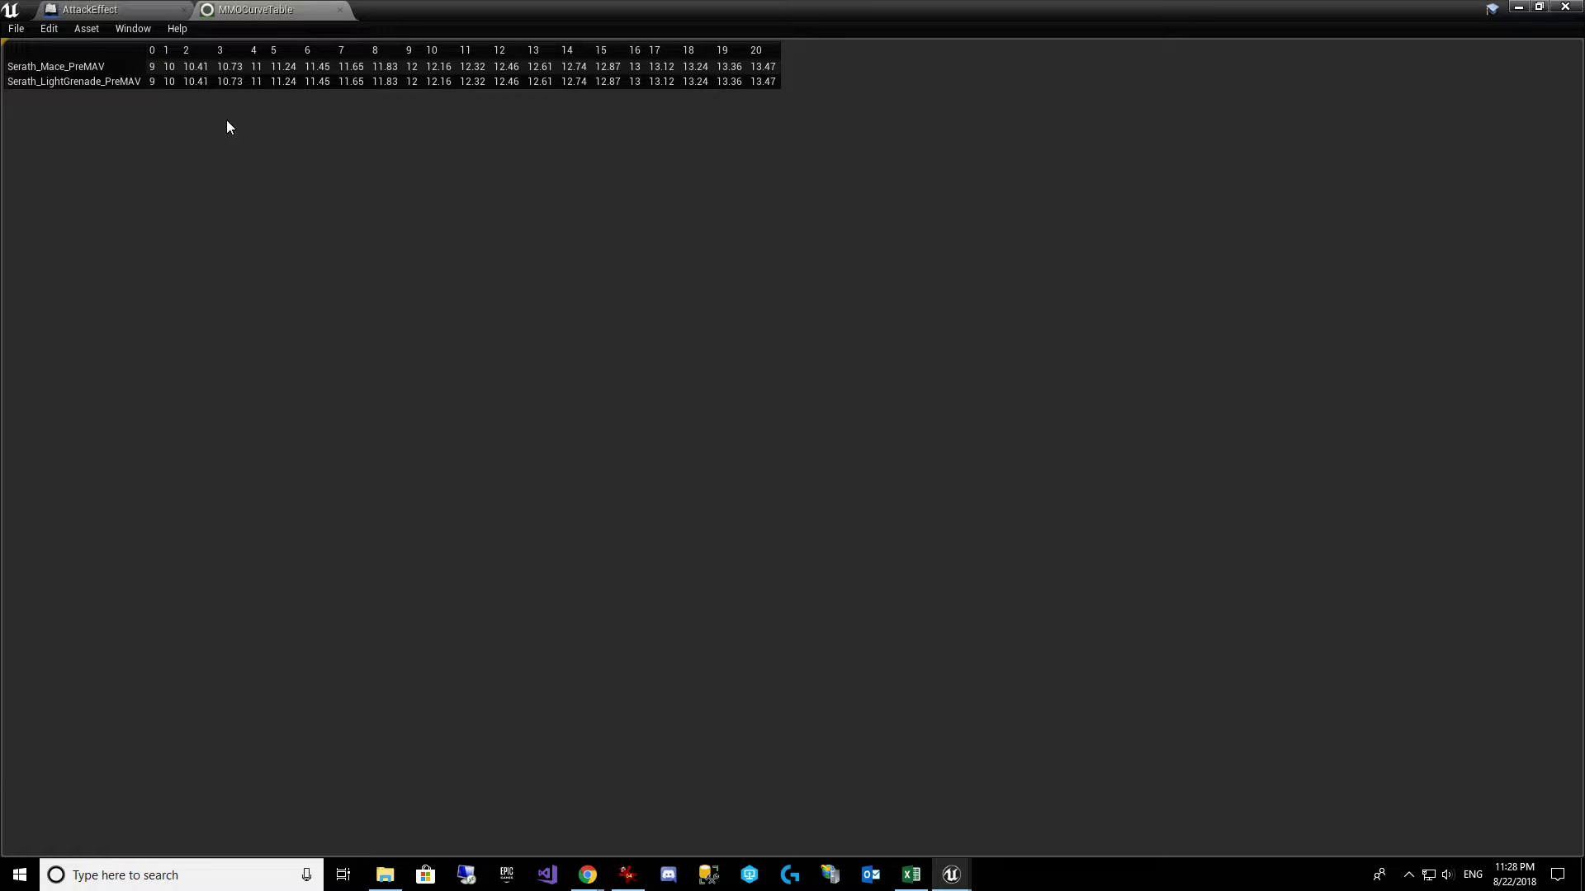
Step: Set AttackEffect's Pre Multiply Additive Value to MMOCurveTable row Serath_Mace_PreMAV
{"action": "left_click", "coordinate": [89, 10]}
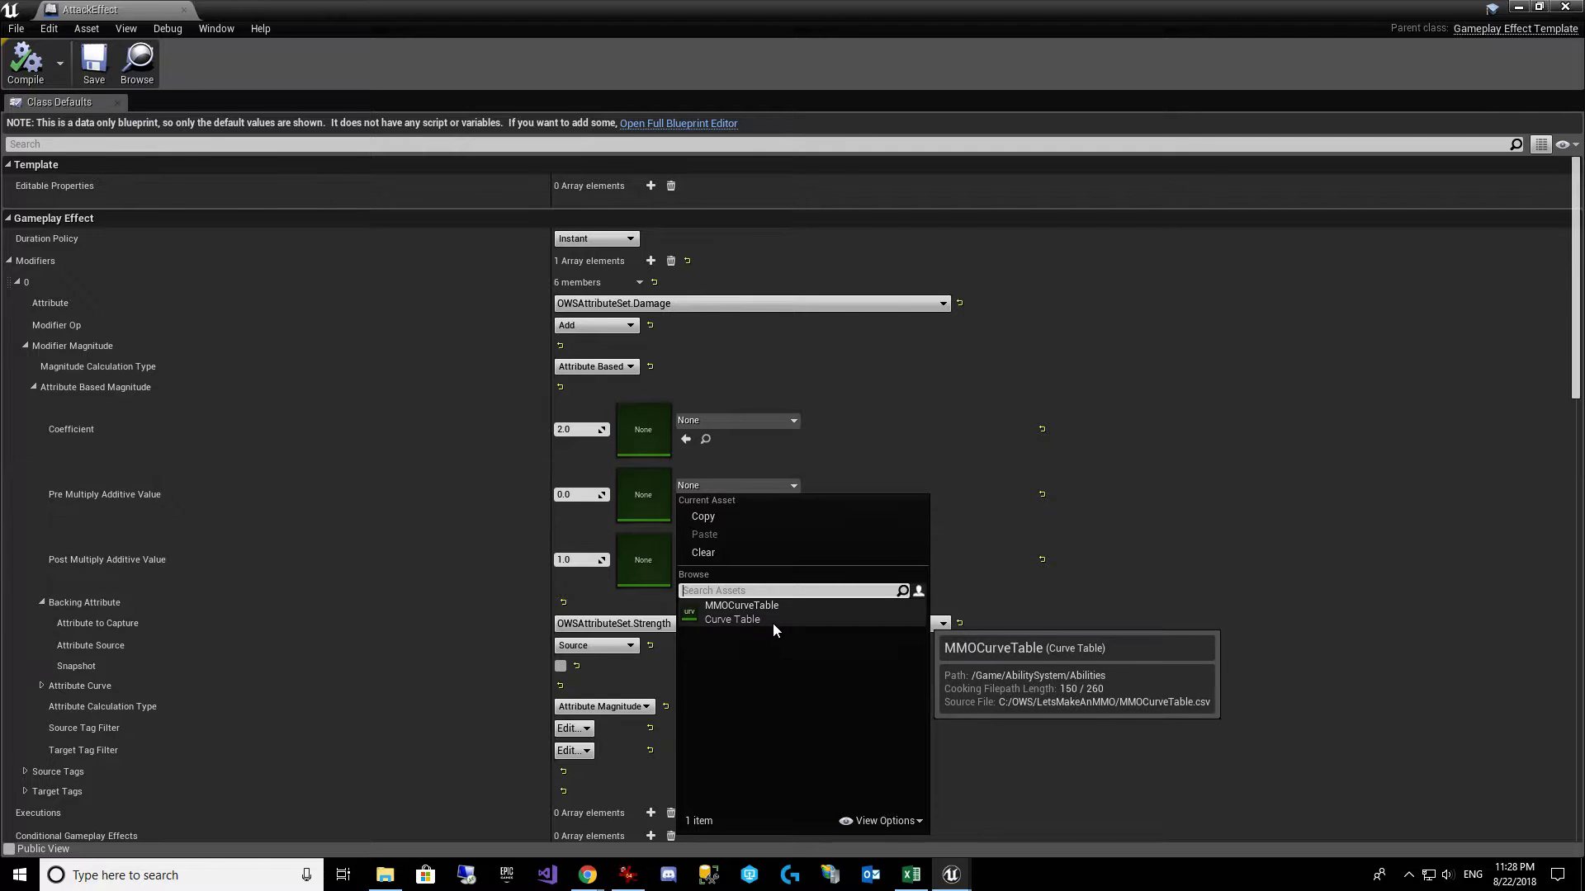
{"action": "left_click", "coordinate": [741, 605]}
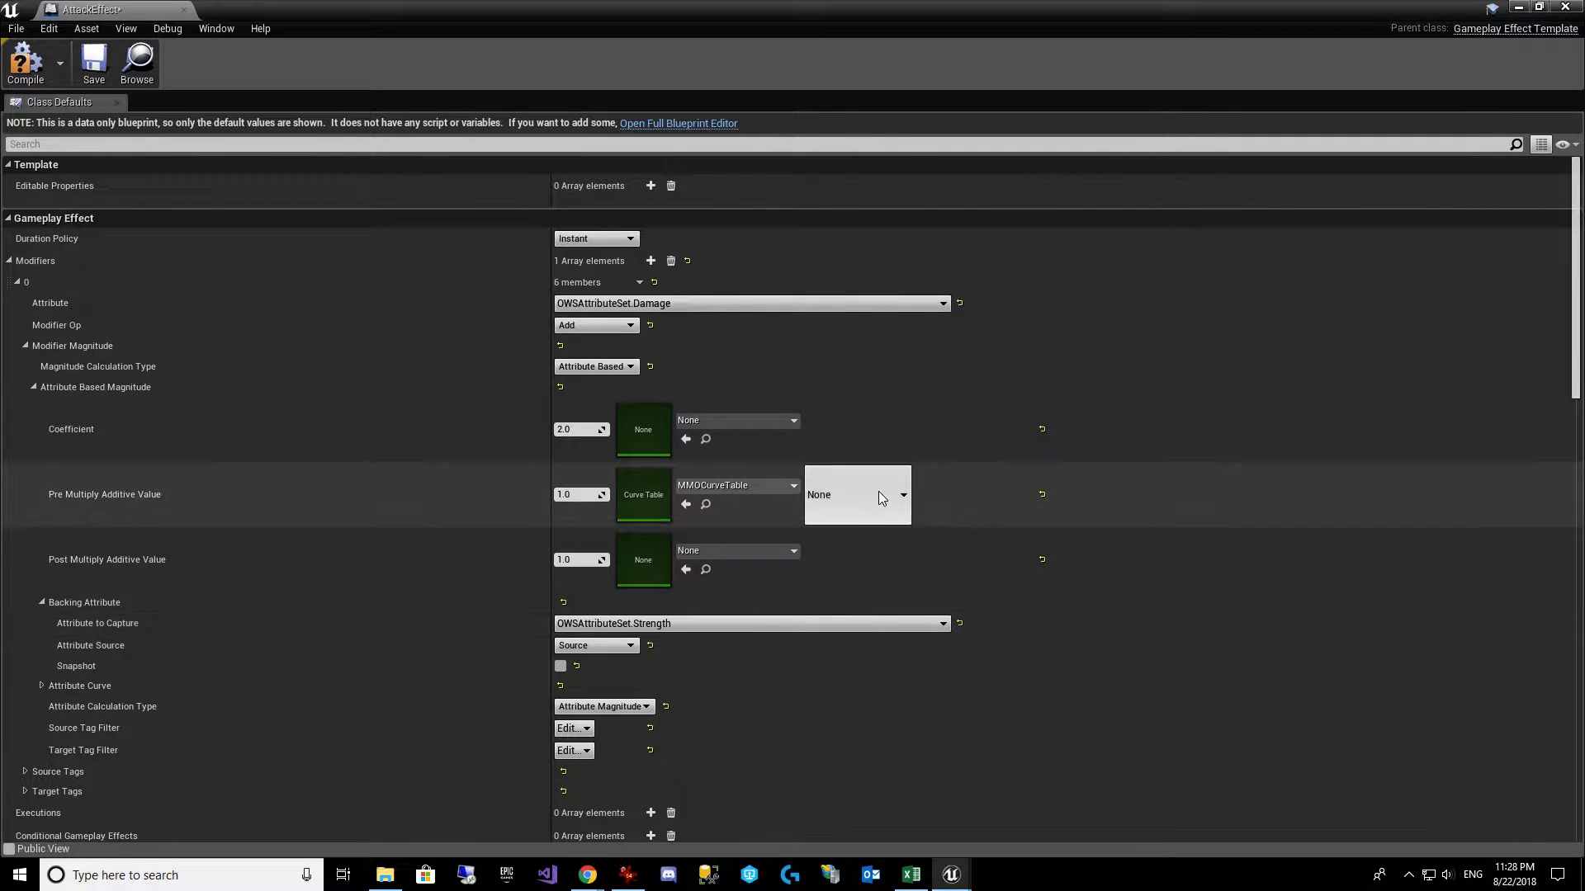
{"action": "left_click", "coordinate": [857, 494]}
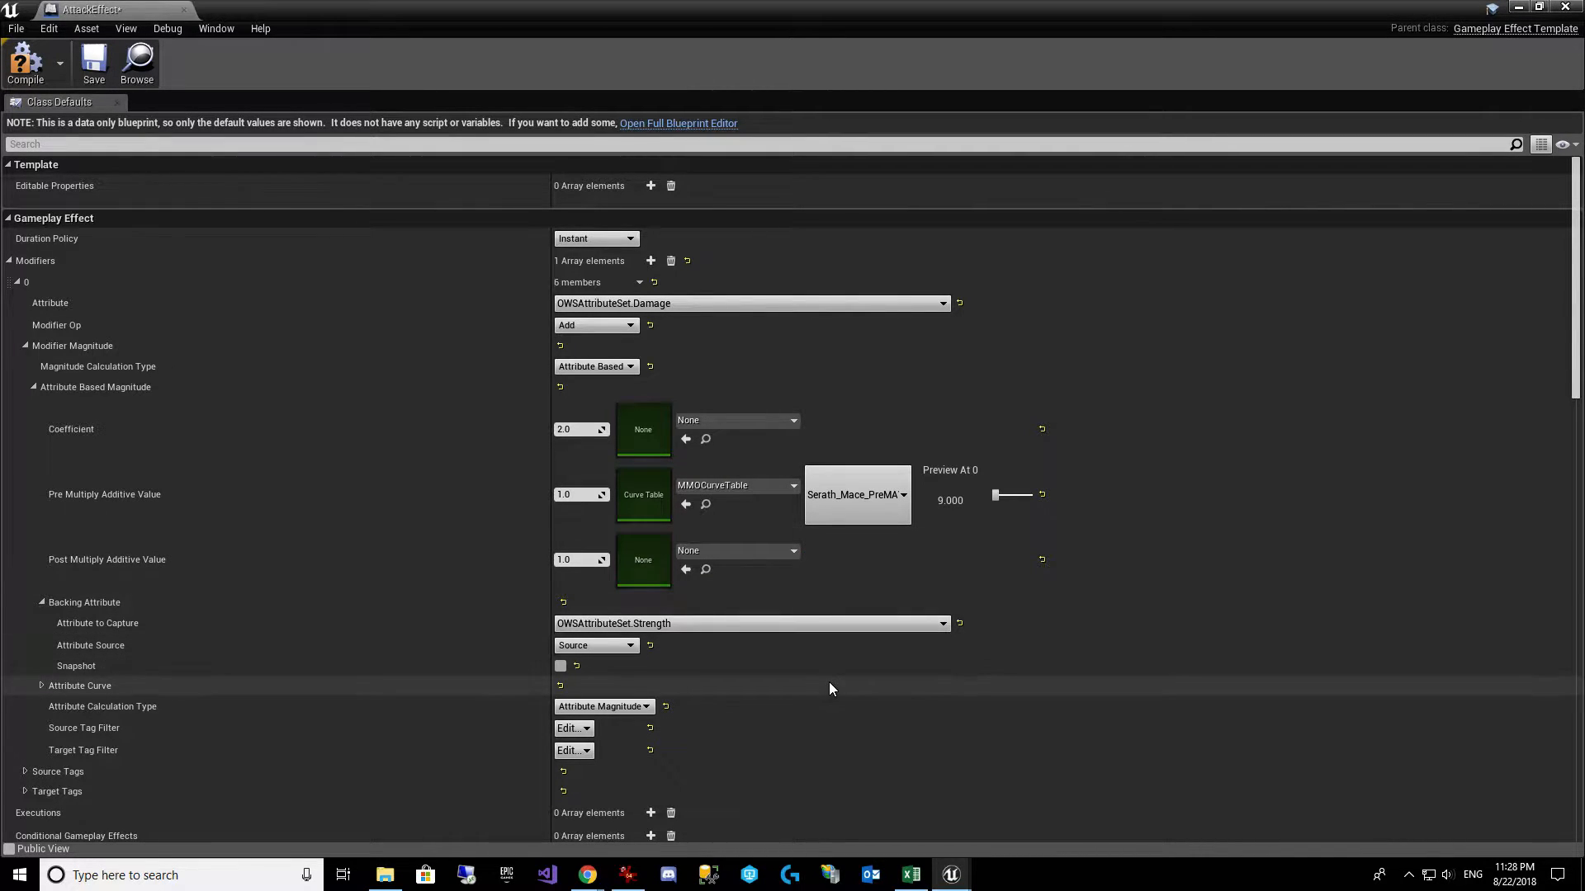
{"action": "mouse_move", "coordinate": [994, 495]}
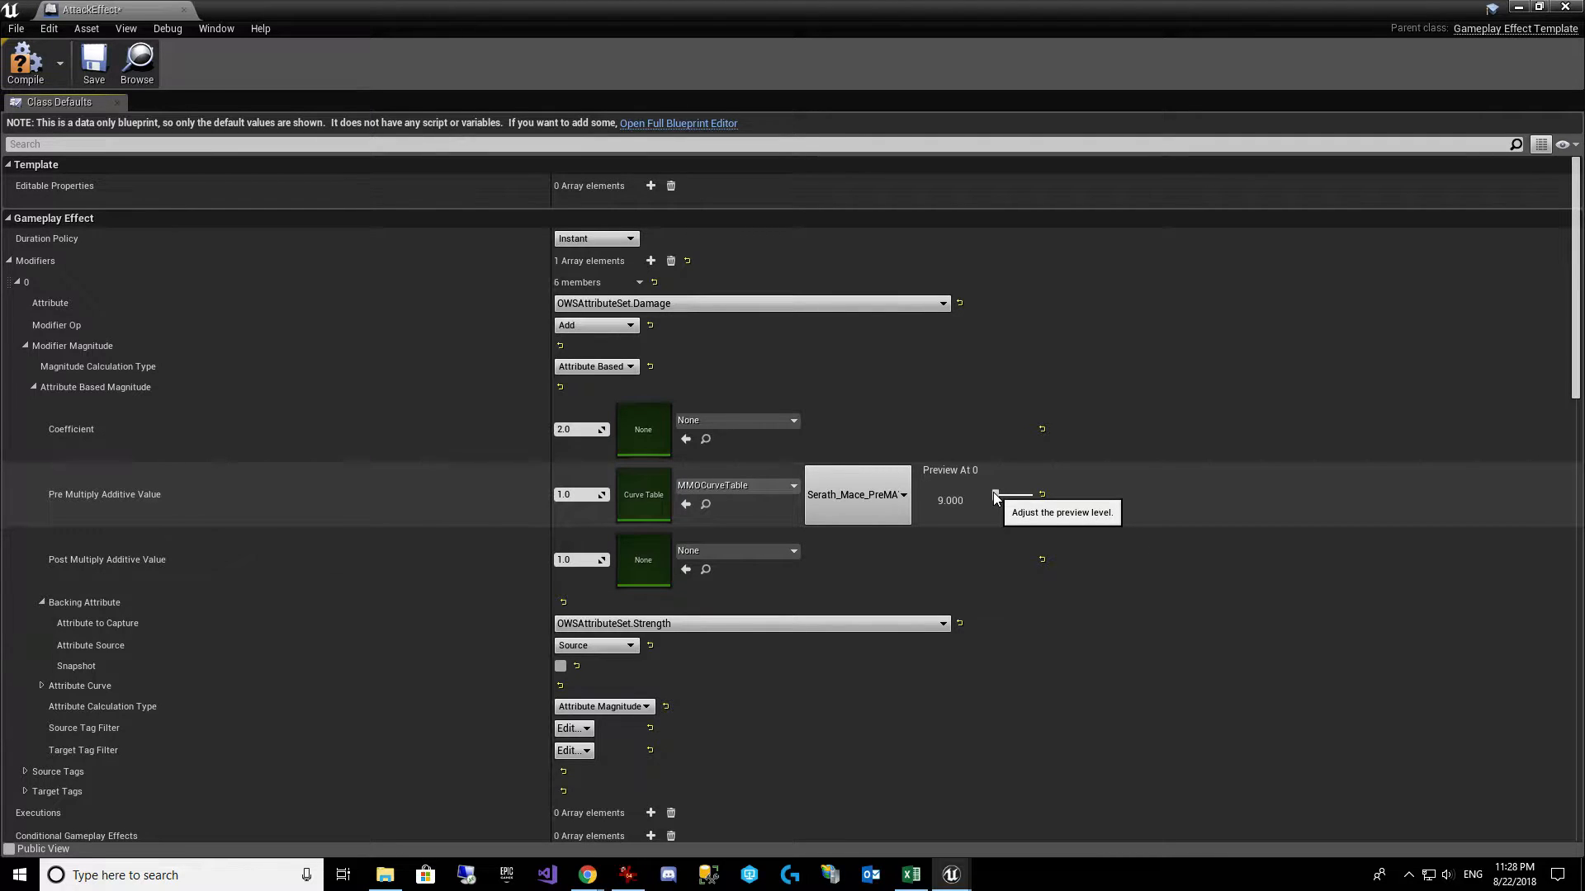
Step: Preview the curve value at various levels (1, 3, 23, 16, 18, 21, 2) with the level slider
{"action": "left_click_drag", "start_coordinate": [1010, 493], "coordinate": [1021, 493]}
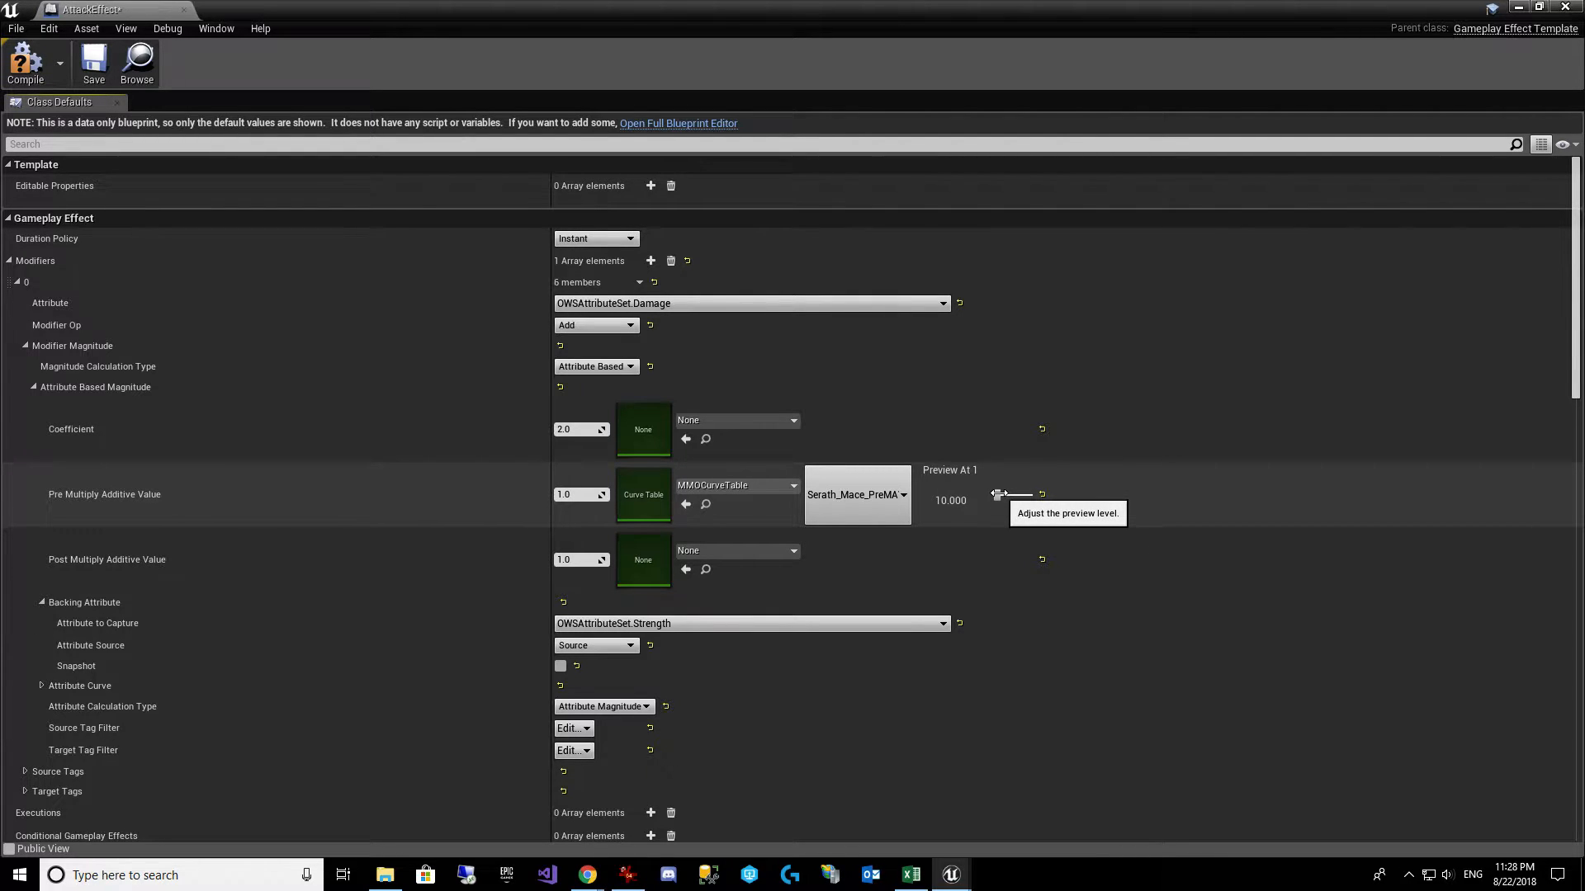
{"action": "left_click_drag", "start_coordinate": [995, 494], "coordinate": [1020, 494]}
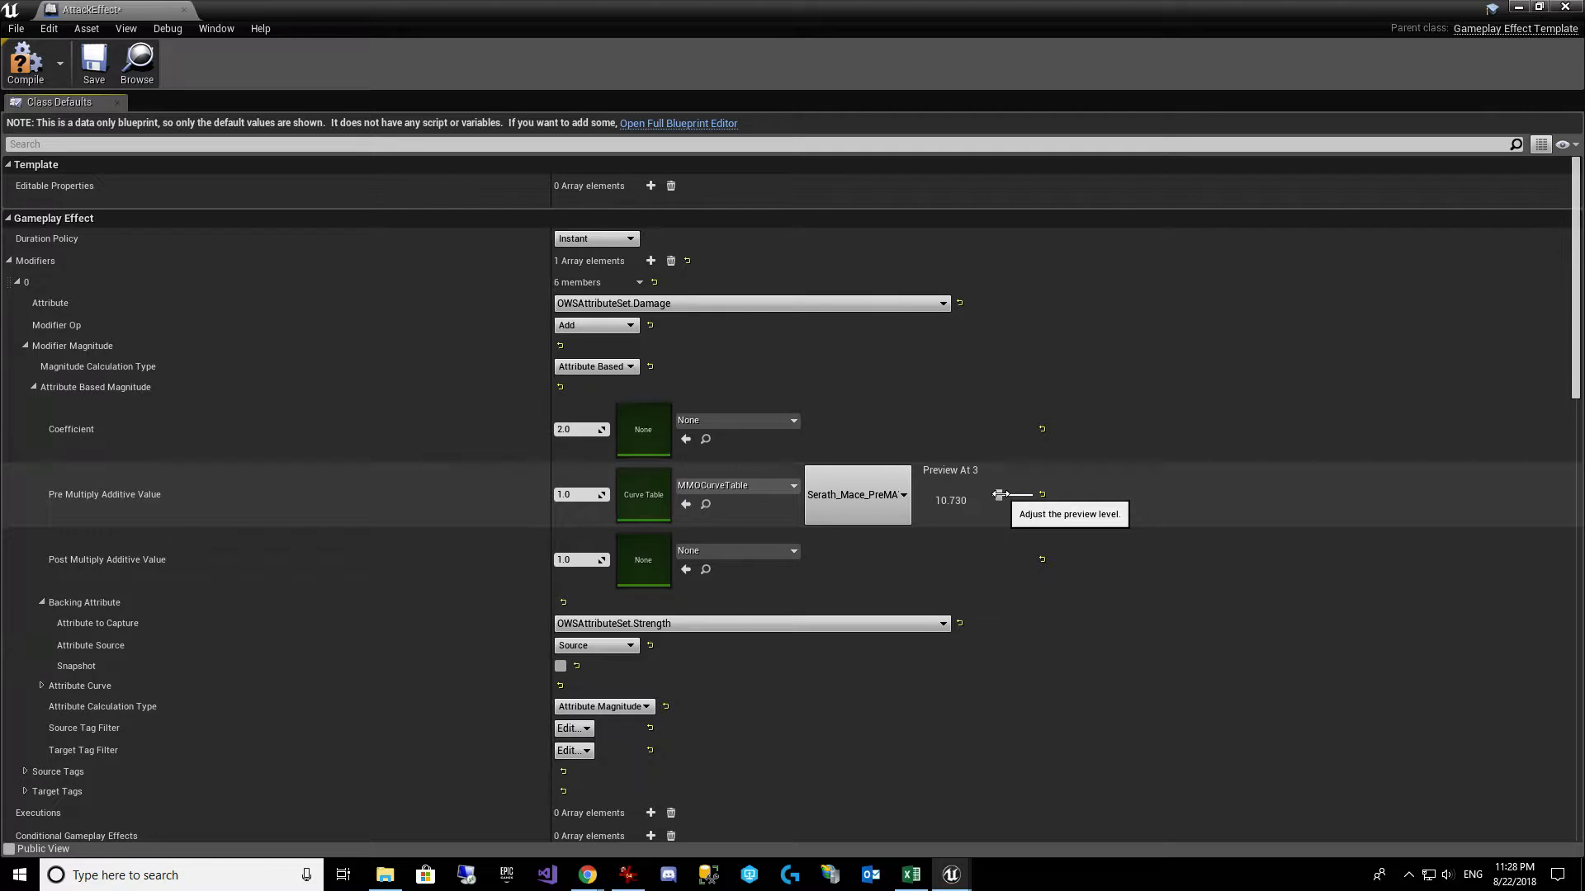
{"action": "left_click_drag", "start_coordinate": [1000, 493], "coordinate": [1023, 494]}
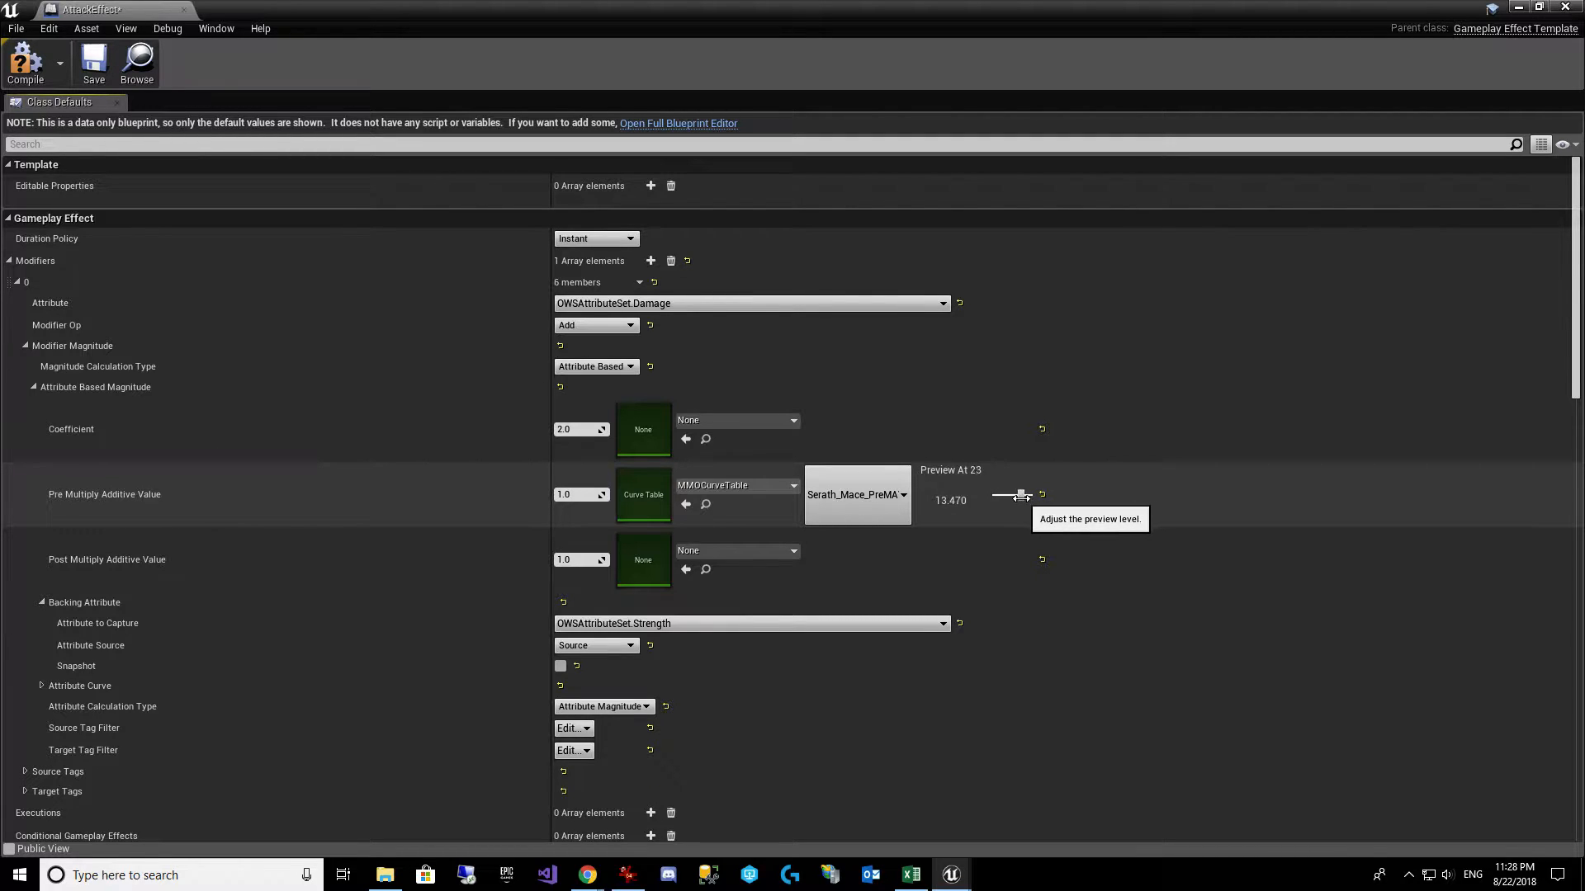
{"action": "left_click_drag", "start_coordinate": [1023, 495], "coordinate": [1010, 495]}
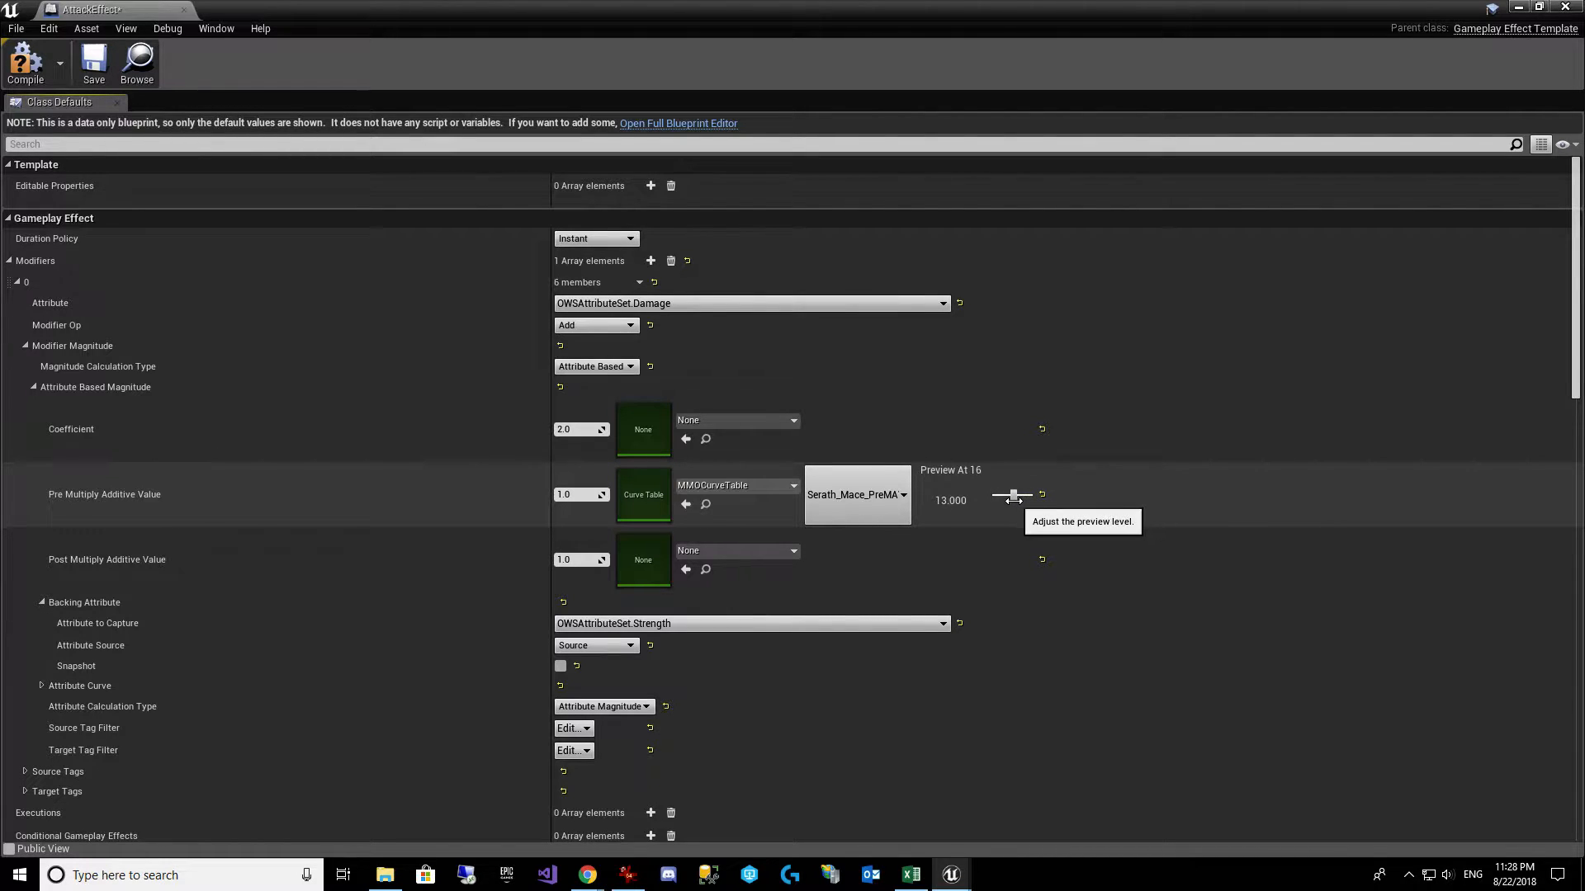
{"action": "left_click_drag", "start_coordinate": [1010, 495], "coordinate": [1023, 496]}
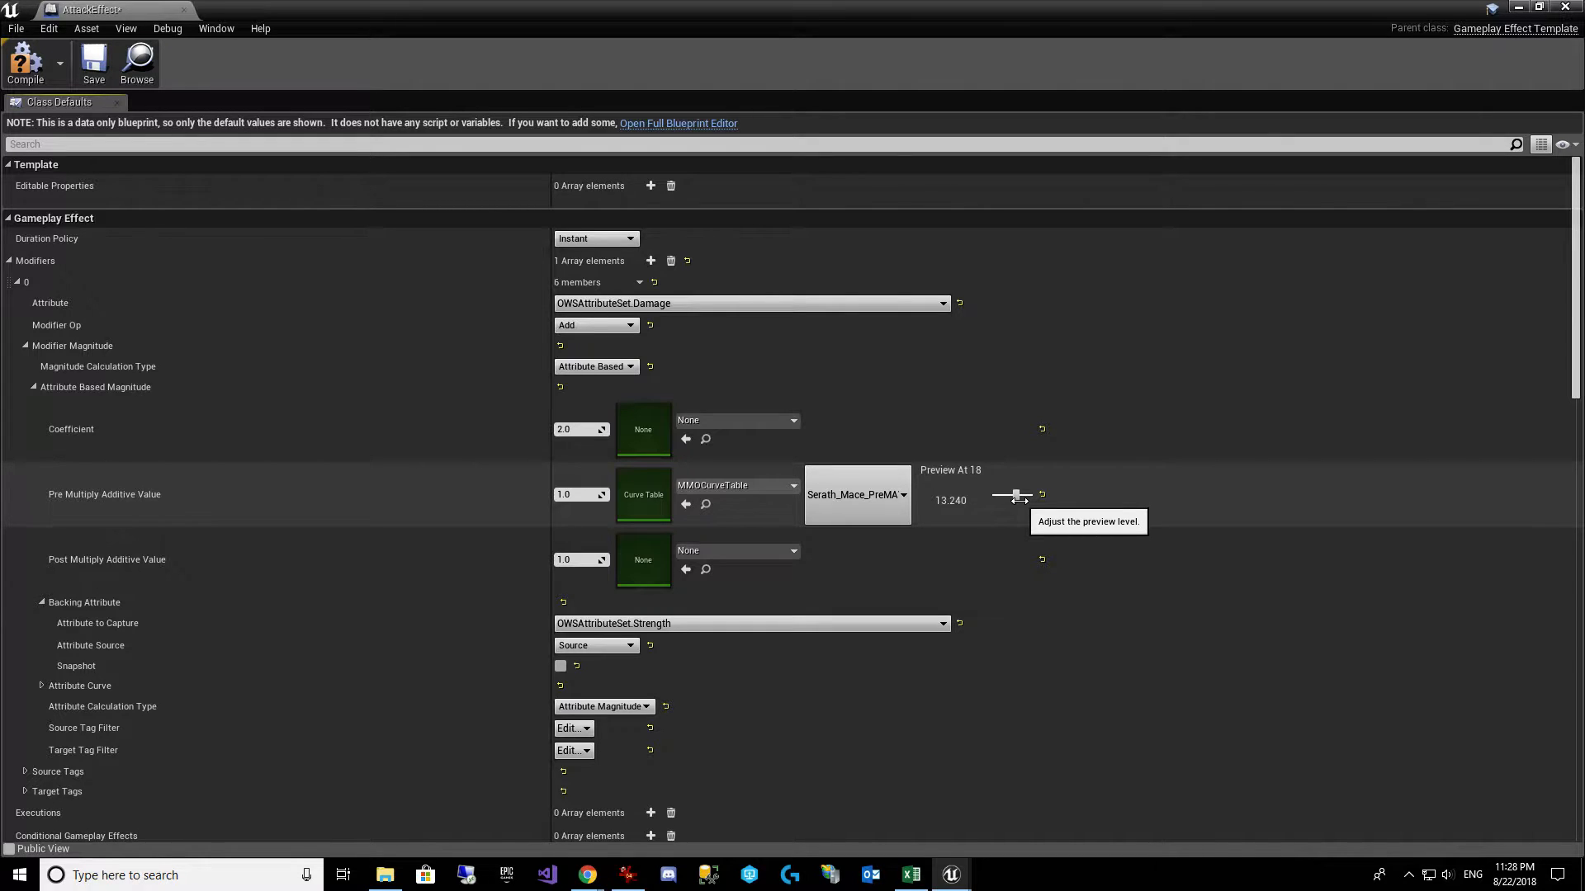
{"action": "left_click_drag", "start_coordinate": [1015, 493], "coordinate": [1019, 494]}
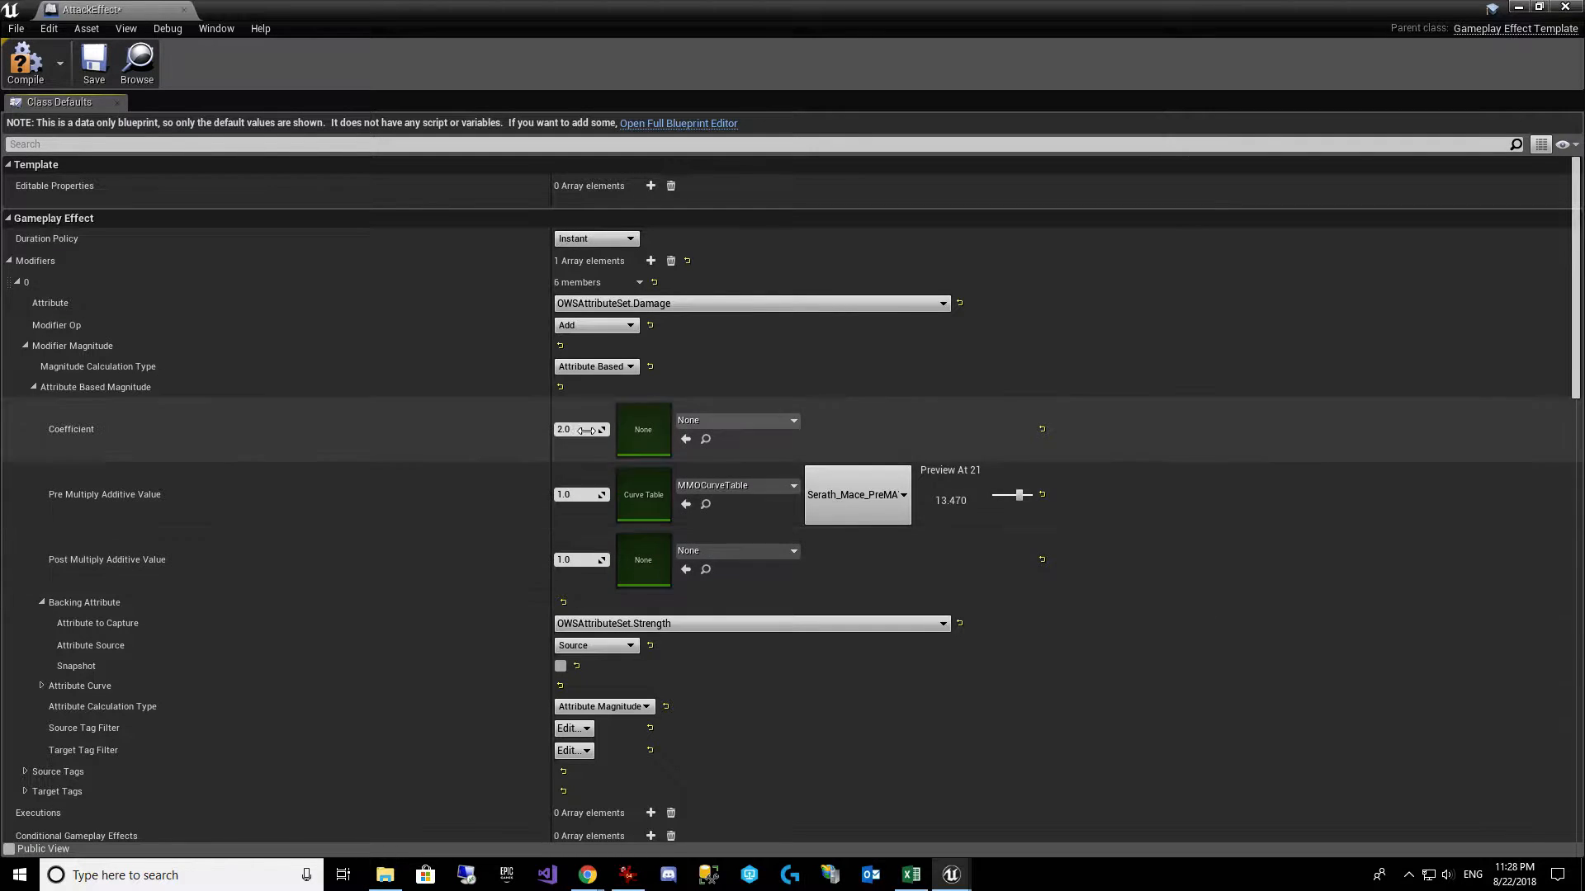
{"action": "left_click_drag", "start_coordinate": [1018, 494], "coordinate": [995, 494]}
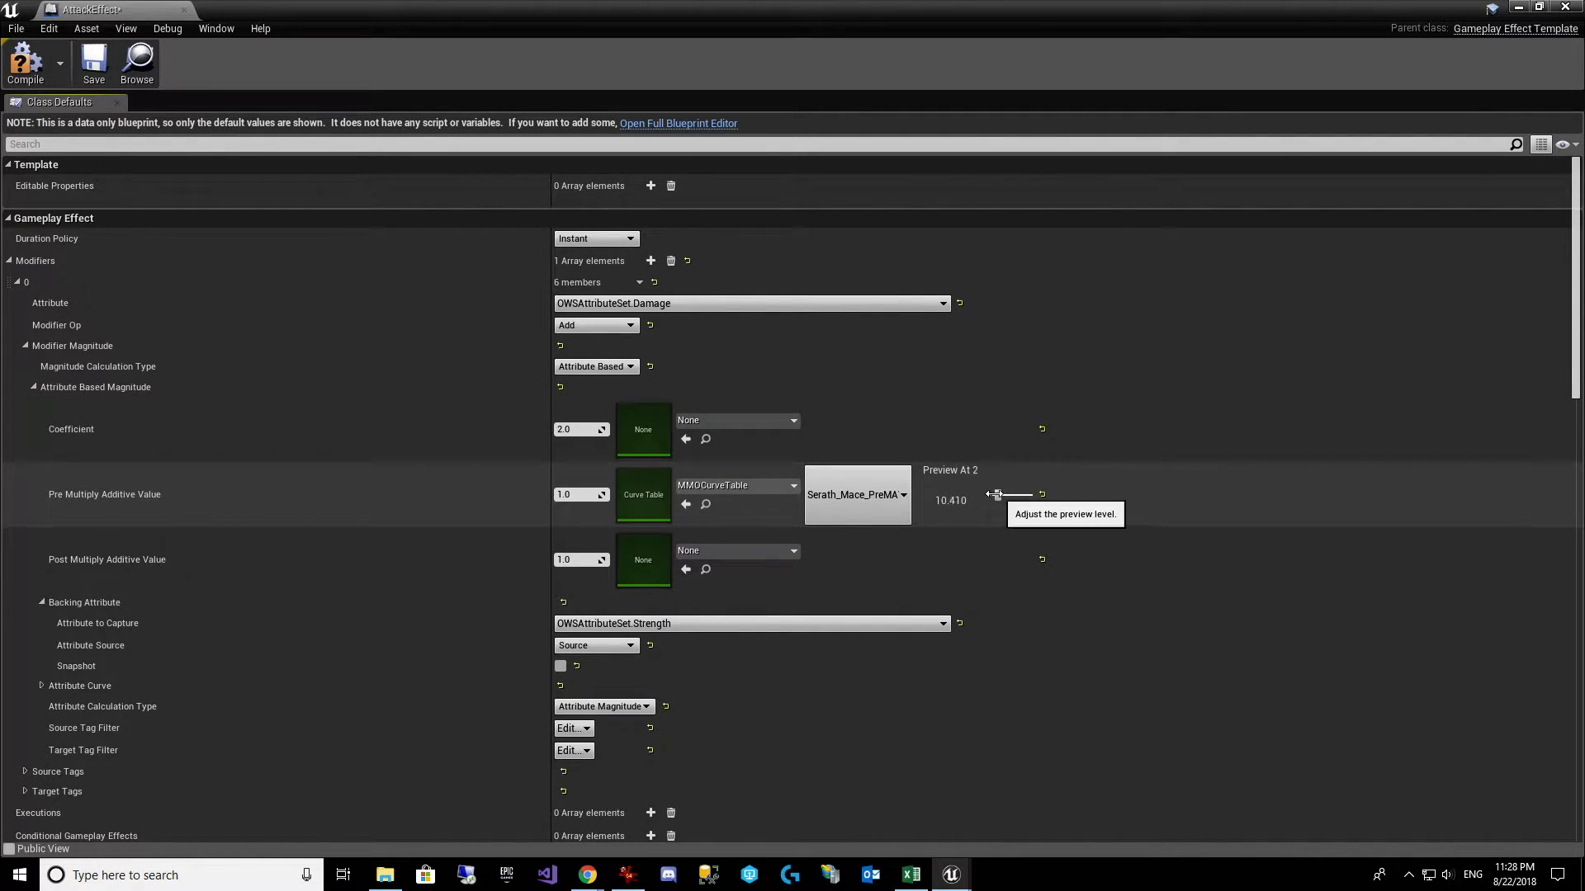
{"action": "left_click_drag", "start_coordinate": [1020, 494], "coordinate": [994, 494]}
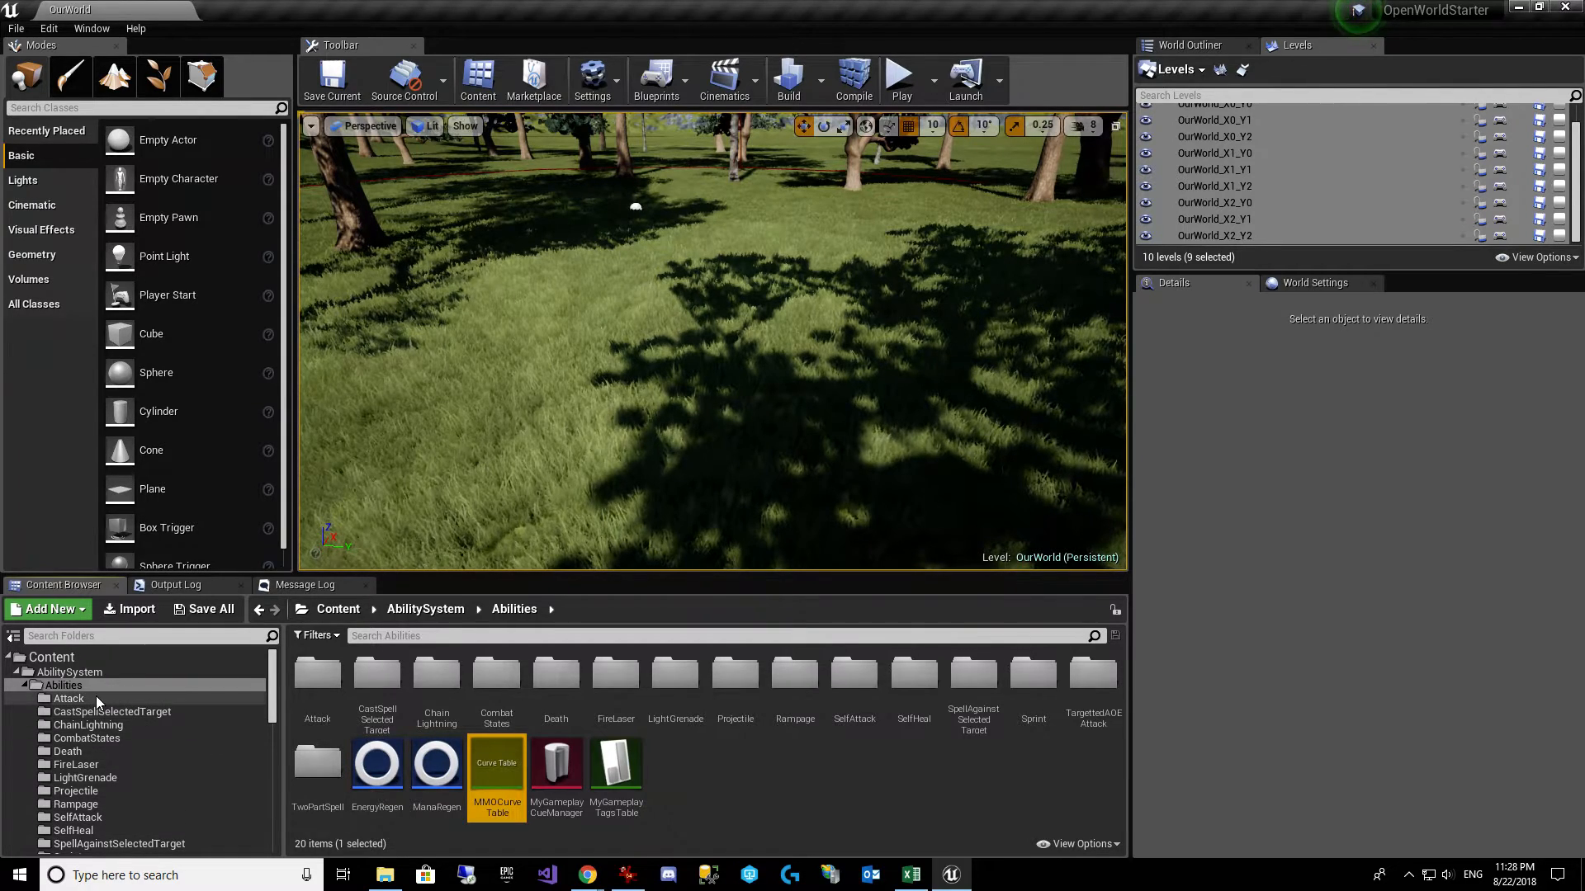
Step: Open the AttackWithWeaponCollision ability graph from the Attack folder
{"action": "double_click", "coordinate": [69, 698]}
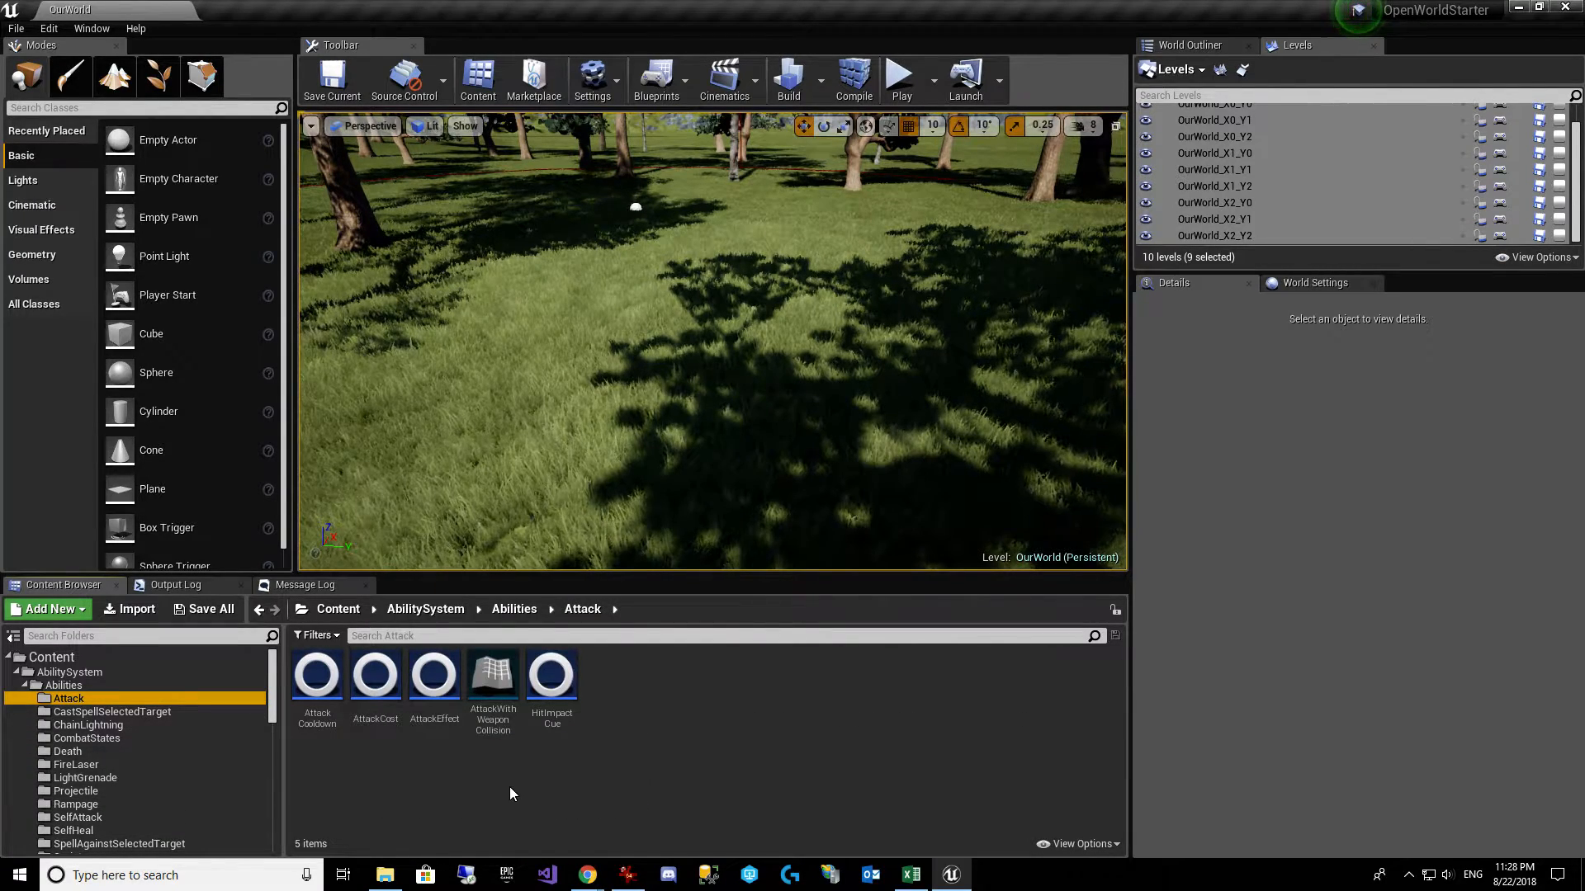
{"action": "left_click", "coordinate": [494, 675]}
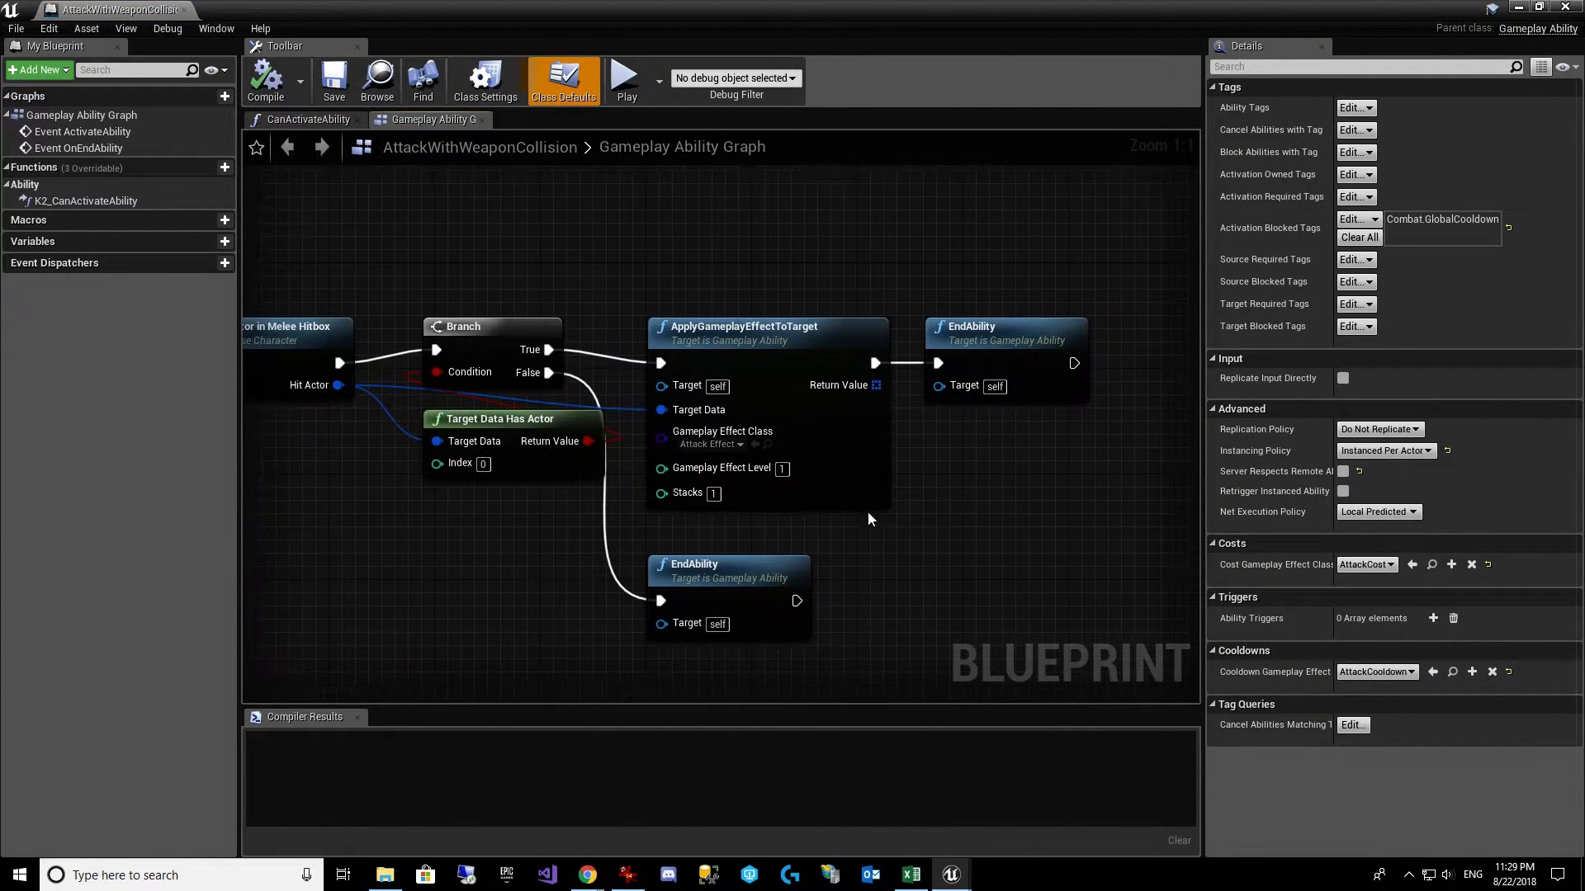
{"action": "mouse_move", "coordinate": [795, 470]}
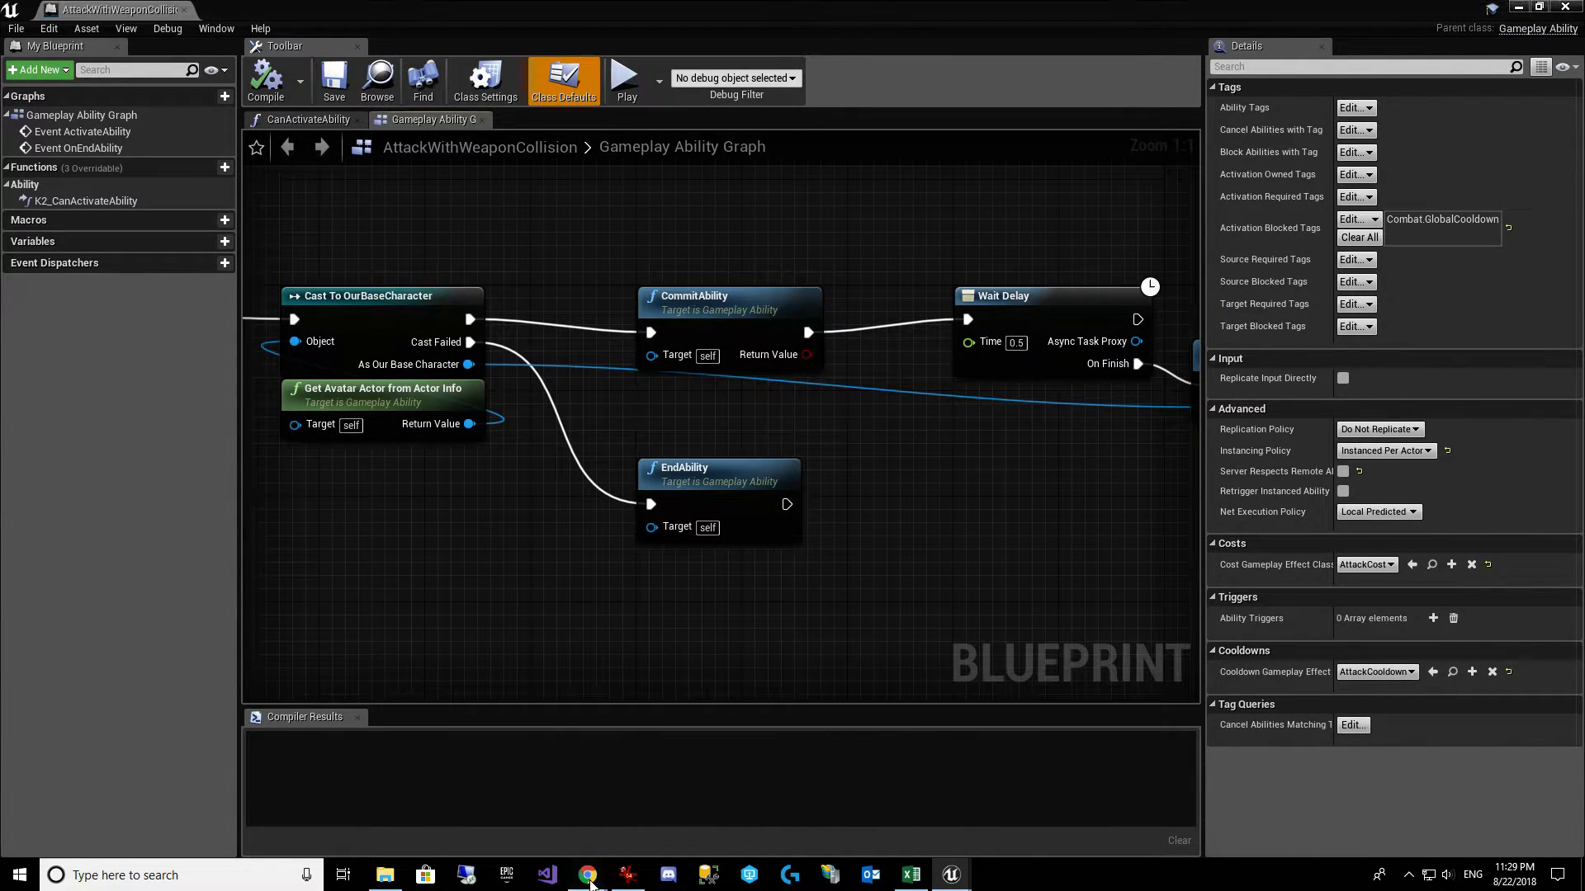
Step: Check TestForDemo's Character Level of 1 in the web admin, then return to Unreal
{"action": "left_click", "coordinate": [586, 875]}
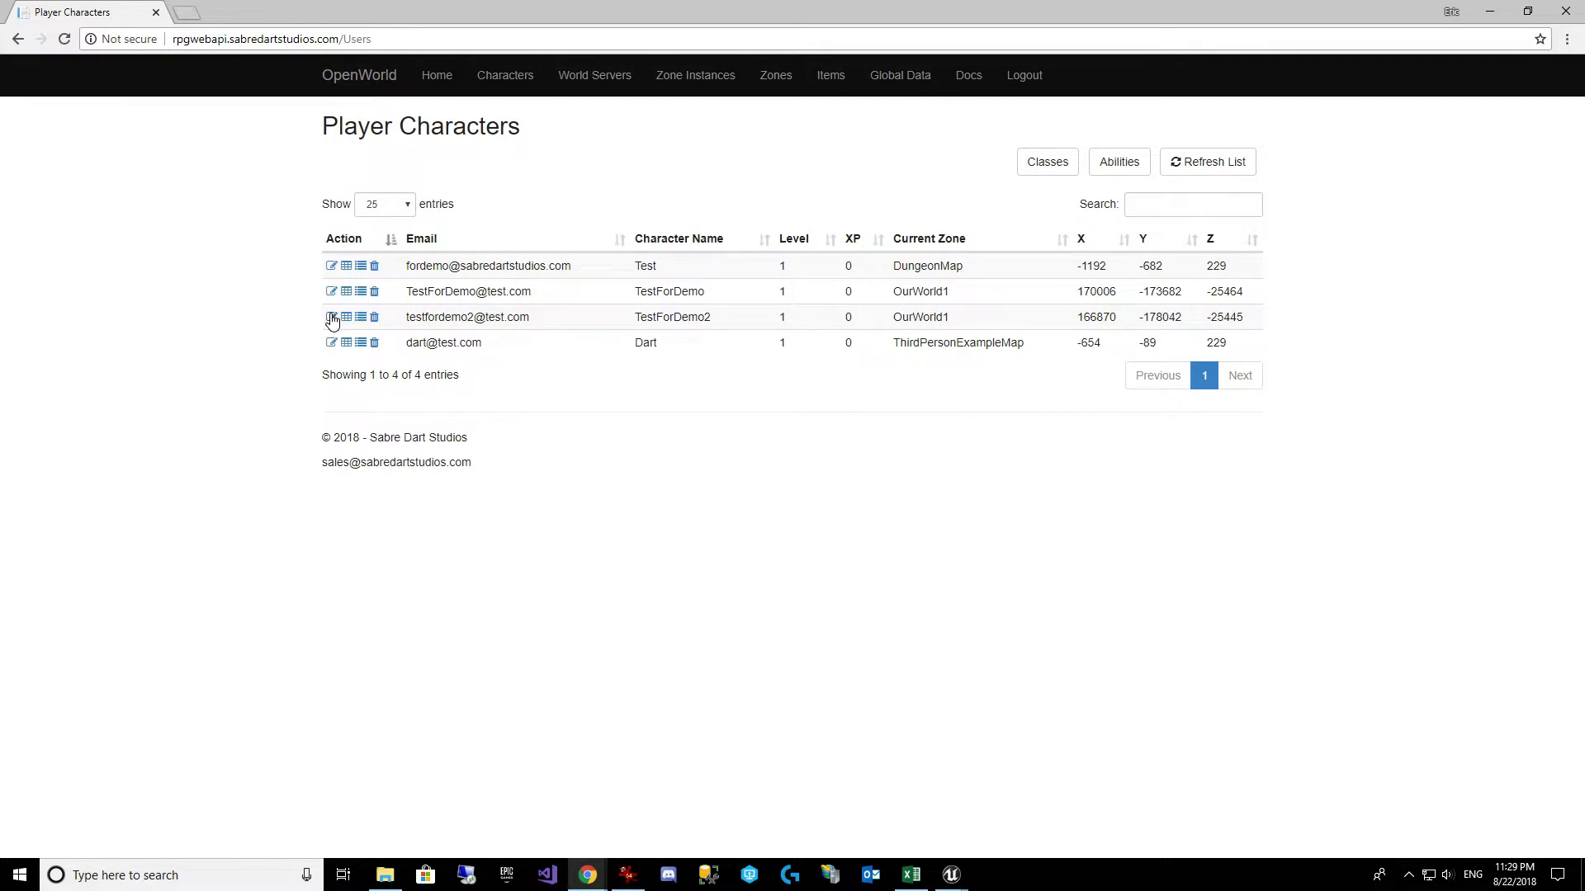
{"action": "left_click", "coordinate": [331, 291]}
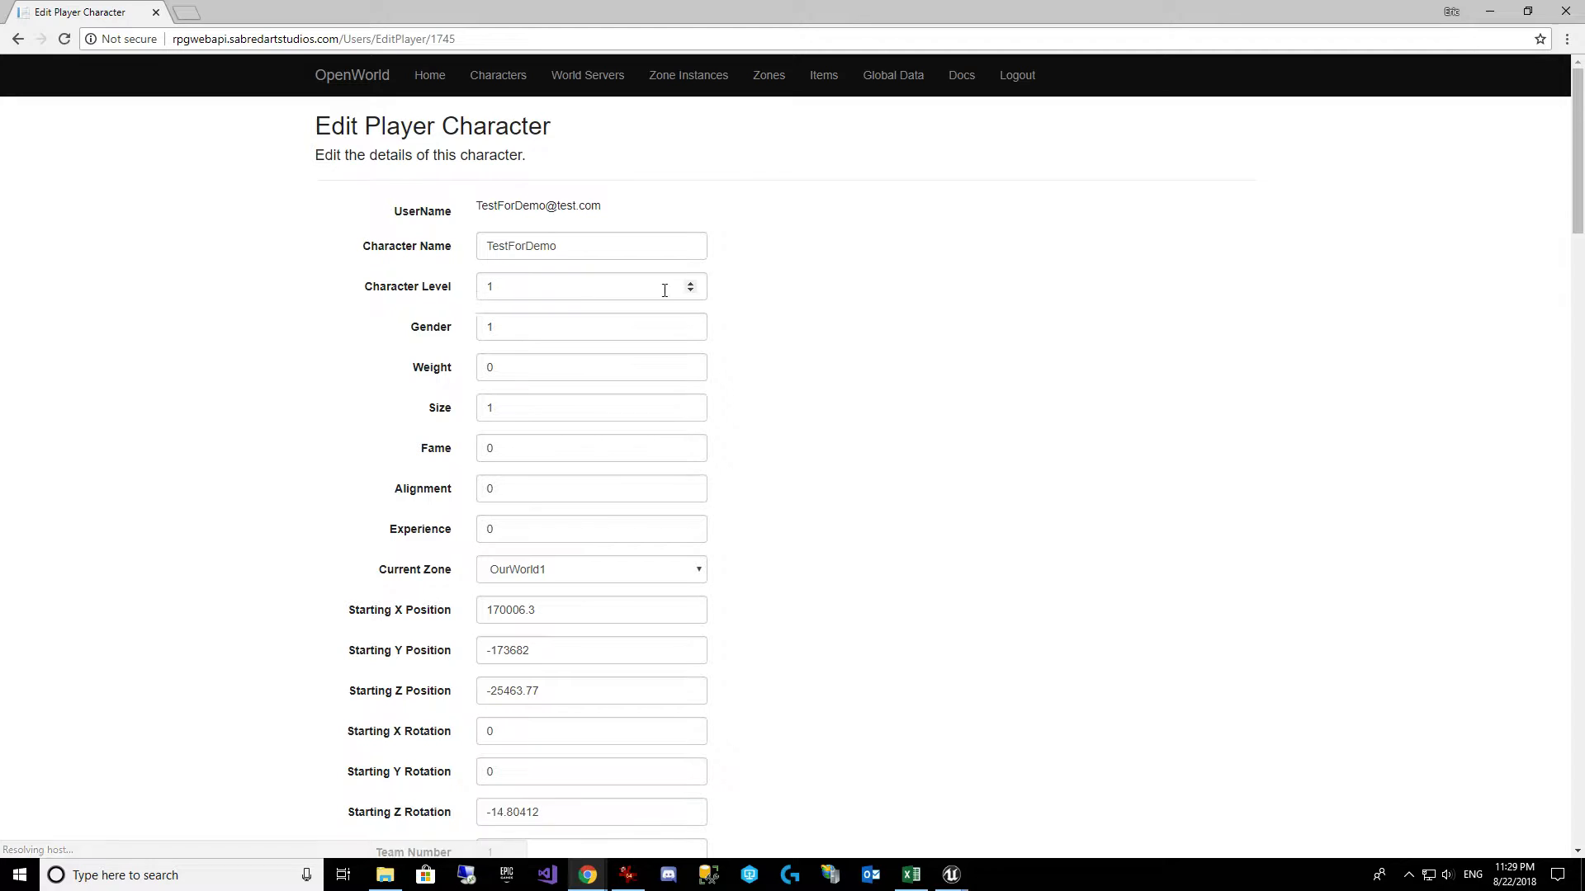
{"action": "left_click", "coordinate": [505, 74]}
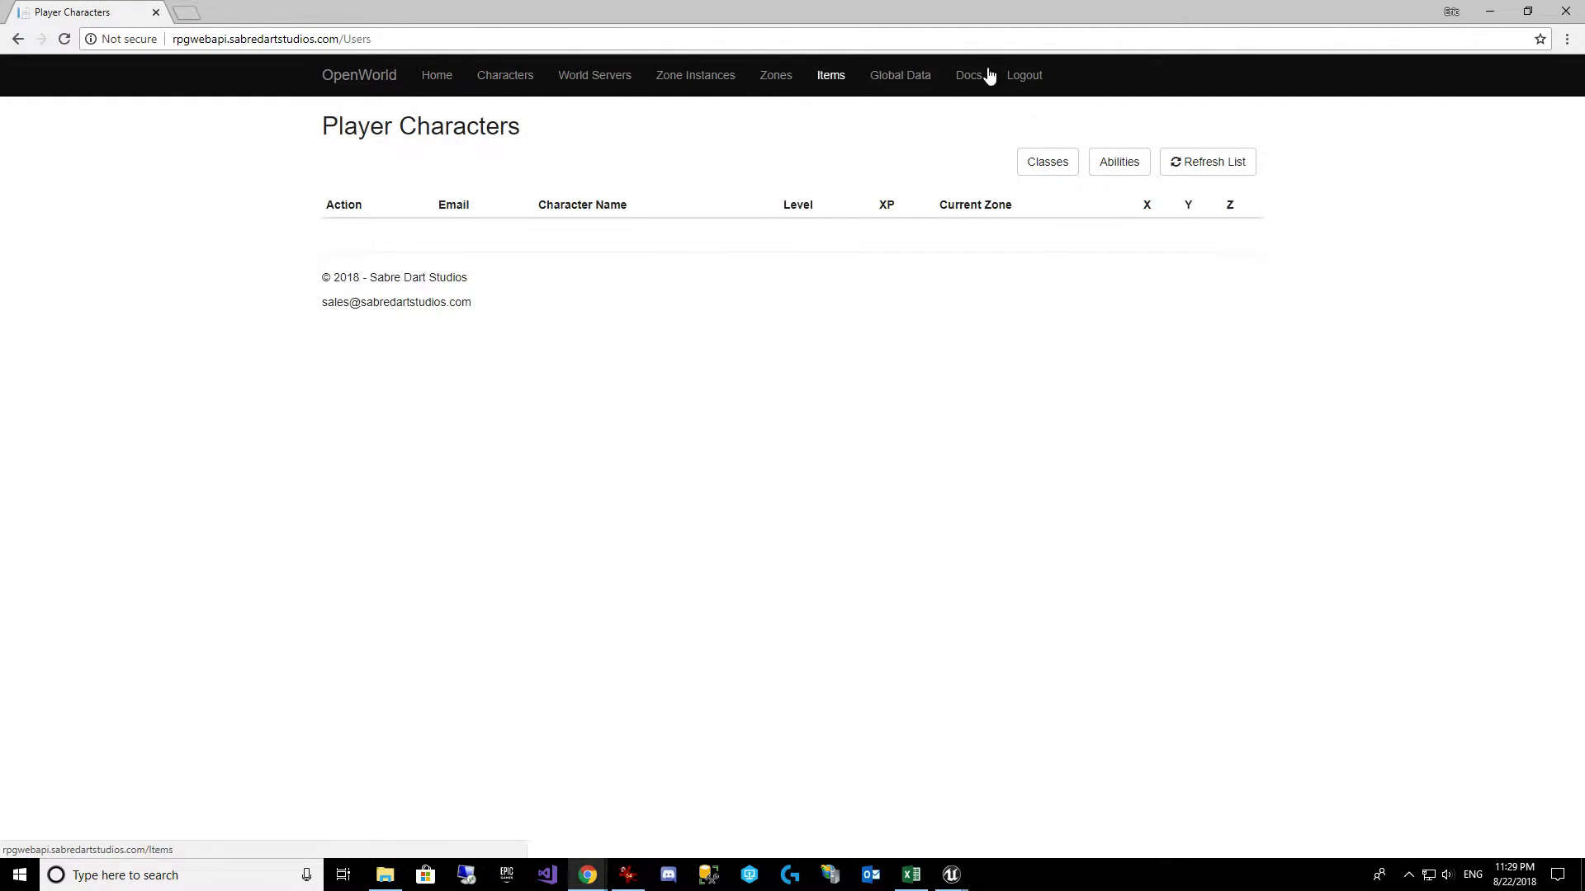
{"action": "left_click", "coordinate": [948, 875]}
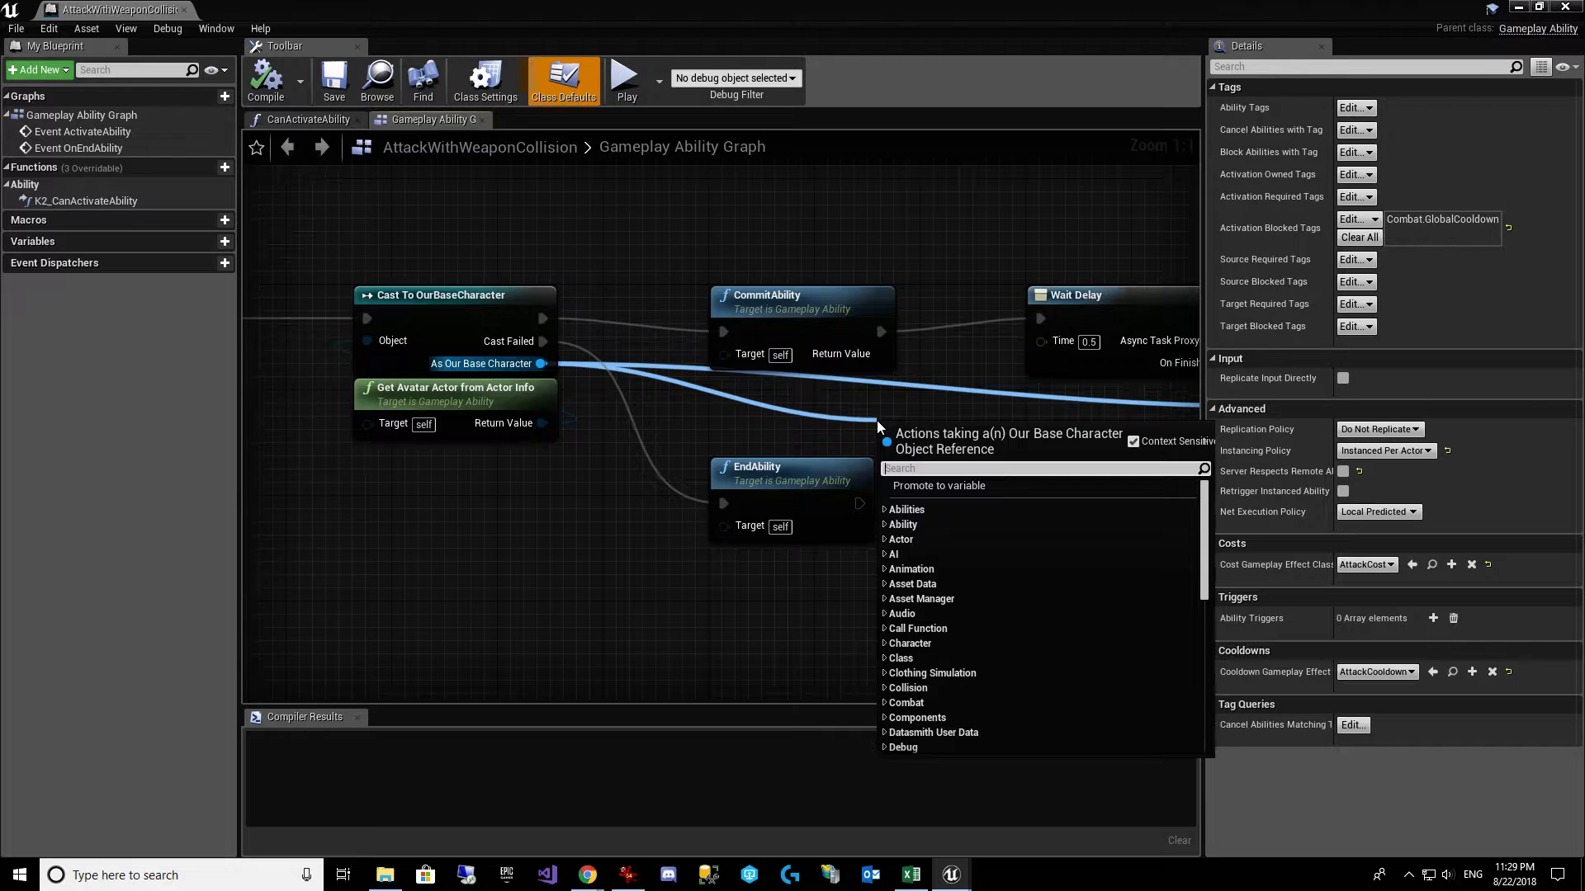
Step: Add Get Character Level, wire it to Gameplay Effect Level, then compile and save the ability
{"action": "type", "text": "get chara"}
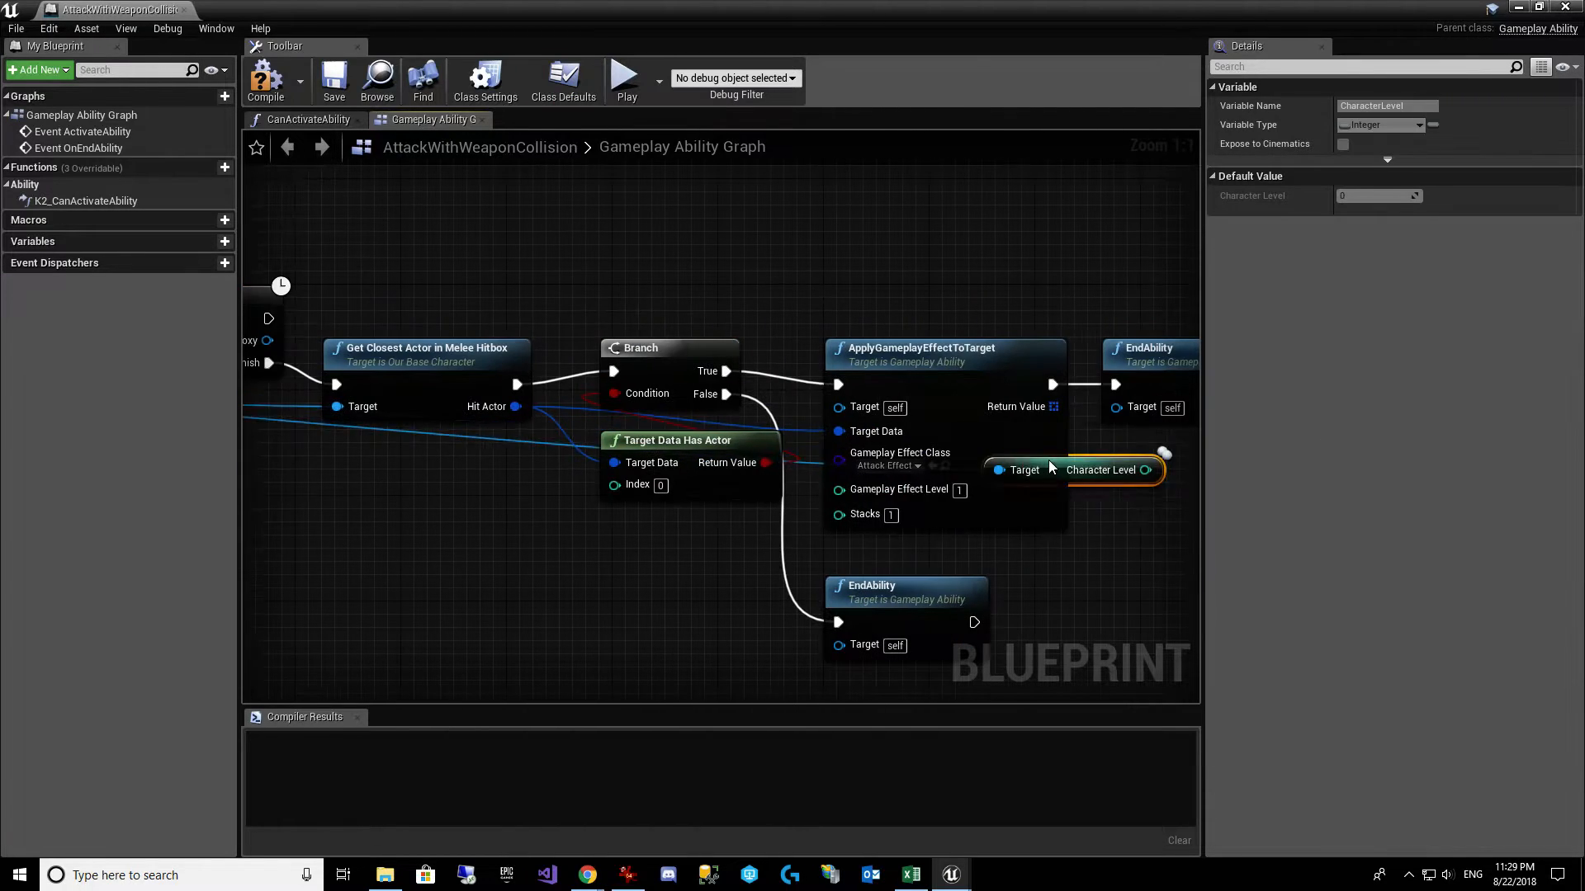
{"action": "left_click_drag", "start_coordinate": [1072, 468], "coordinate": [690, 535]}
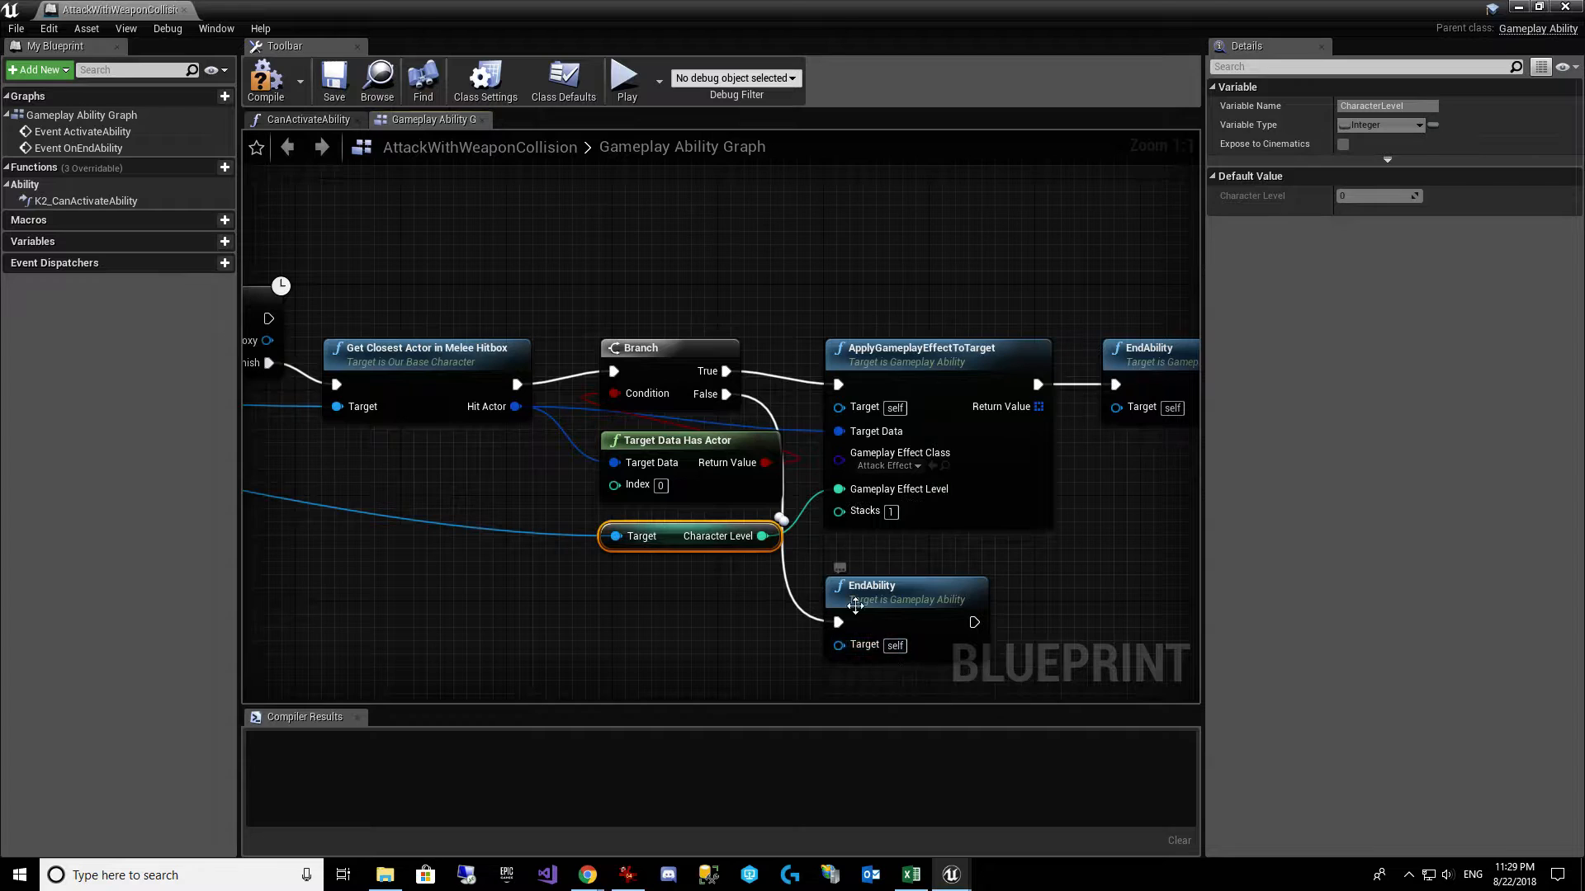
{"action": "left_click", "coordinate": [333, 81]}
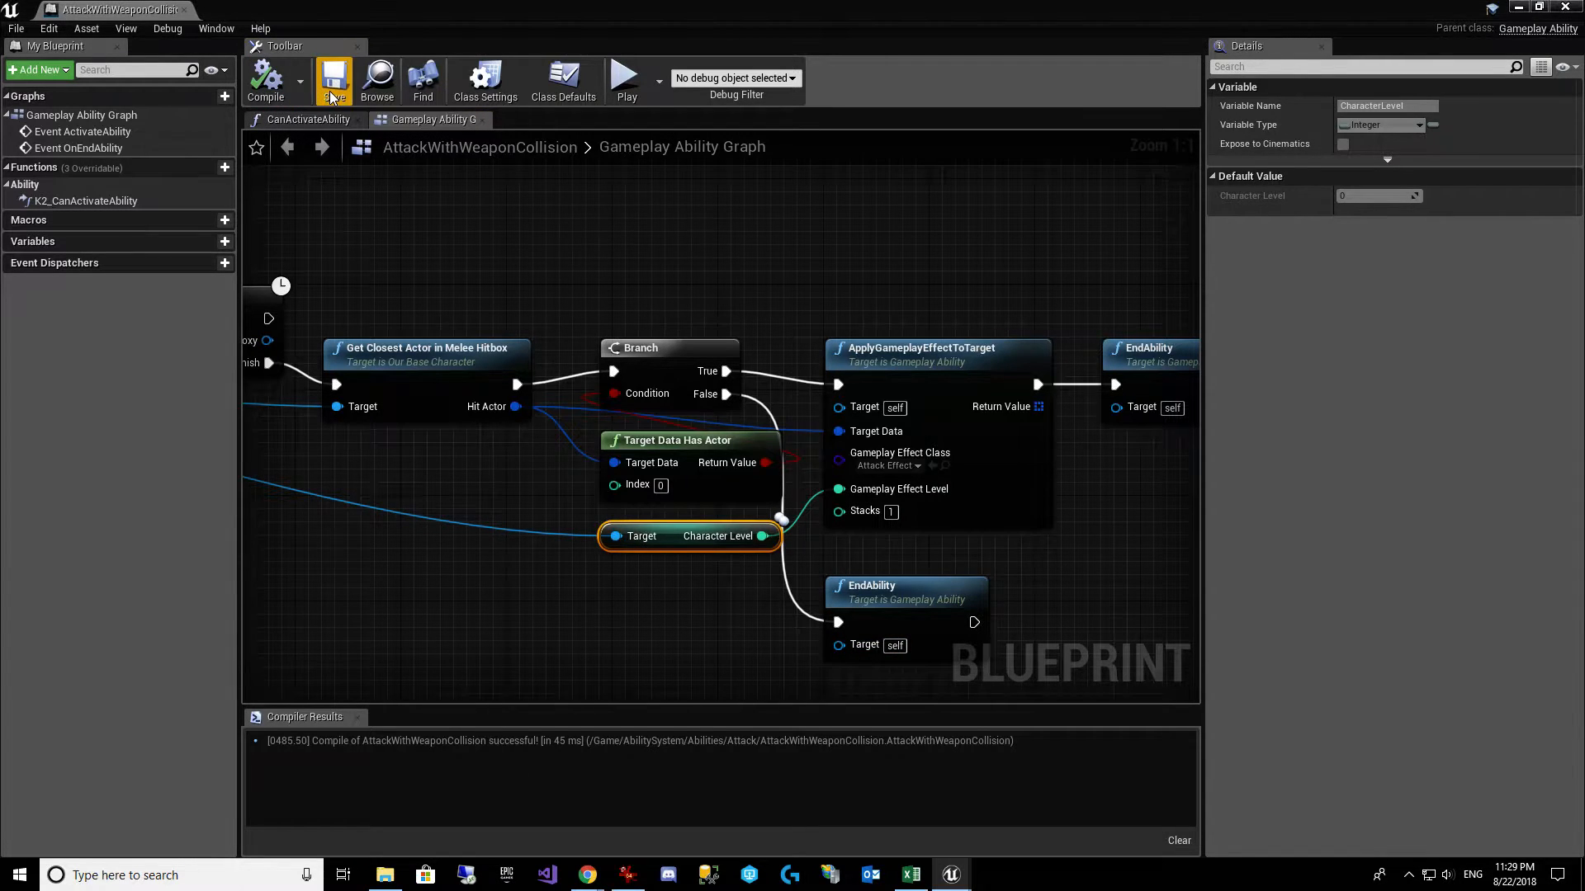
{"action": "left_click", "coordinate": [334, 80]}
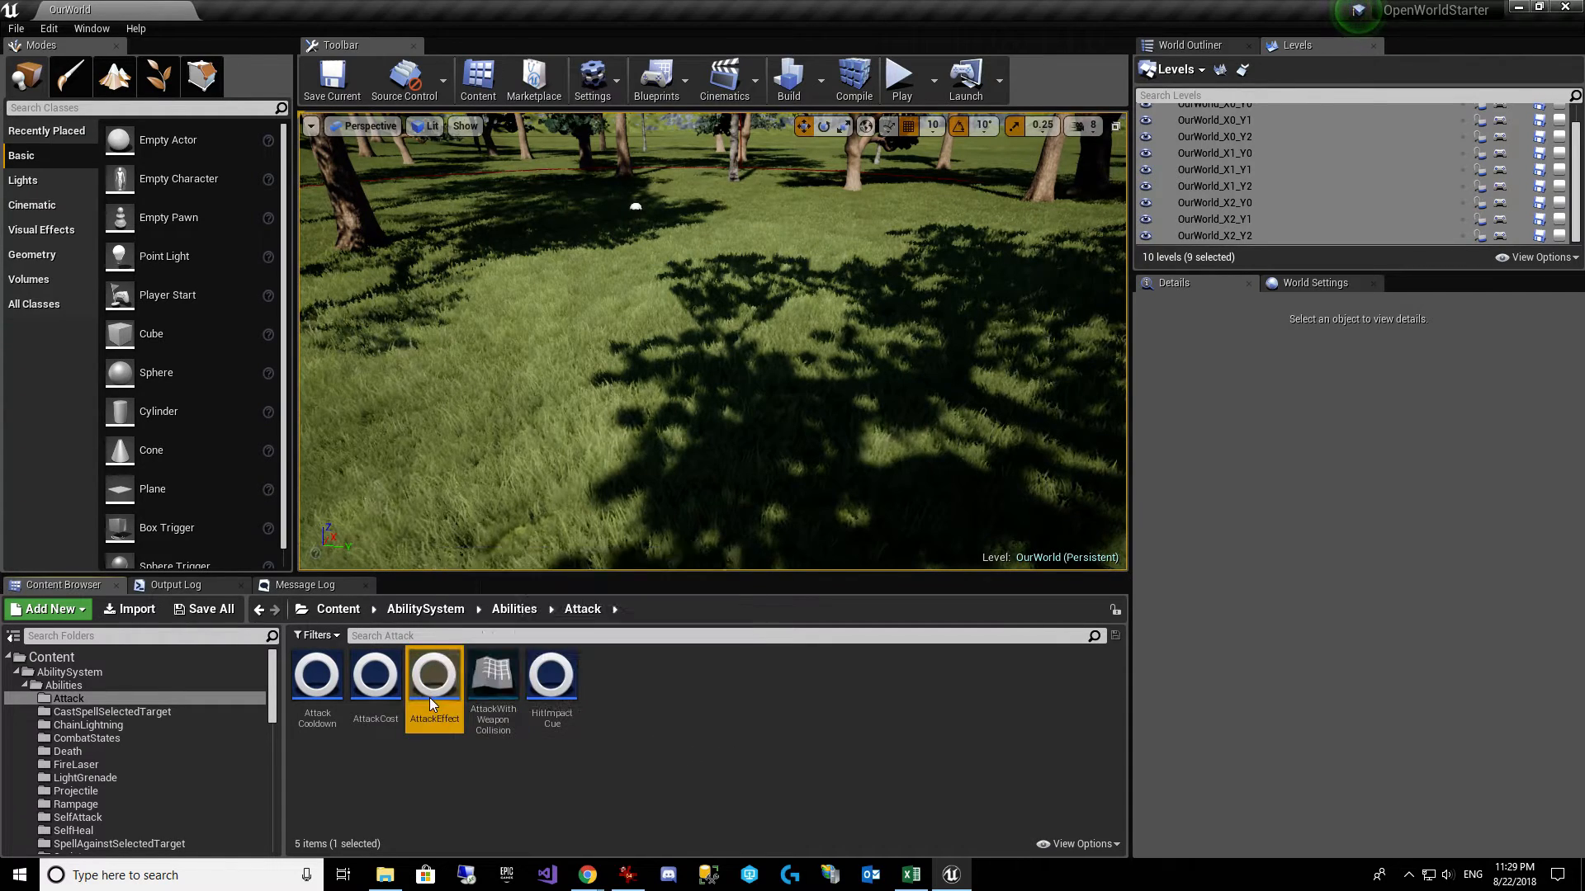
Step: Open AttackEffect and preview its Serath_Mace_PreMAV value at levels 2 and 0
{"action": "double_click", "coordinate": [434, 672]}
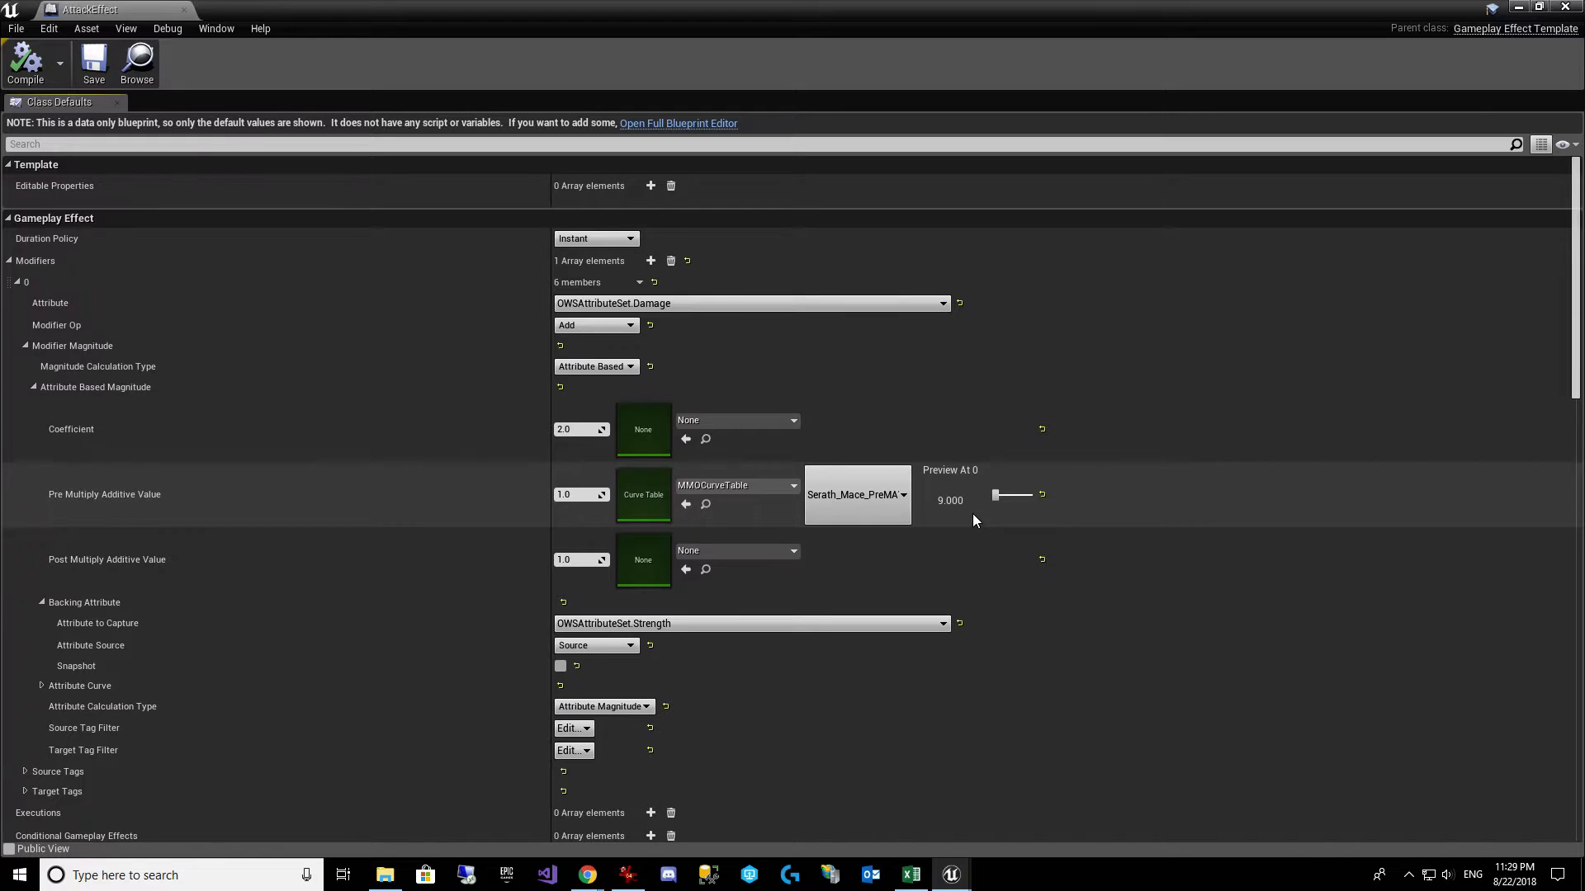
{"action": "mouse_move", "coordinate": [995, 496]}
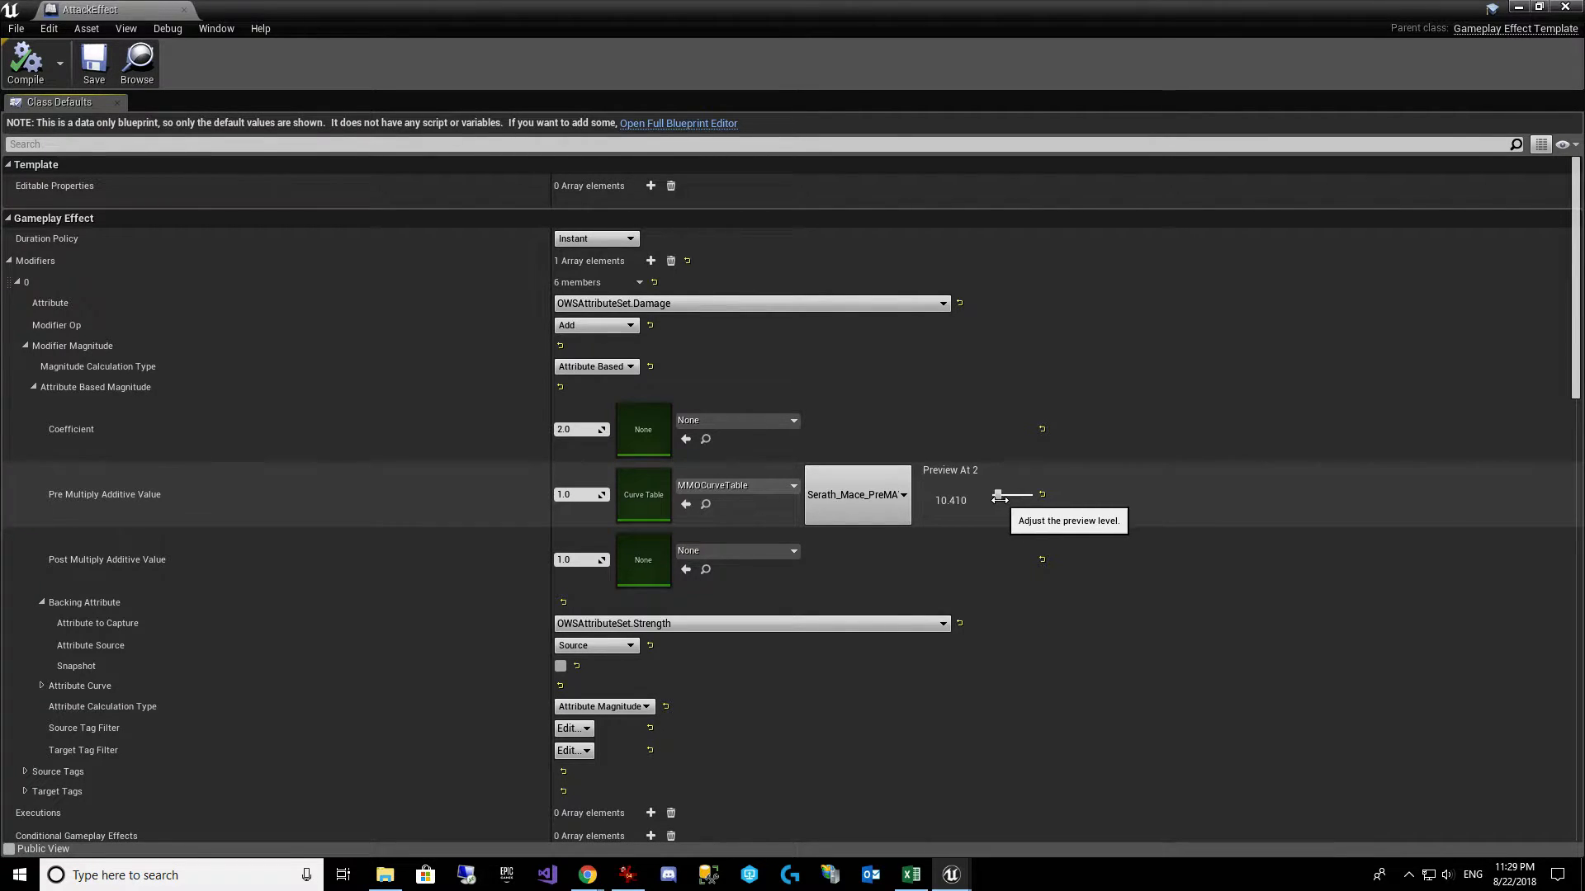
{"action": "left_click_drag", "start_coordinate": [1010, 495], "coordinate": [996, 495]}
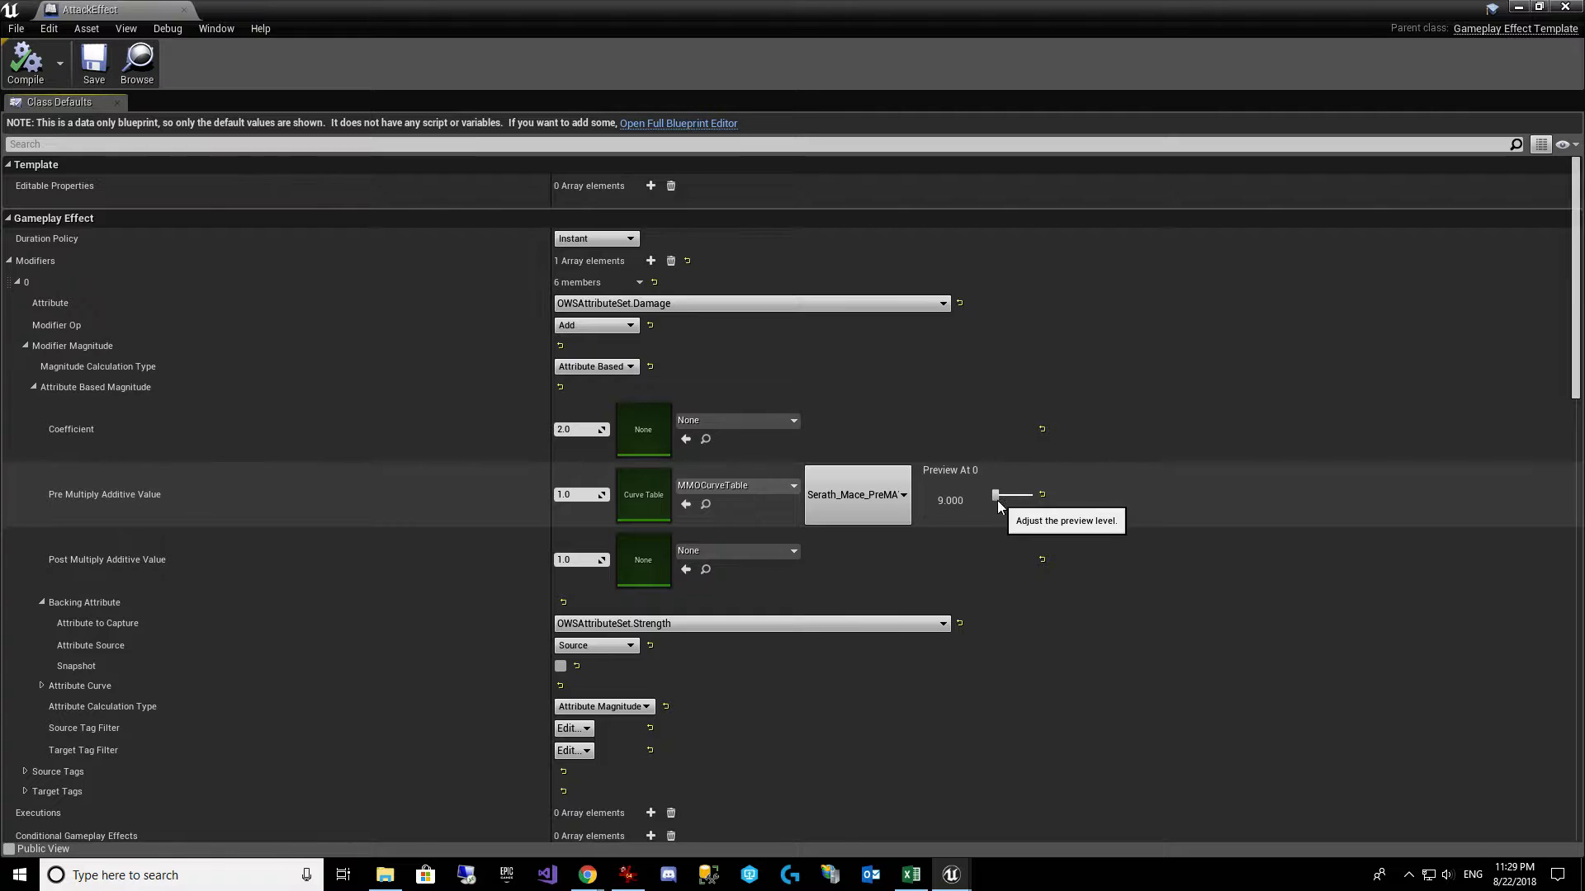
{"action": "mouse_move", "coordinate": [863, 475]}
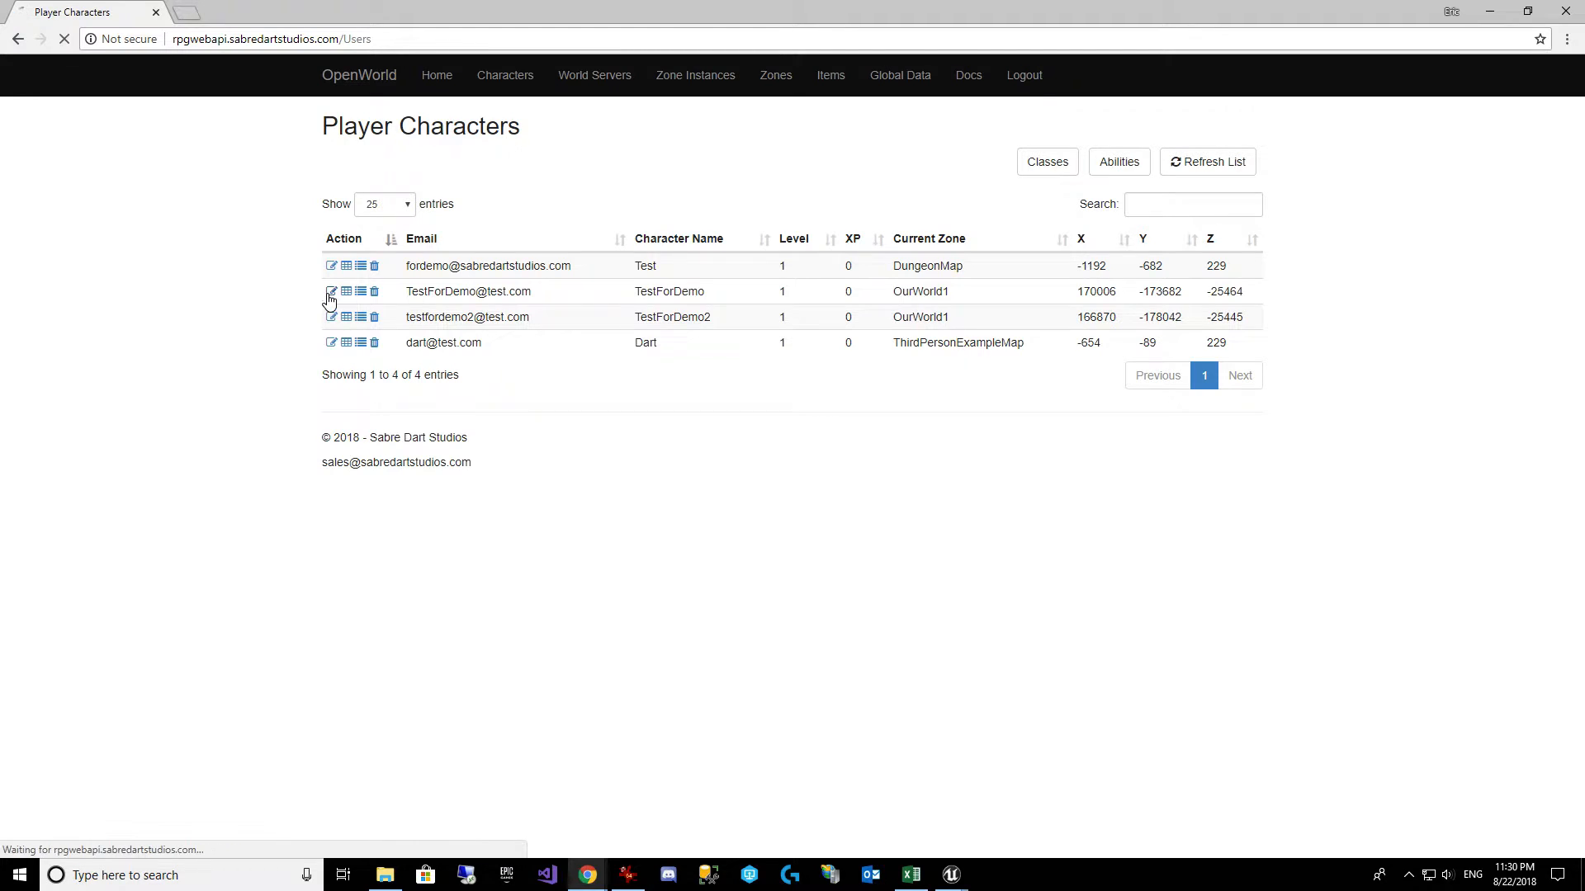
Step: Review TestForDemo's stats (Strength 10) in the web admin, then return to AttackEffect
{"action": "left_click", "coordinate": [330, 290]}
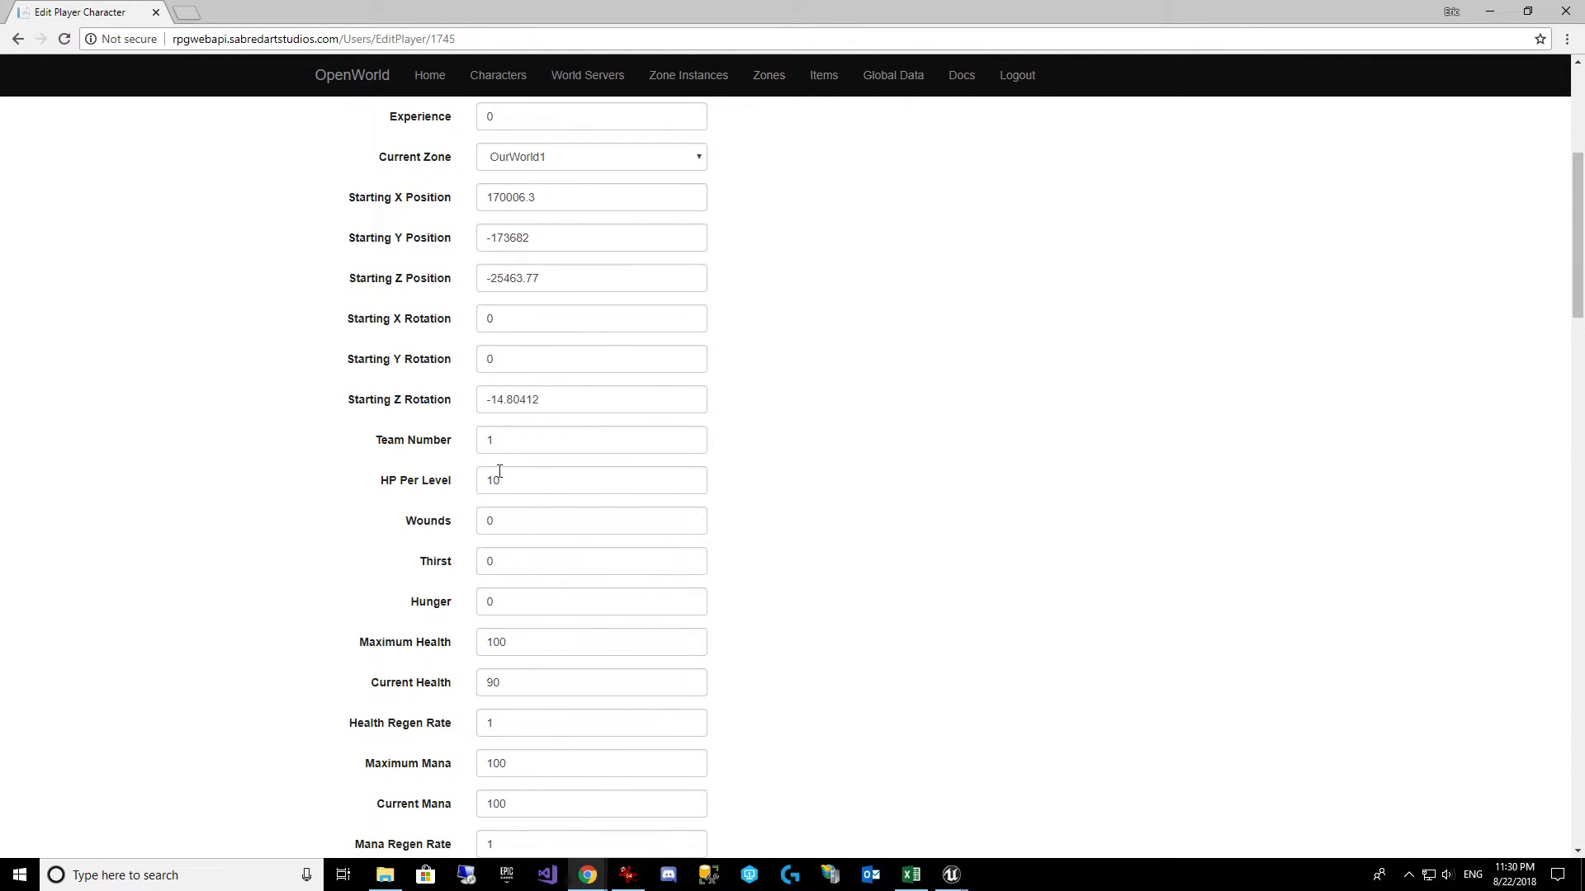
{"action": "scroll", "scroll_direction": "down", "scroll_amount": 3}
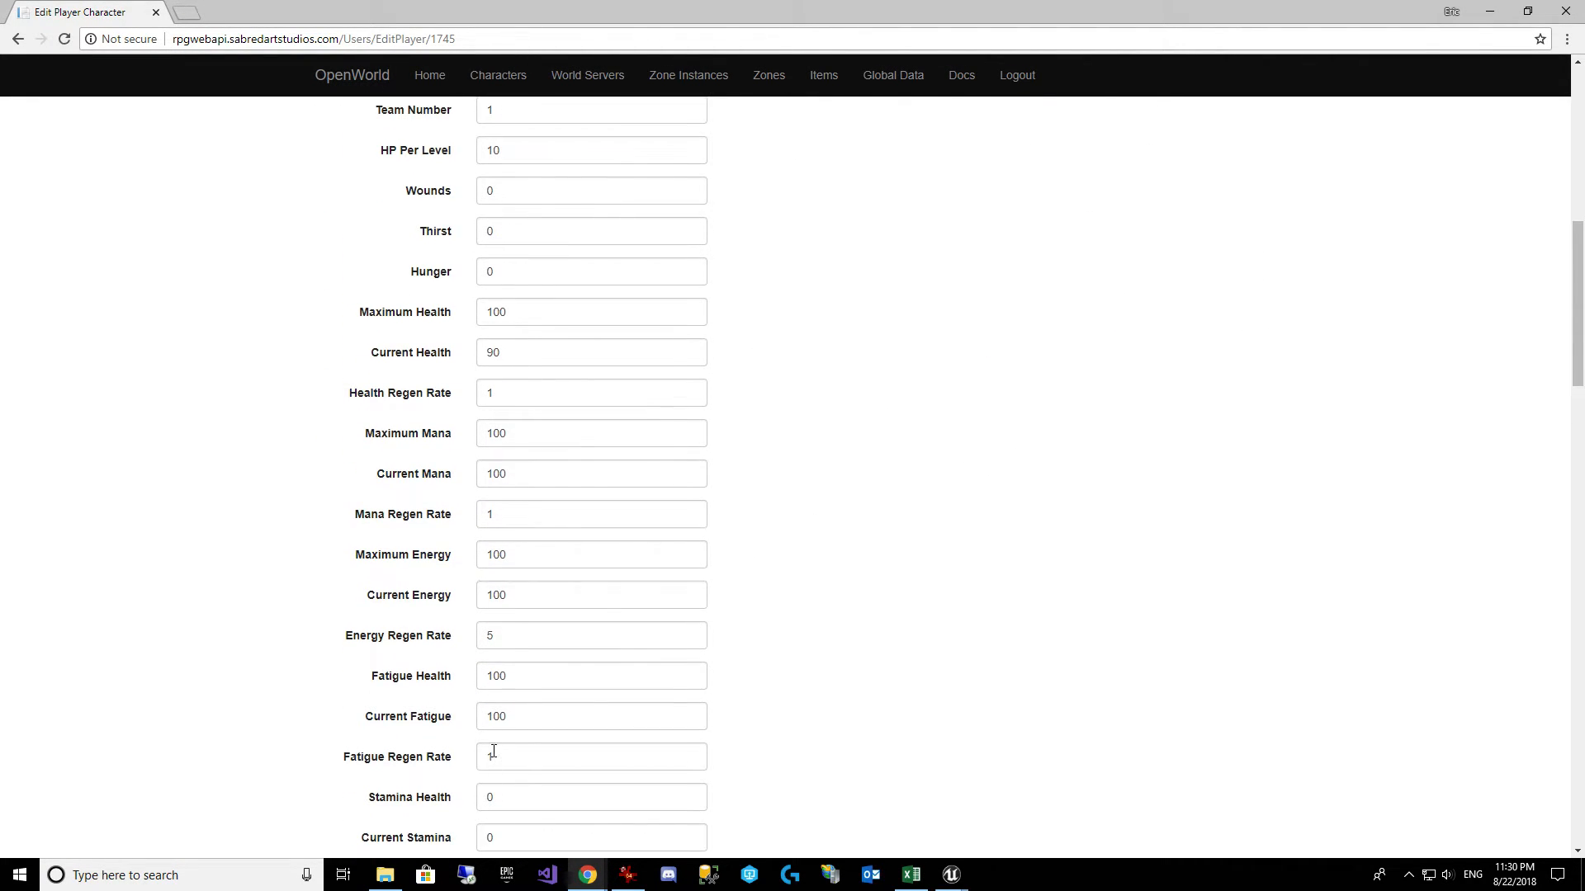
{"action": "scroll", "scroll_direction": "down", "scroll_amount": 3}
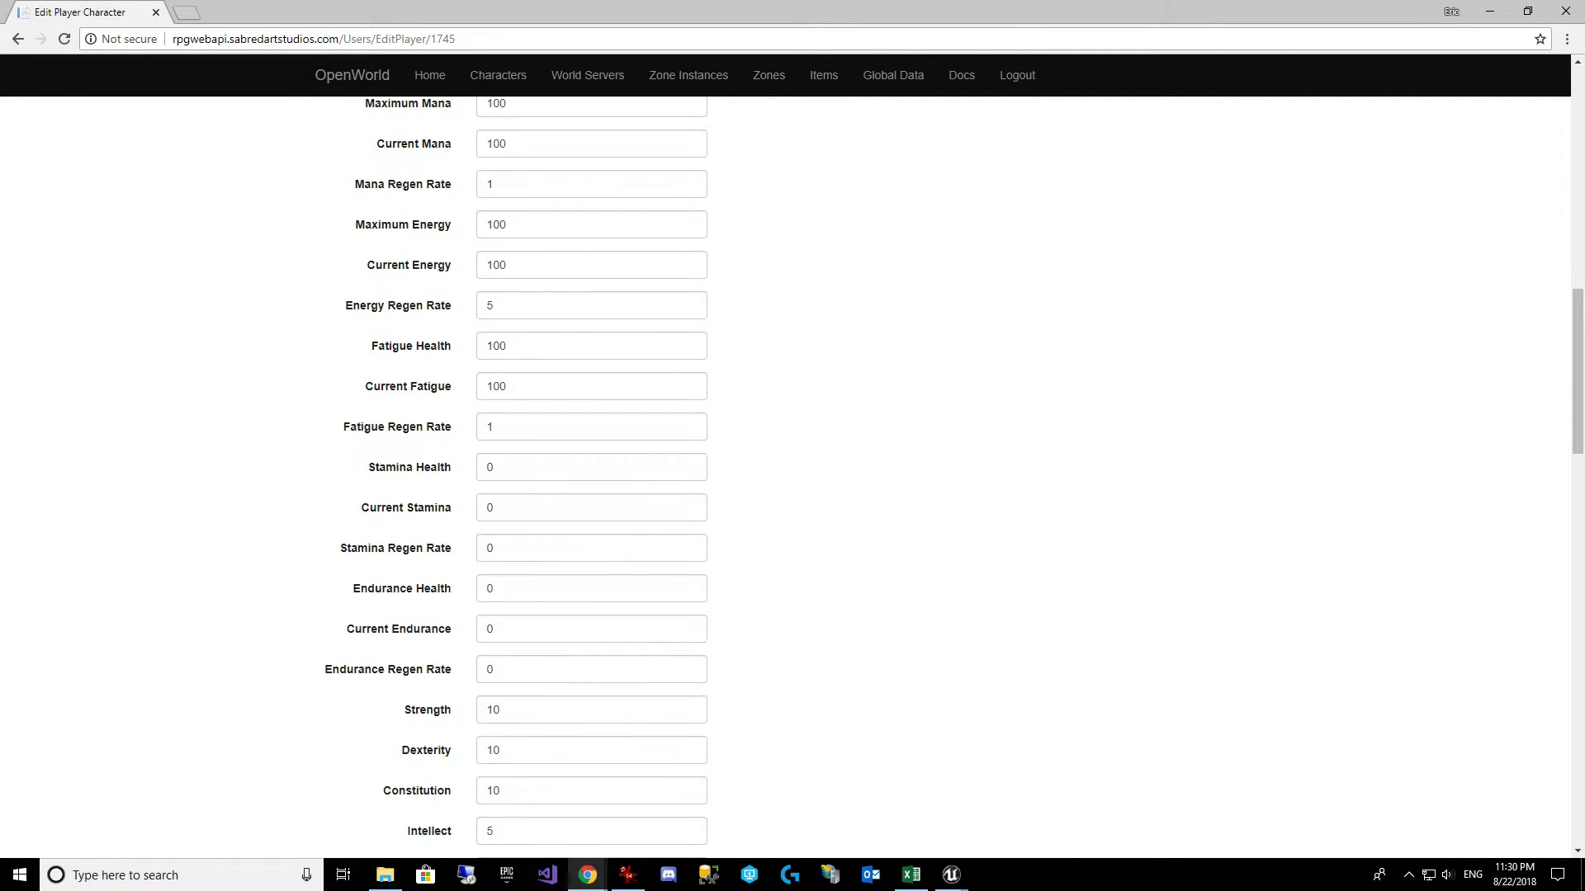
{"action": "left_click", "coordinate": [949, 875]}
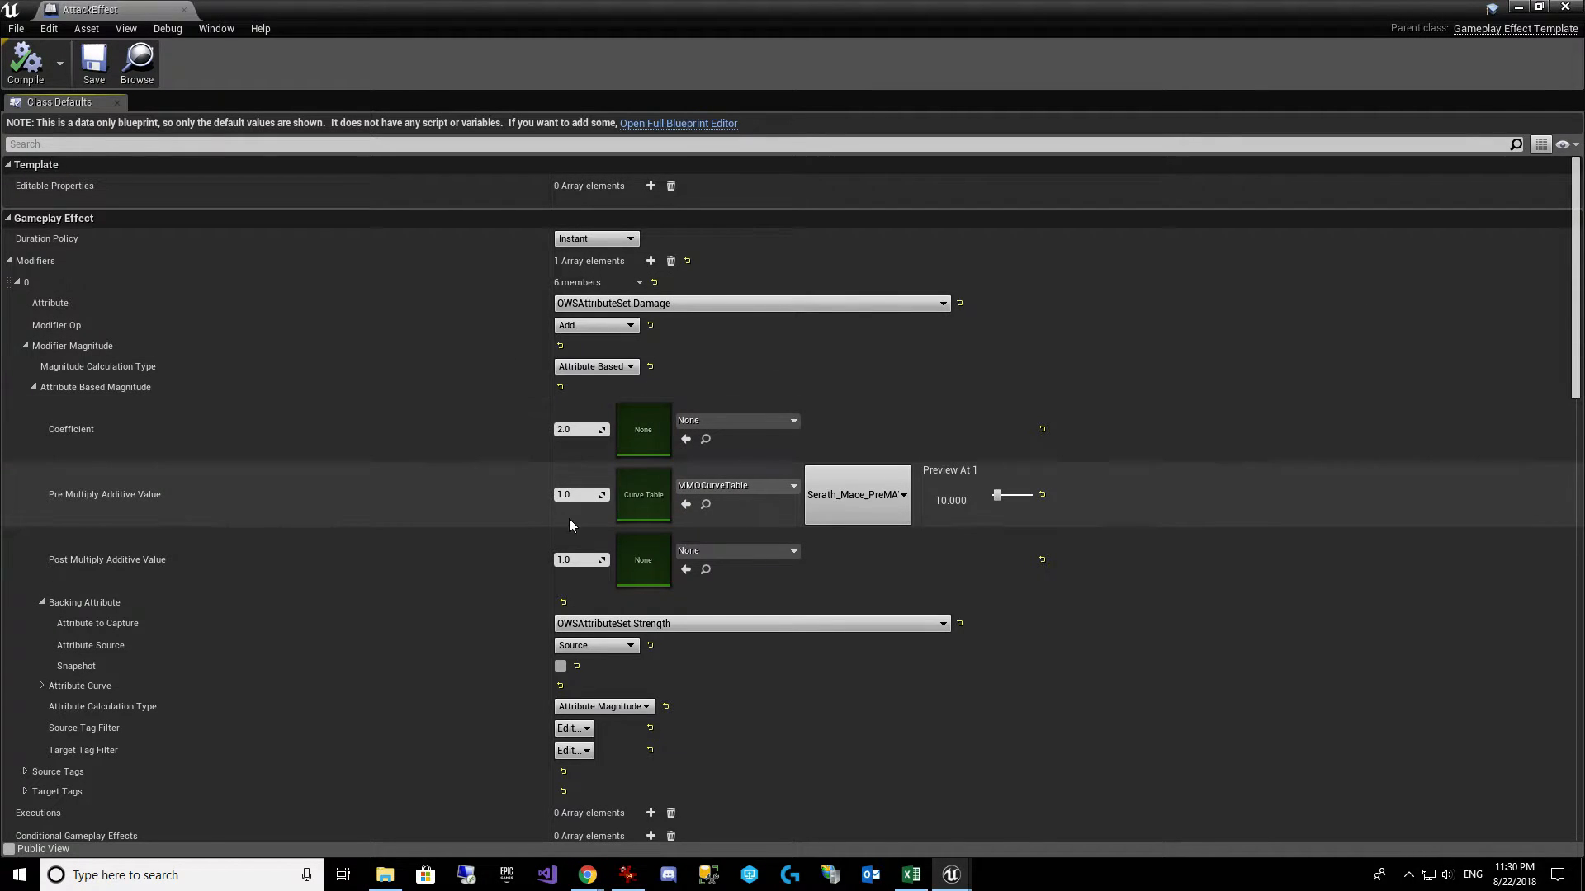
{"action": "mouse_move", "coordinate": [966, 497]}
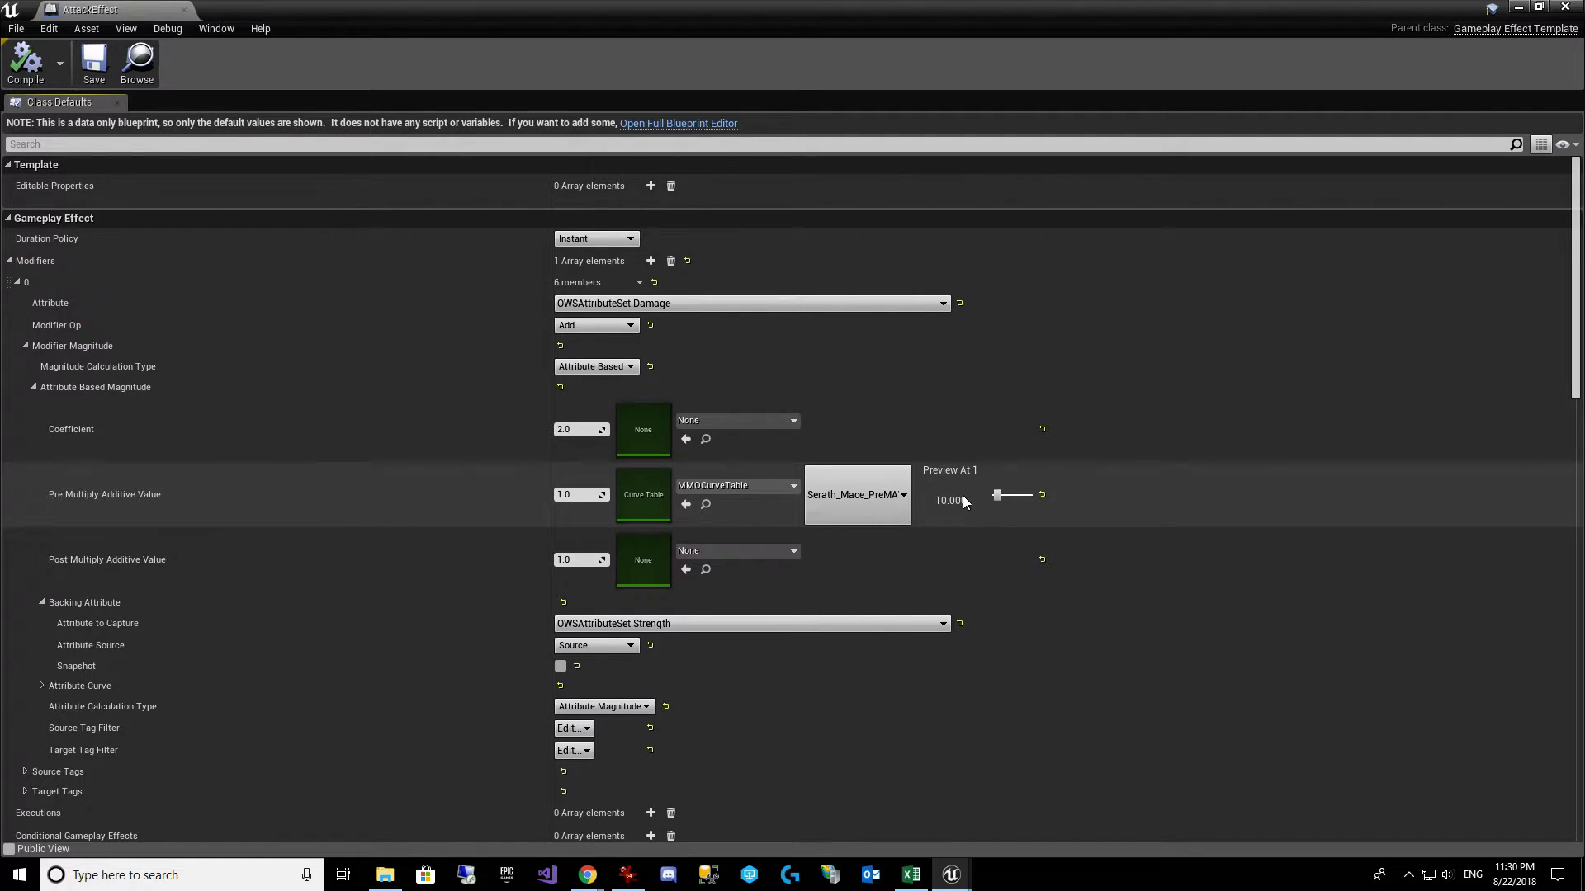
{"action": "mouse_move", "coordinate": [576, 429]}
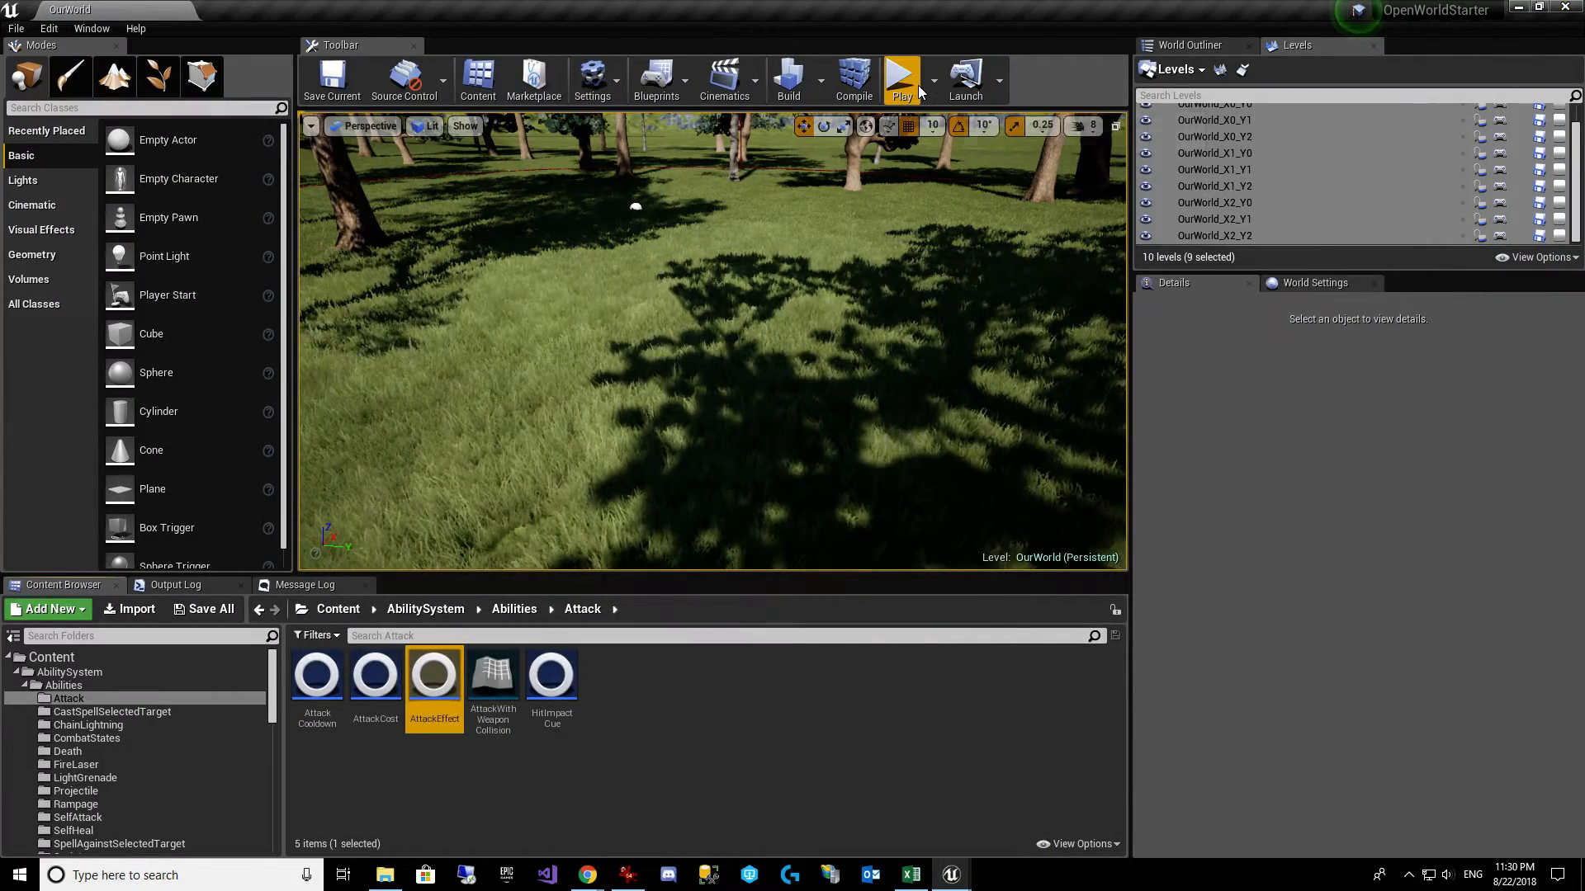
Step: Start playing OurWorld to test the attack damage after confirming the preview value of 10
{"action": "left_click", "coordinate": [899, 79]}
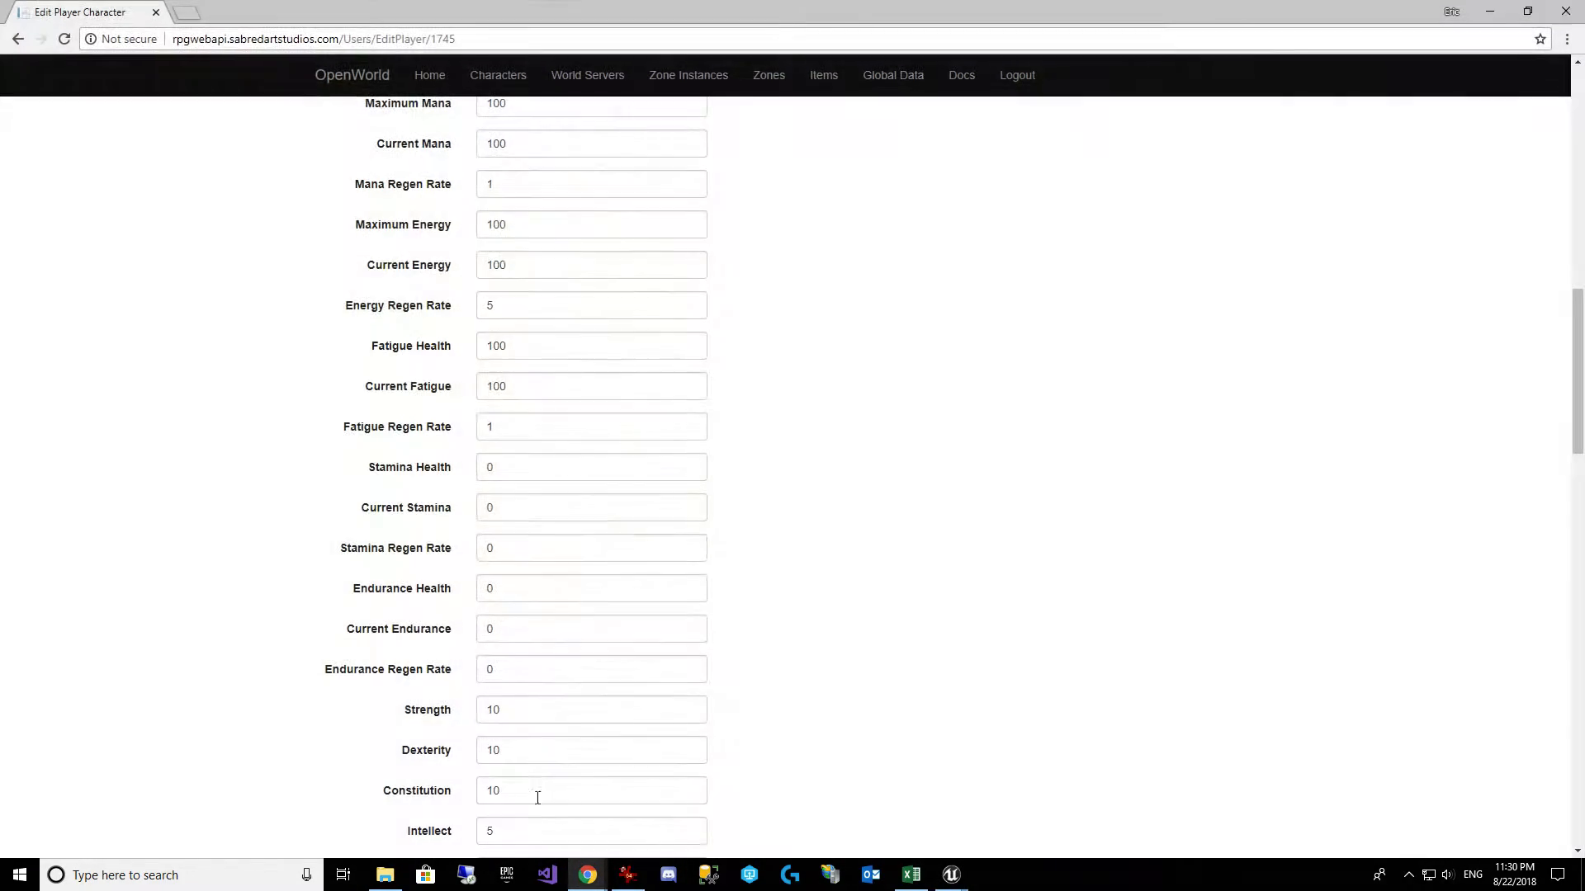
Step: Enter a new Character Level for TestForDemo and save, returning to the Player Characters list
{"action": "scroll", "scroll_direction": "up", "scroll_amount": 3}
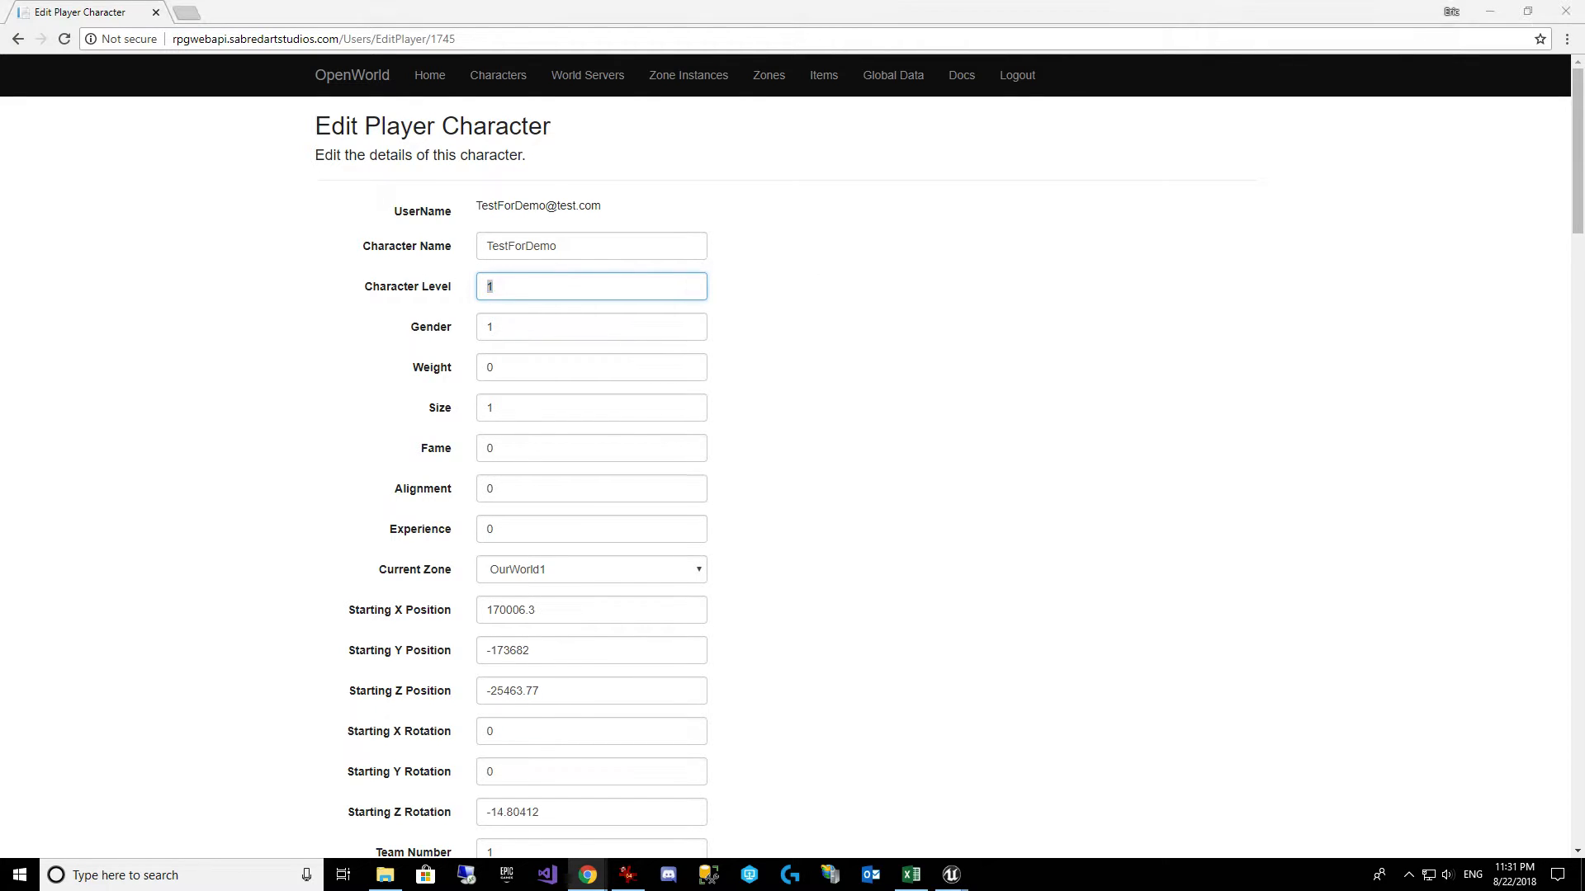
{"action": "left_click", "coordinate": [908, 875]}
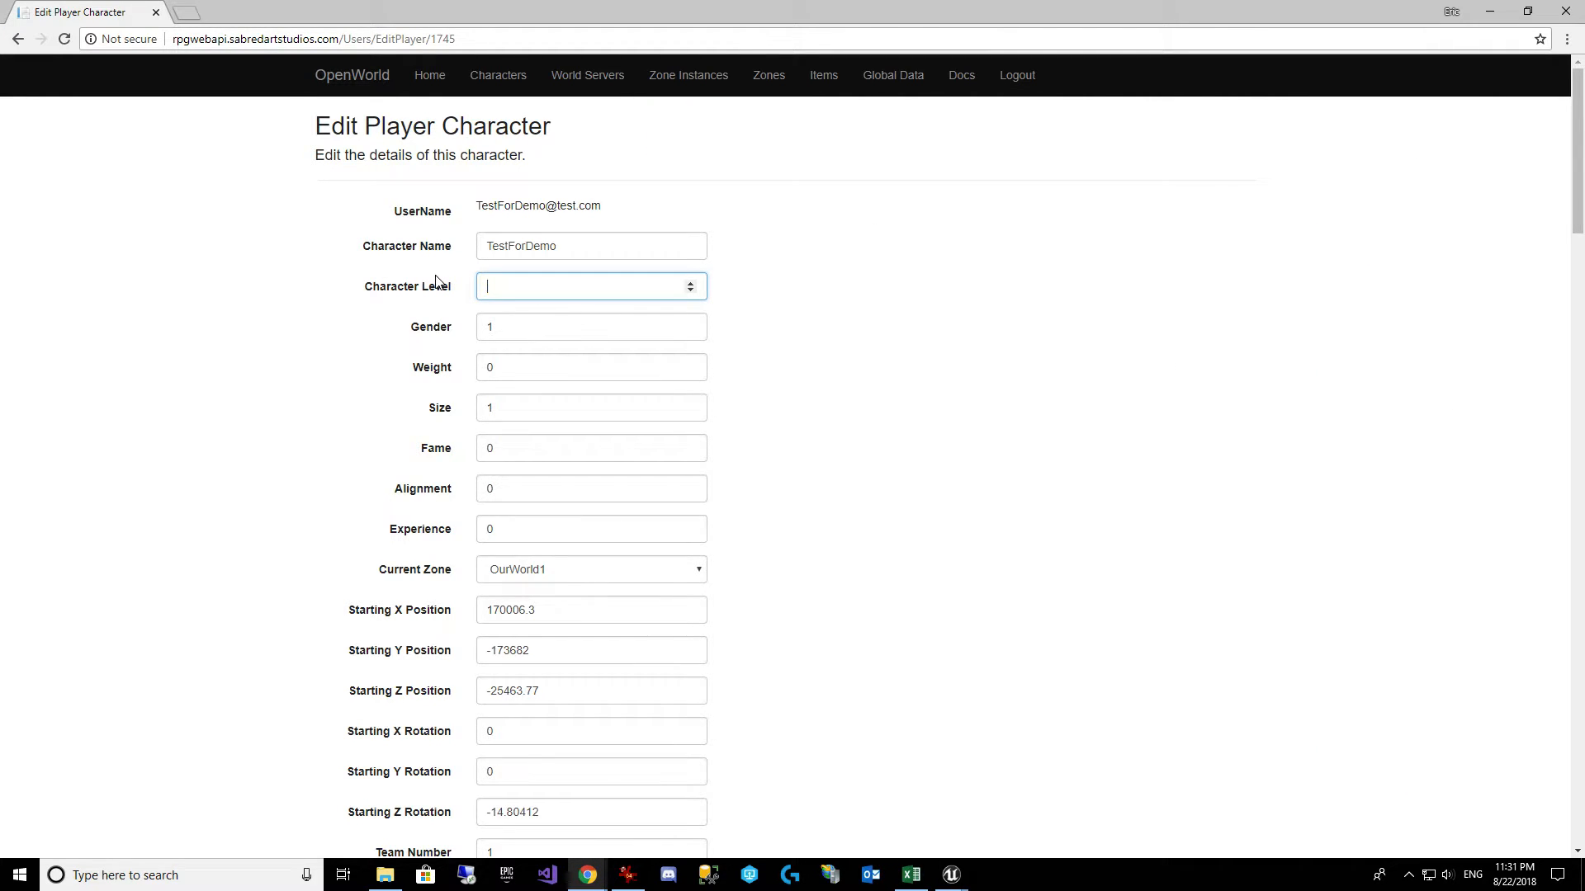
{"action": "scroll", "scroll_direction": "down", "scroll_amount": 3}
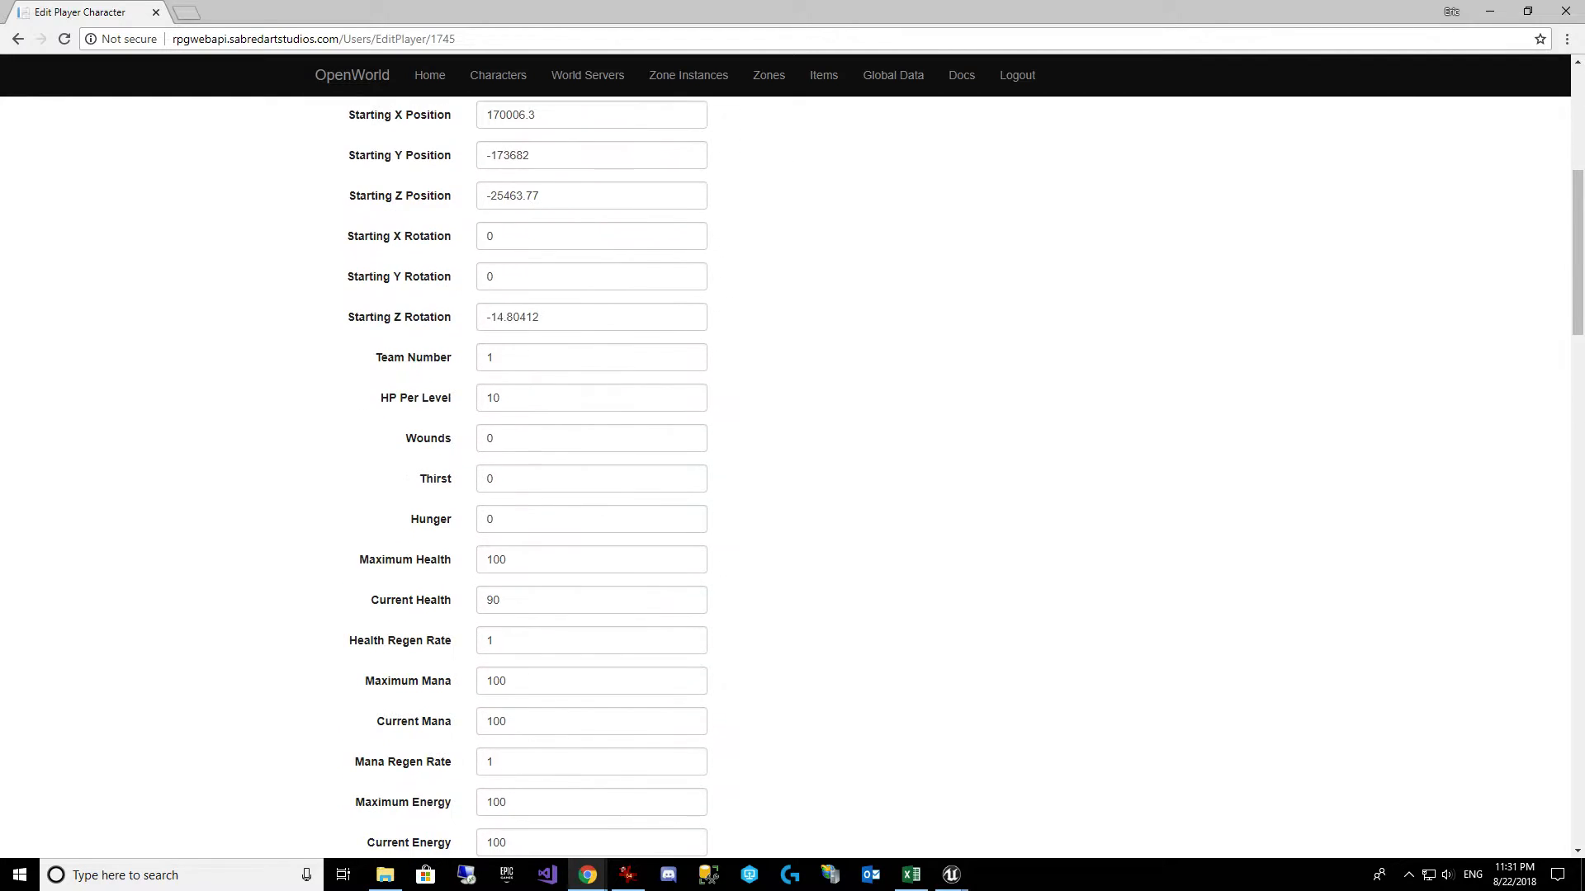
{"action": "scroll", "scroll_direction": "down", "scroll_amount": 3}
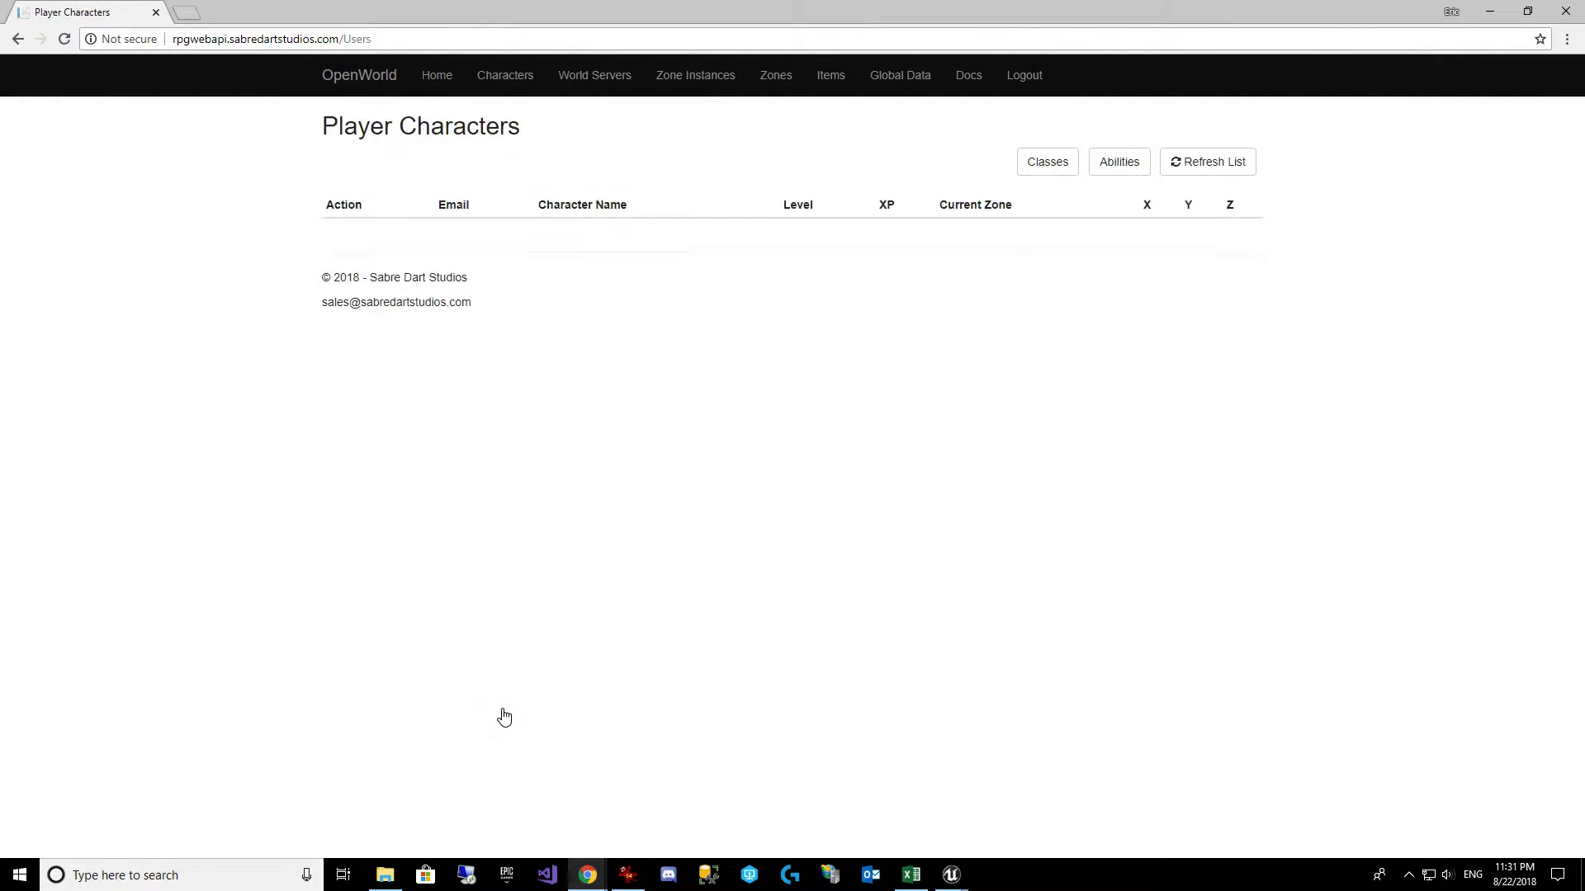
{"action": "left_click", "coordinate": [1207, 162]}
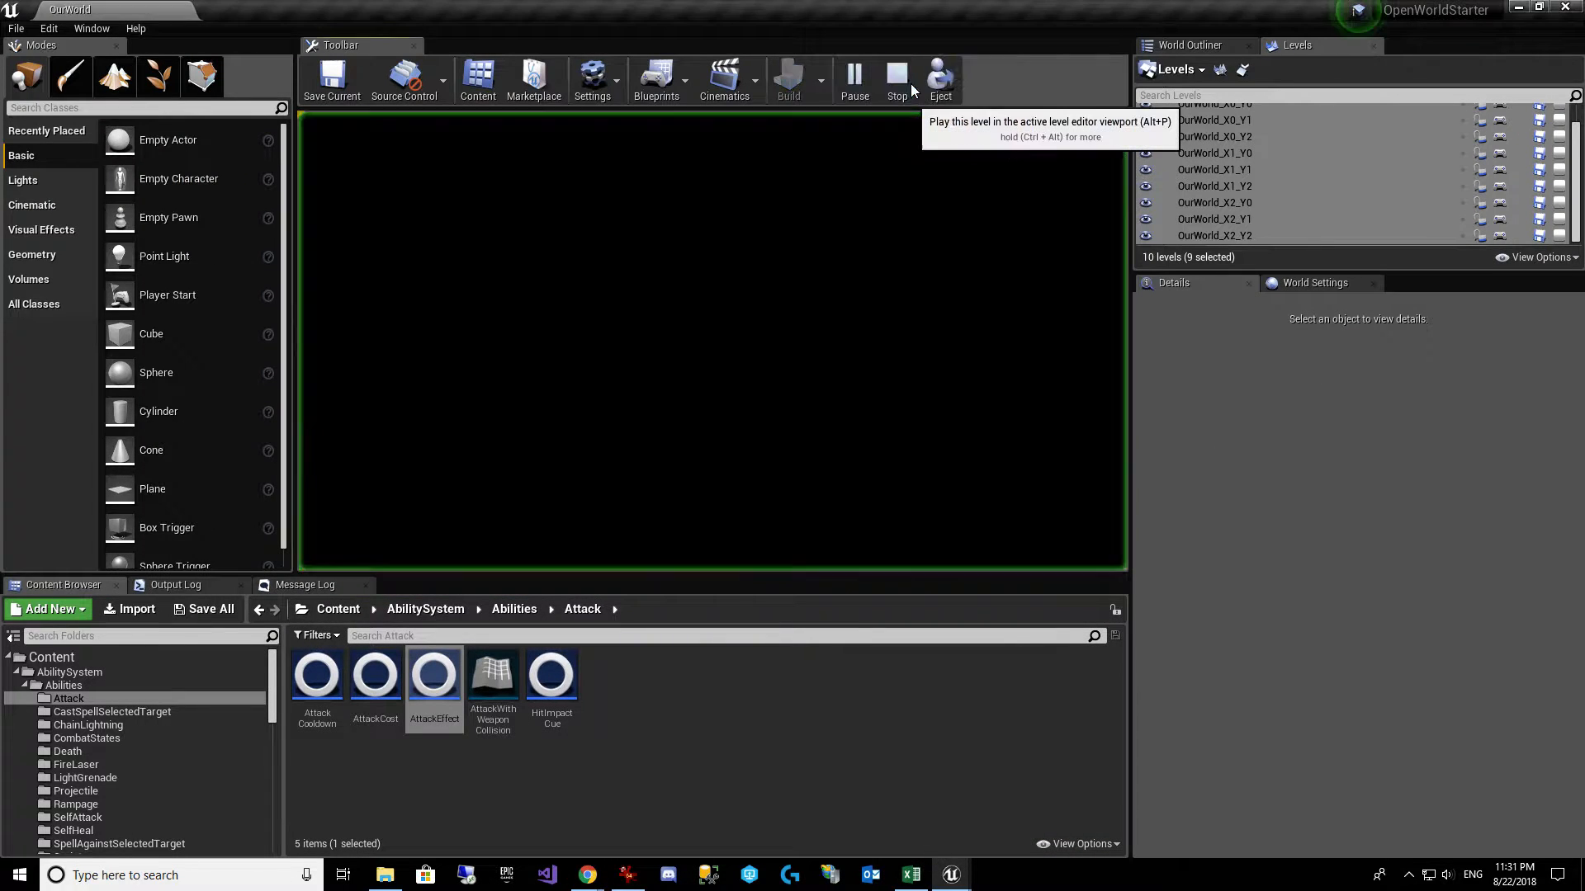
Step: Stop the running play session so the OurWorld forest level is editable again
{"action": "left_click", "coordinate": [853, 79]}
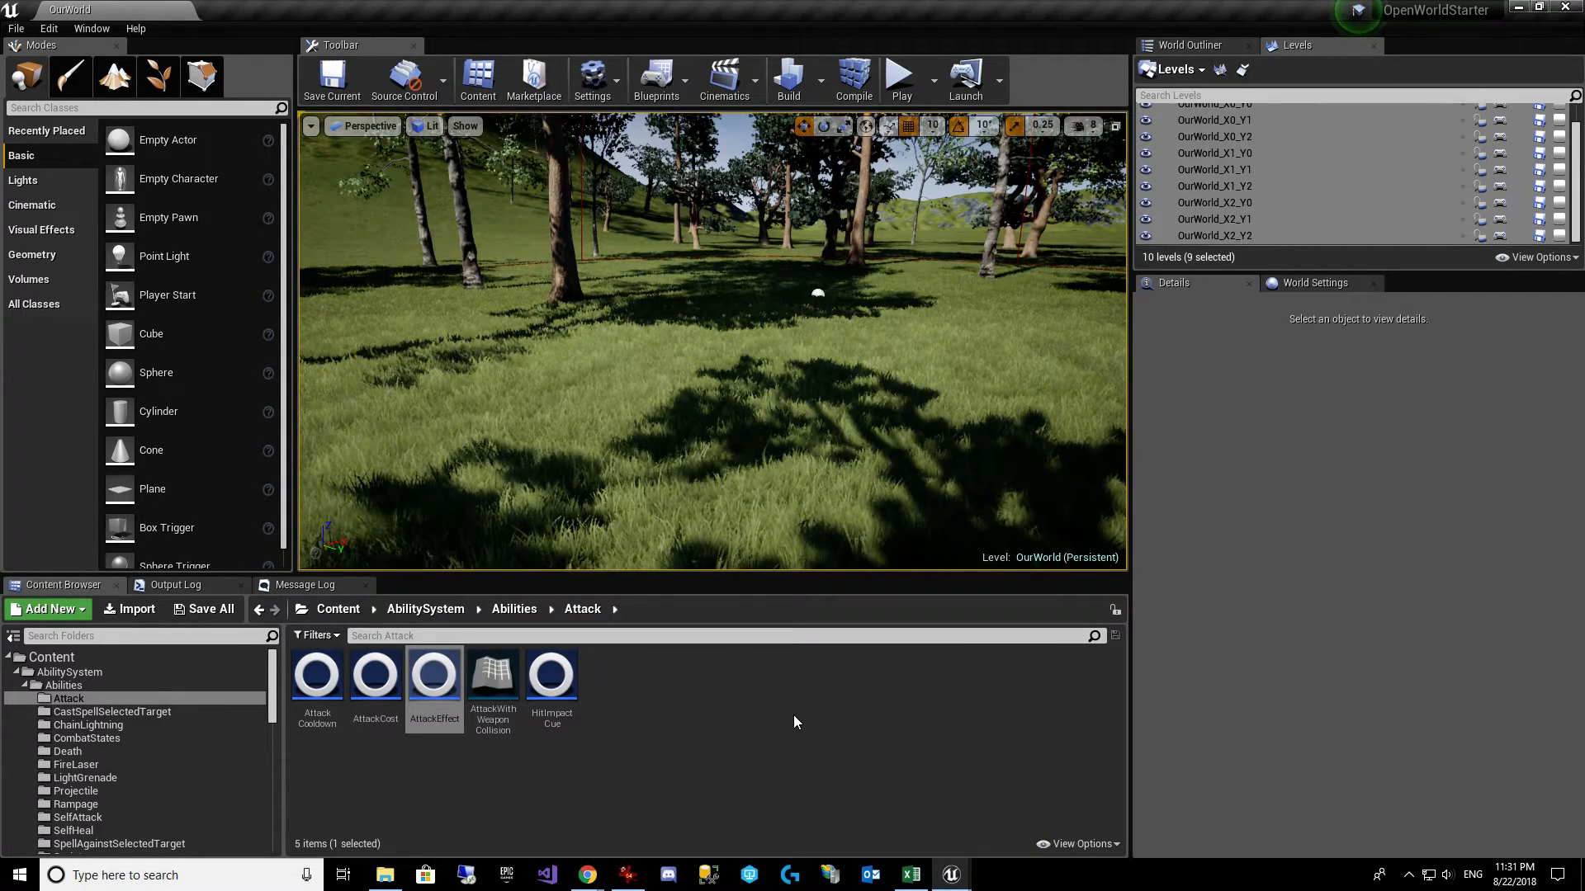
{"action": "mouse_move", "coordinate": [434, 686]}
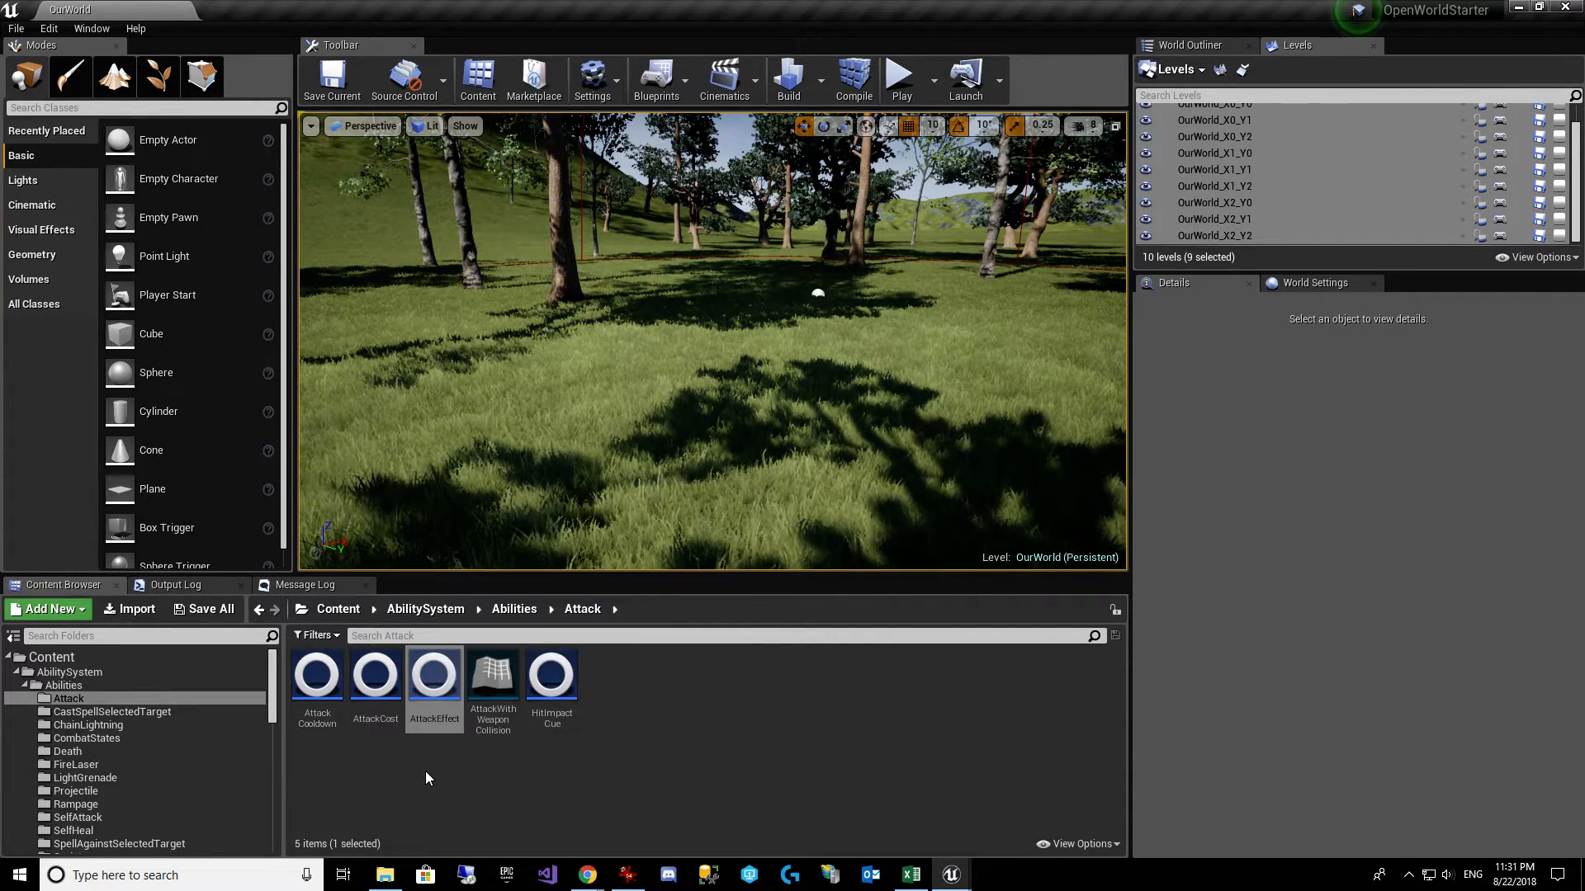
{"action": "scroll", "scroll_direction": "down", "scroll_amount": 3}
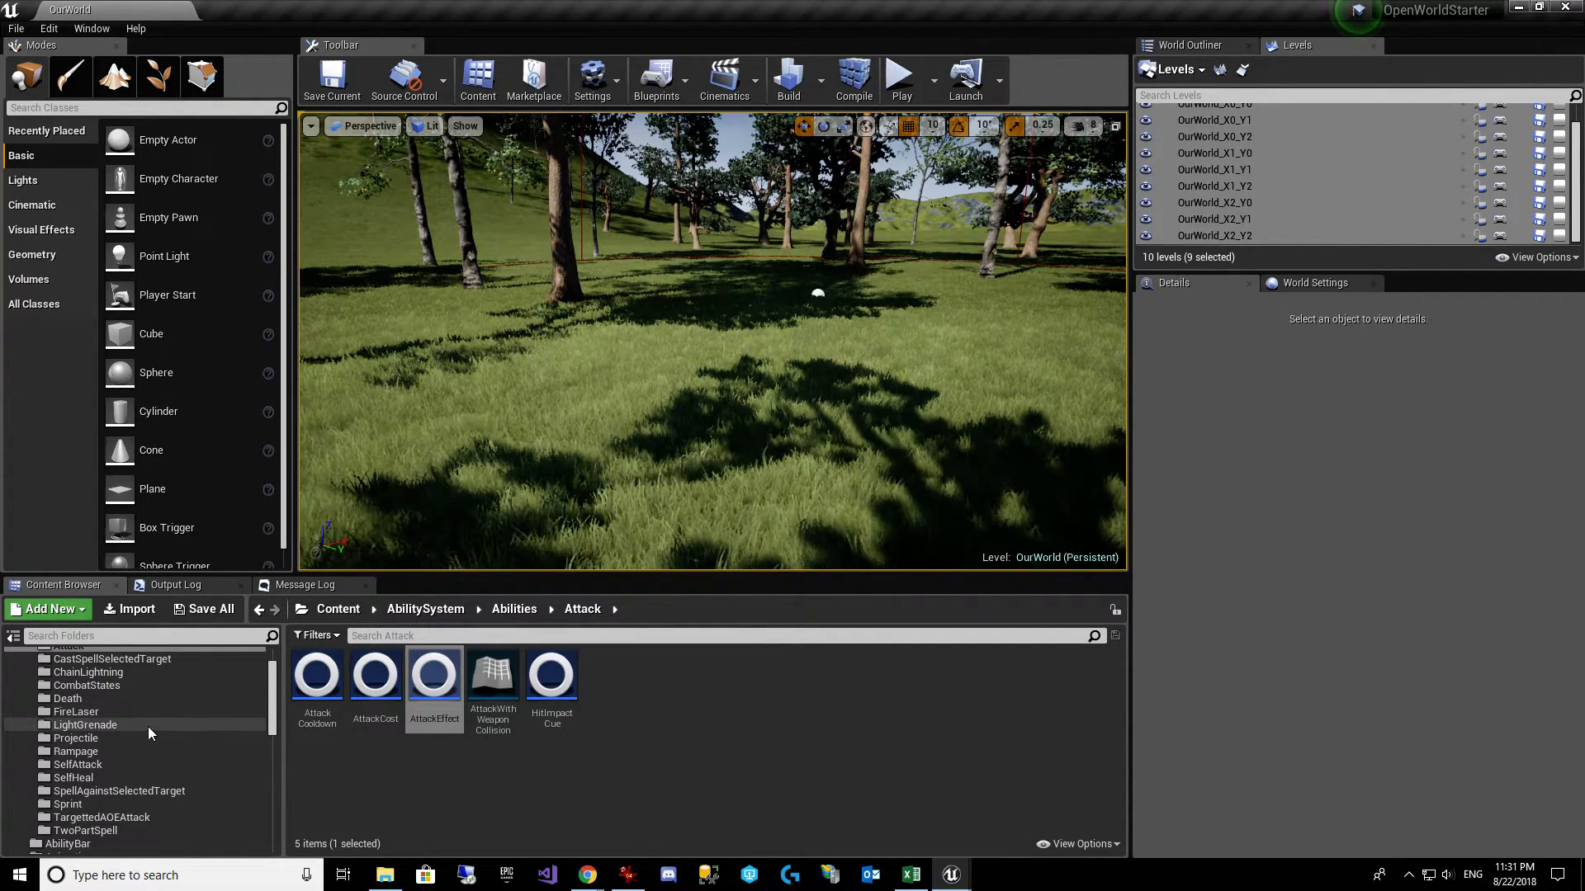
{"action": "left_click", "coordinate": [74, 751]}
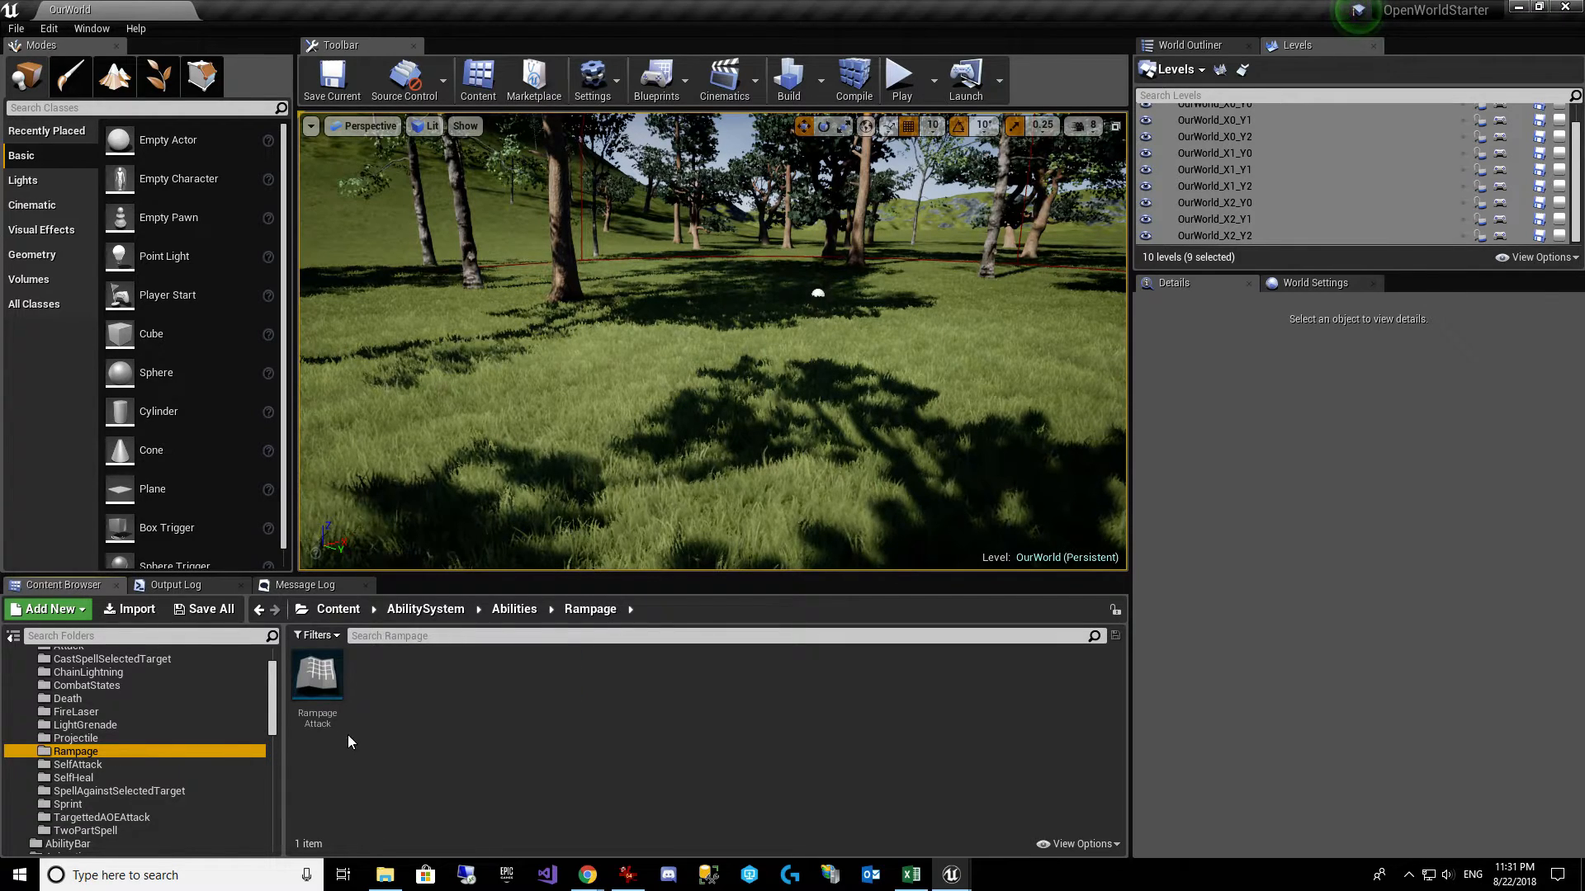
{"action": "double_click", "coordinate": [317, 672]}
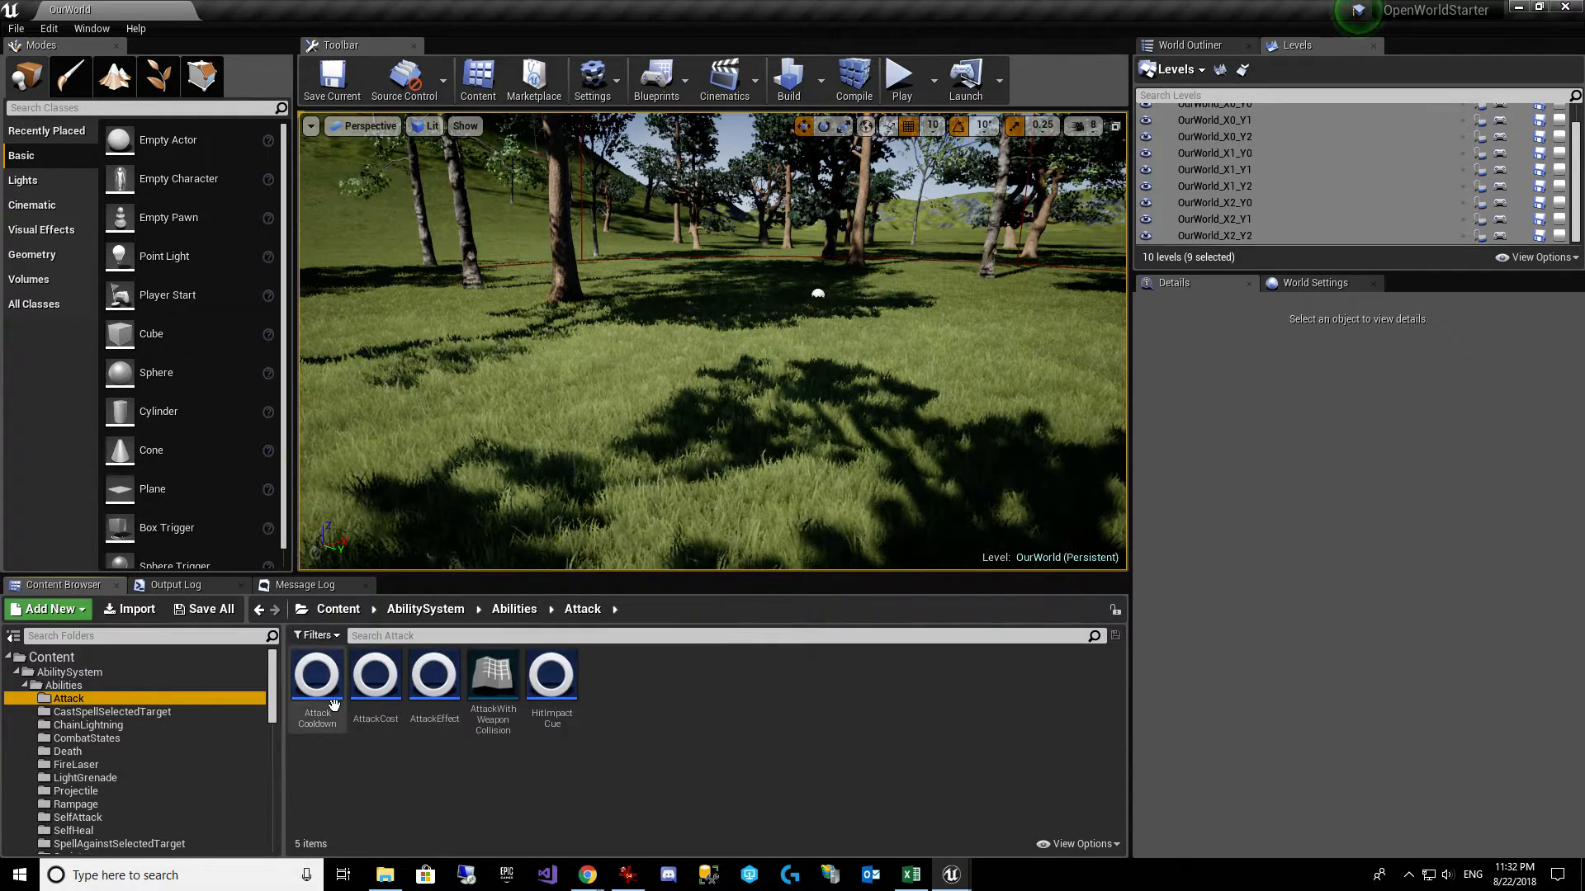
Step: Wire Character Level through an Append reading 'Level is:' into a Print String and compile
{"action": "double_click", "coordinate": [492, 674]}
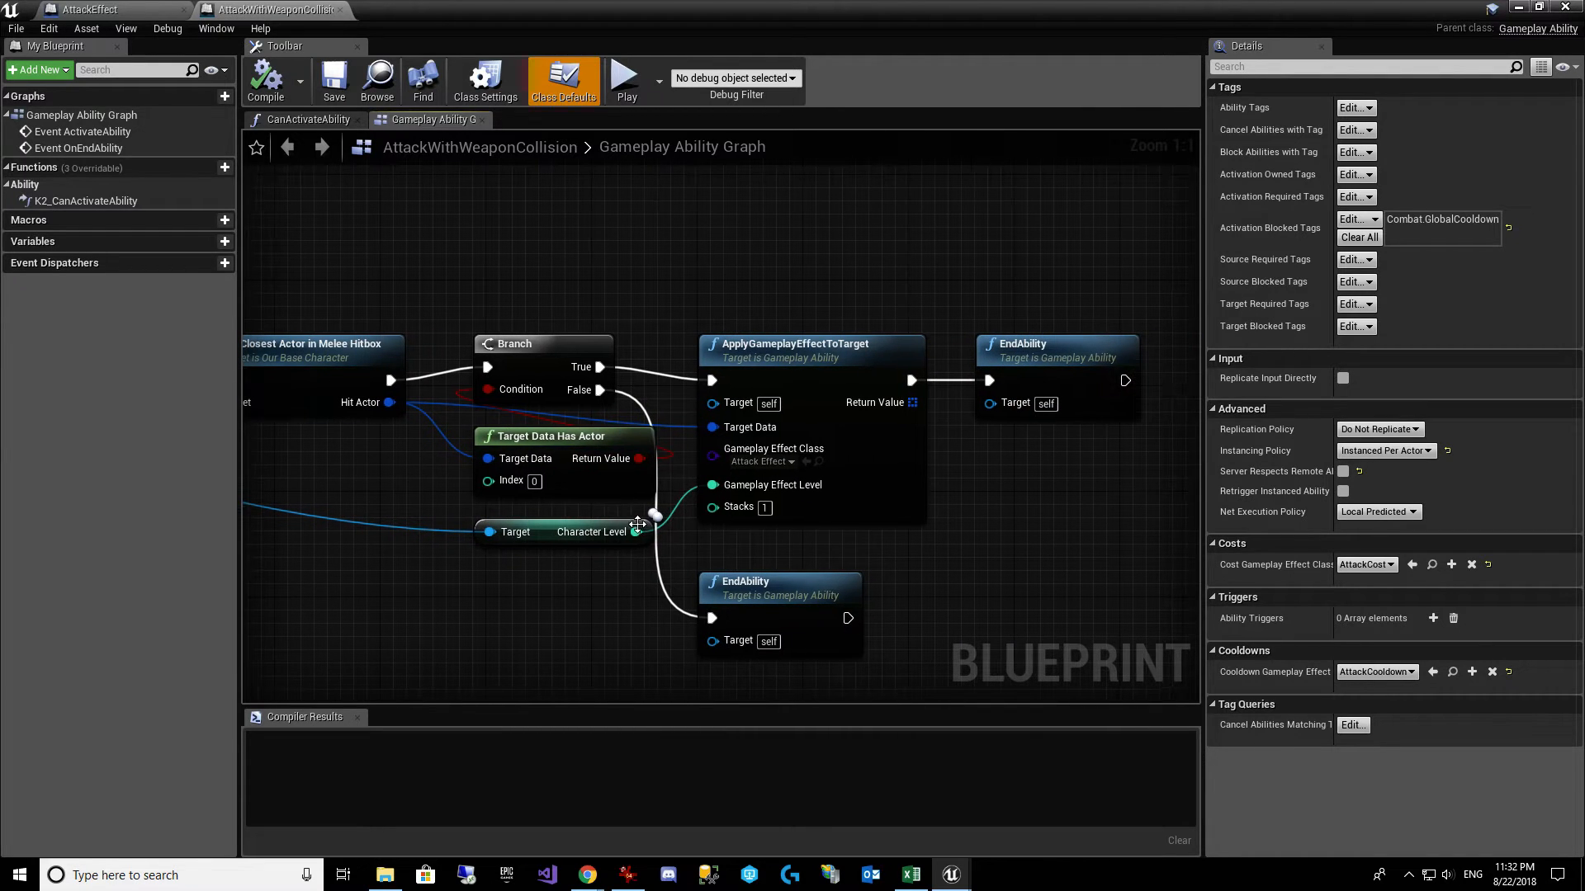
{"action": "left_click_drag", "start_coordinate": [633, 532], "coordinate": [652, 252]}
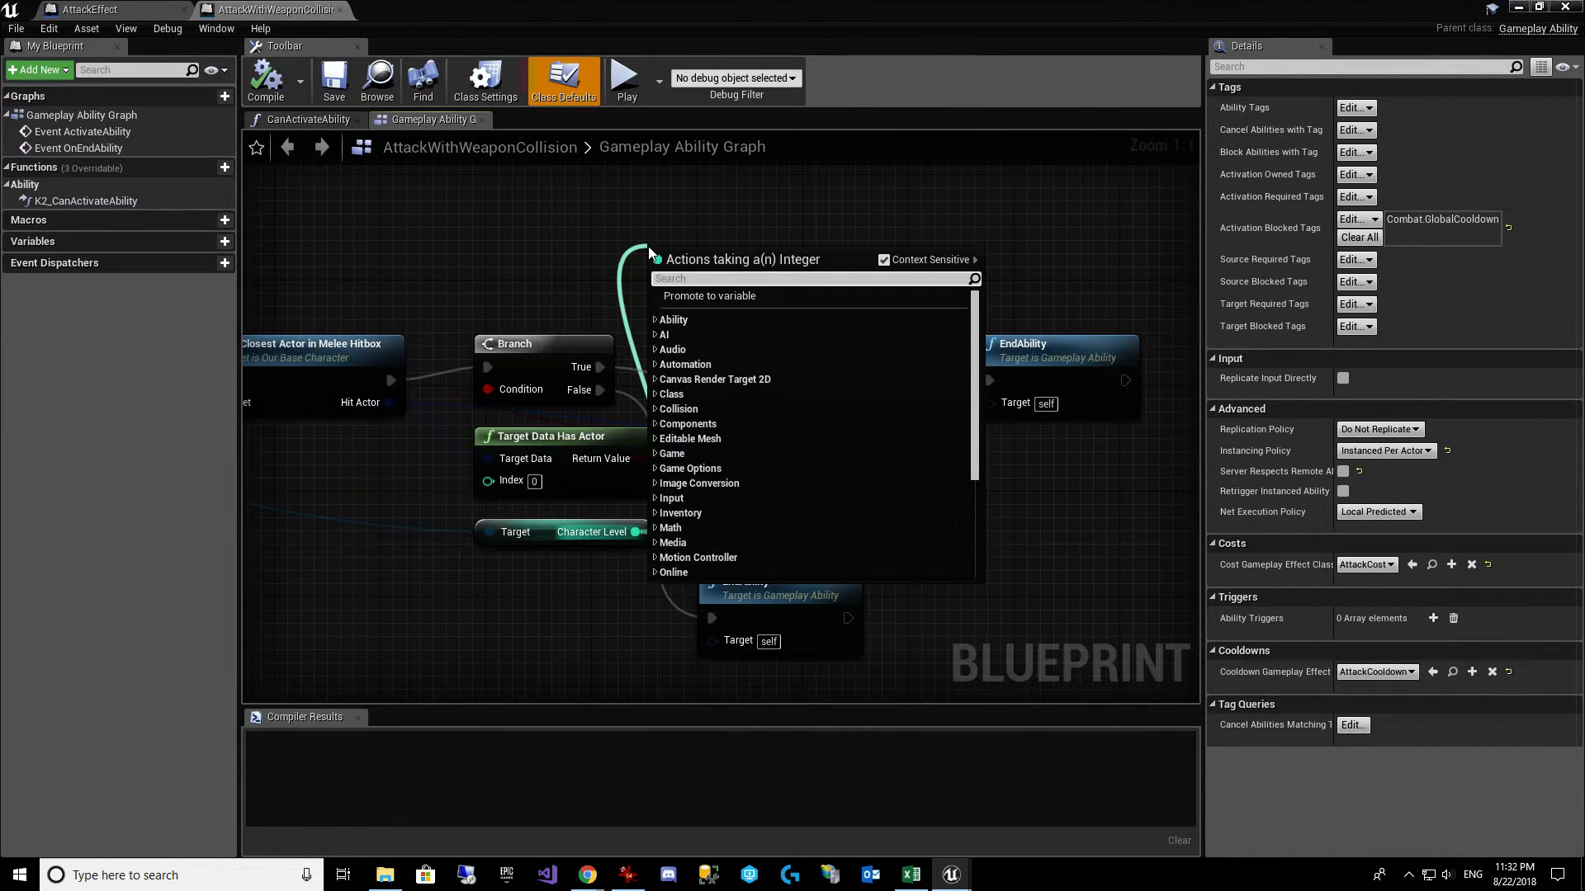
{"action": "type", "text": "print string"}
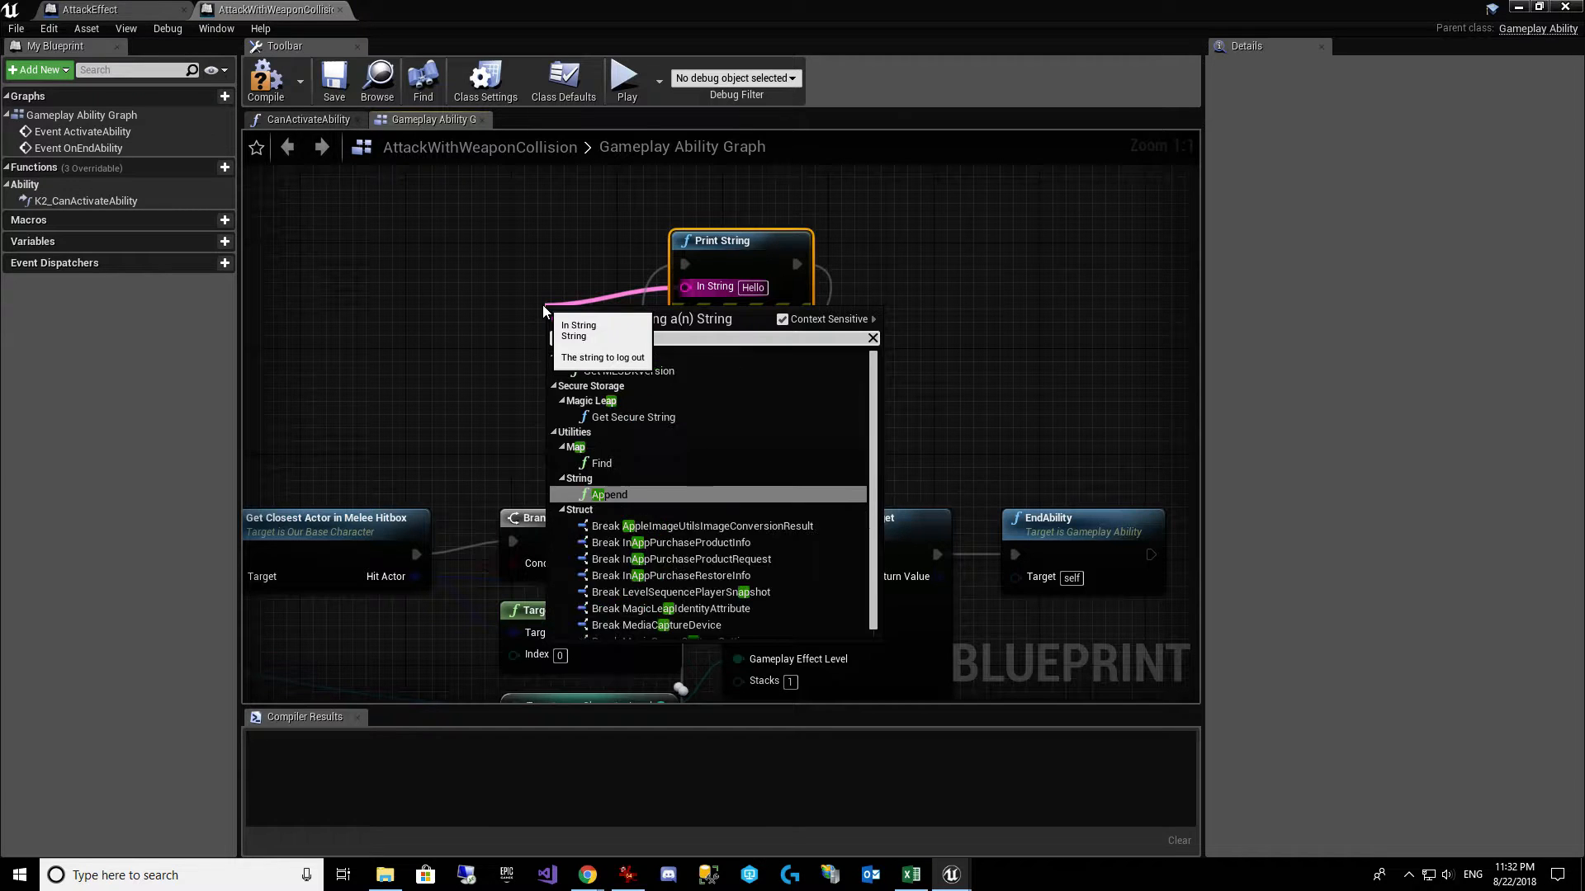
{"action": "left_click", "coordinate": [611, 493]}
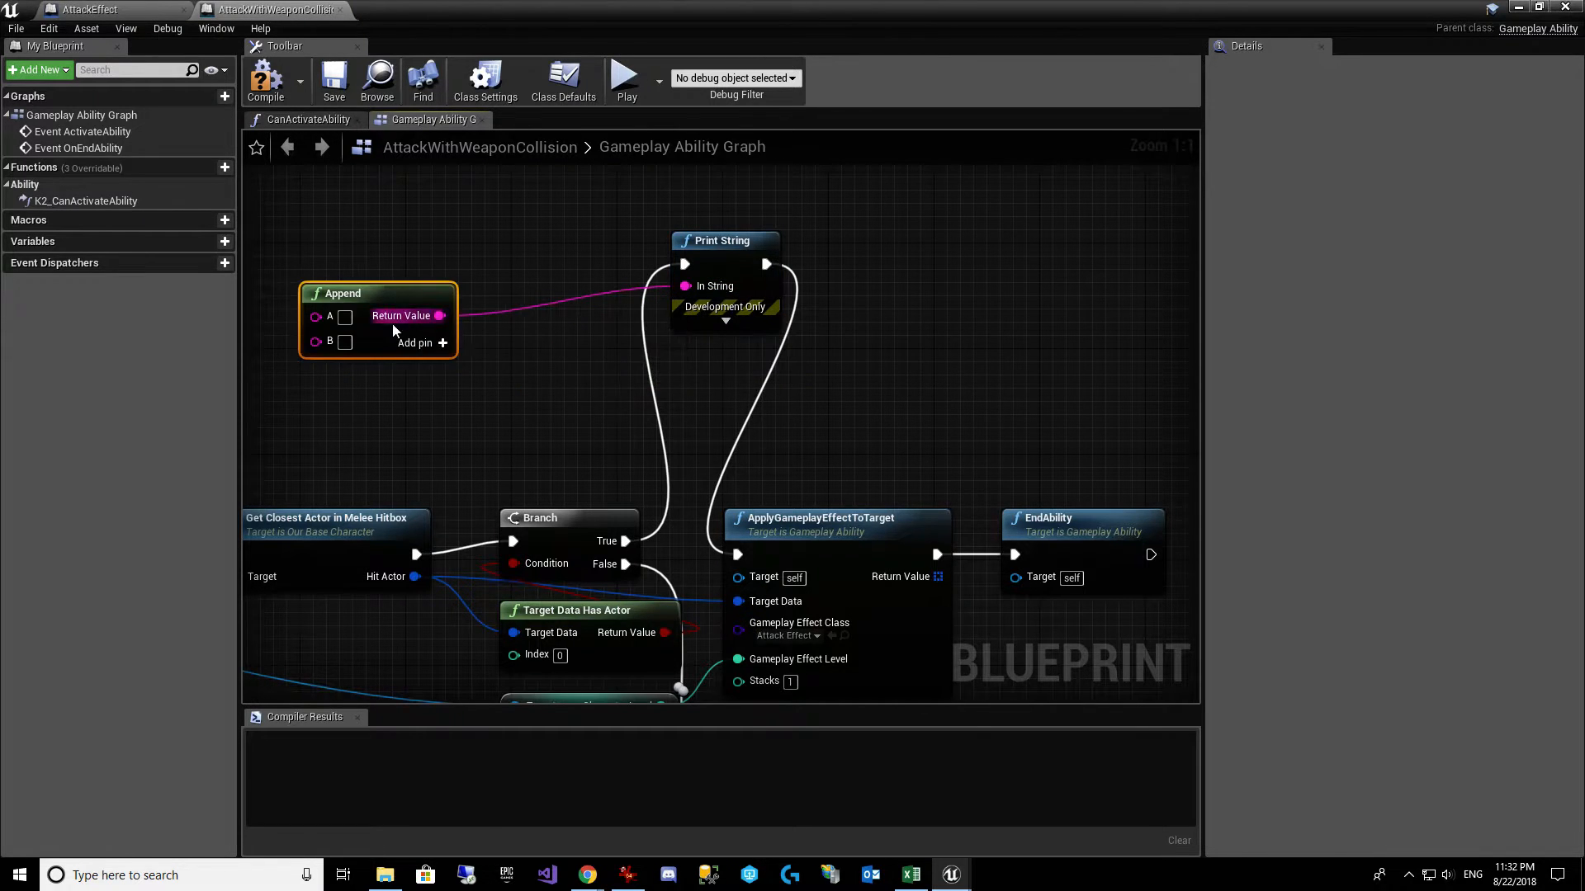
{"action": "mouse_move", "coordinate": [348, 323]}
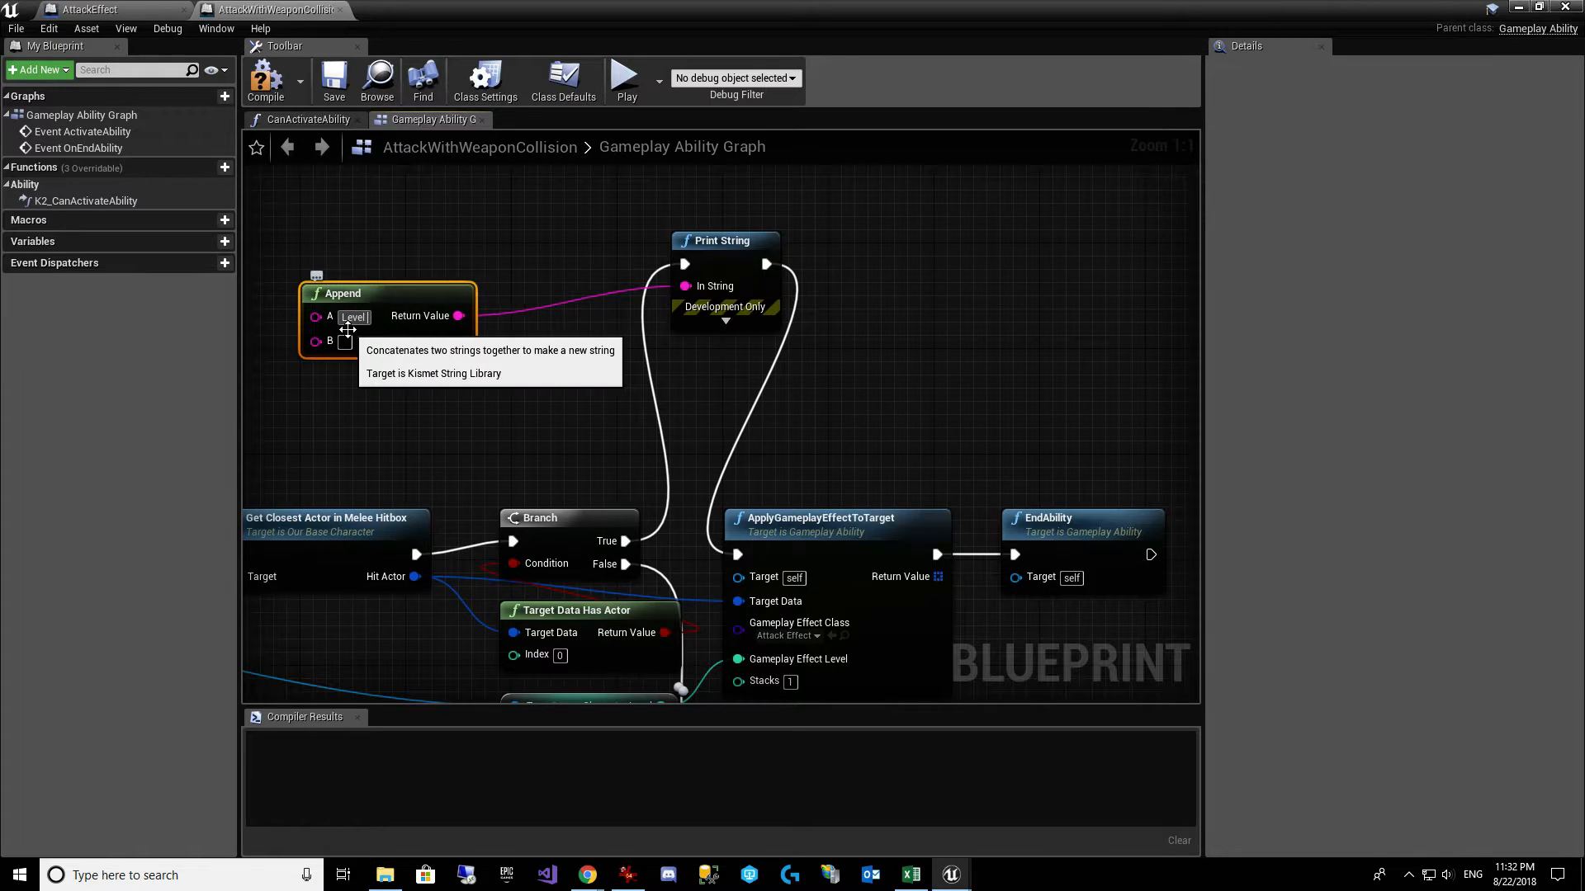
{"action": "type", "text": "Level is:"}
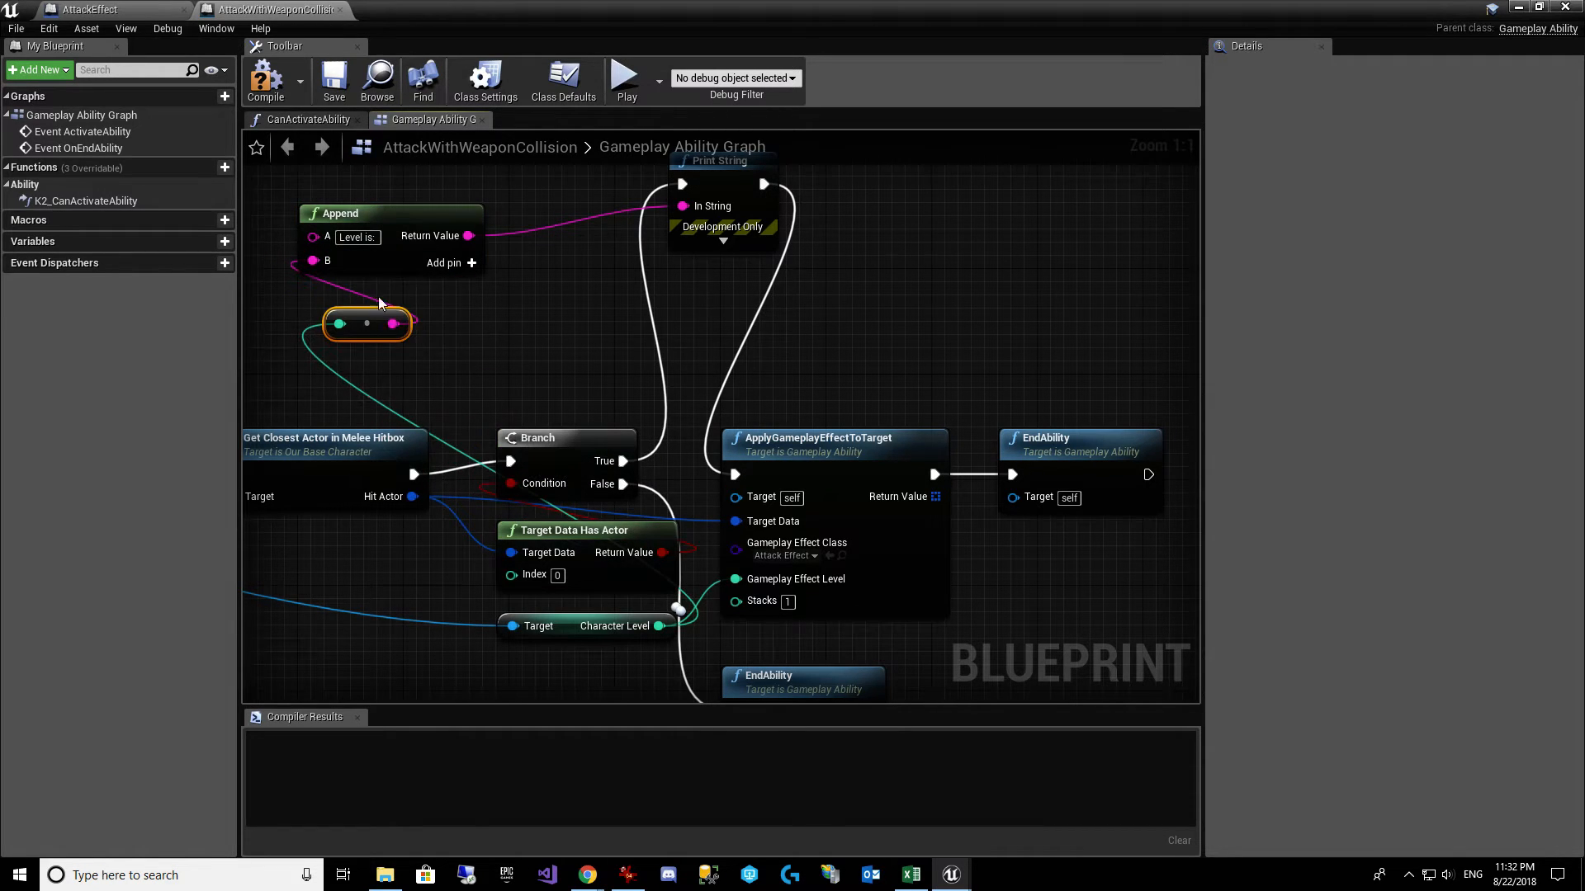
{"action": "left_click", "coordinate": [264, 81]}
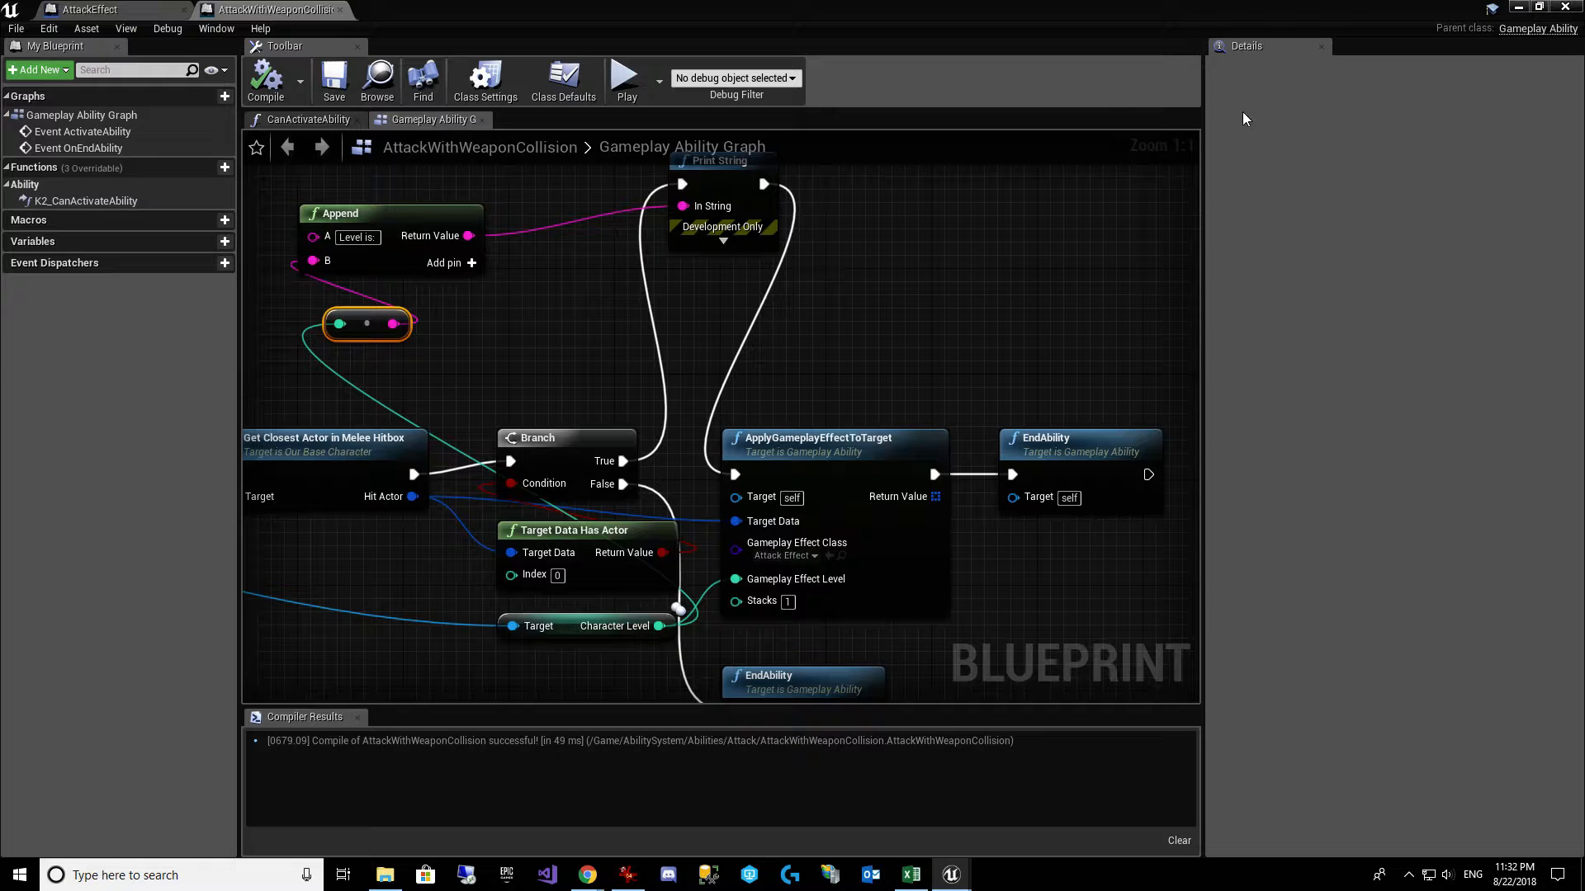
{"action": "mouse_move", "coordinate": [346, 164]}
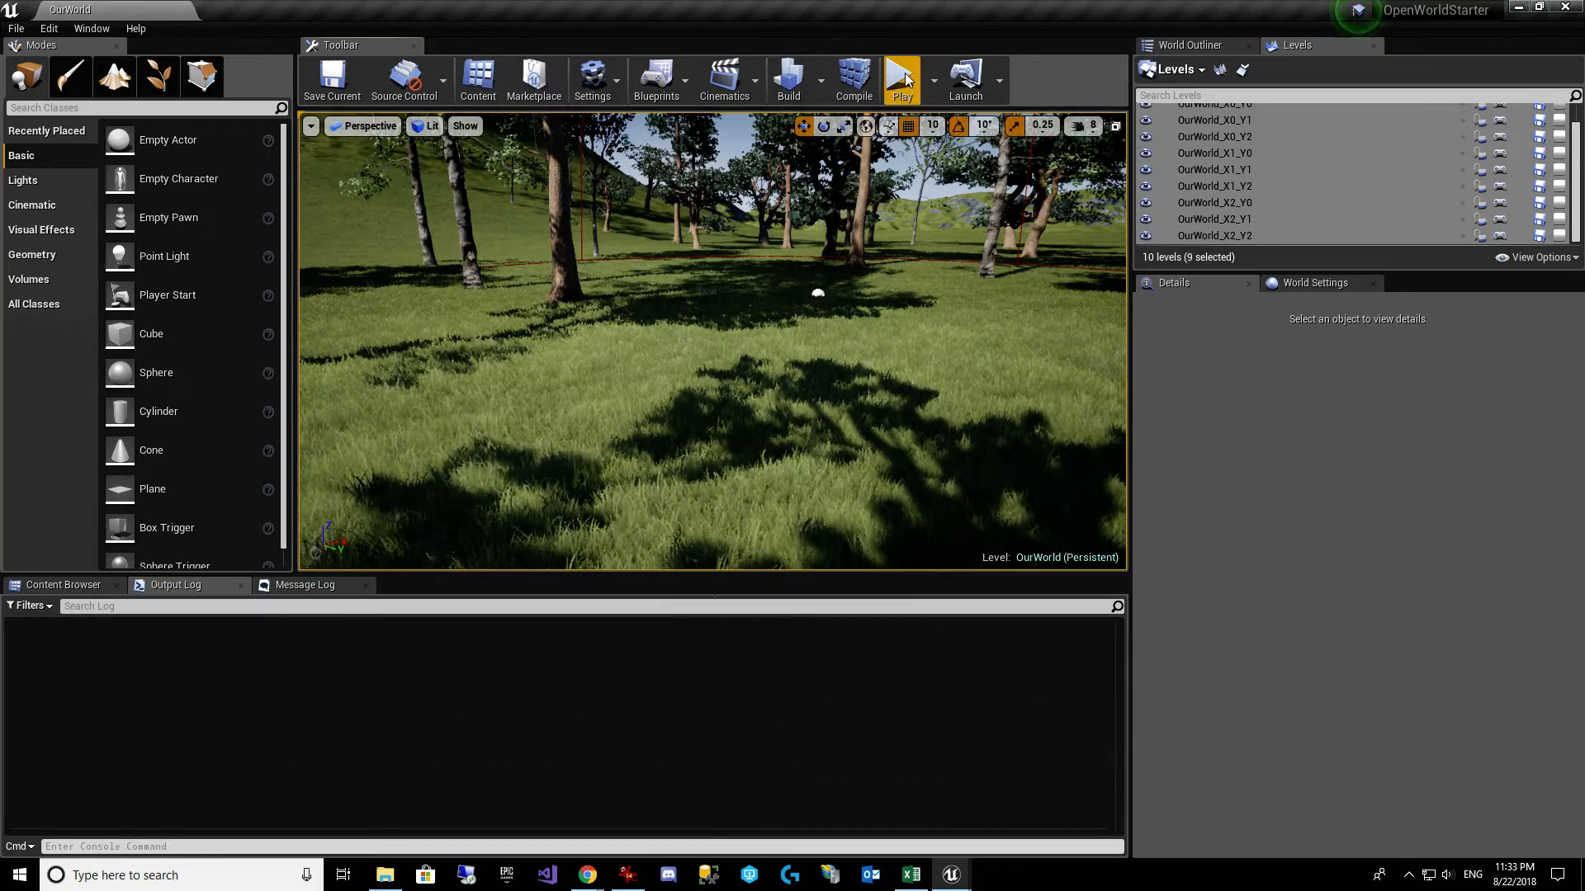
Step: Play-test the attack, then open TestForDemo from the OpenWorld Player Characters list
{"action": "left_click", "coordinate": [900, 76]}
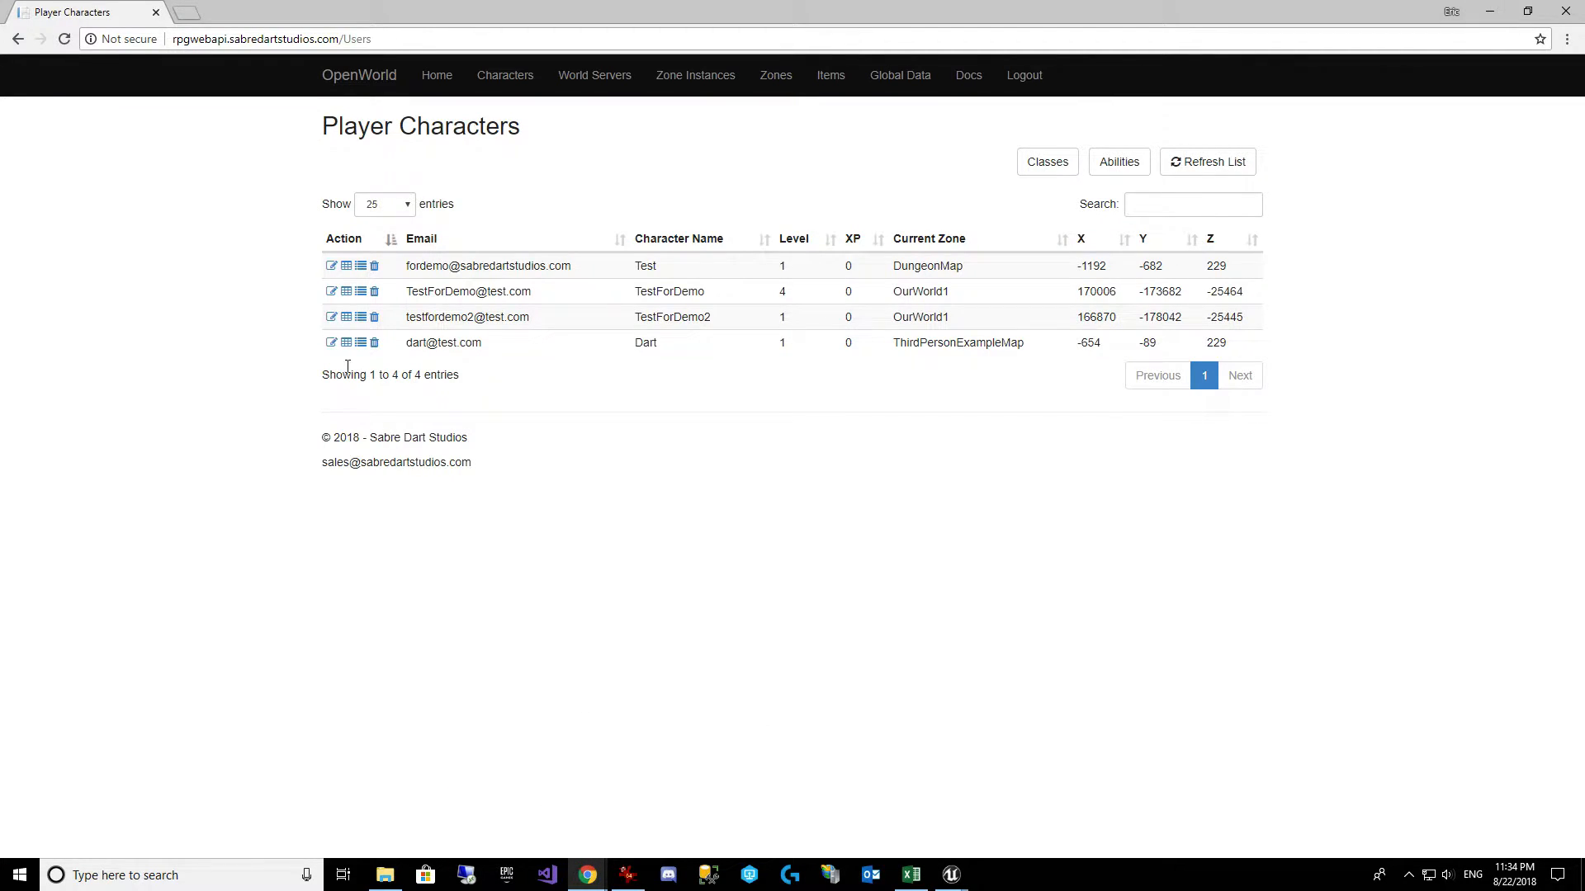
{"action": "left_click", "coordinate": [330, 290]}
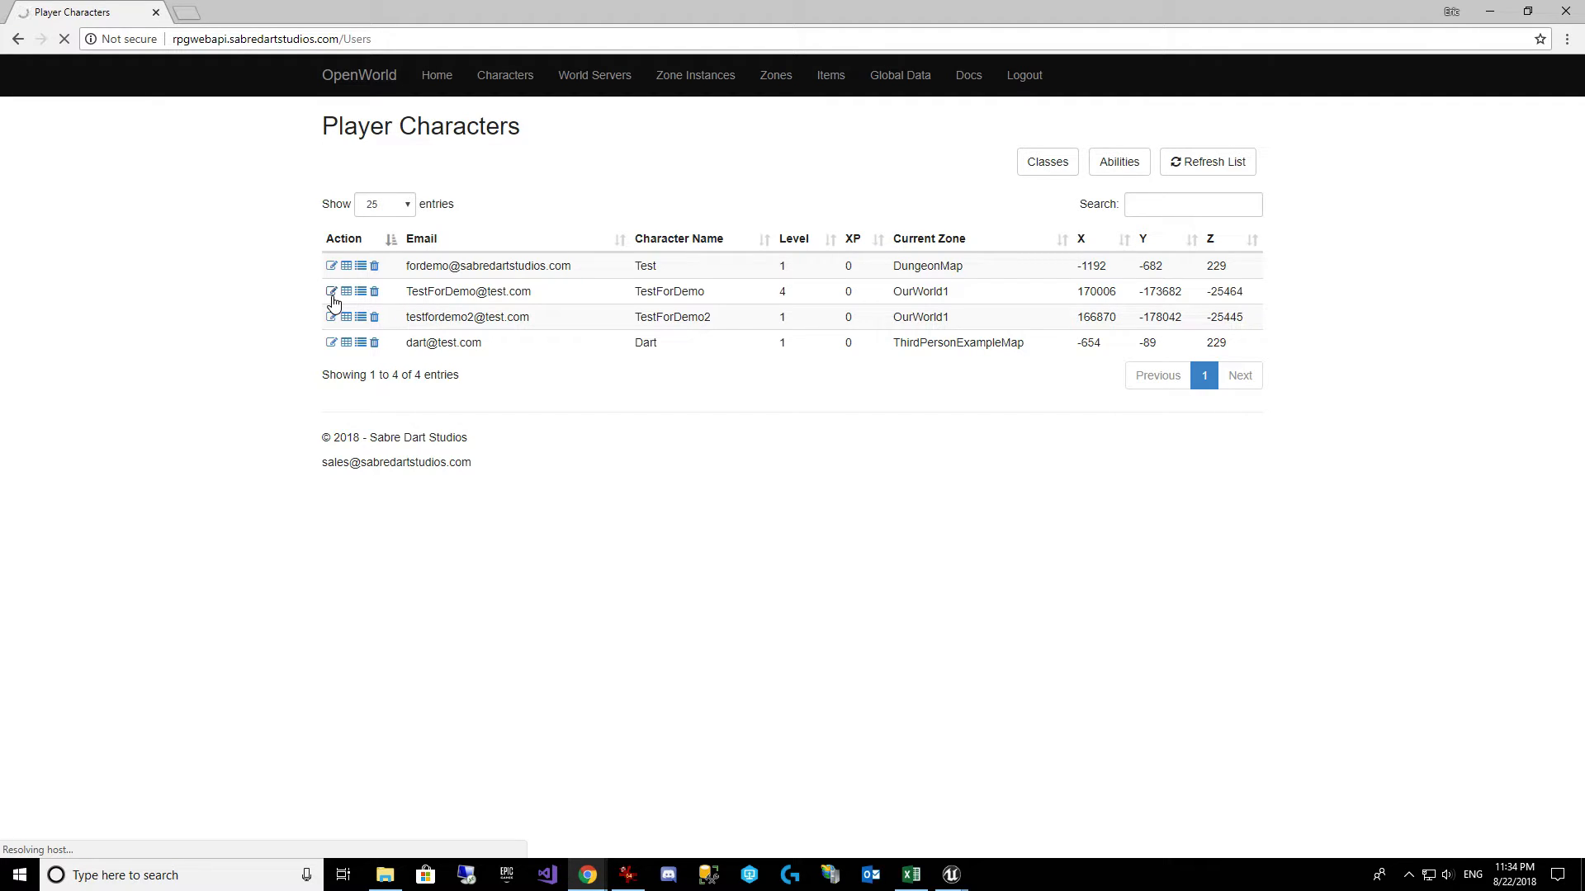
Step: Set TestForDemo's Character Level field to 9 and save the character
{"action": "left_click", "coordinate": [330, 291]}
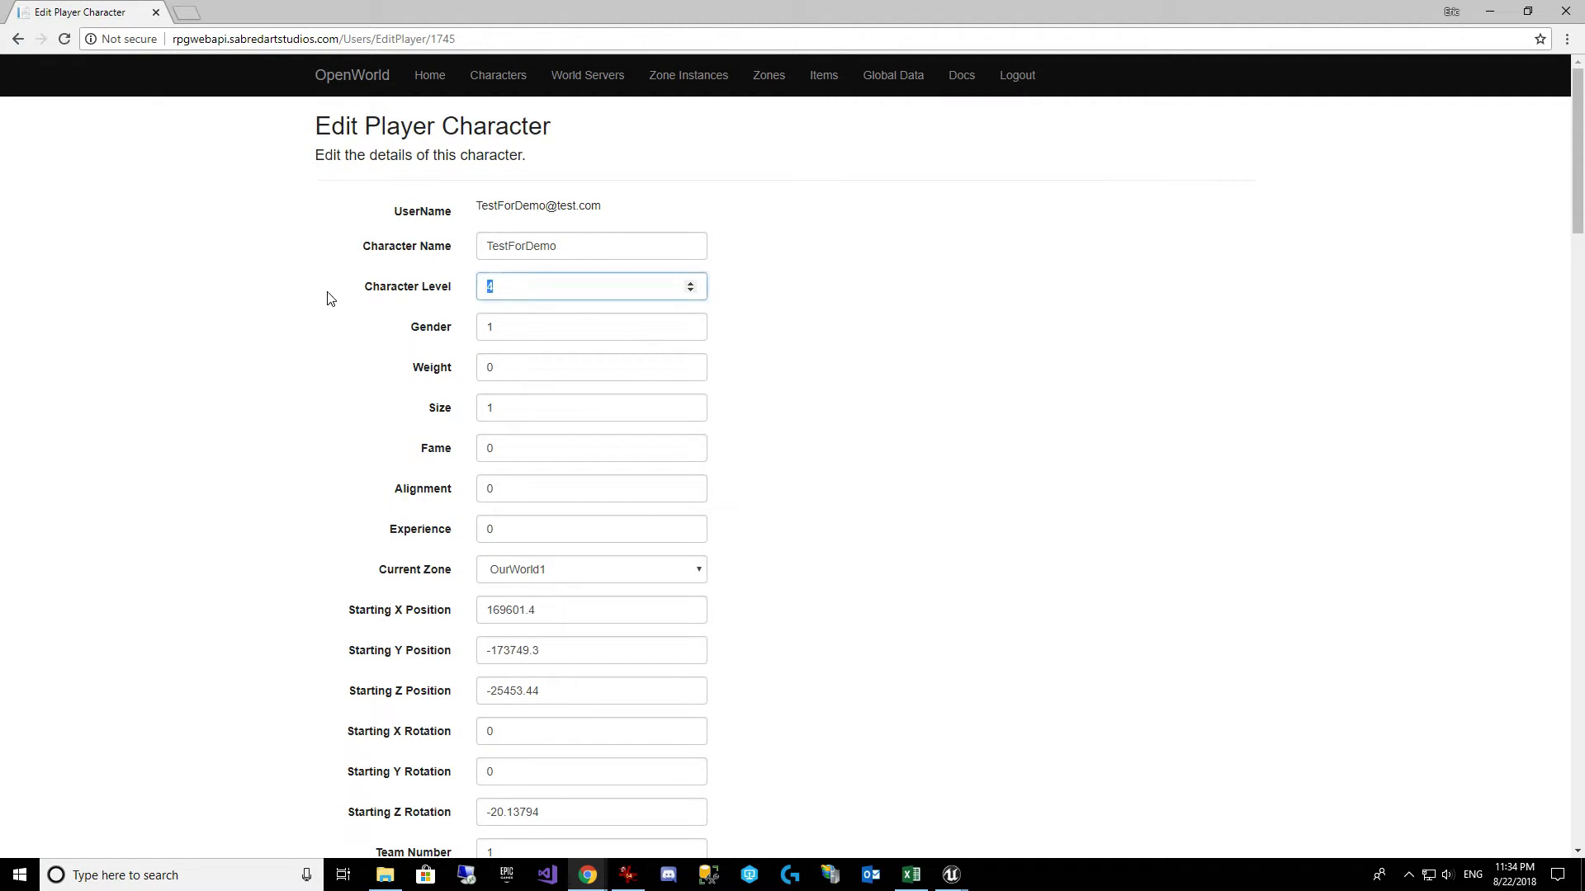
{"action": "type", "text": "9"}
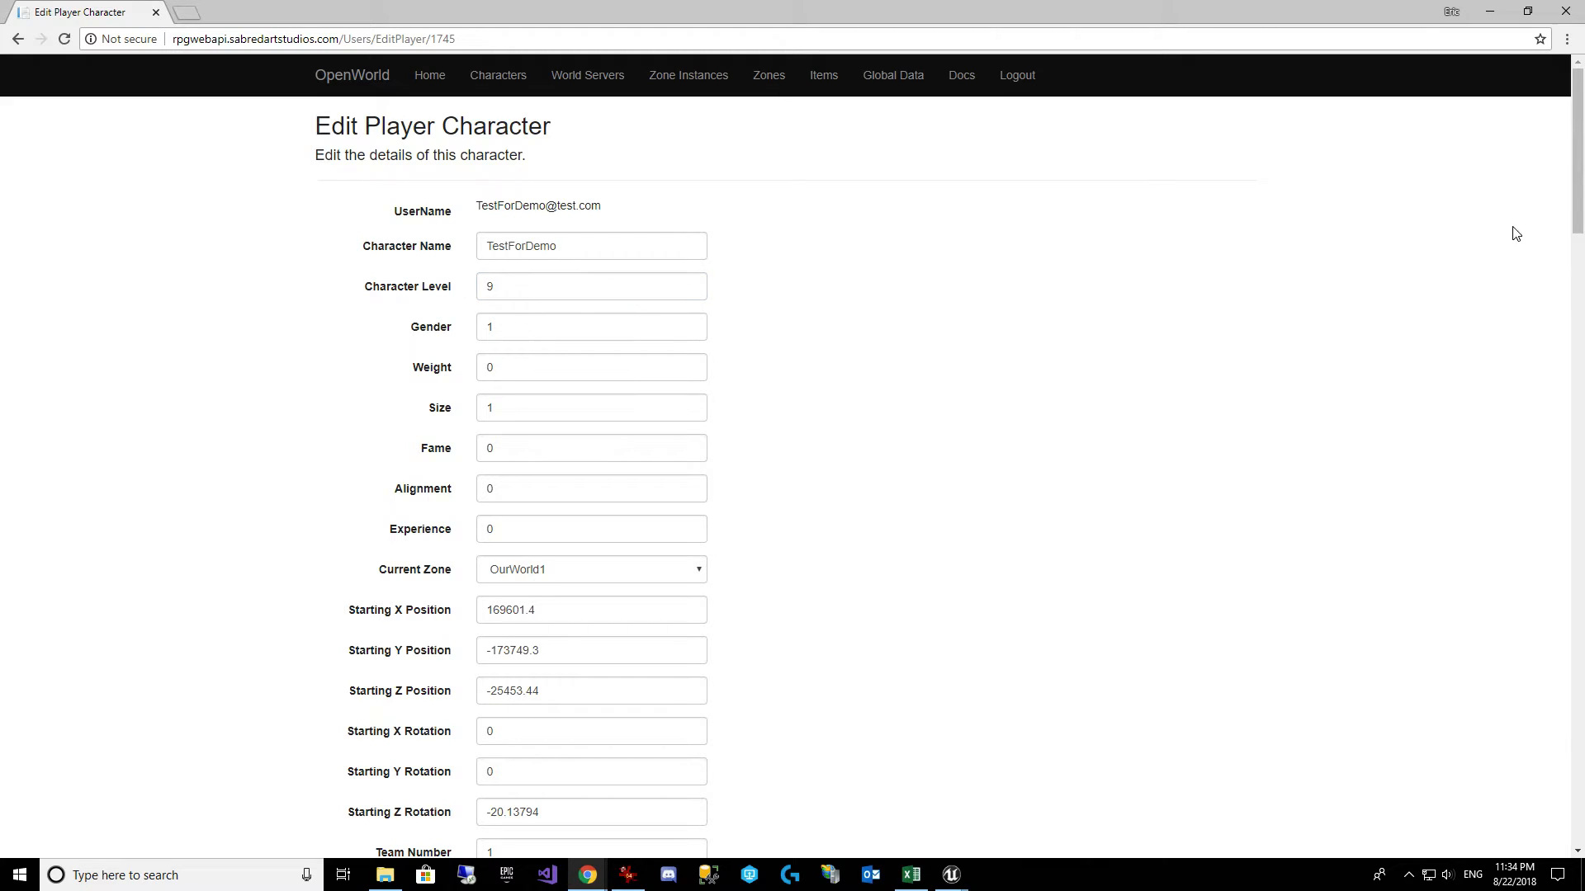
{"action": "scroll", "scroll_direction": "down", "scroll_amount": 3}
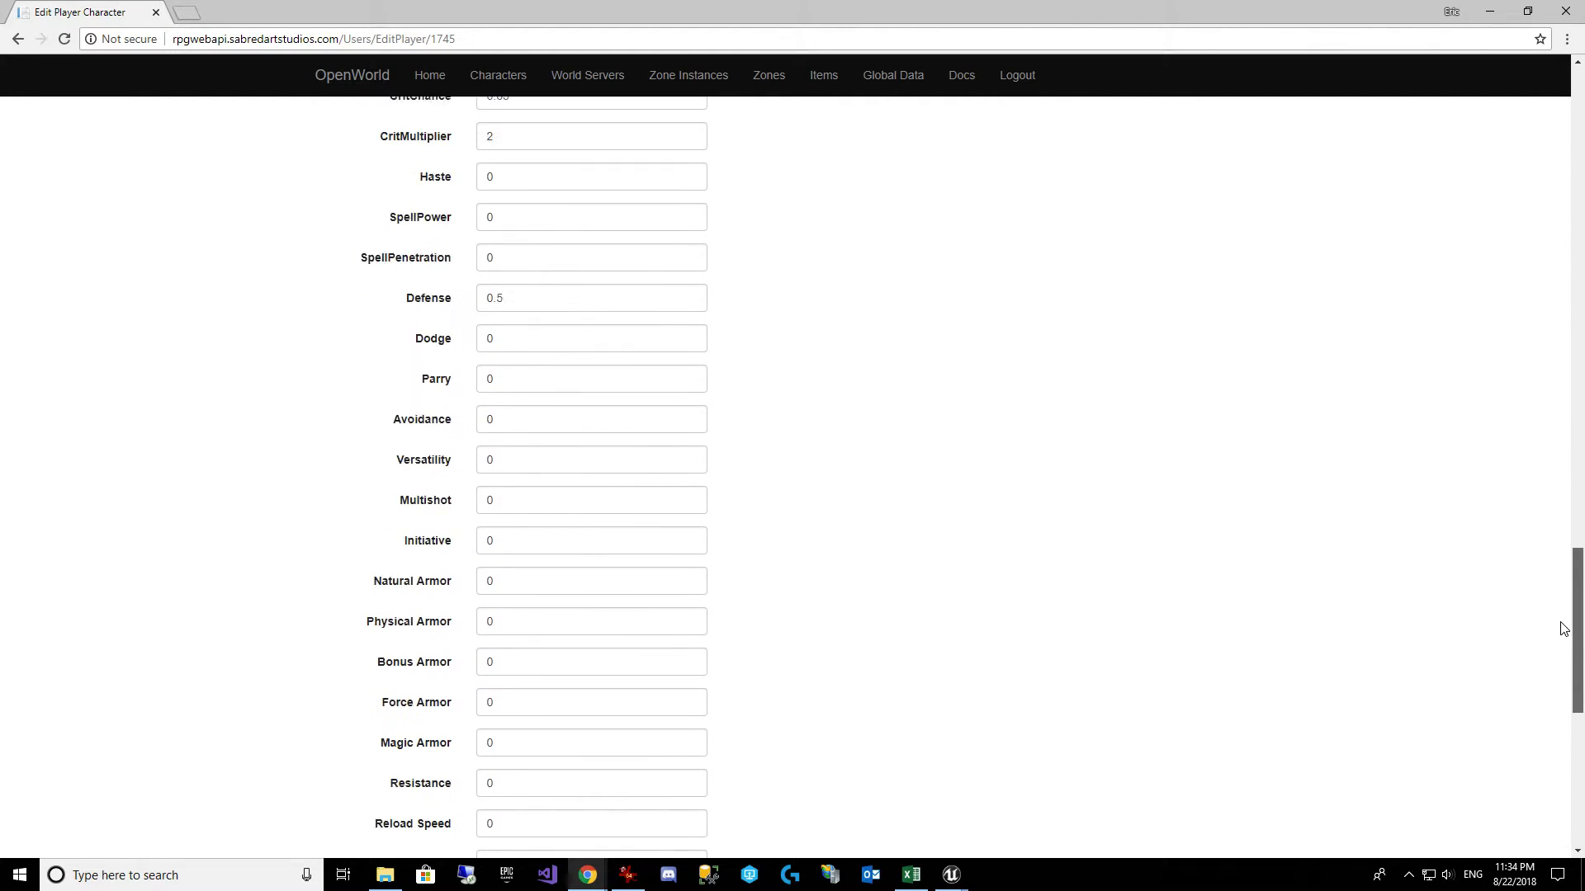
{"action": "scroll", "scroll_direction": "down", "scroll_amount": 3}
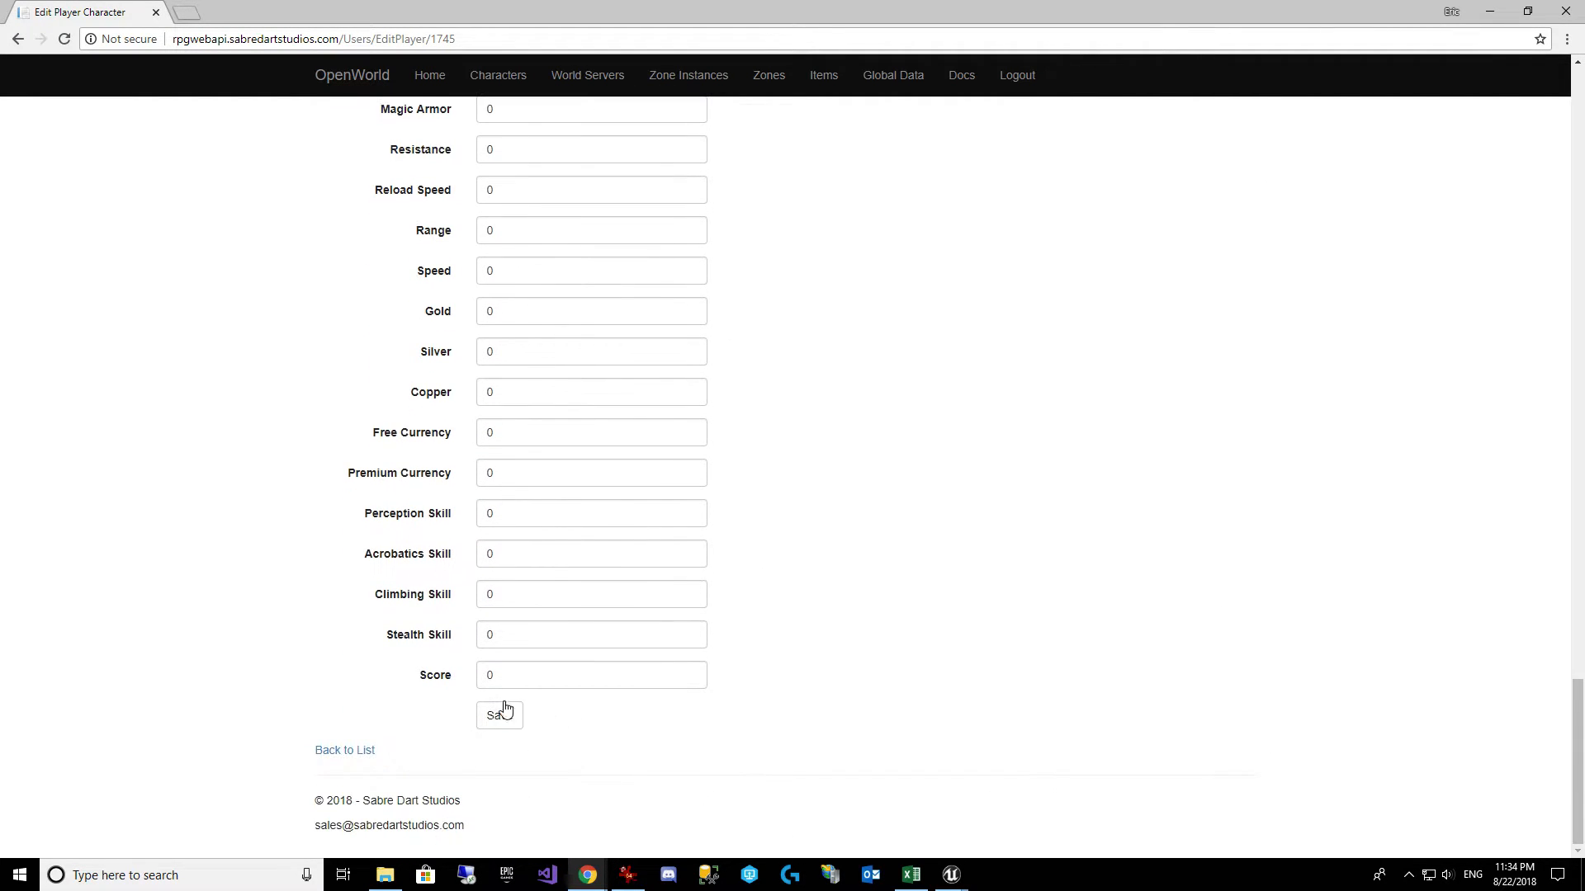
{"action": "left_click", "coordinate": [498, 714]}
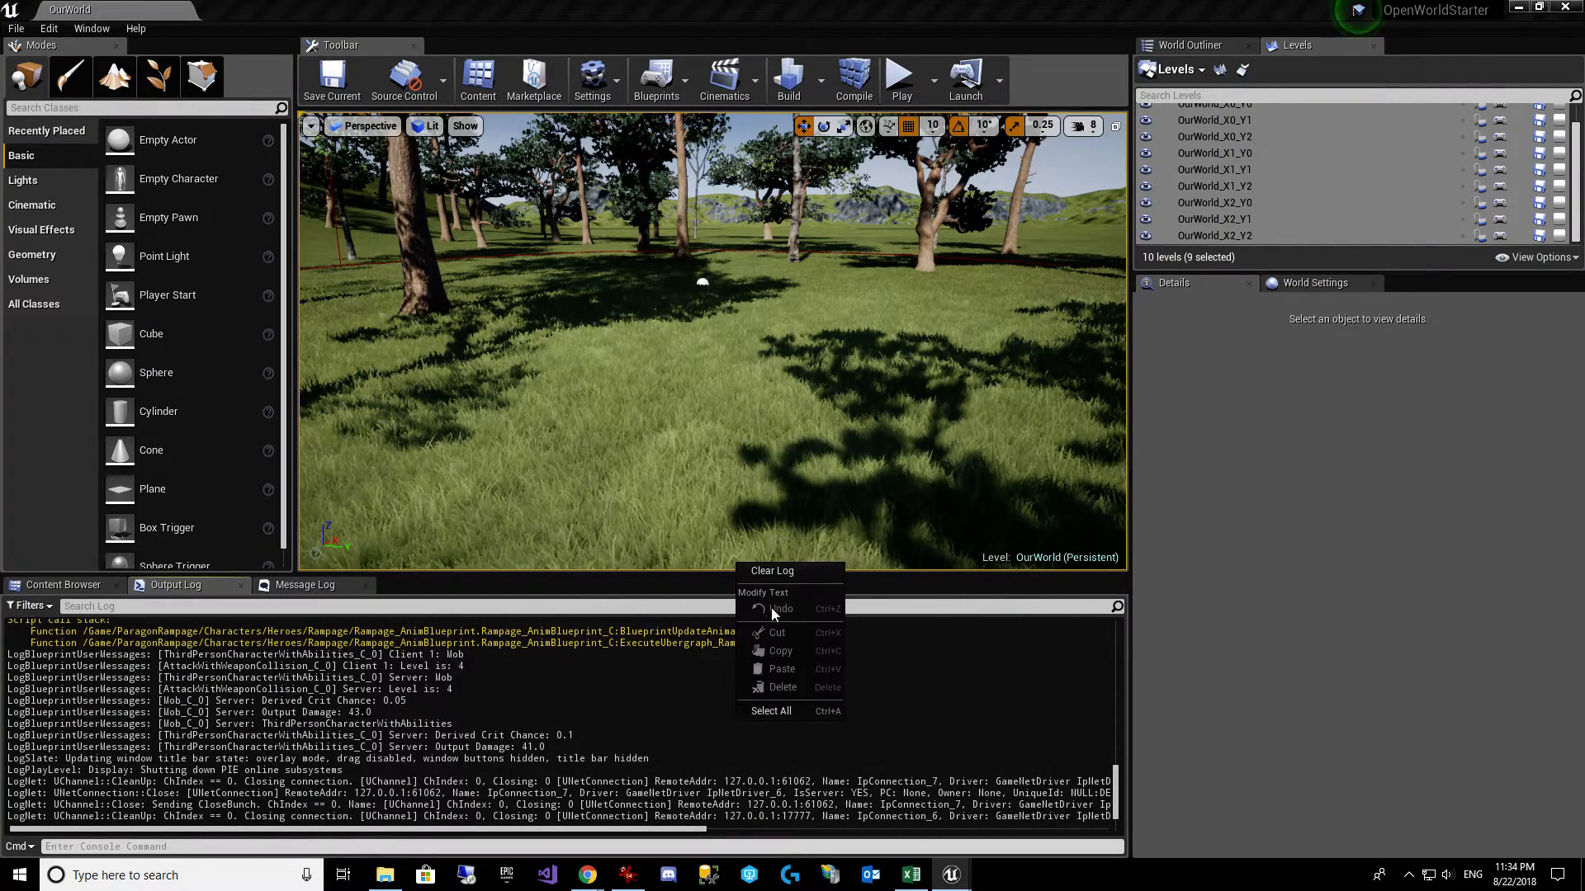
Step: Clear the output log, retest the attack logging Output Damage 45.0, and show the Abilities/Attack folder
{"action": "left_click", "coordinate": [898, 74]}
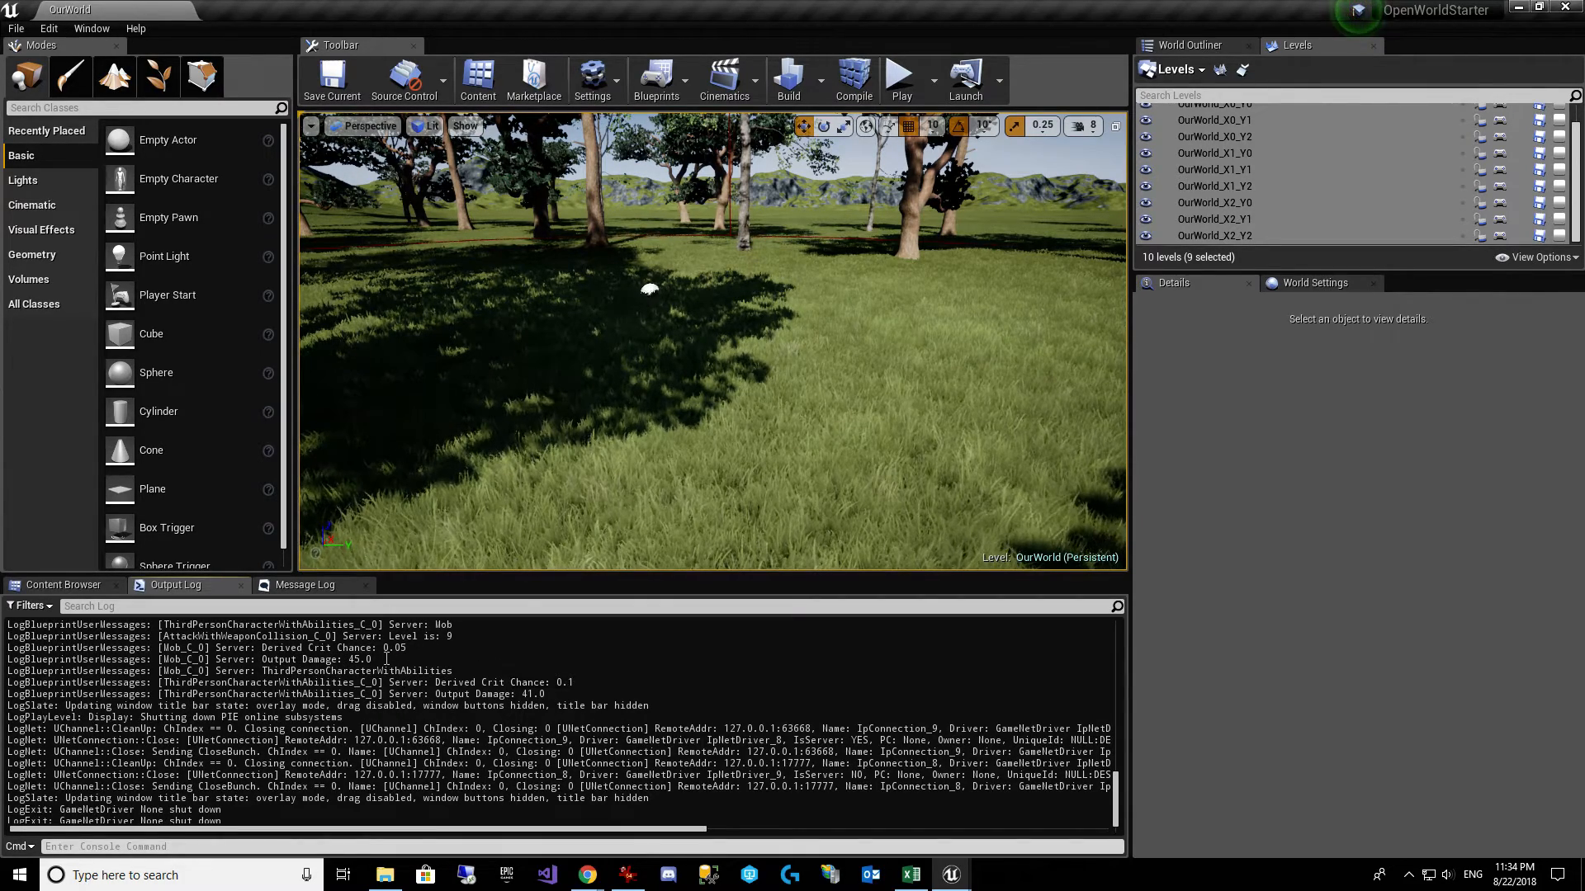
{"action": "left_click", "coordinate": [64, 585]}
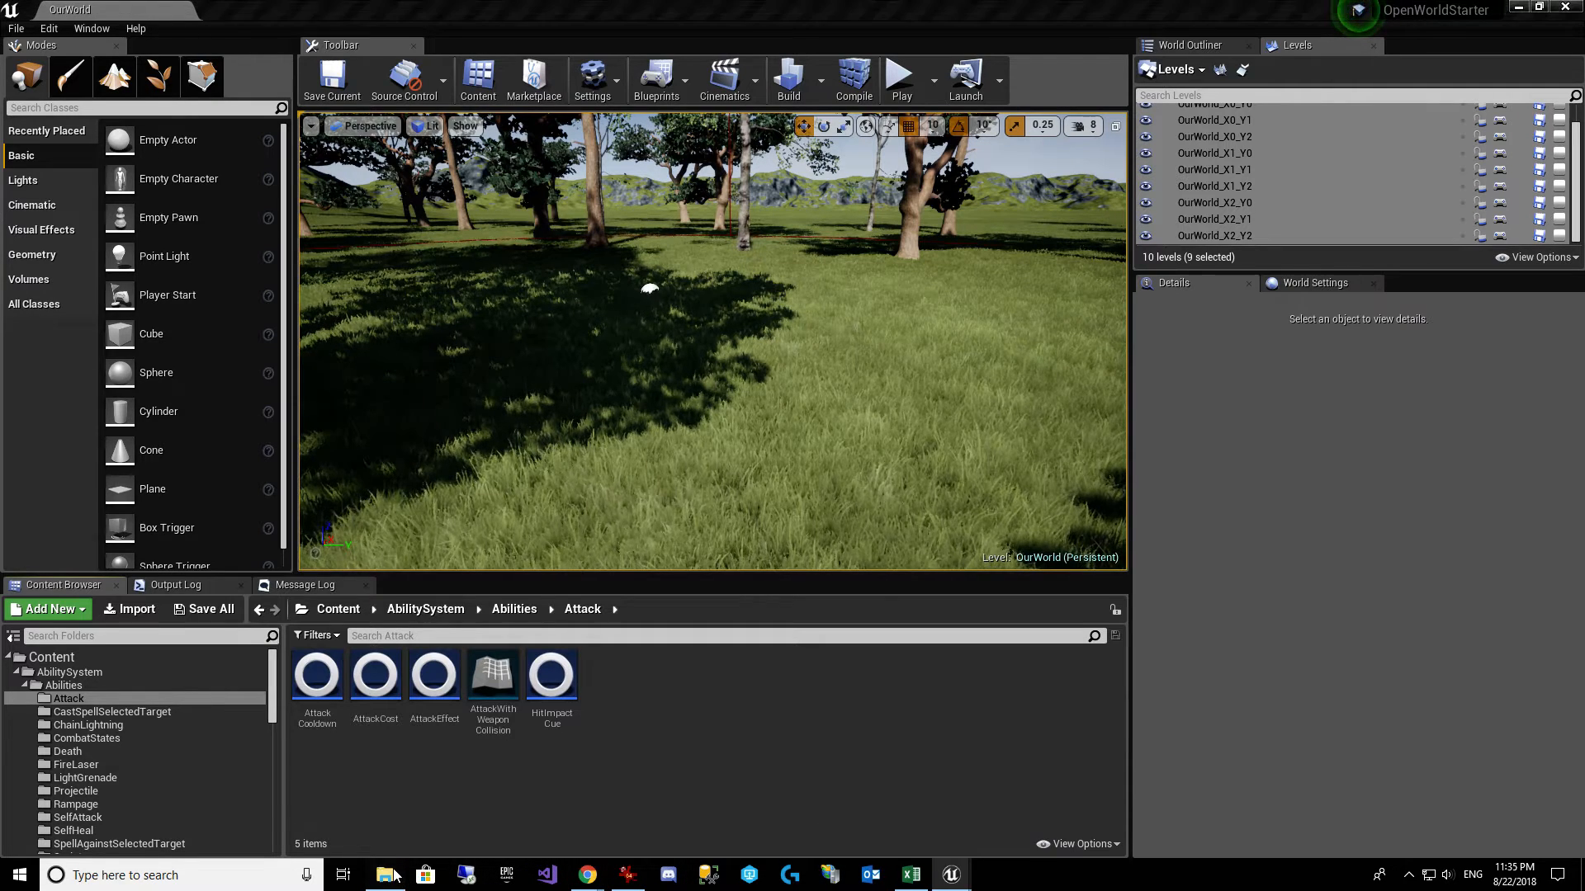
Step: Close the Explorer window and open AttackEffect to review its MMOCurveTable Damage modifier previewing 10
{"action": "right_click", "coordinate": [554, 406]}
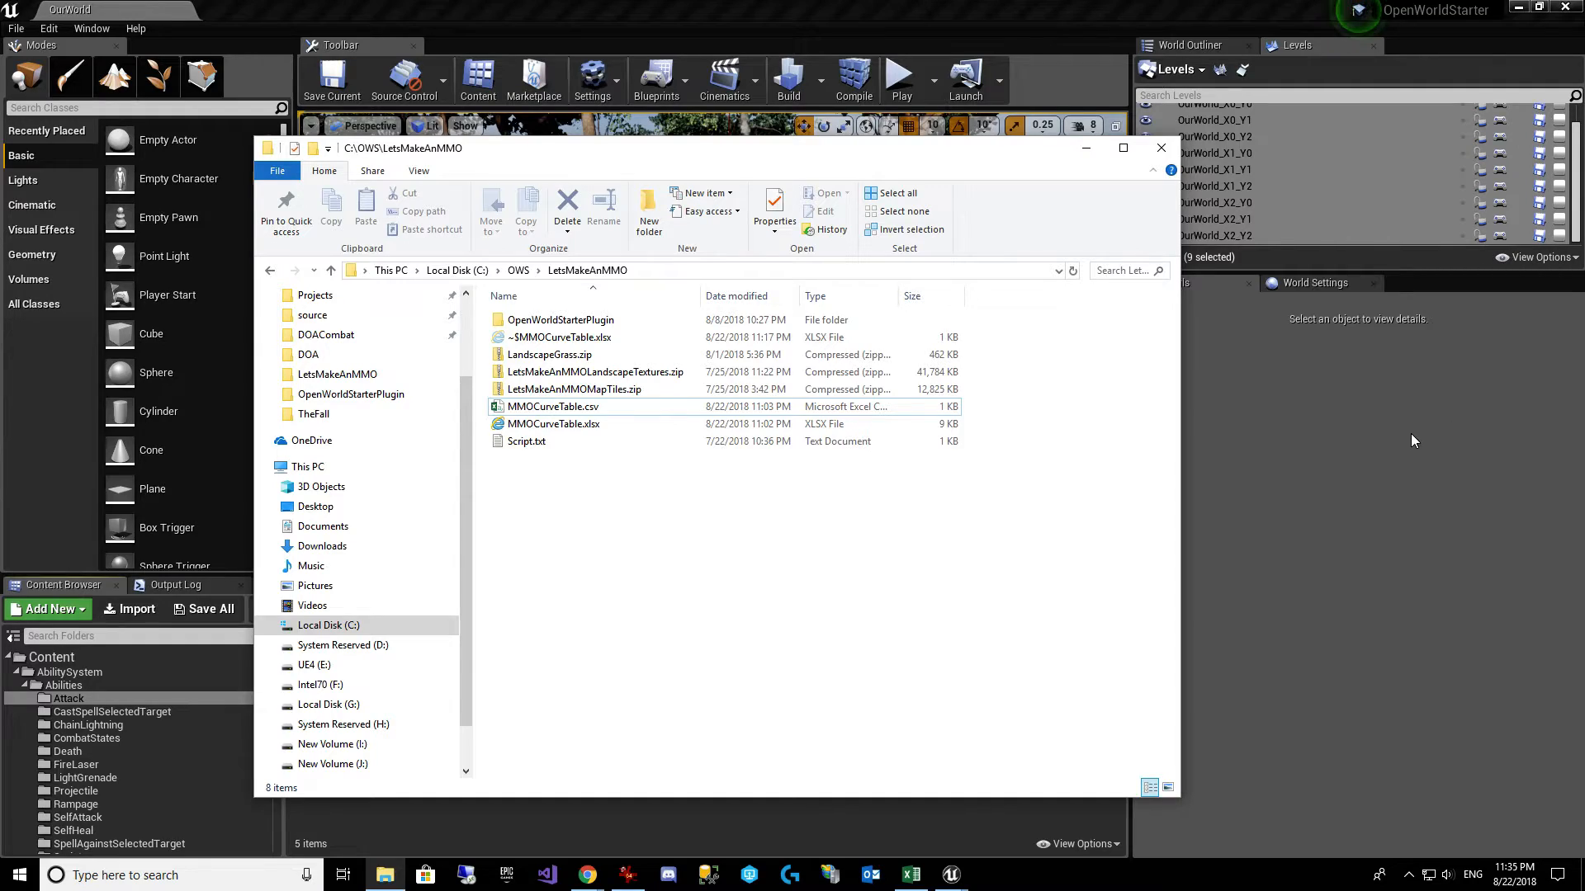
{"action": "left_click", "coordinate": [1161, 147]}
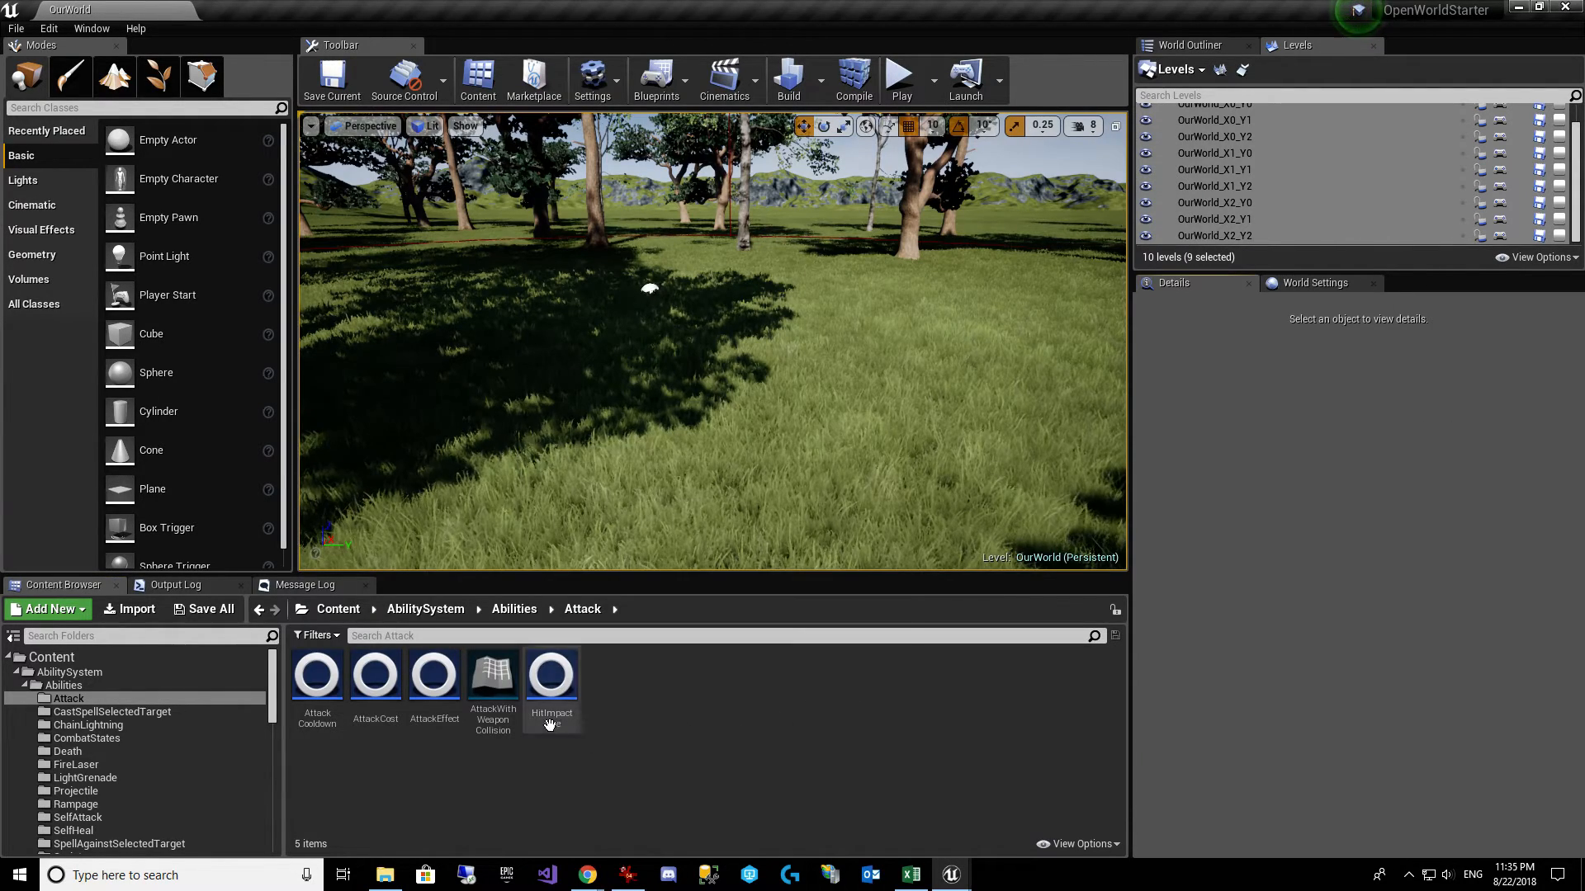
{"action": "double_click", "coordinate": [434, 672]}
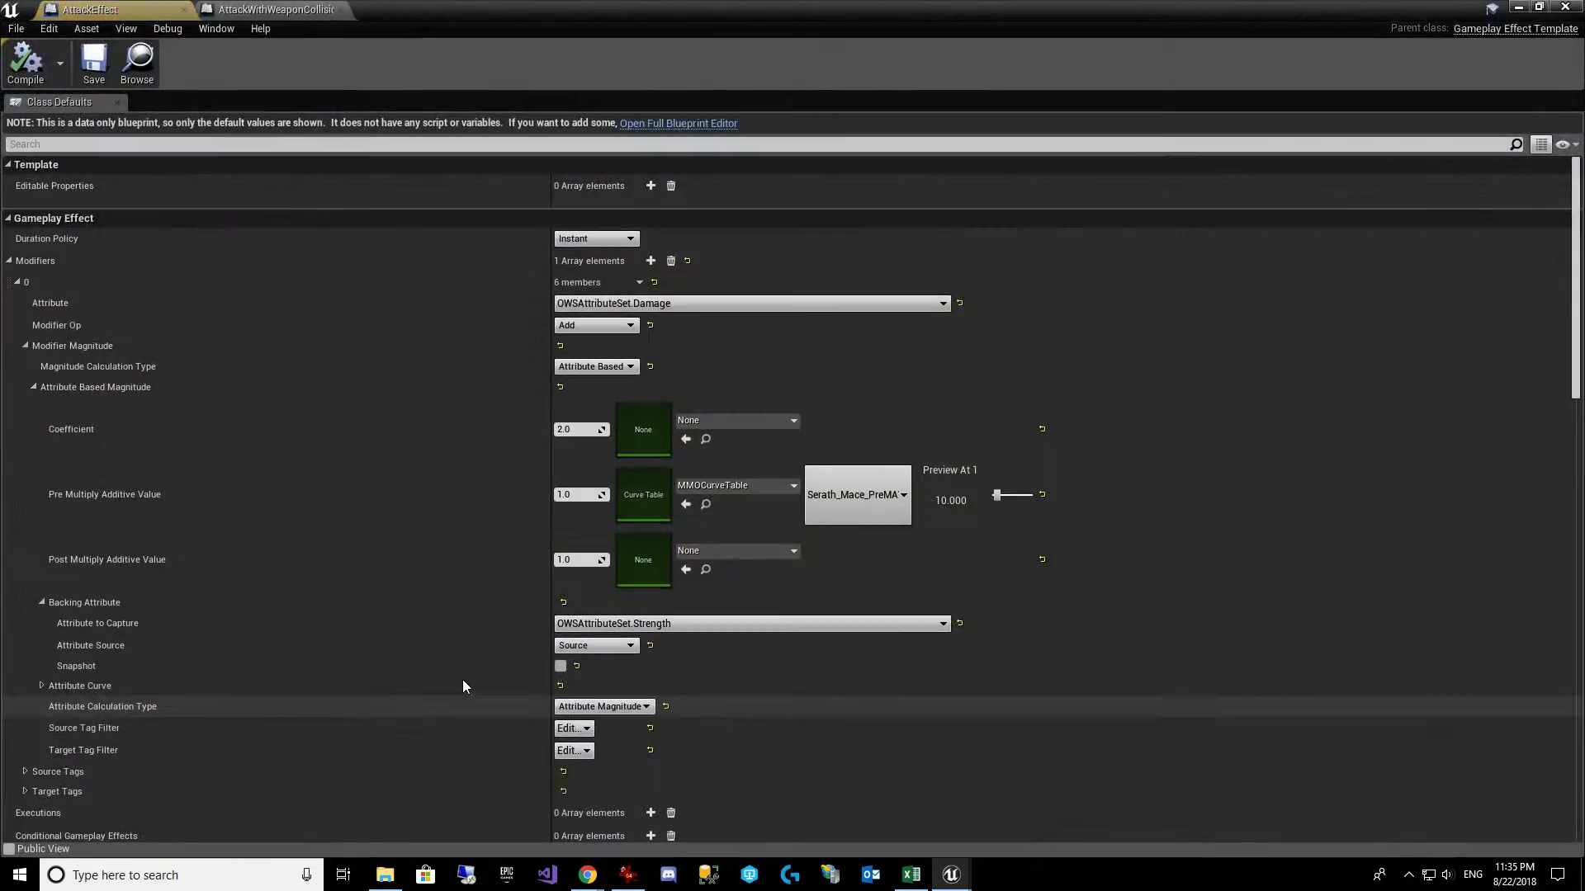
{"action": "scroll", "scroll_direction": "down", "scroll_amount": 3}
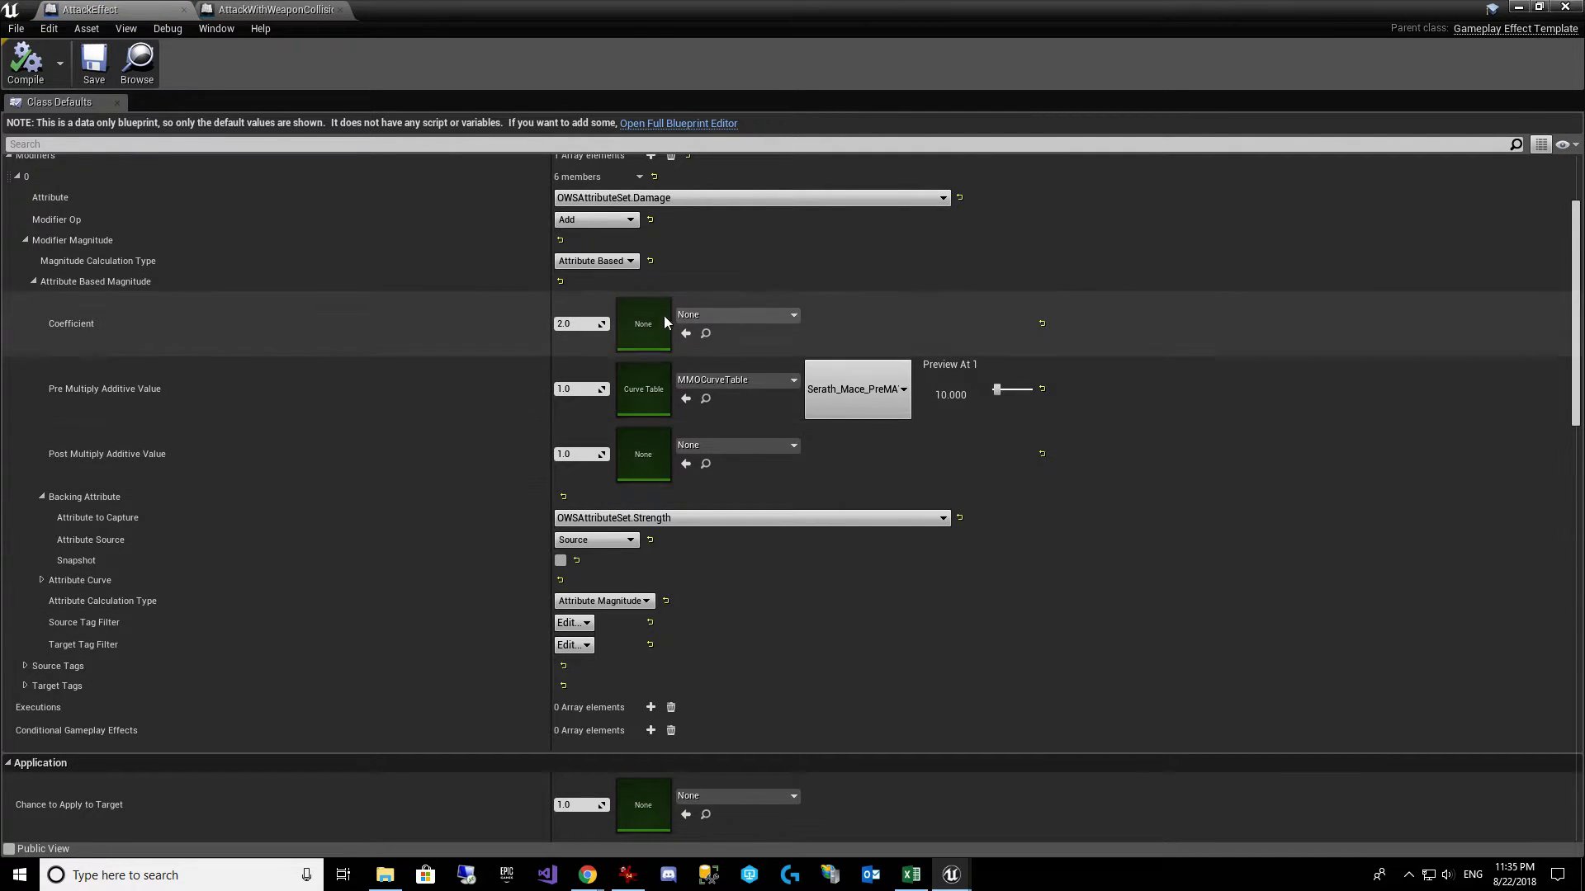
{"action": "scroll", "scroll_direction": "down", "scroll_amount": 3}
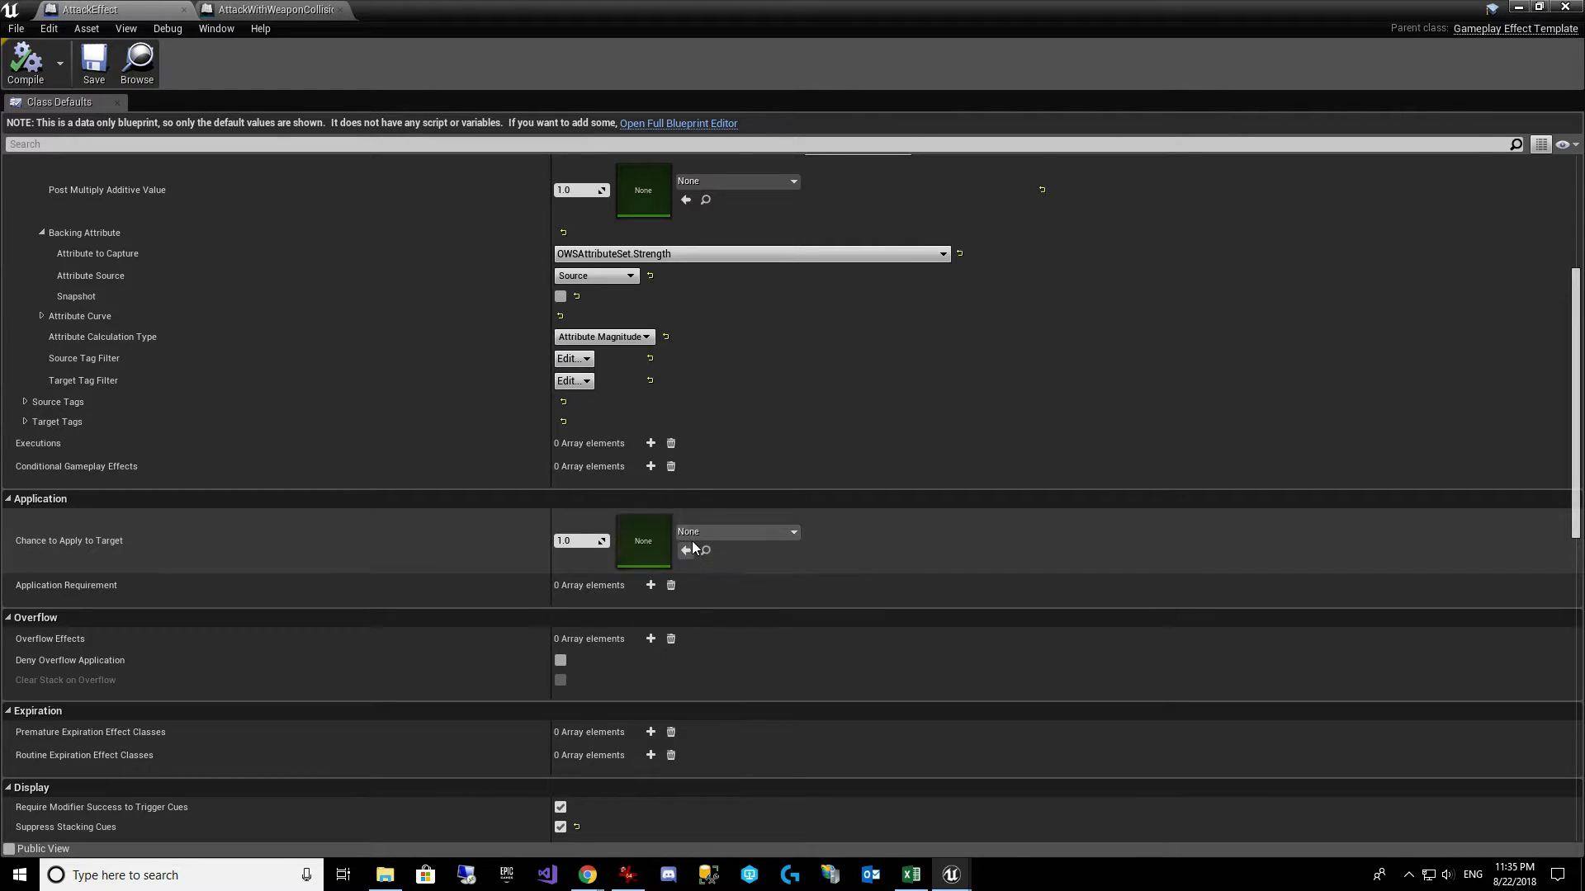
{"action": "scroll", "scroll_direction": "down", "scroll_amount": 3}
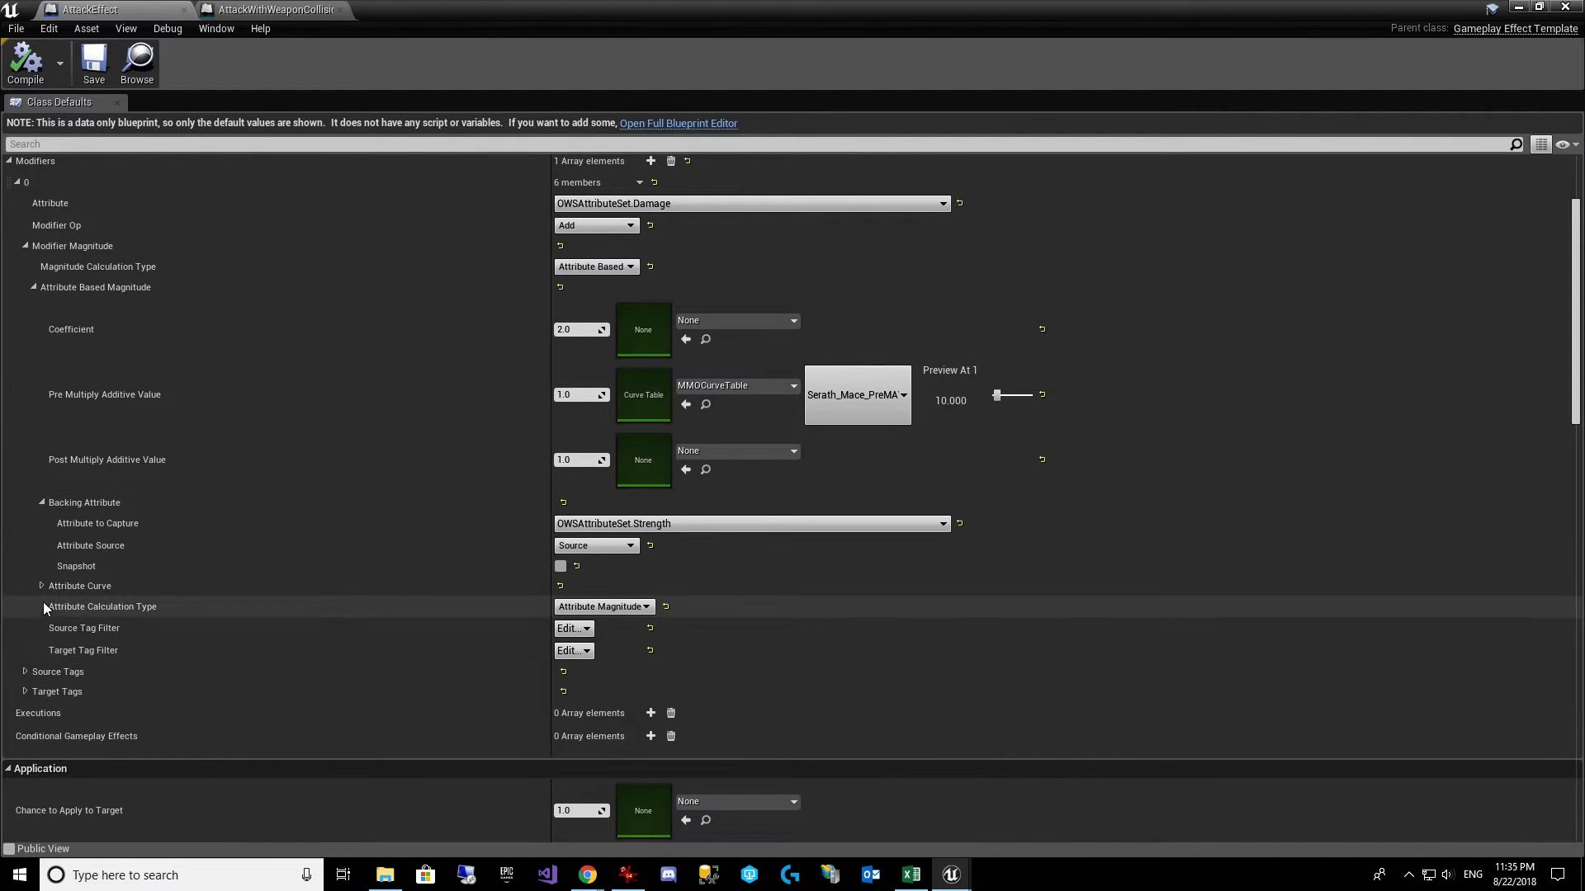
{"action": "left_click", "coordinate": [41, 586]}
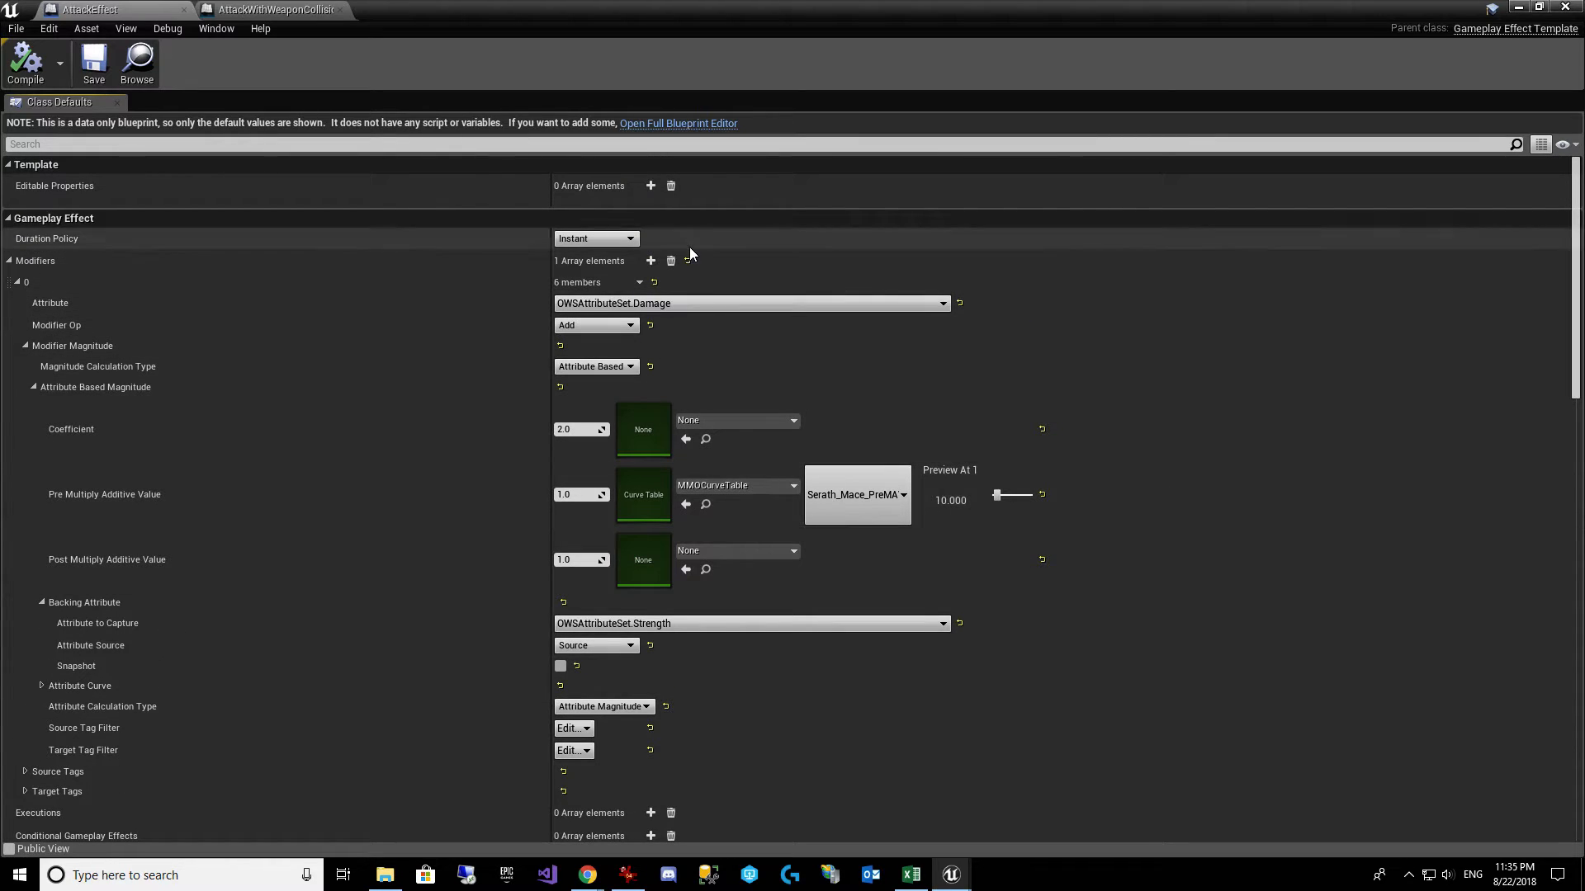
{"action": "left_click", "coordinate": [596, 237]}
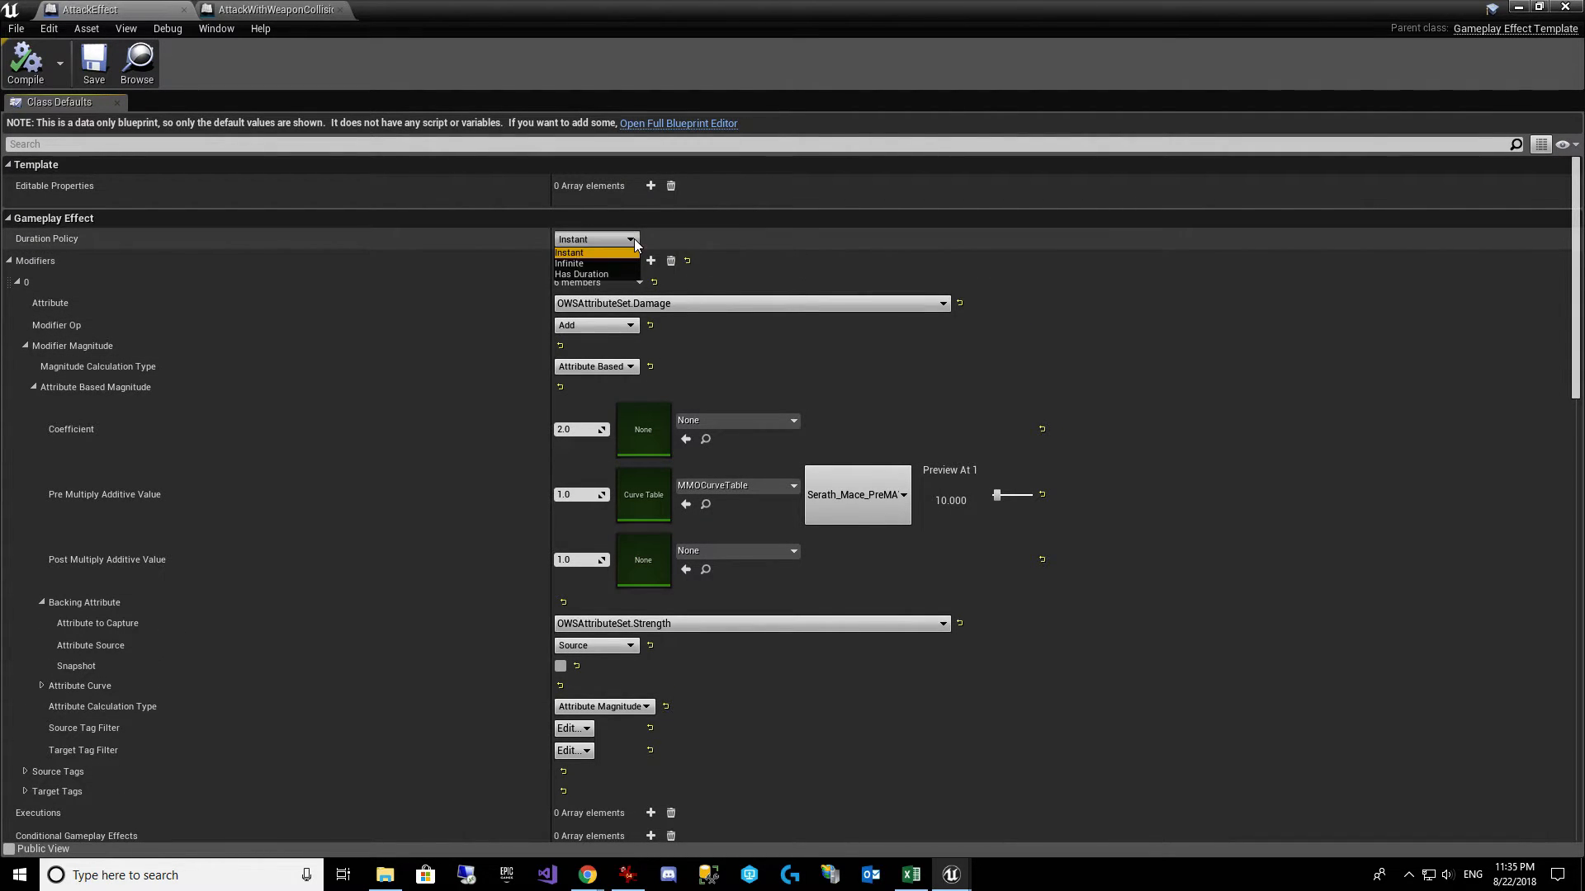
{"action": "left_click", "coordinate": [579, 274]}
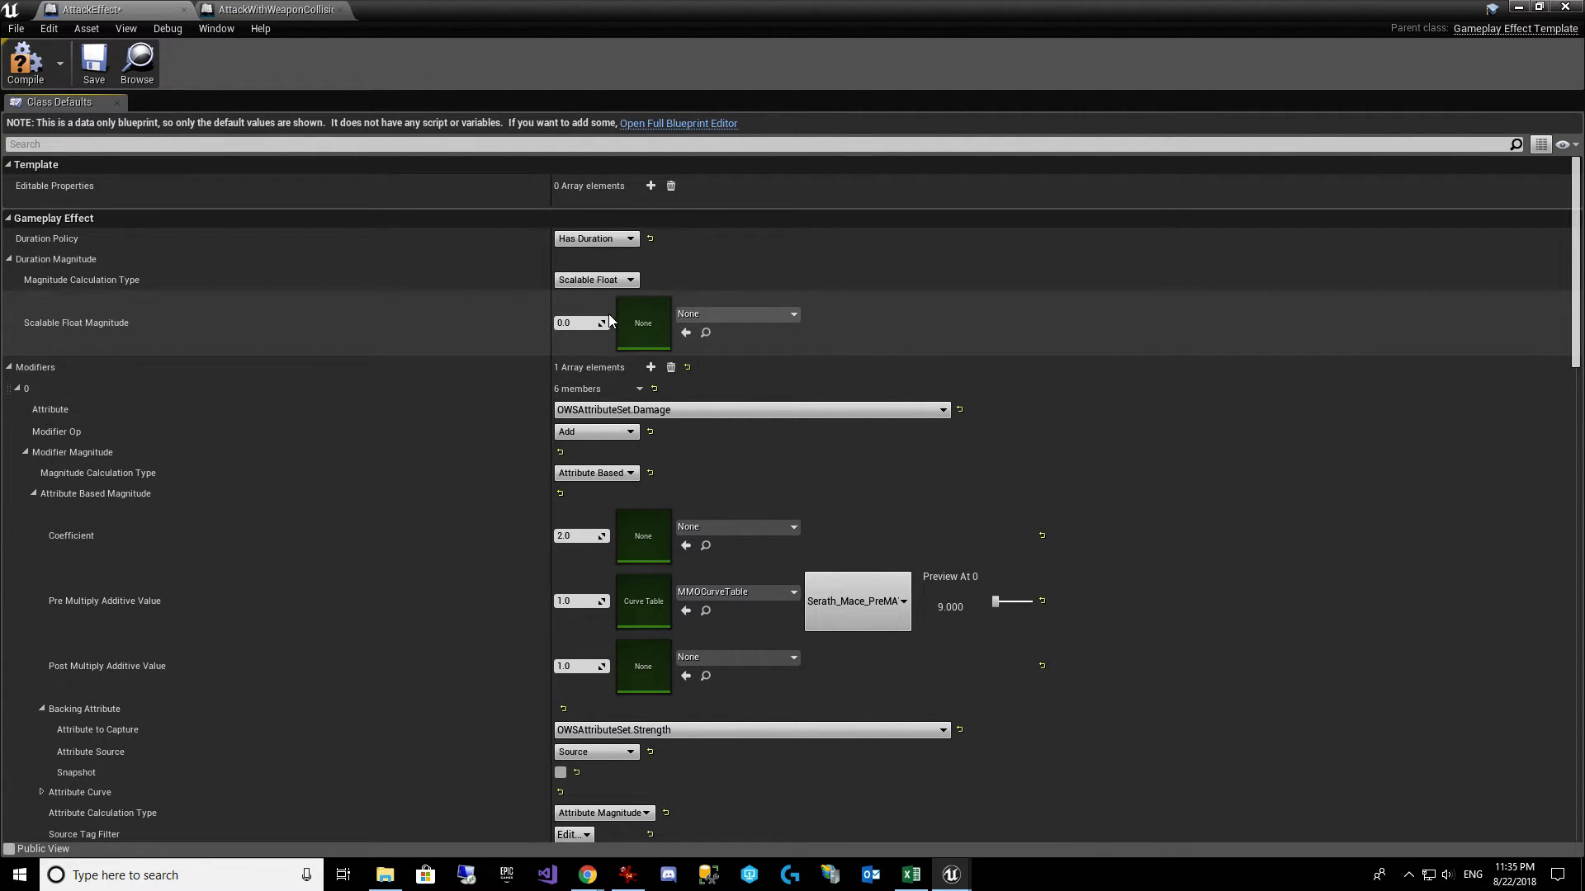
{"action": "mouse_move", "coordinate": [642, 322]}
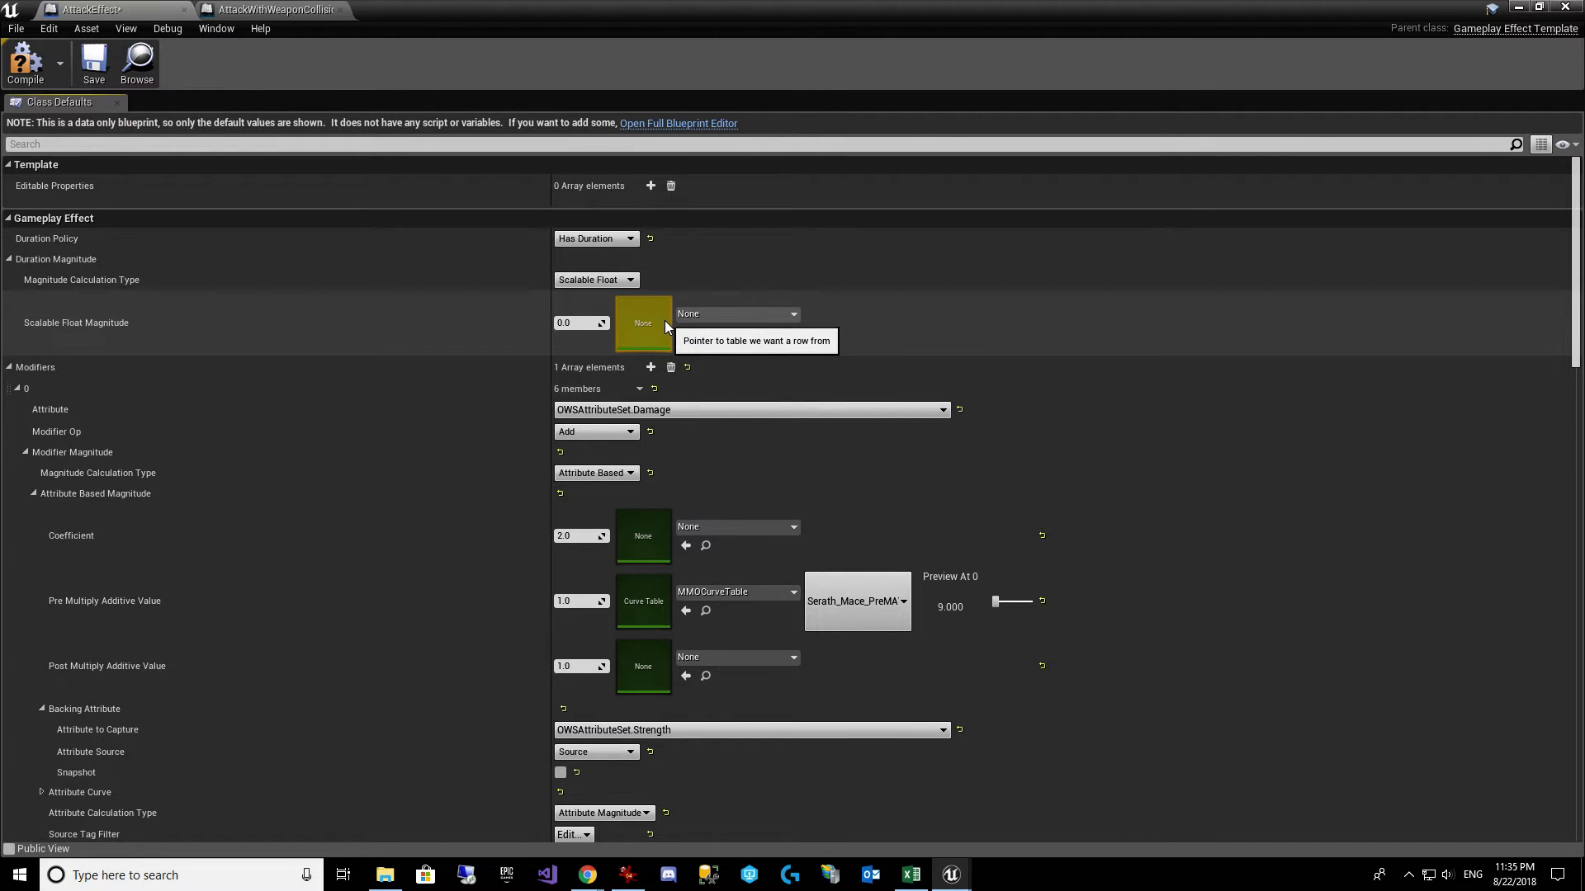
{"action": "left_click", "coordinate": [629, 237]}
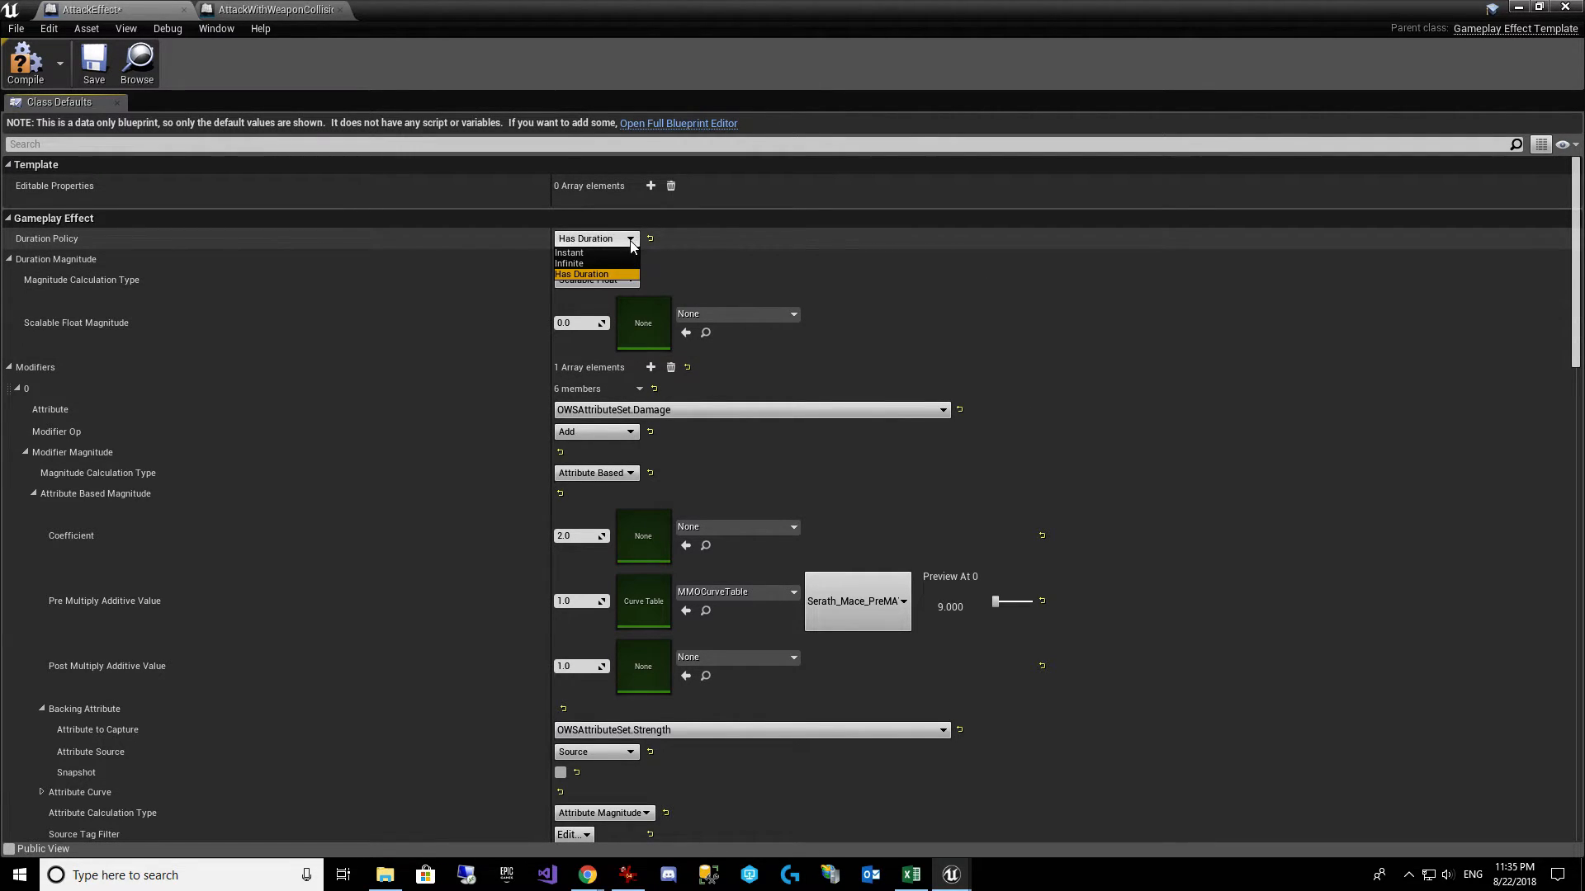
{"action": "left_click", "coordinate": [568, 253]}
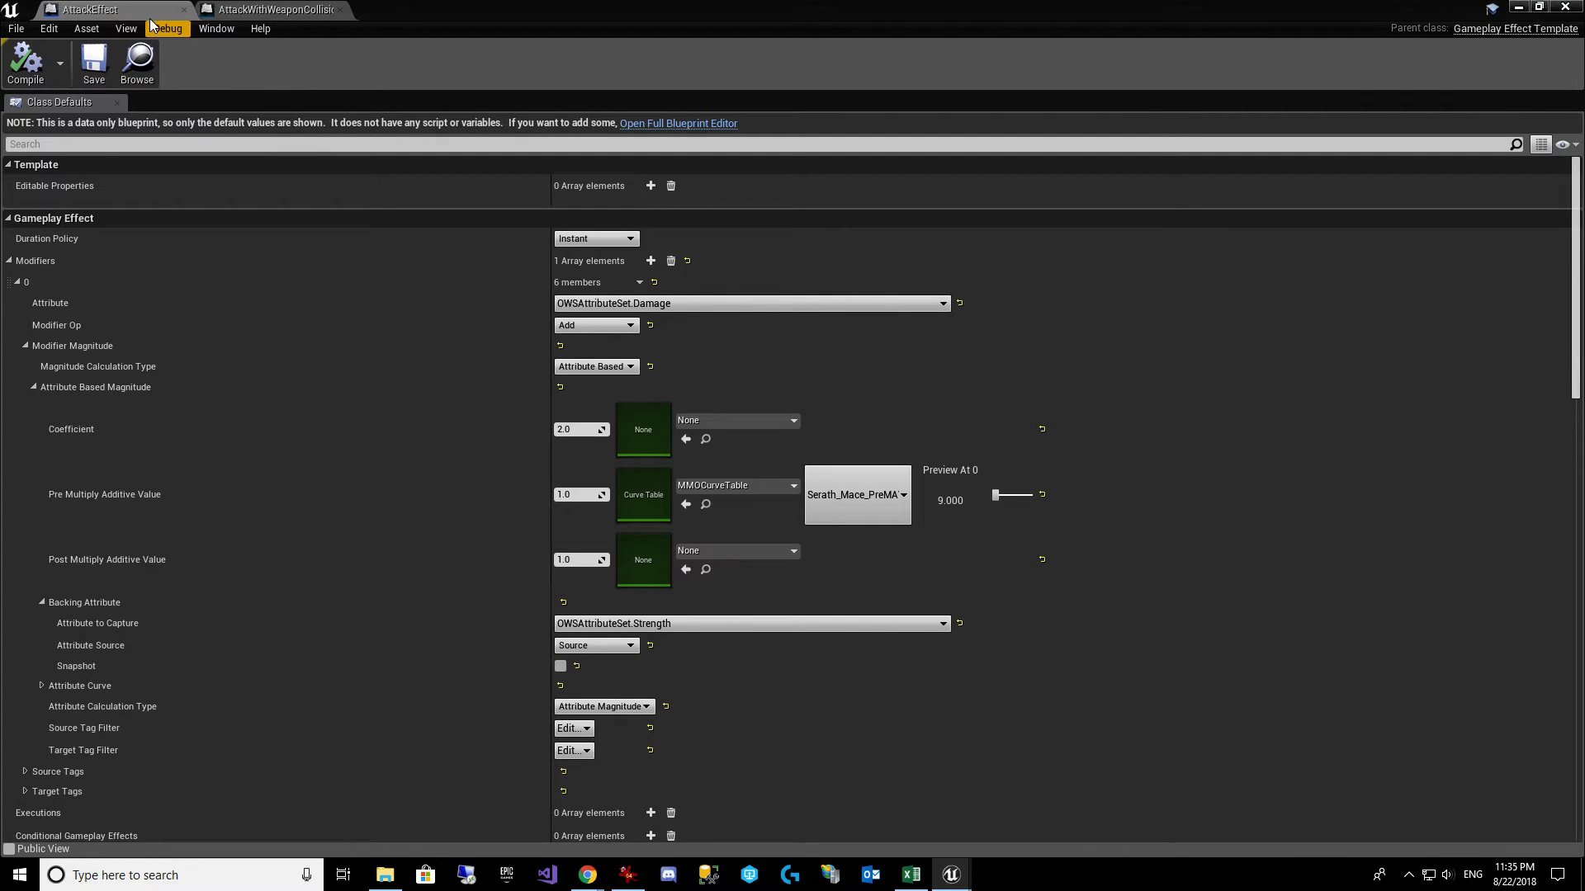
{"action": "mouse_move", "coordinate": [183, 10]}
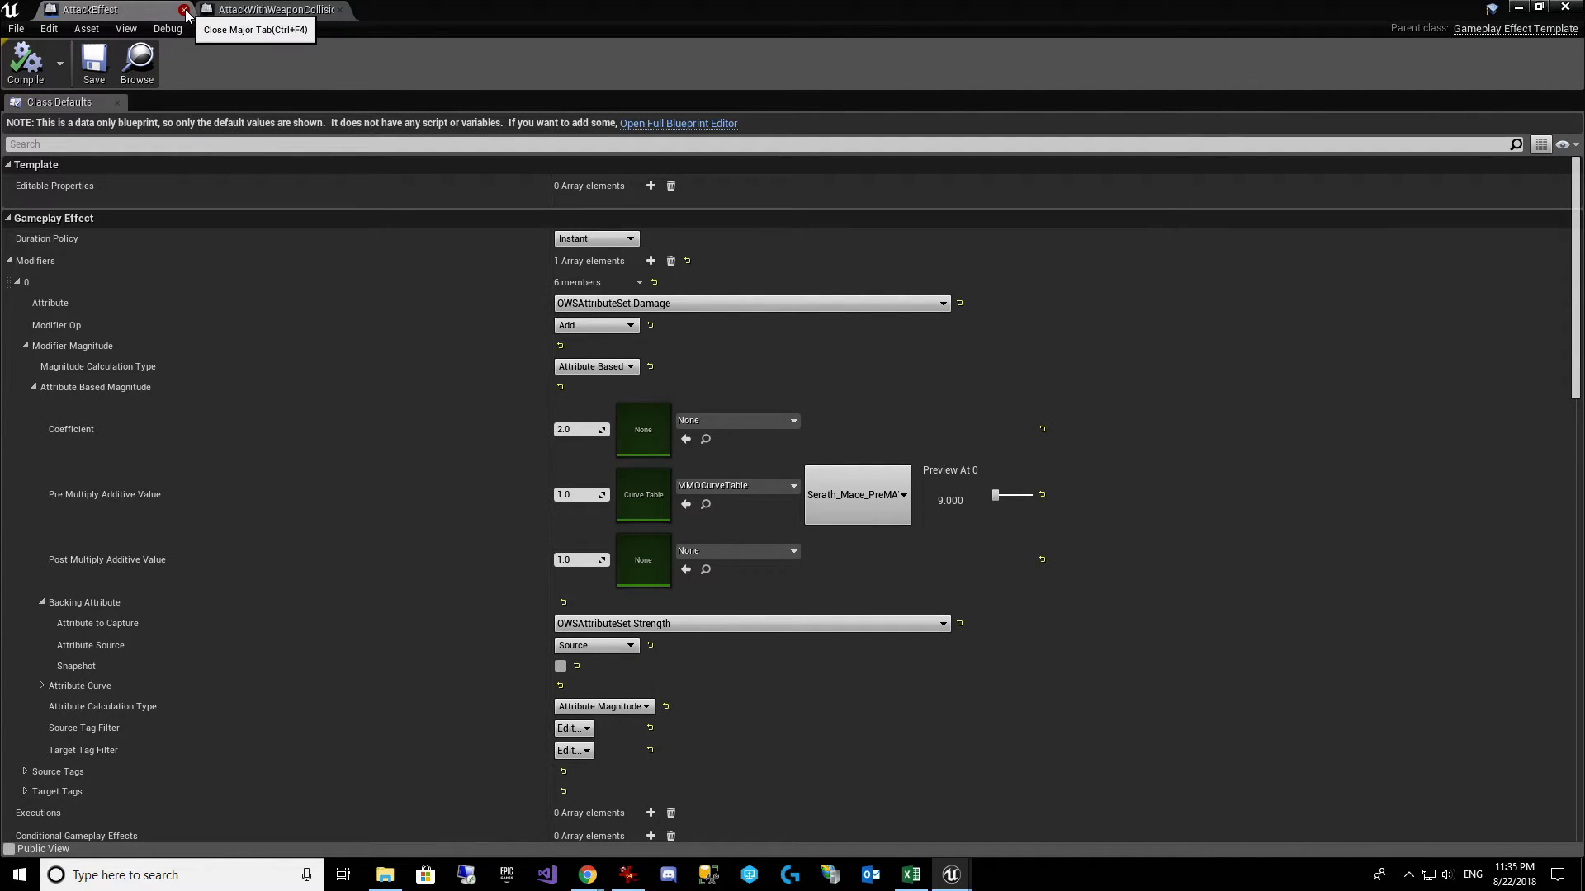
Step: Open the LightGrenade ability blueprint's main gameplay ability graph from its folder
{"action": "left_click", "coordinate": [185, 10]}
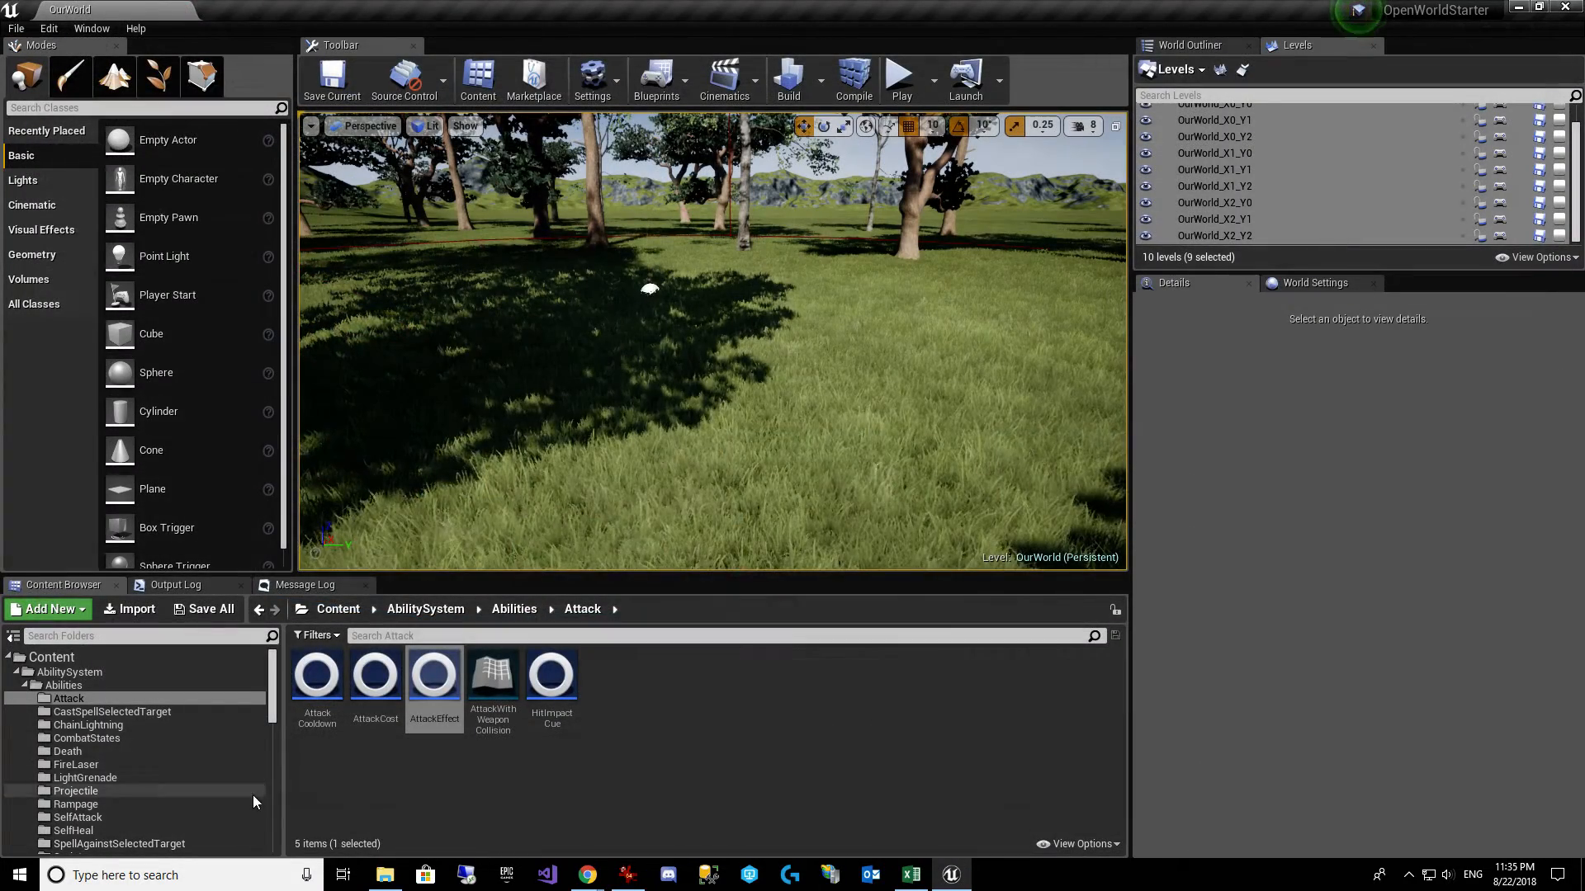
{"action": "left_click", "coordinate": [84, 698]}
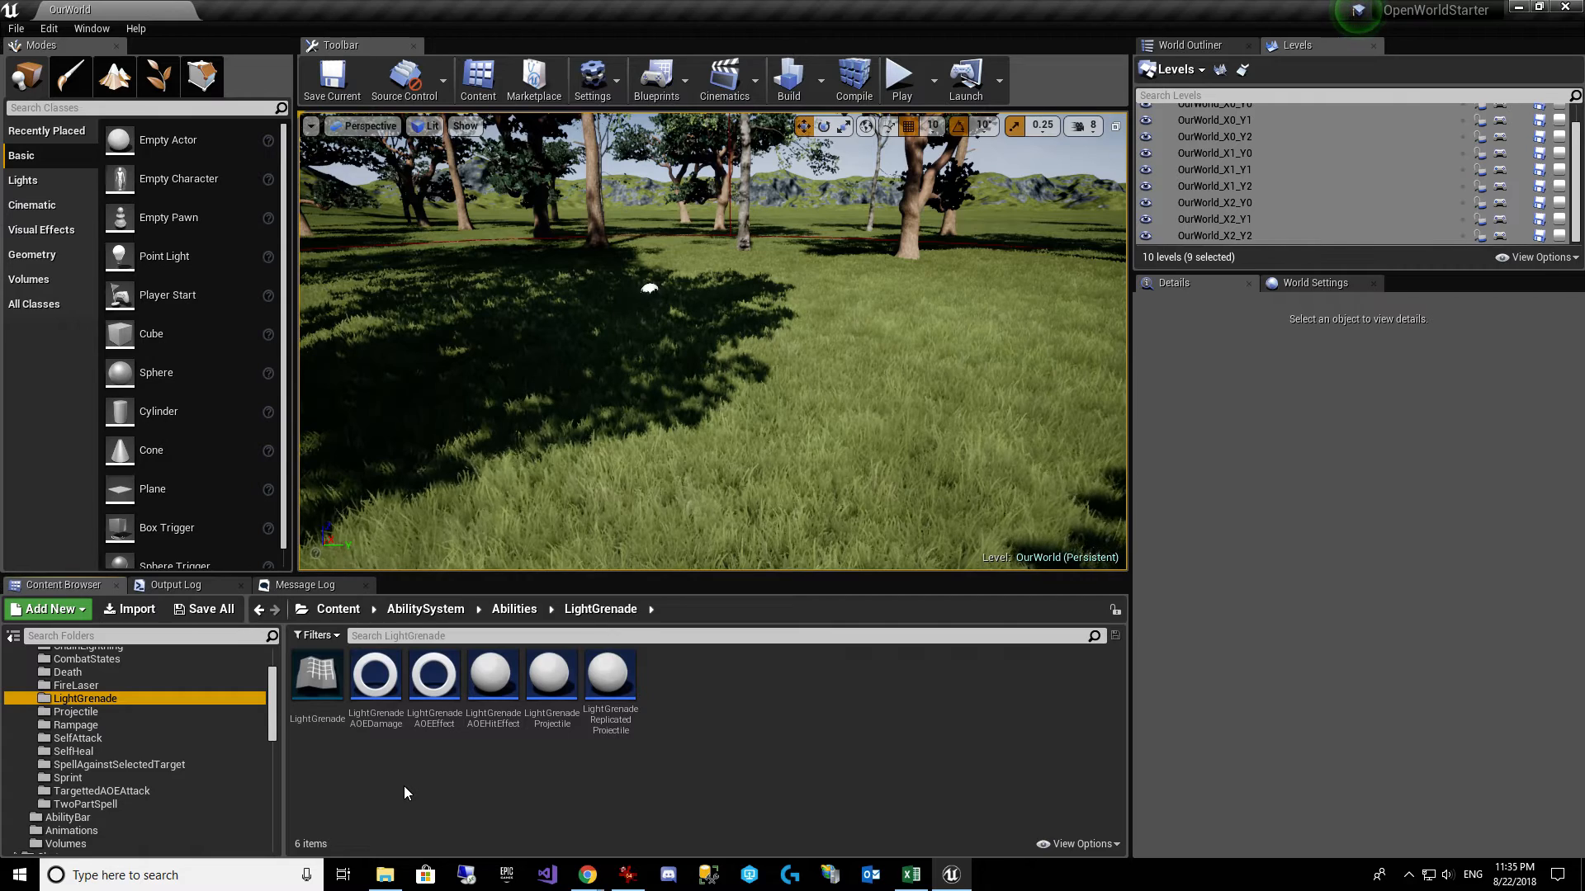
{"action": "double_click", "coordinate": [317, 675]}
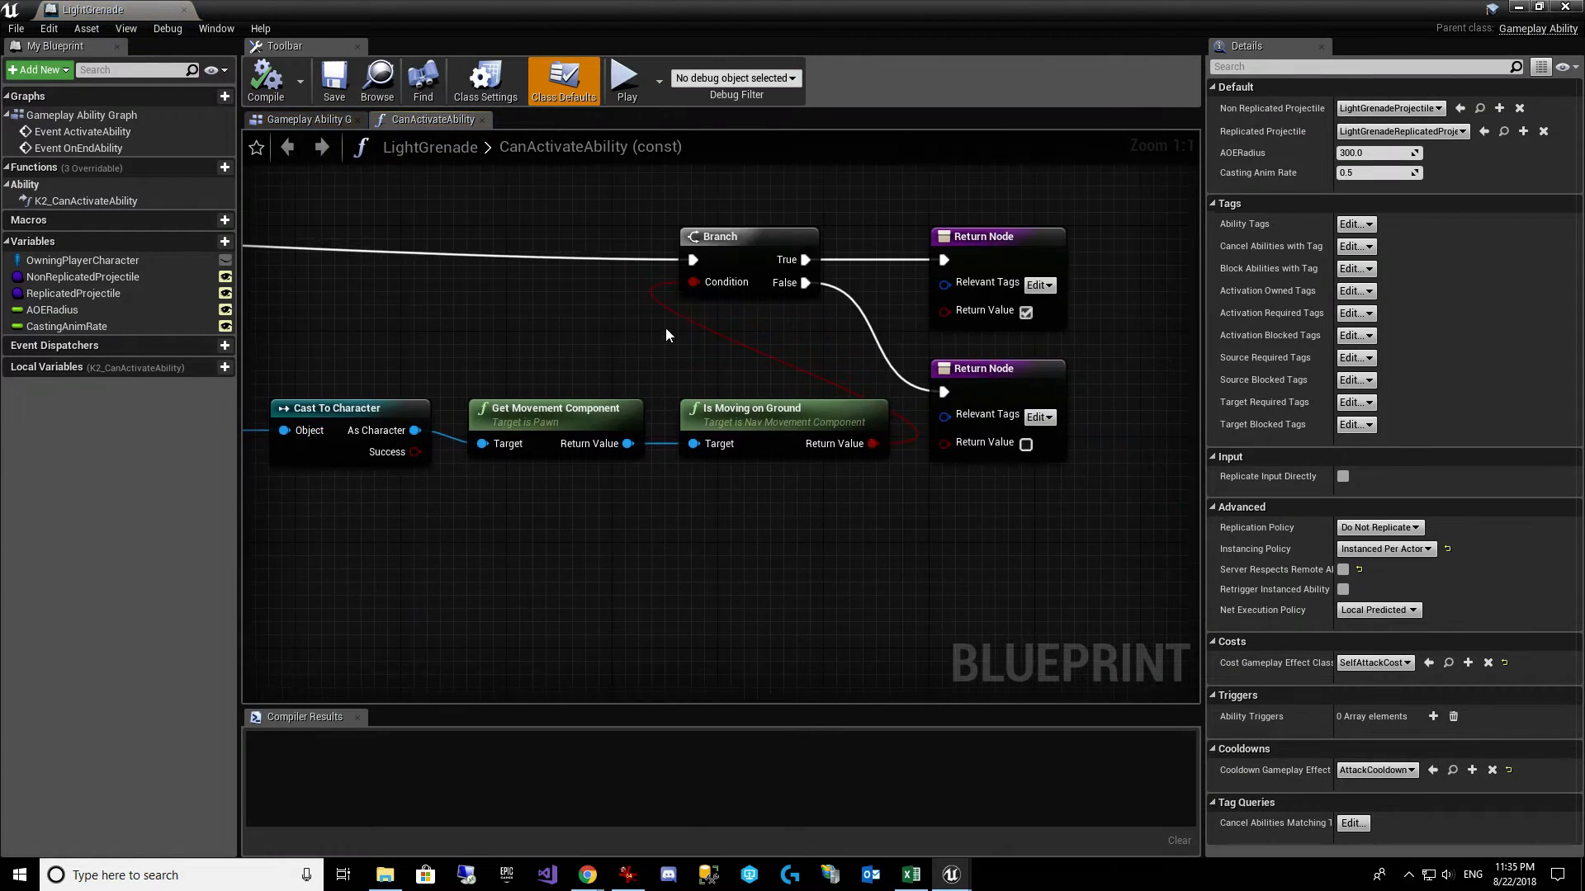
{"action": "left_click", "coordinate": [306, 118]}
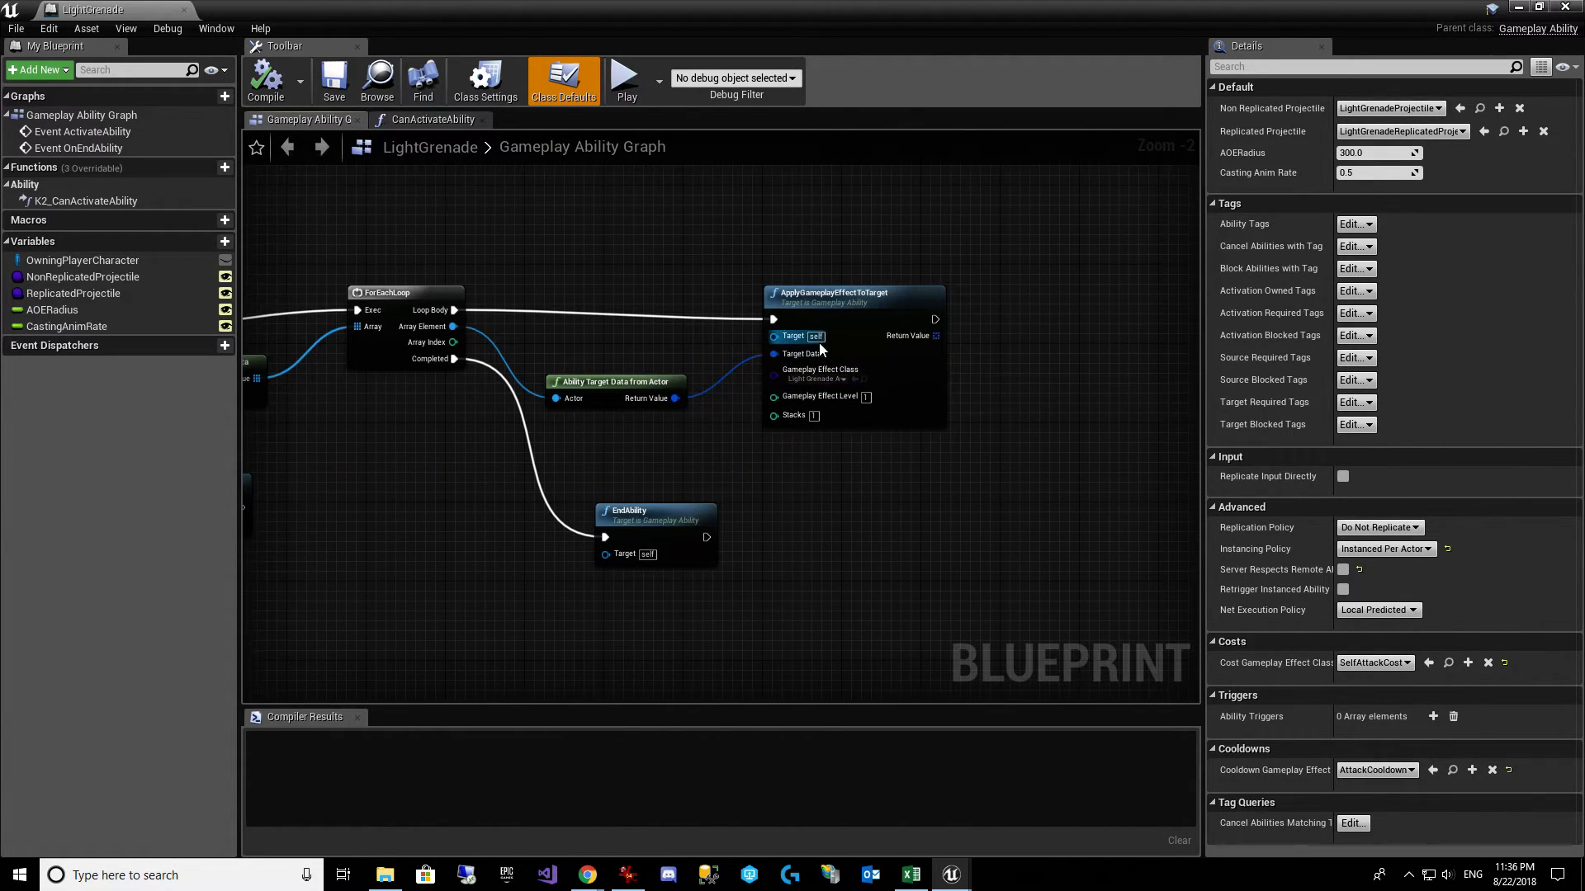
{"action": "mouse_move", "coordinate": [83, 259]}
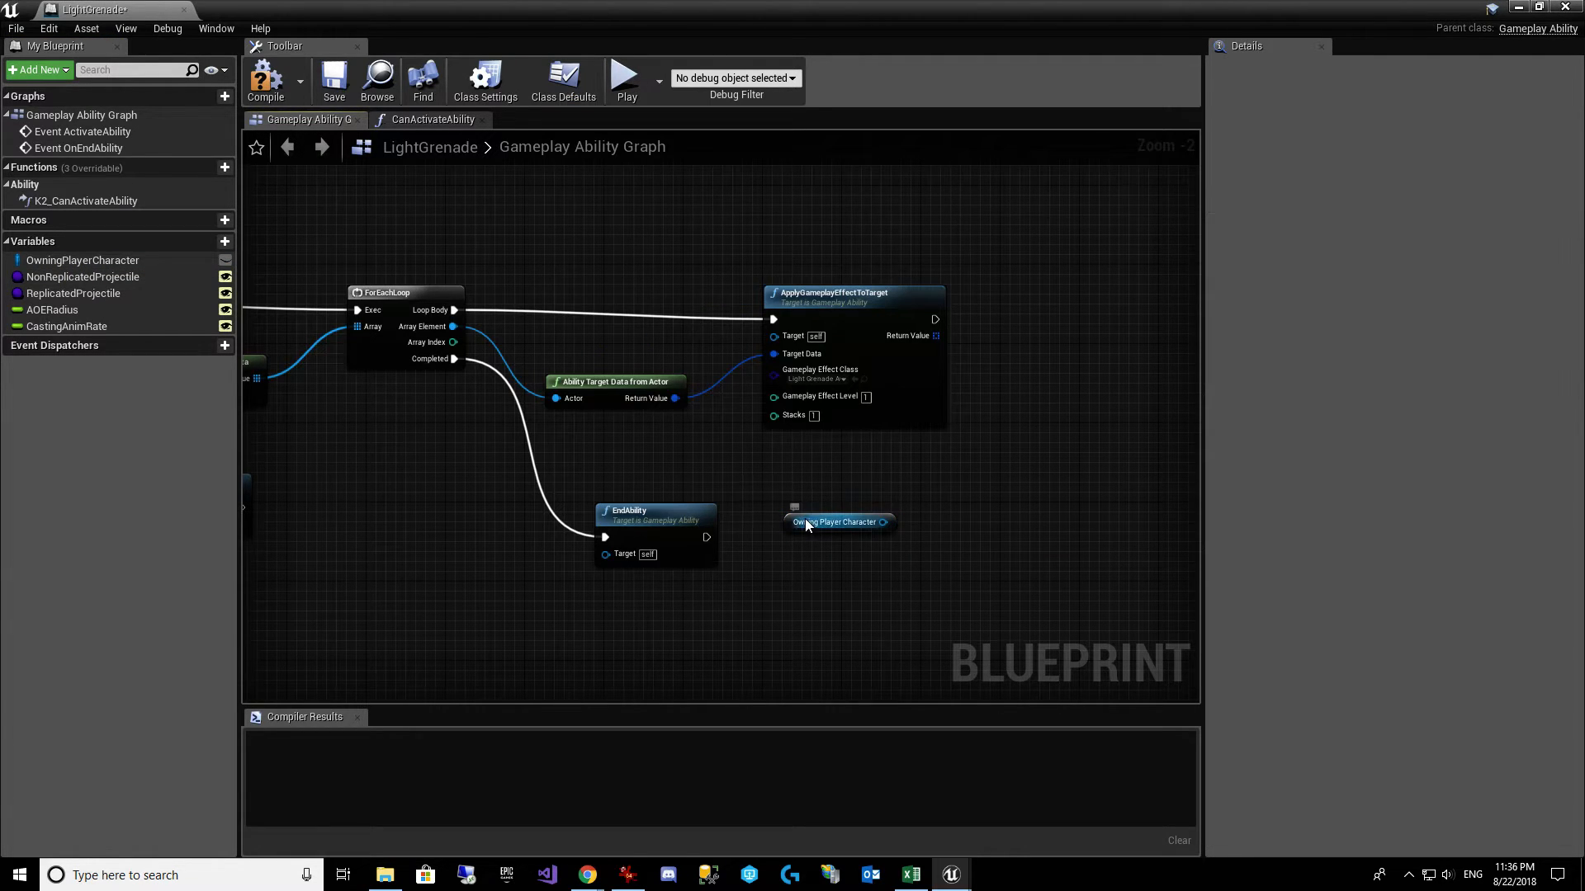
Step: Feed the owning player character's Get Character Level into the Gameplay Effect Level
{"action": "left_click", "coordinate": [834, 515]}
{"action": "type", "text": "get character lev"}
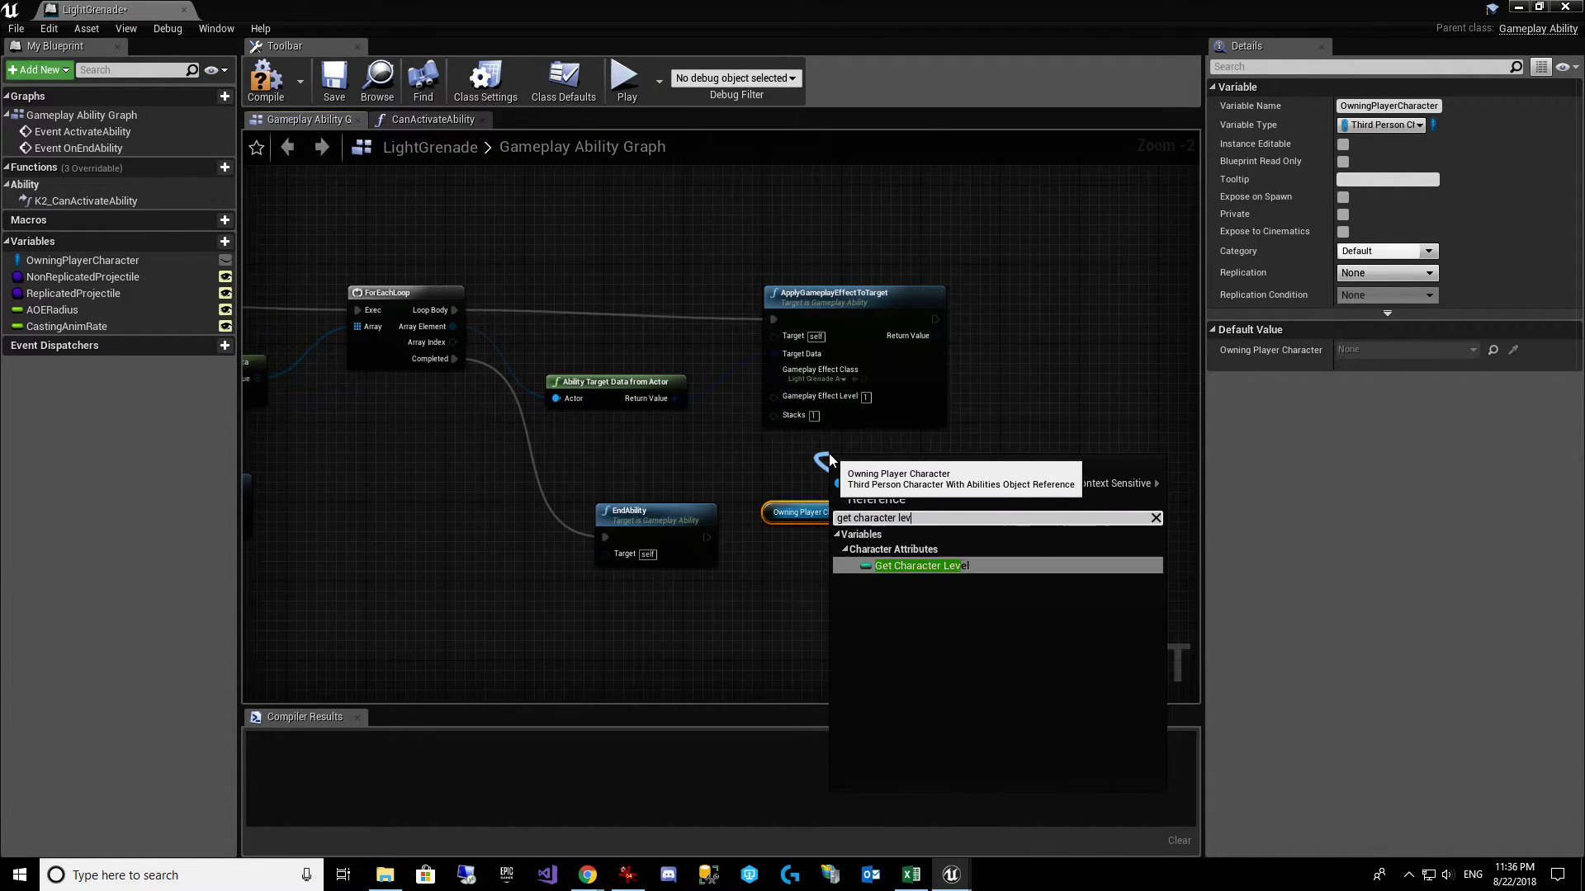
{"action": "left_click", "coordinate": [920, 564]}
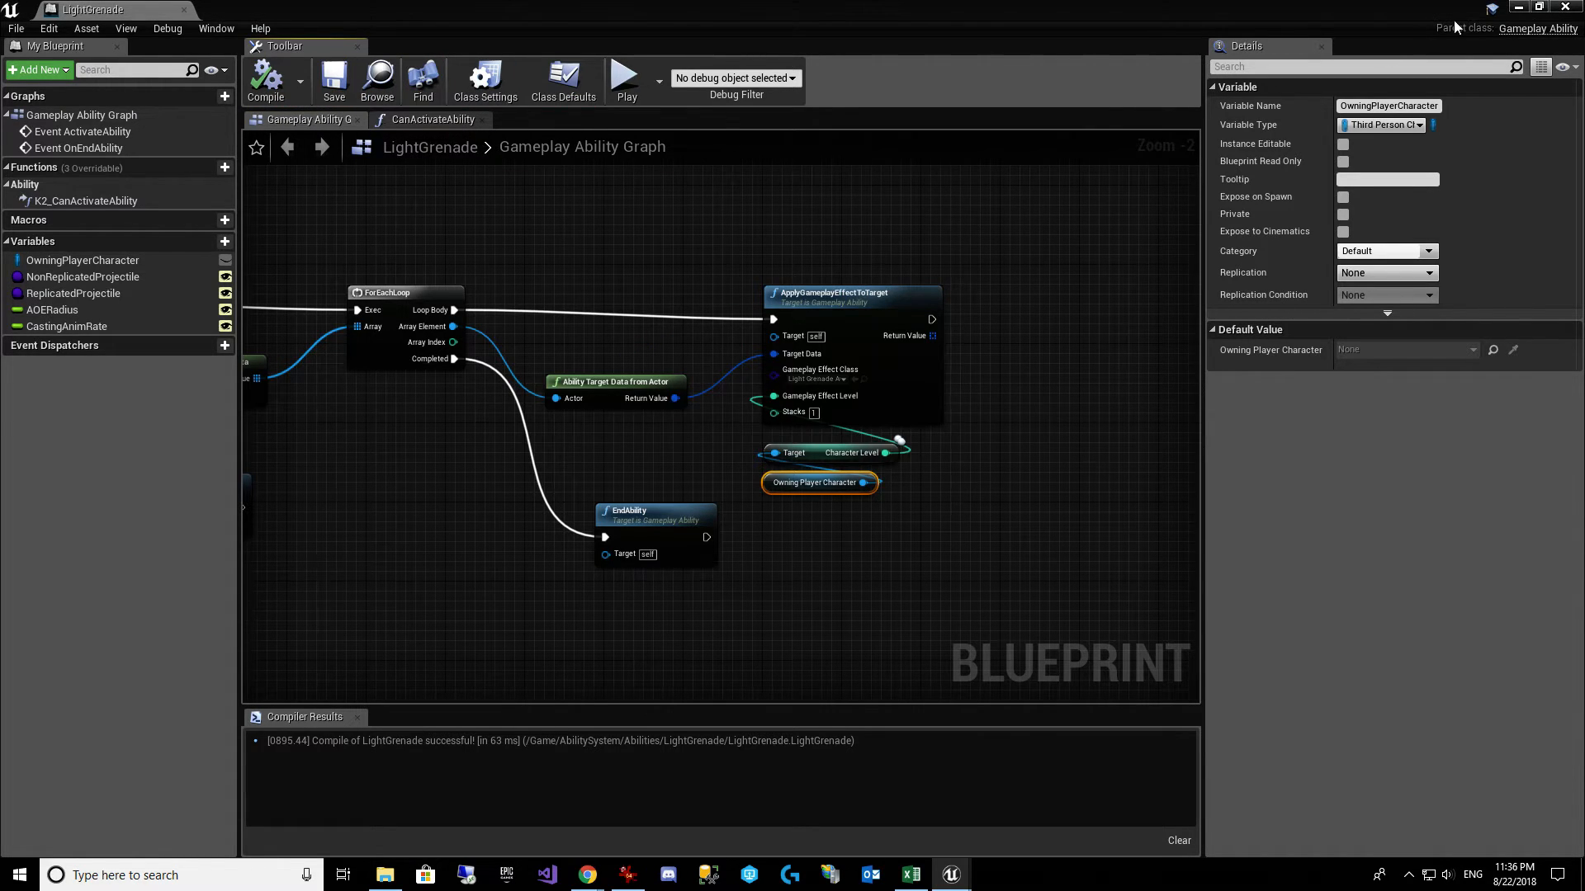
{"action": "mouse_move", "coordinate": [818, 379]}
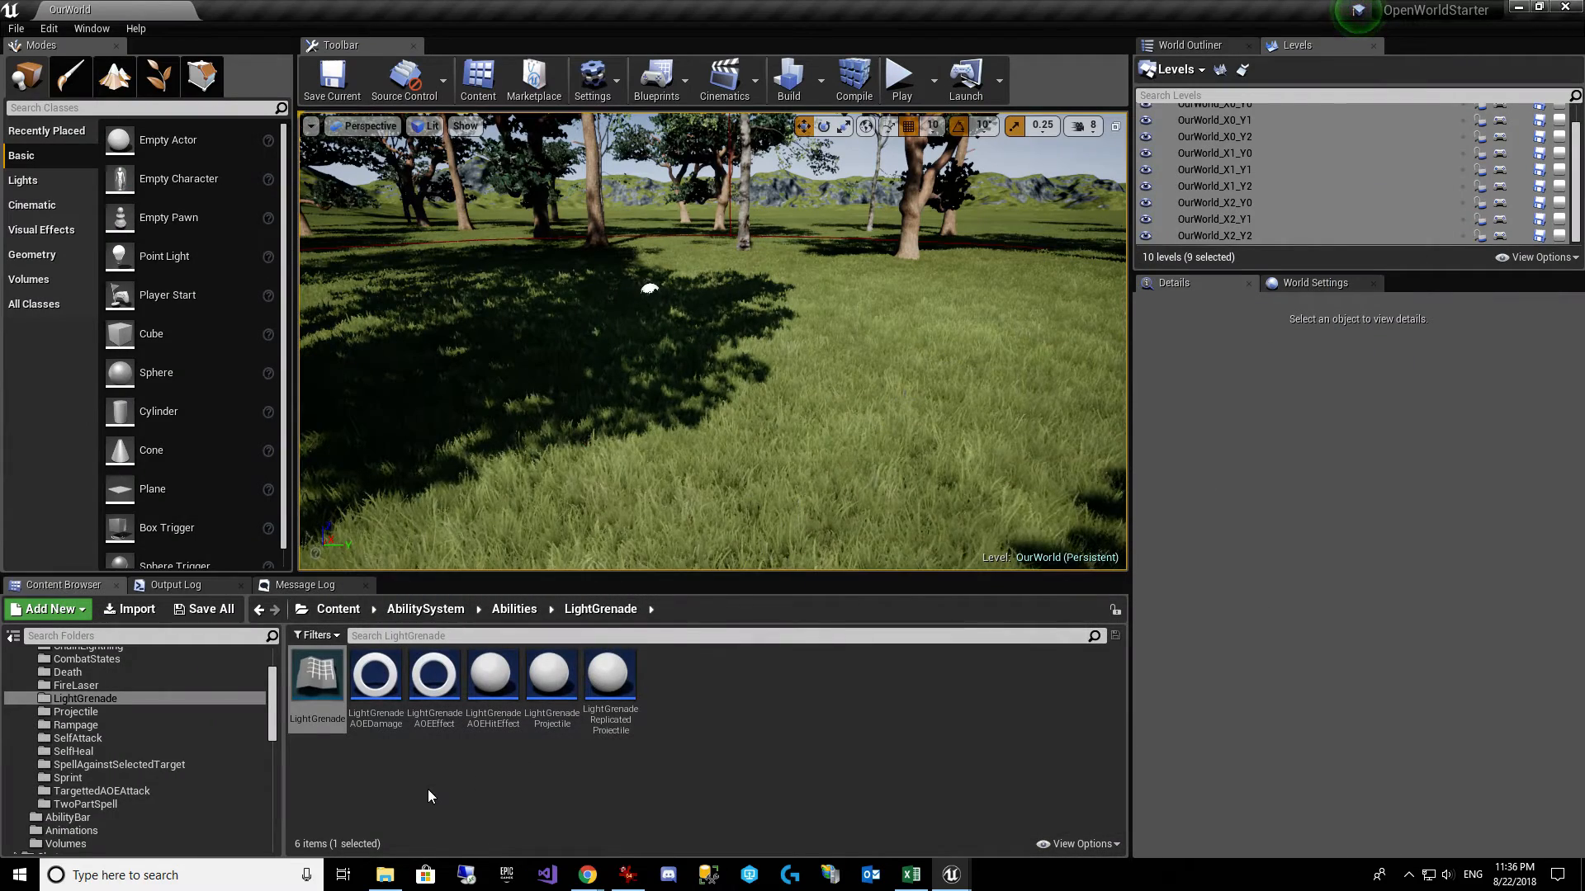
Step: Set LightGrenadeAOEDamage's pre-multiply additive value to MMOCurveTable row Serath_LightGrenade_PreMAV with coefficient 1.5
{"action": "double_click", "coordinate": [375, 675]}
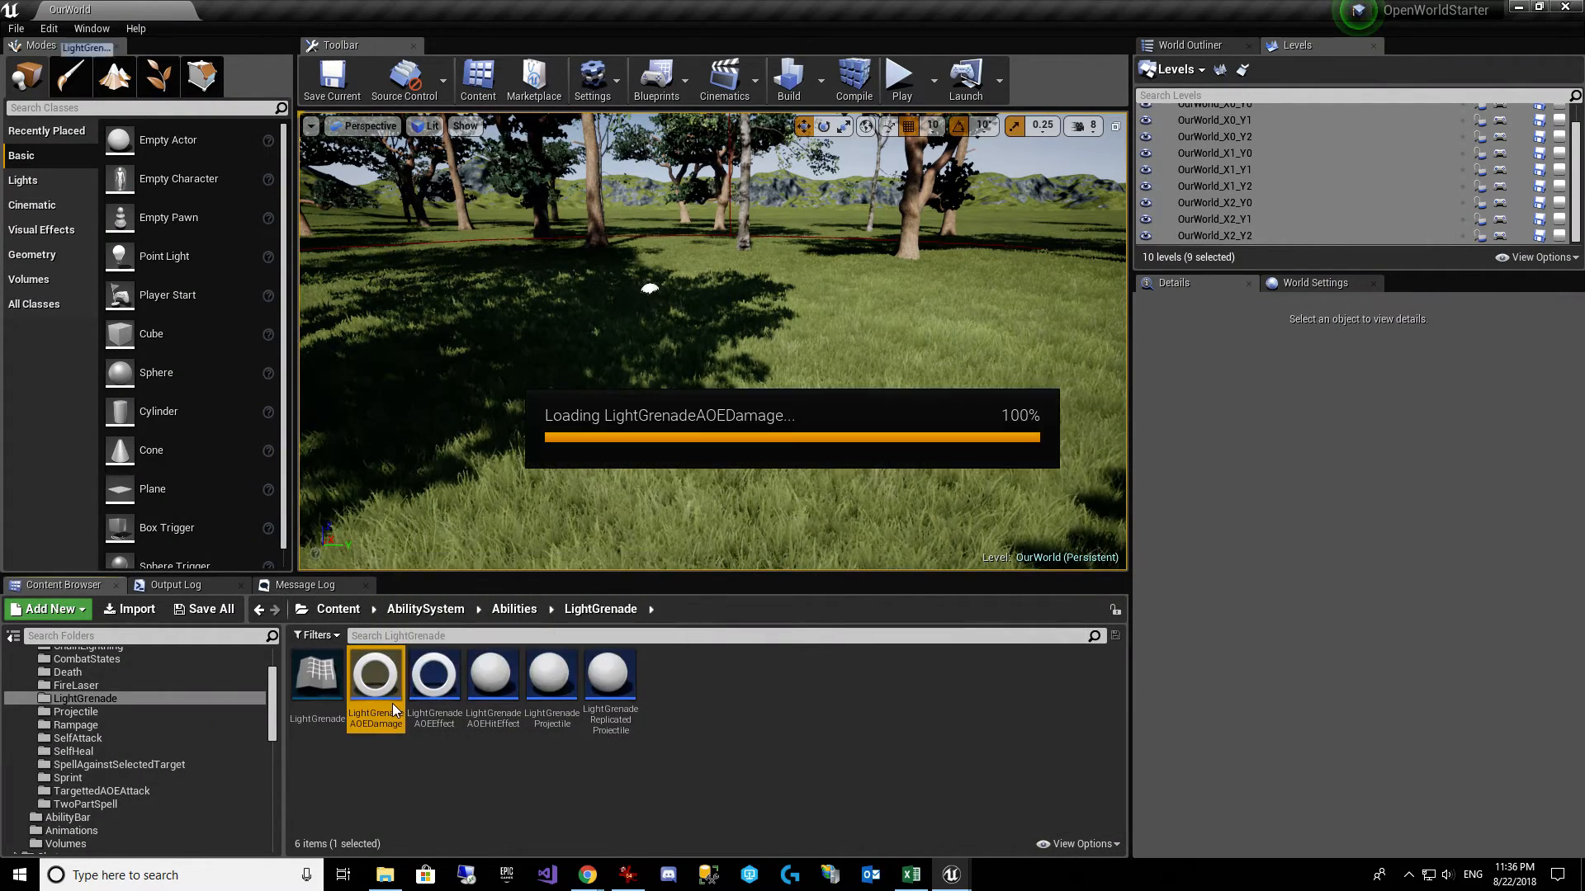
{"action": "double_click", "coordinate": [374, 673]}
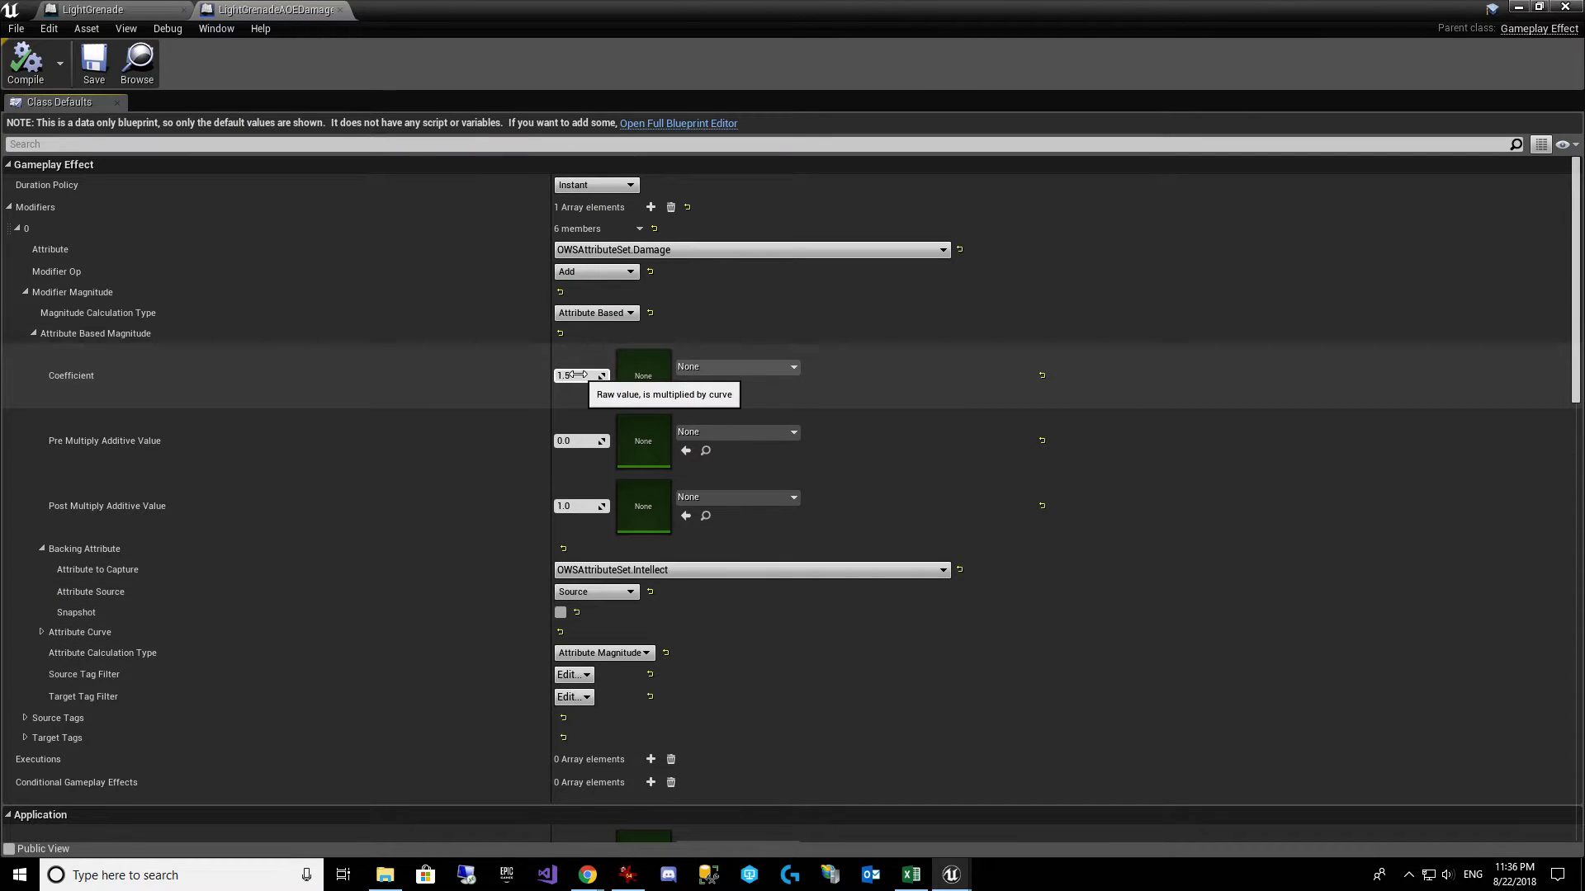
{"action": "mouse_move", "coordinate": [768, 444]}
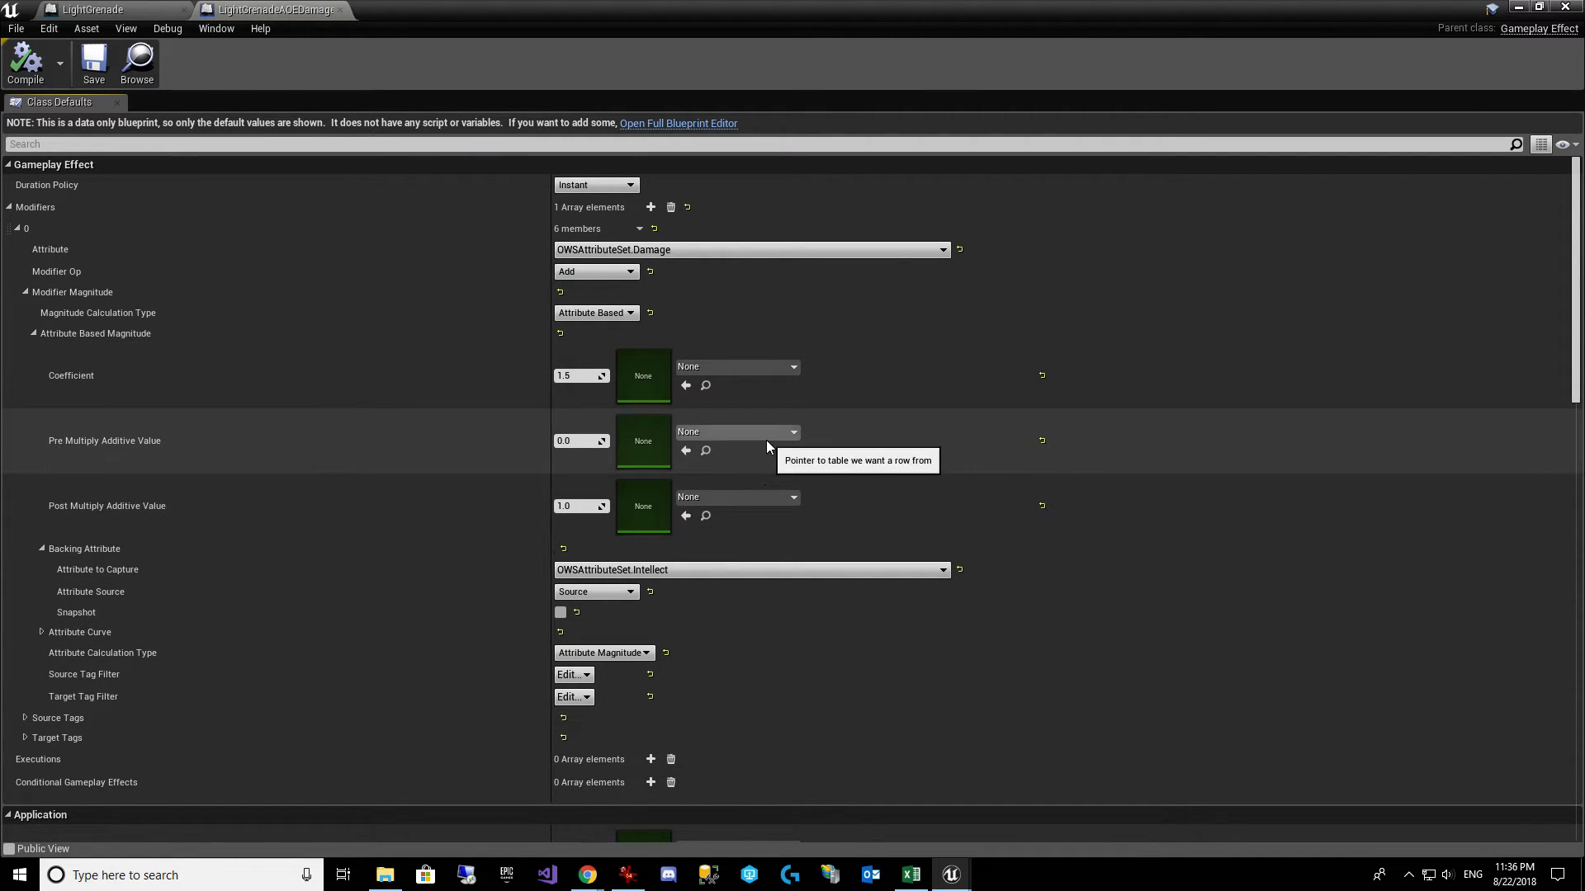
{"action": "left_click", "coordinate": [794, 431]}
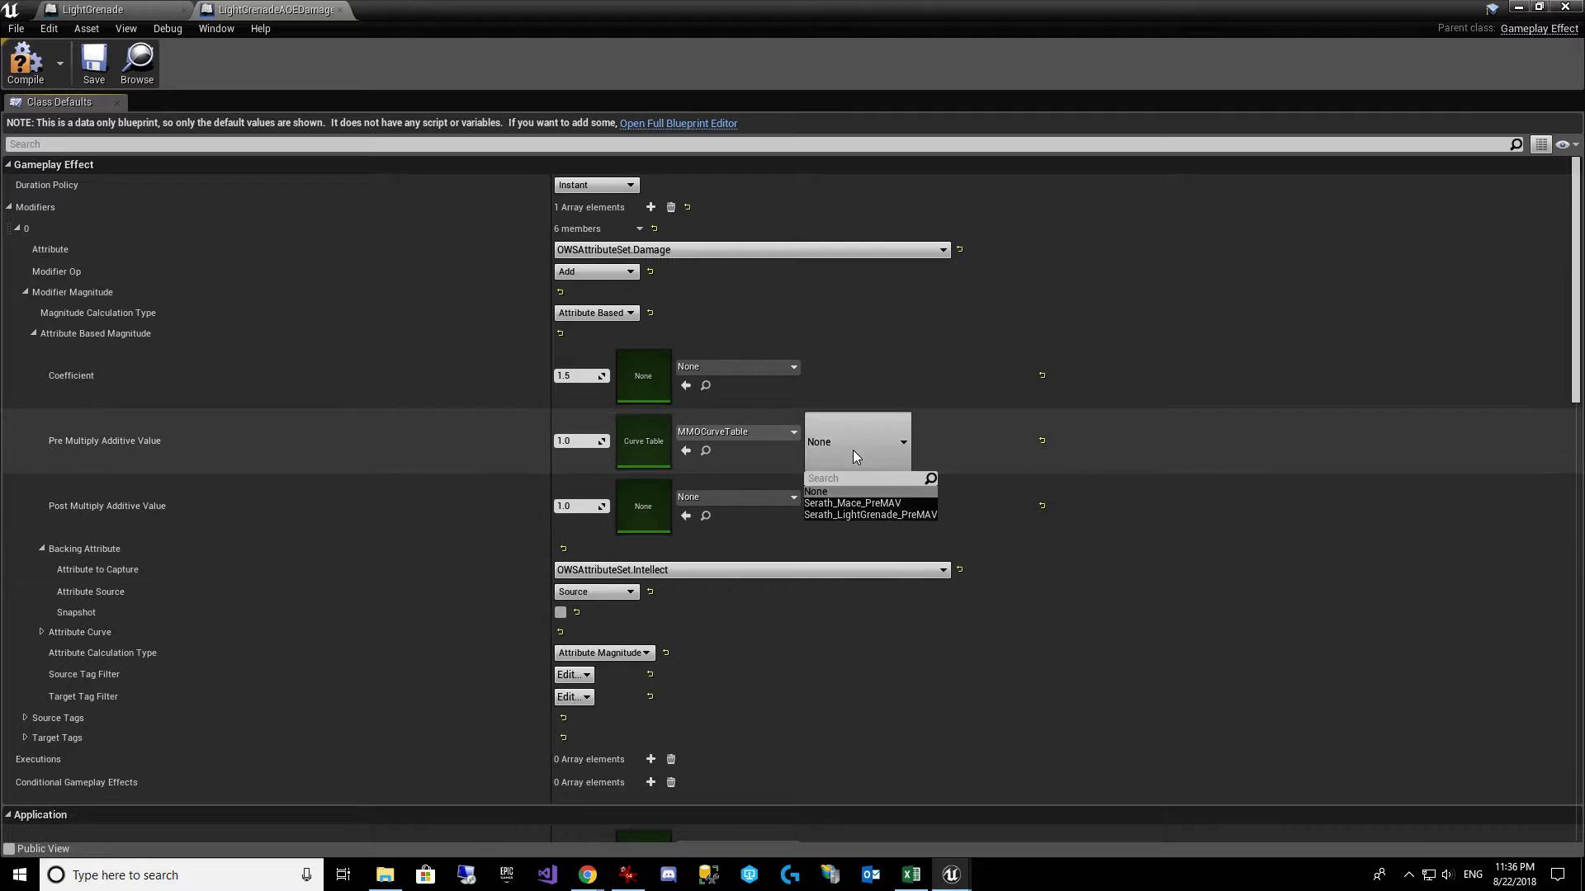
{"action": "left_click", "coordinate": [870, 515]}
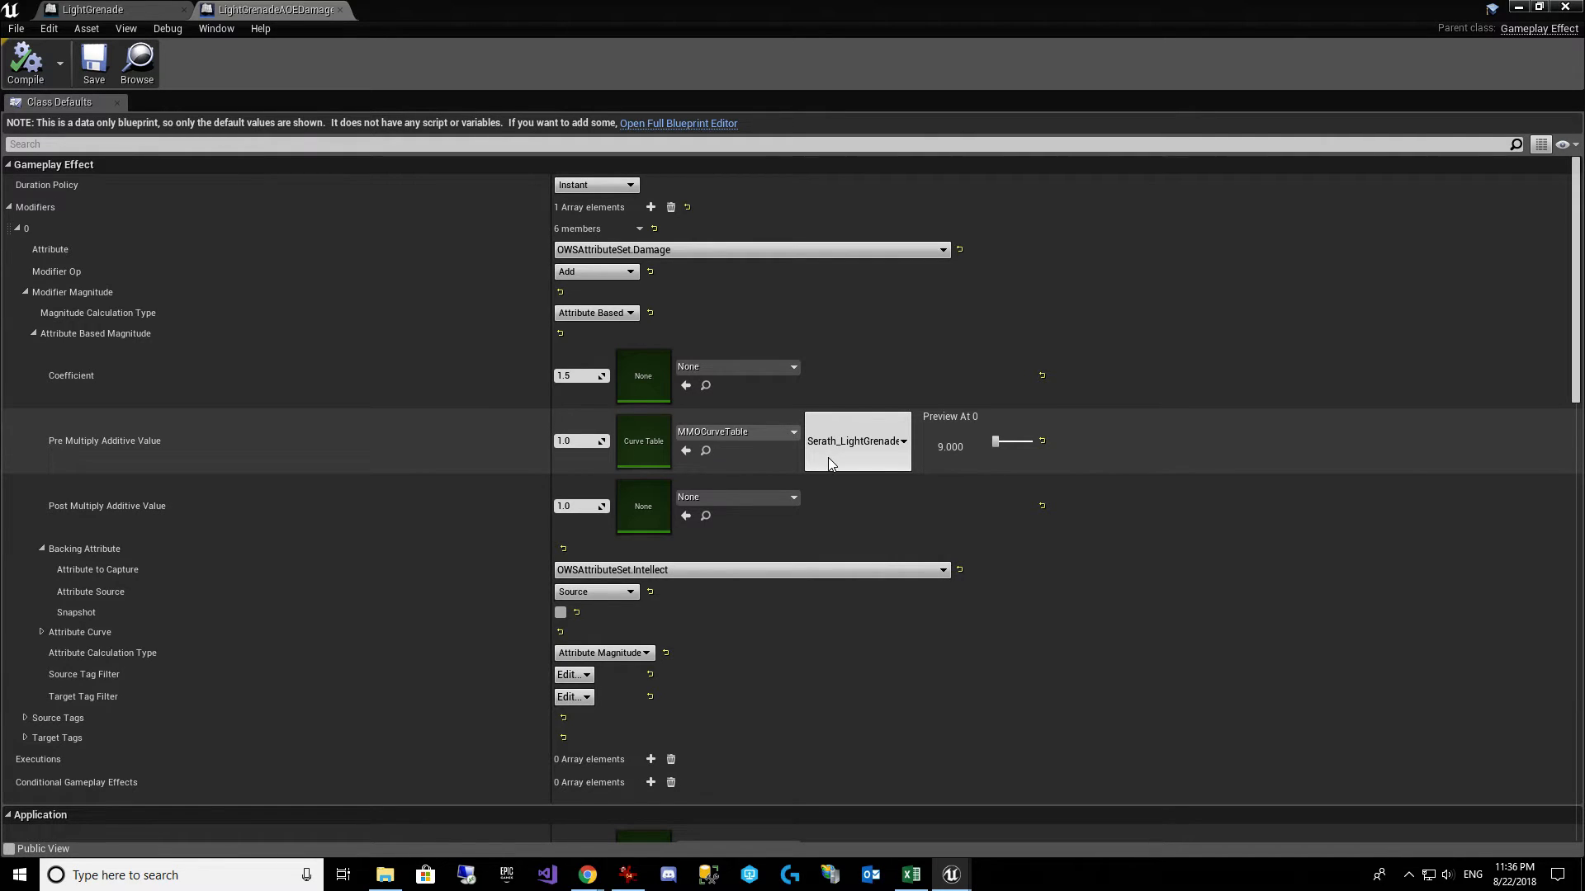
{"action": "mouse_move", "coordinate": [837, 459]}
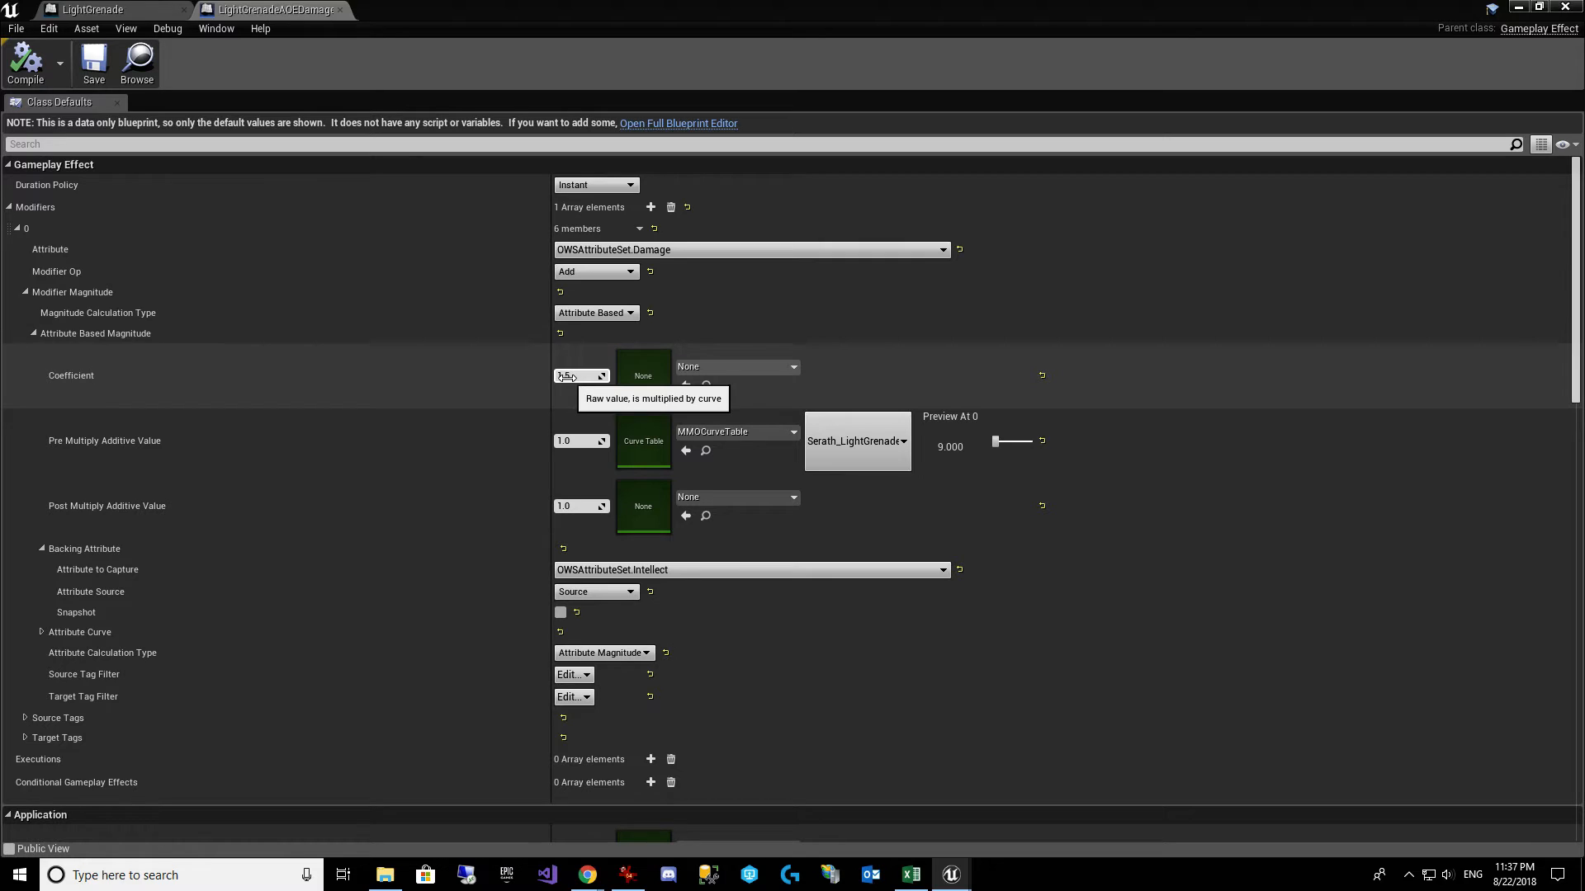
{"action": "type", "text": "1.5"}
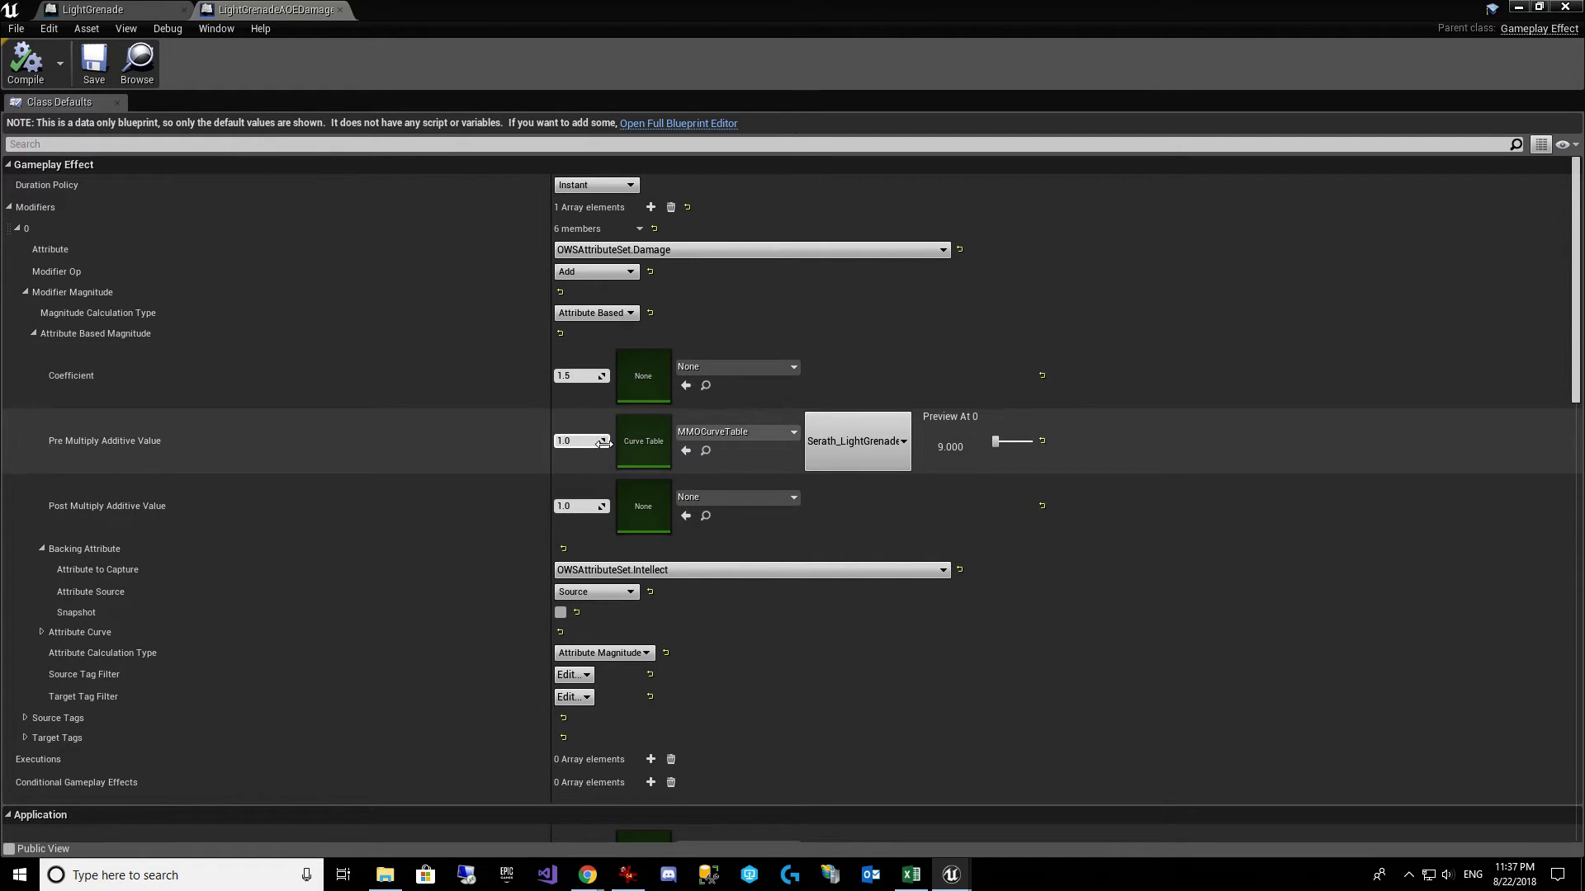
{"action": "scroll", "scroll_direction": "down", "scroll_amount": 3}
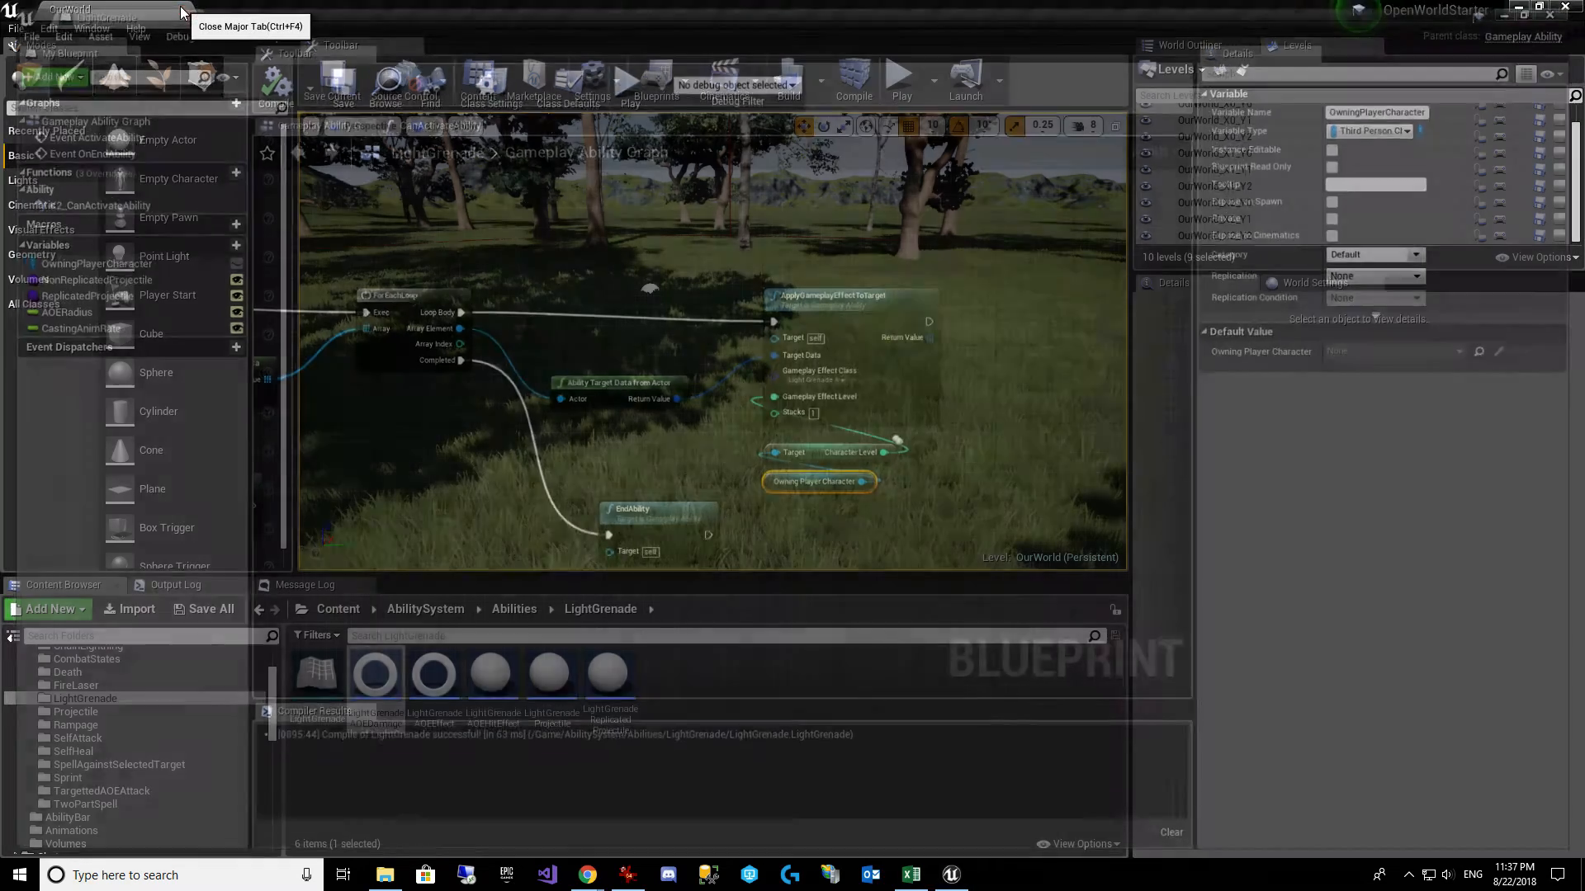
Step: Close the LightGrenade ability and damage effect editors, returning to the OurWorld level
{"action": "left_click", "coordinate": [180, 15]}
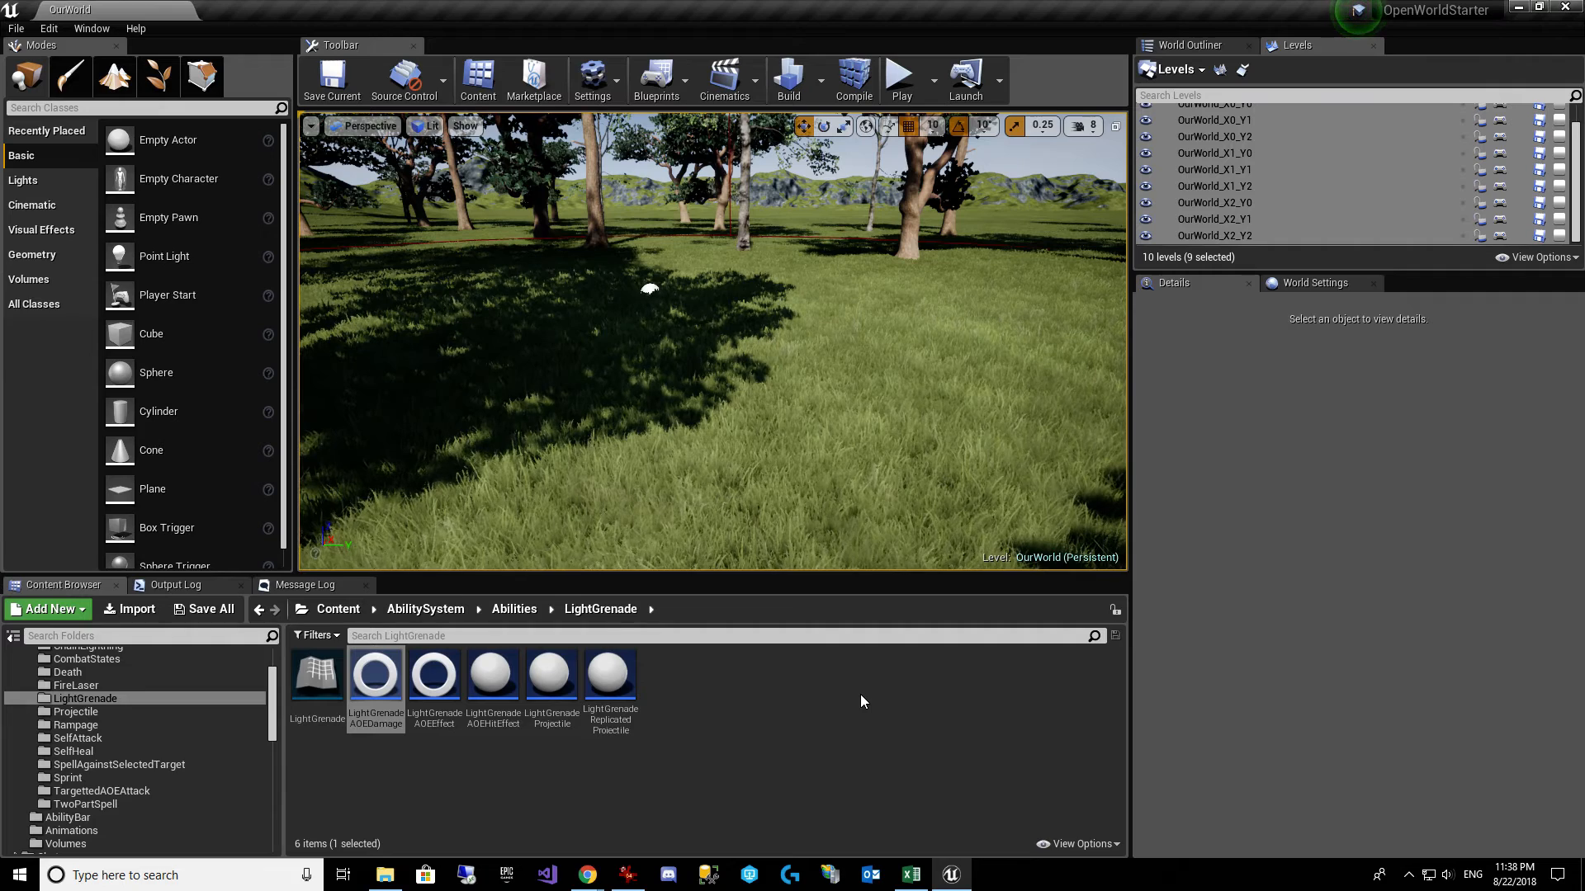
{"action": "mouse_move", "coordinate": [584, 875]}
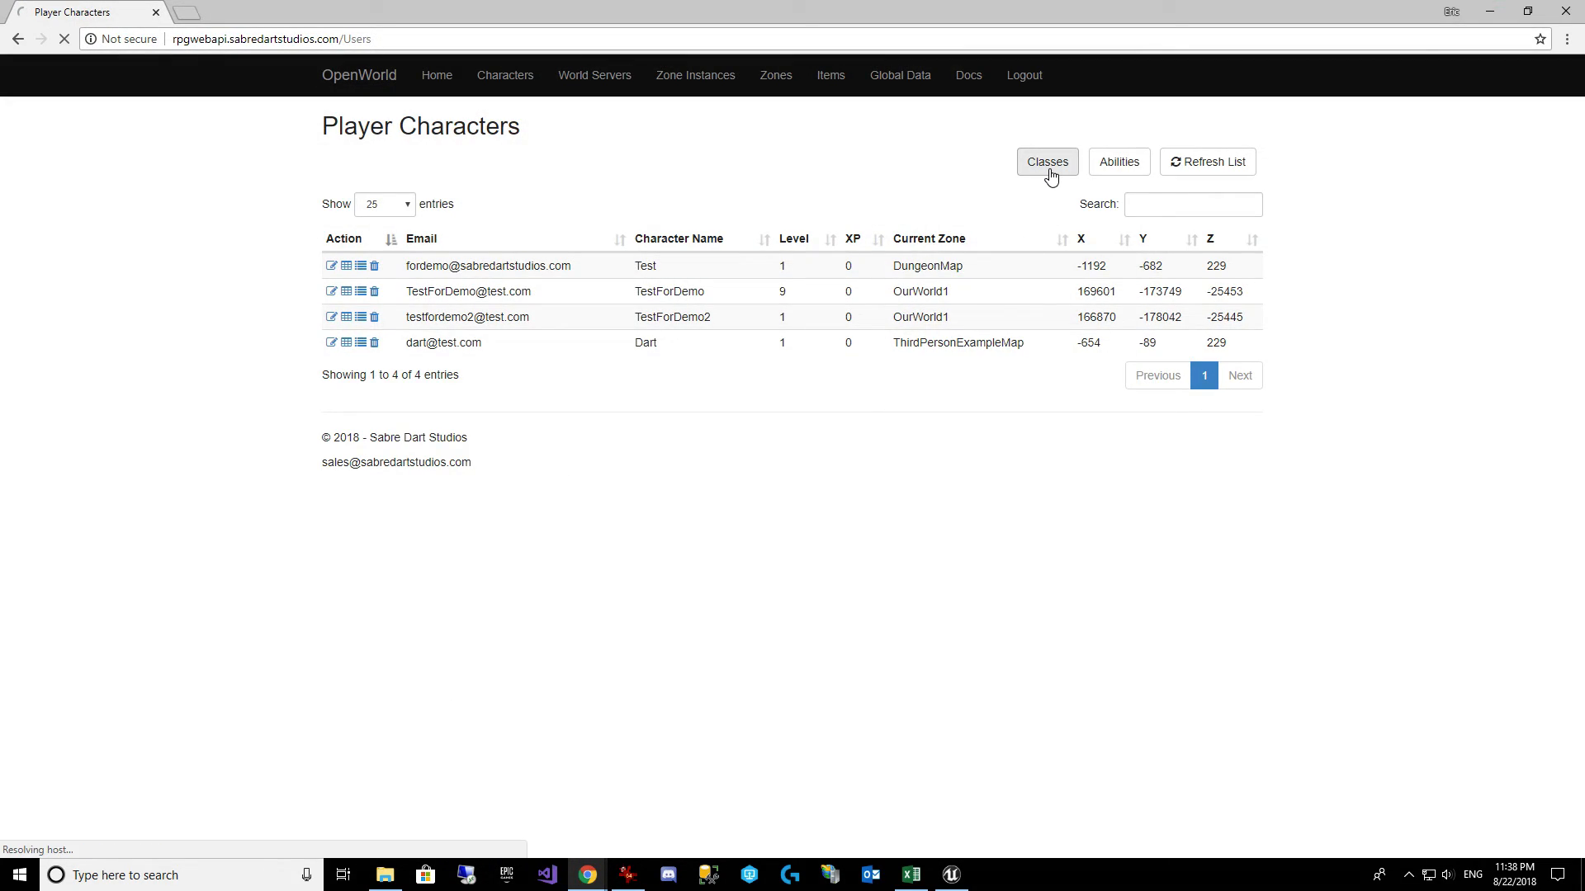
Step: Review the MaleWarrior class record's starting Character Level in the Classes list
{"action": "left_click", "coordinate": [1047, 162]}
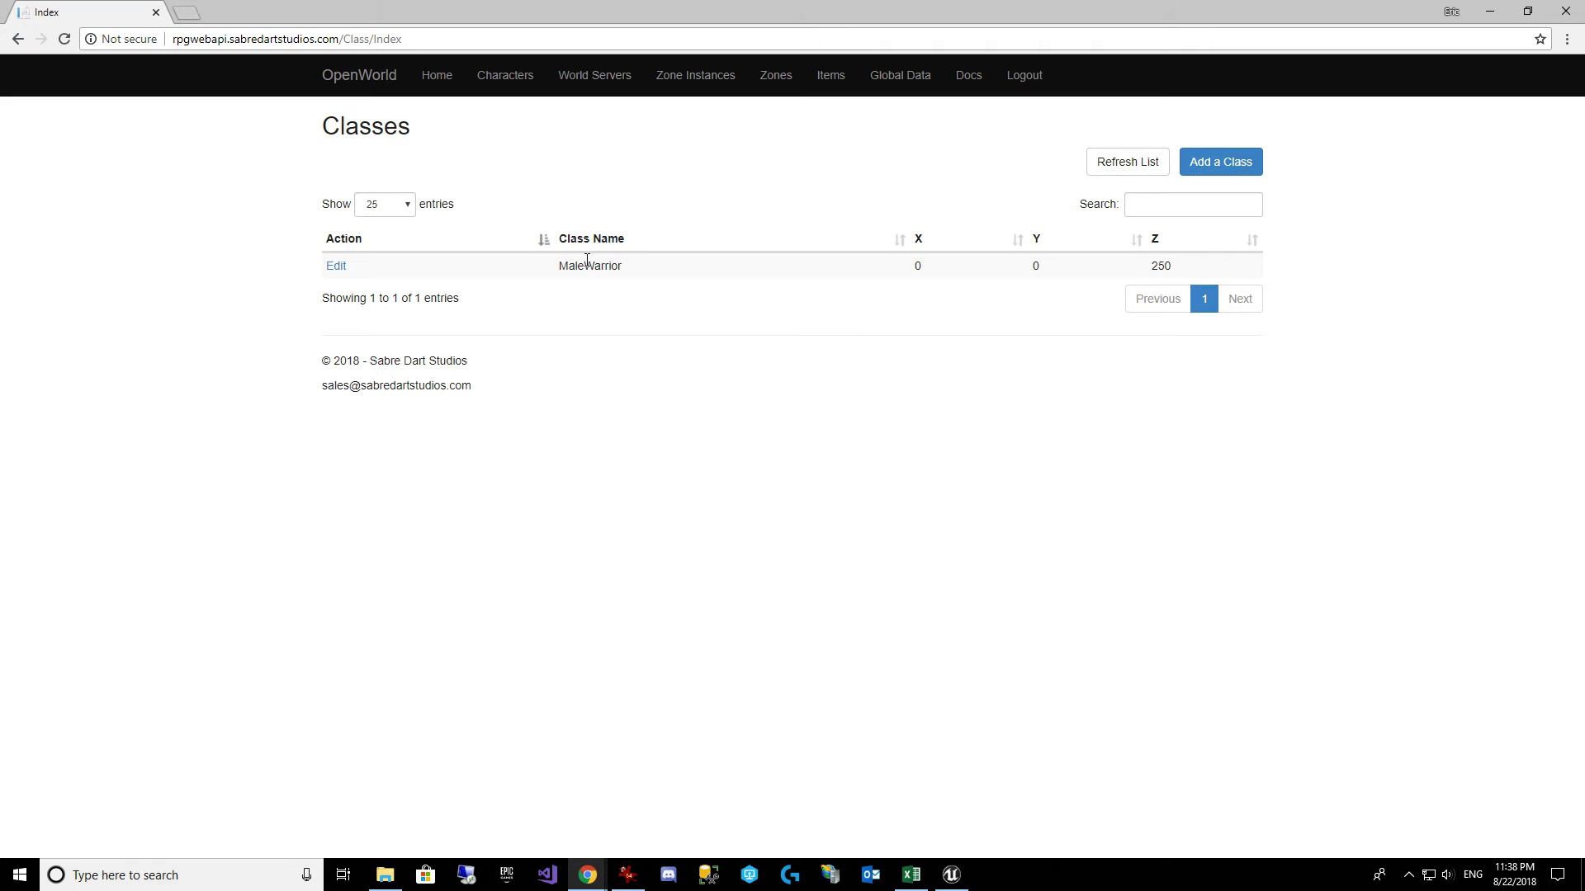
{"action": "left_click", "coordinate": [335, 265]}
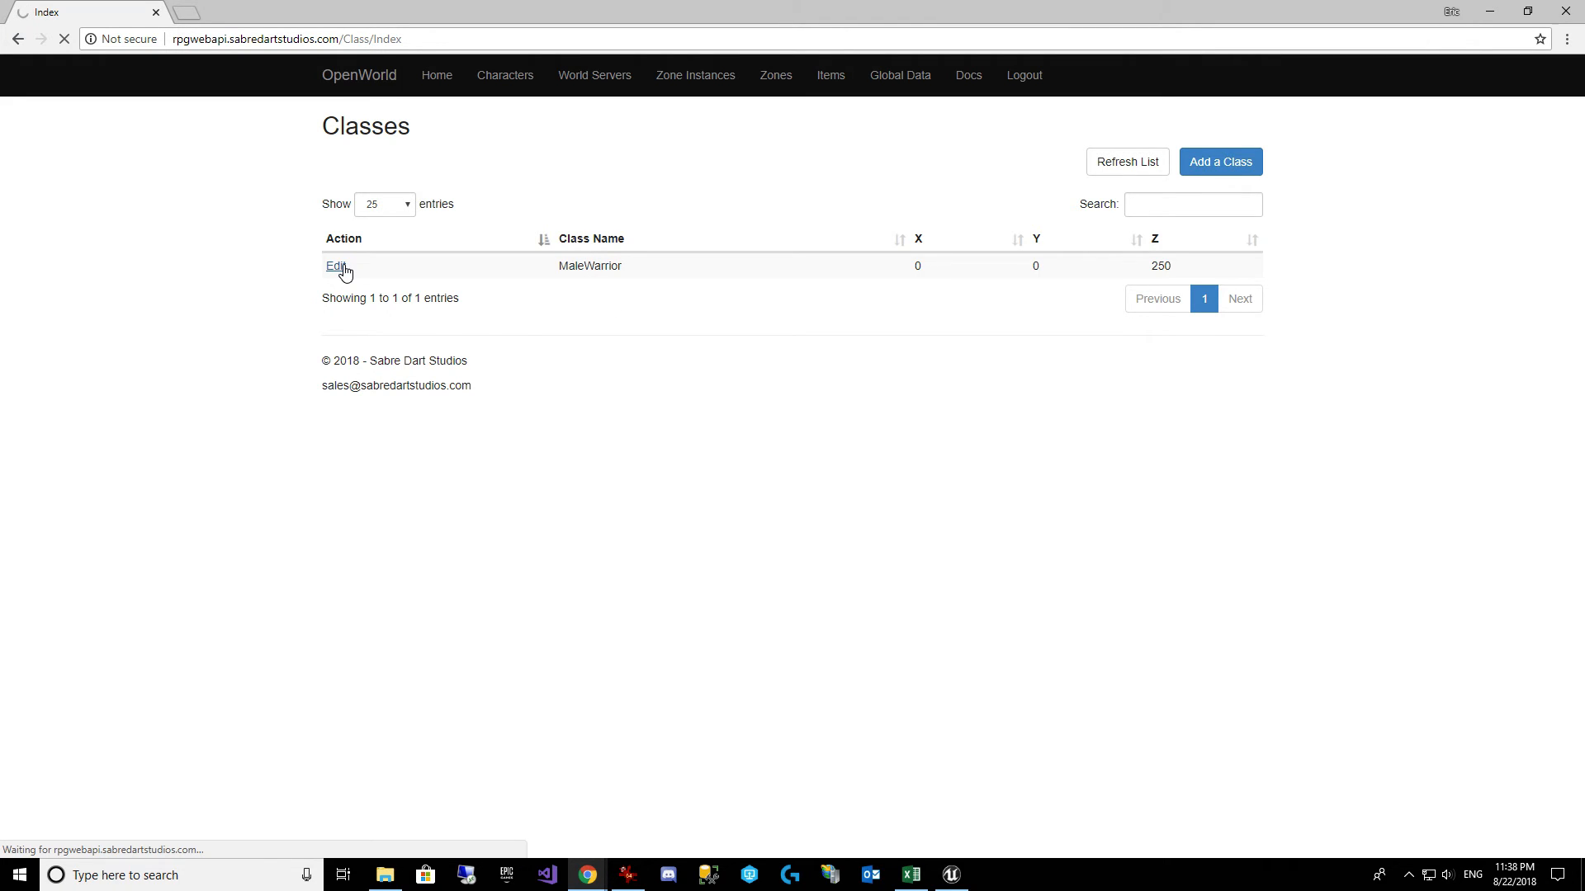
{"action": "left_click", "coordinate": [335, 264]}
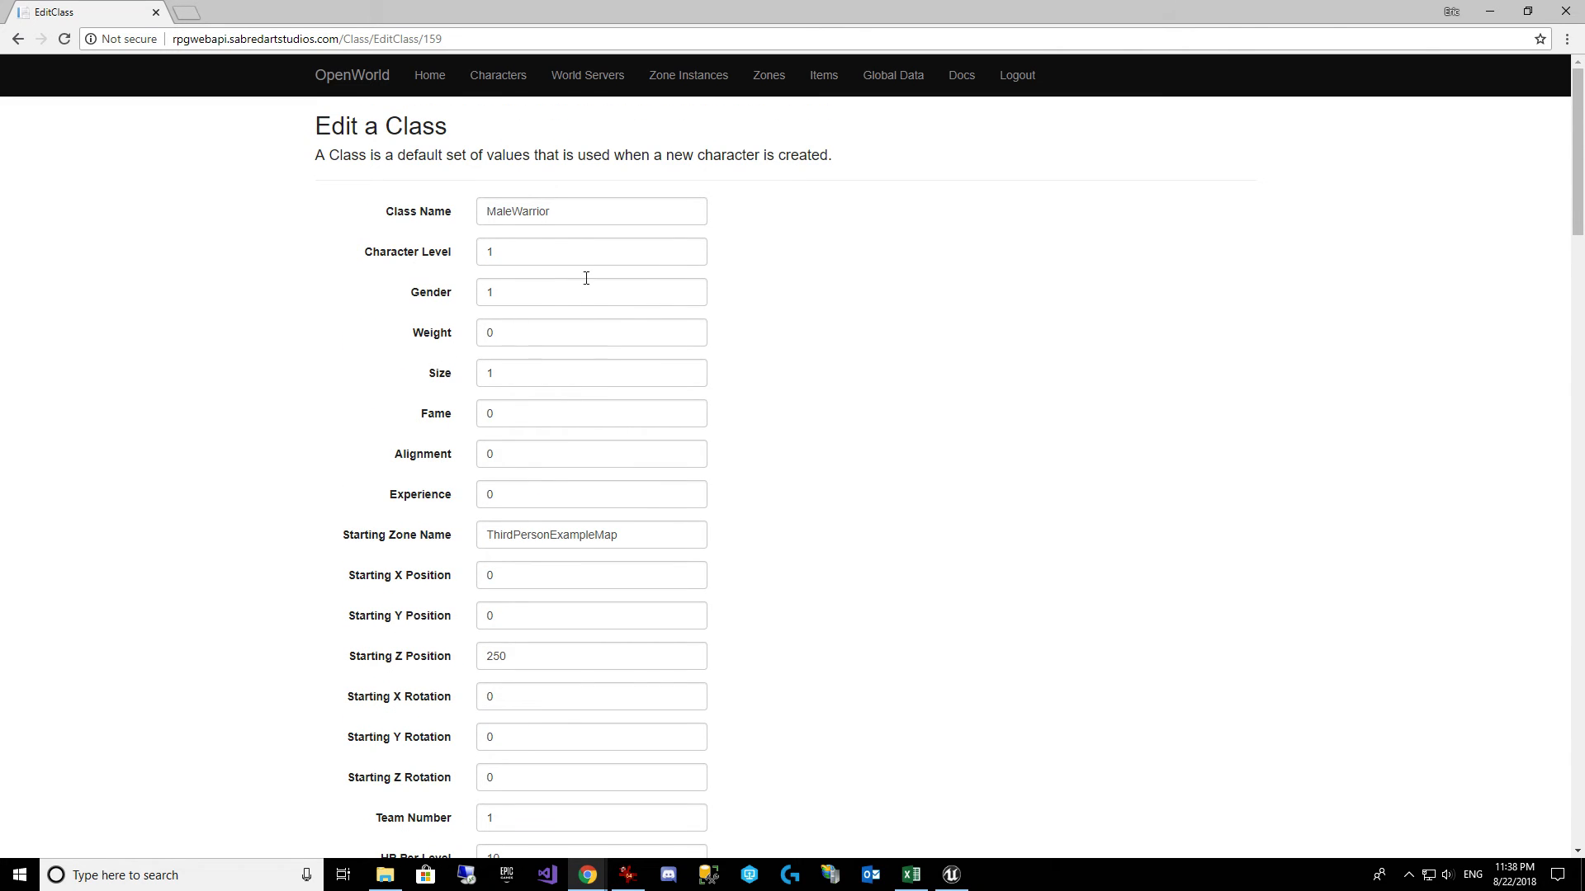
{"action": "mouse_move", "coordinate": [1570, 151]}
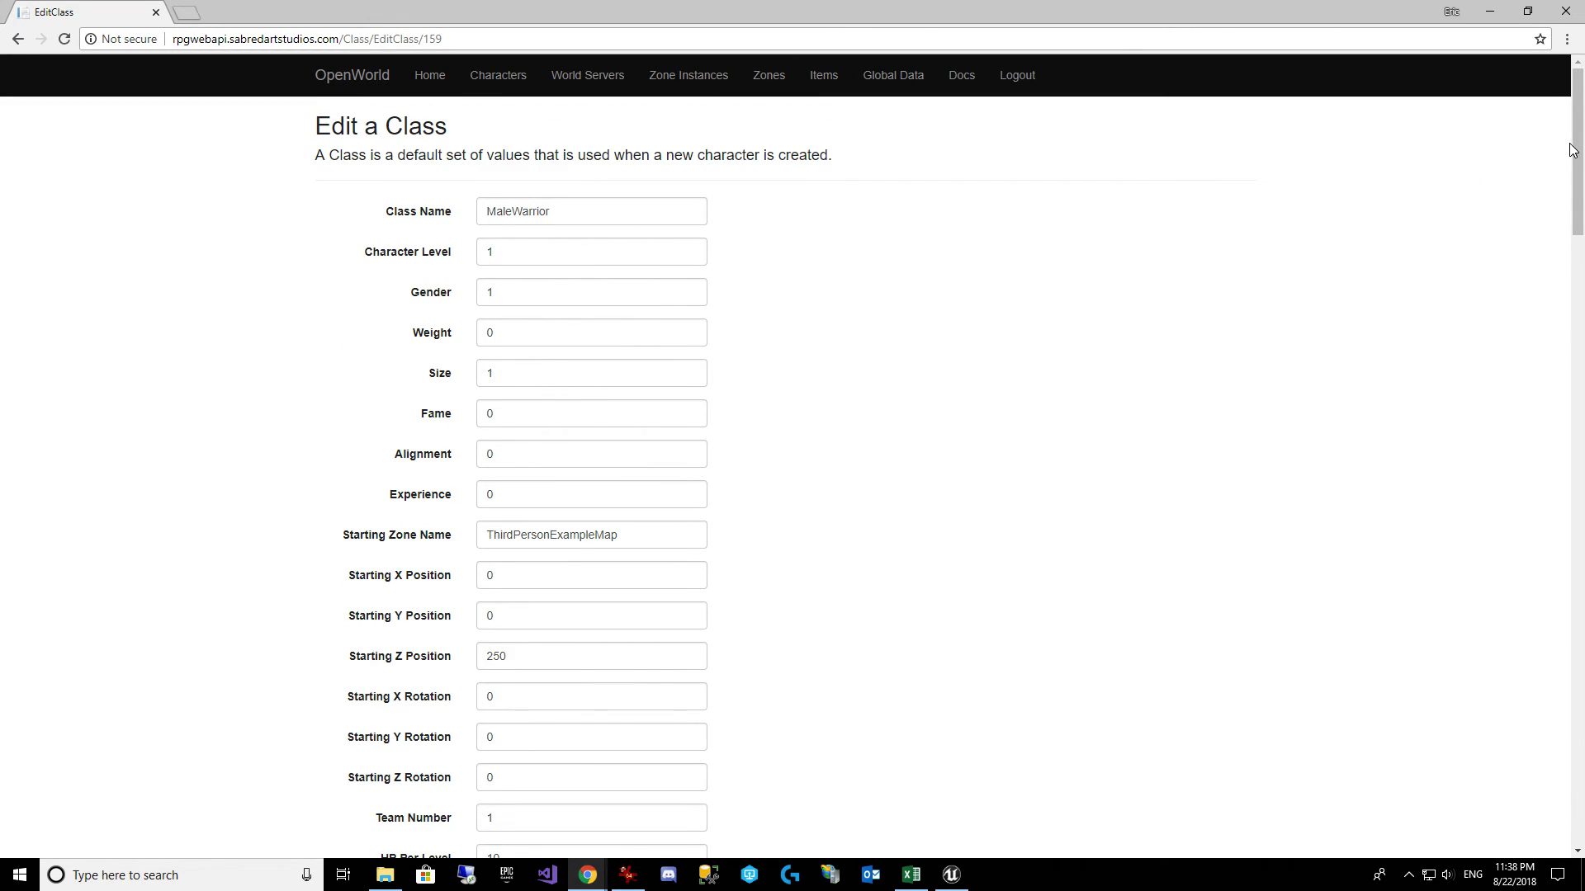
{"action": "scroll", "scroll_direction": "down", "scroll_amount": 3}
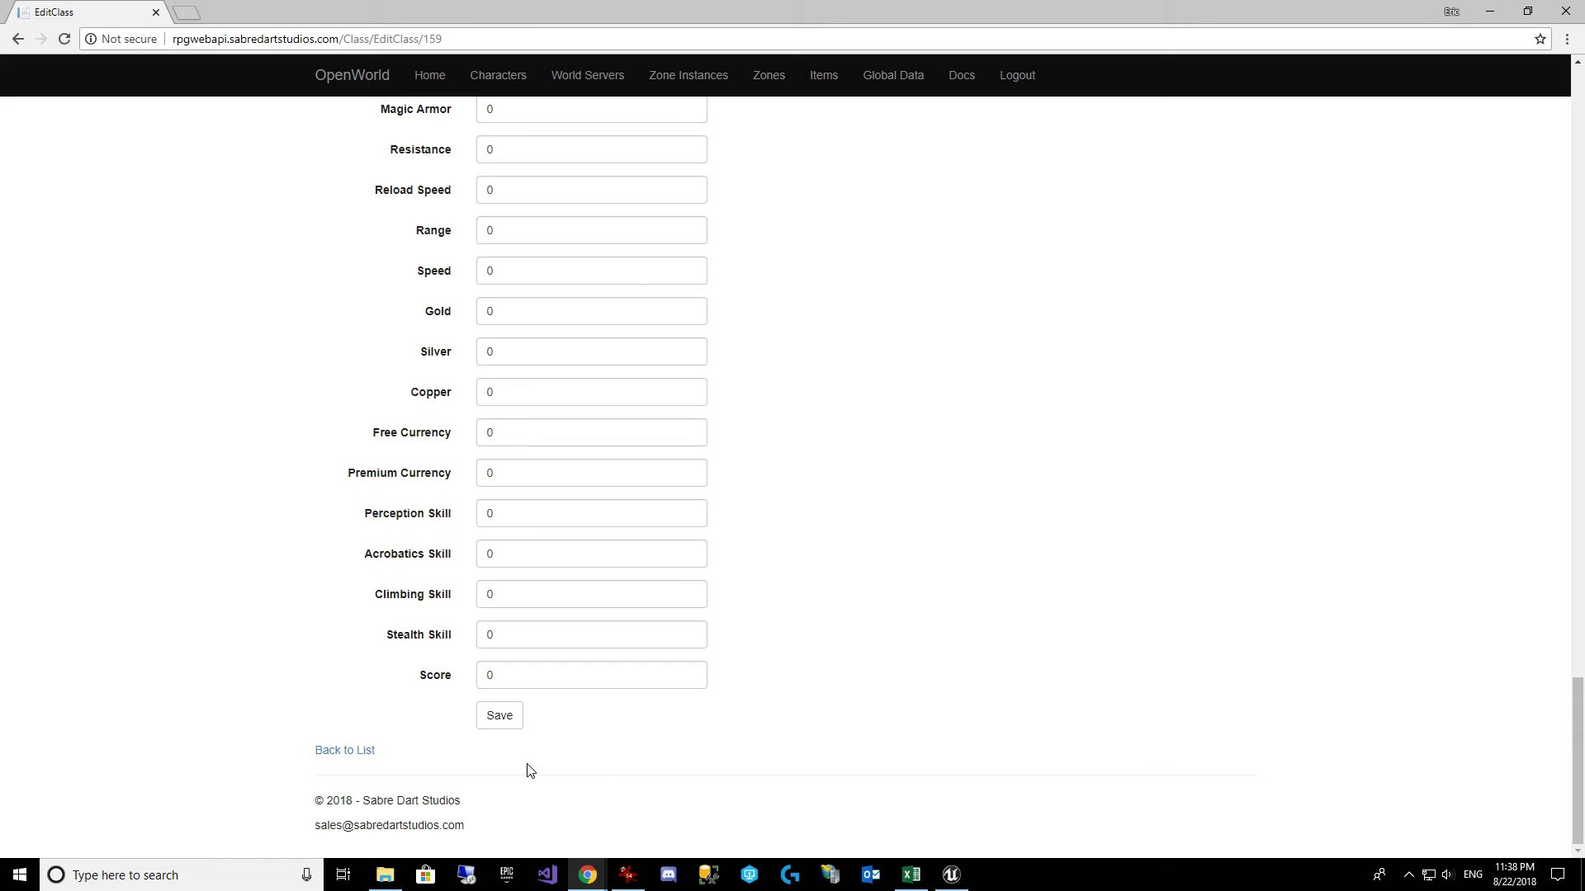
{"action": "left_click", "coordinate": [345, 749]}
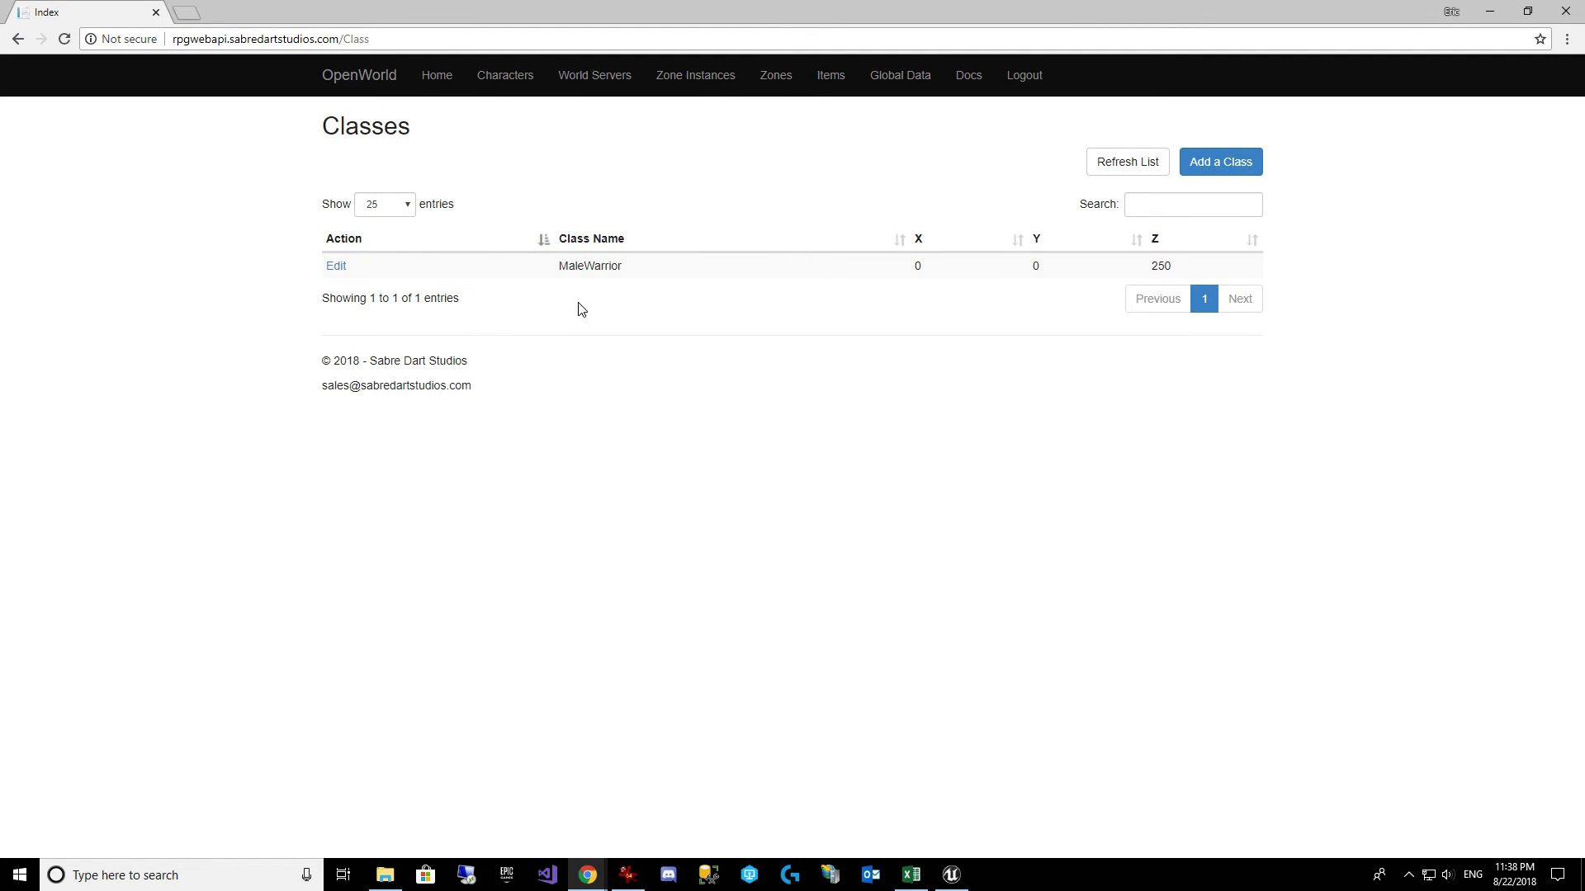
{"action": "mouse_move", "coordinate": [809, 377]}
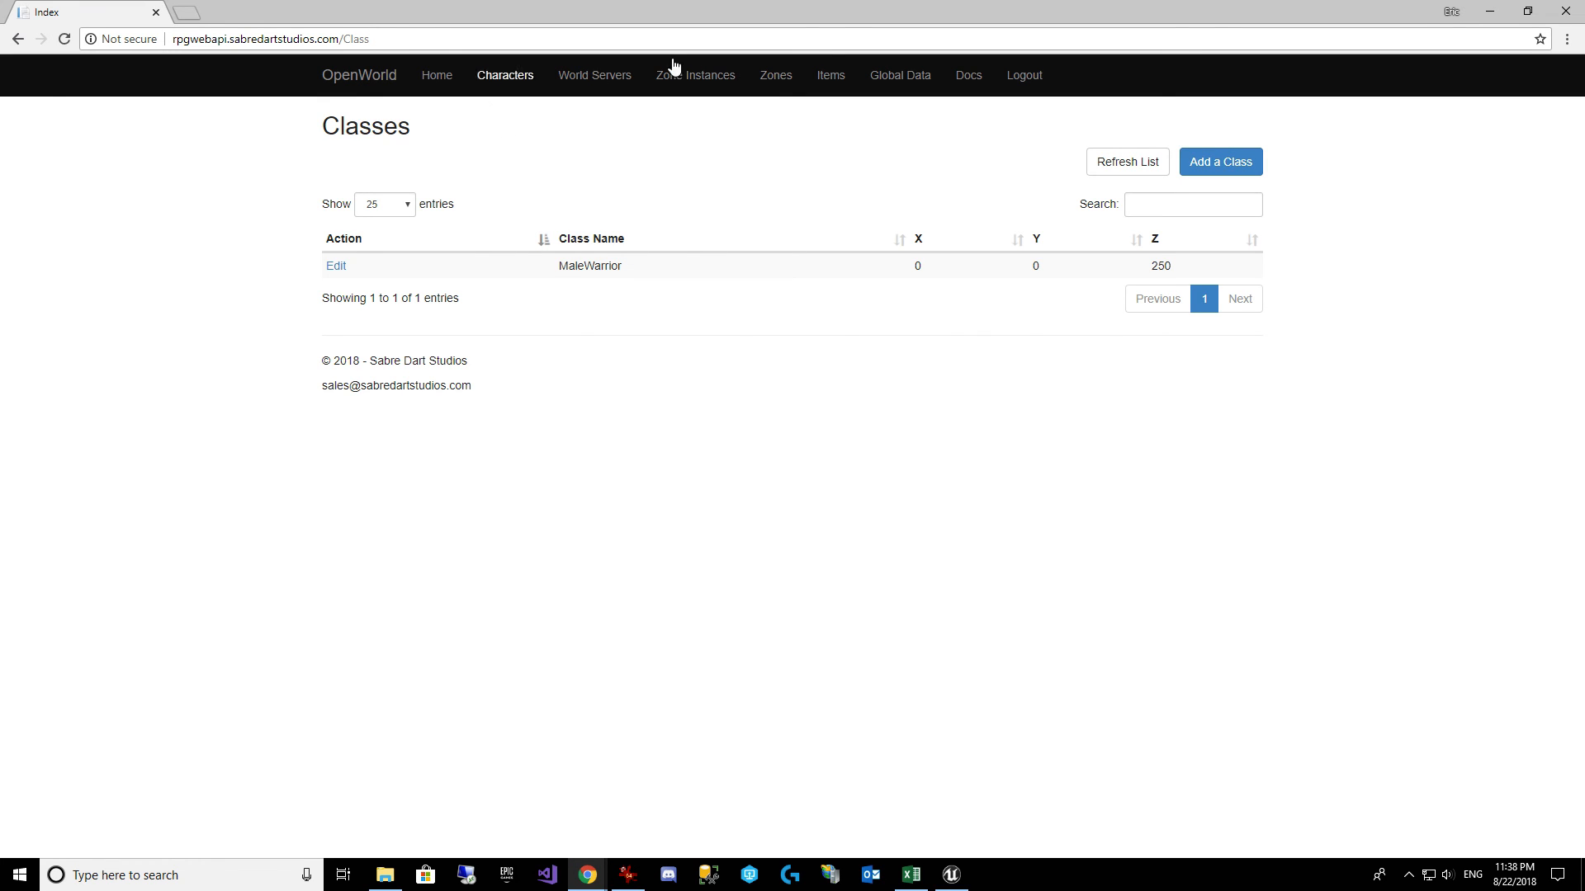
Step: Switch back to the Unreal editor on the LightGrenade folder
{"action": "left_click", "coordinate": [947, 875]}
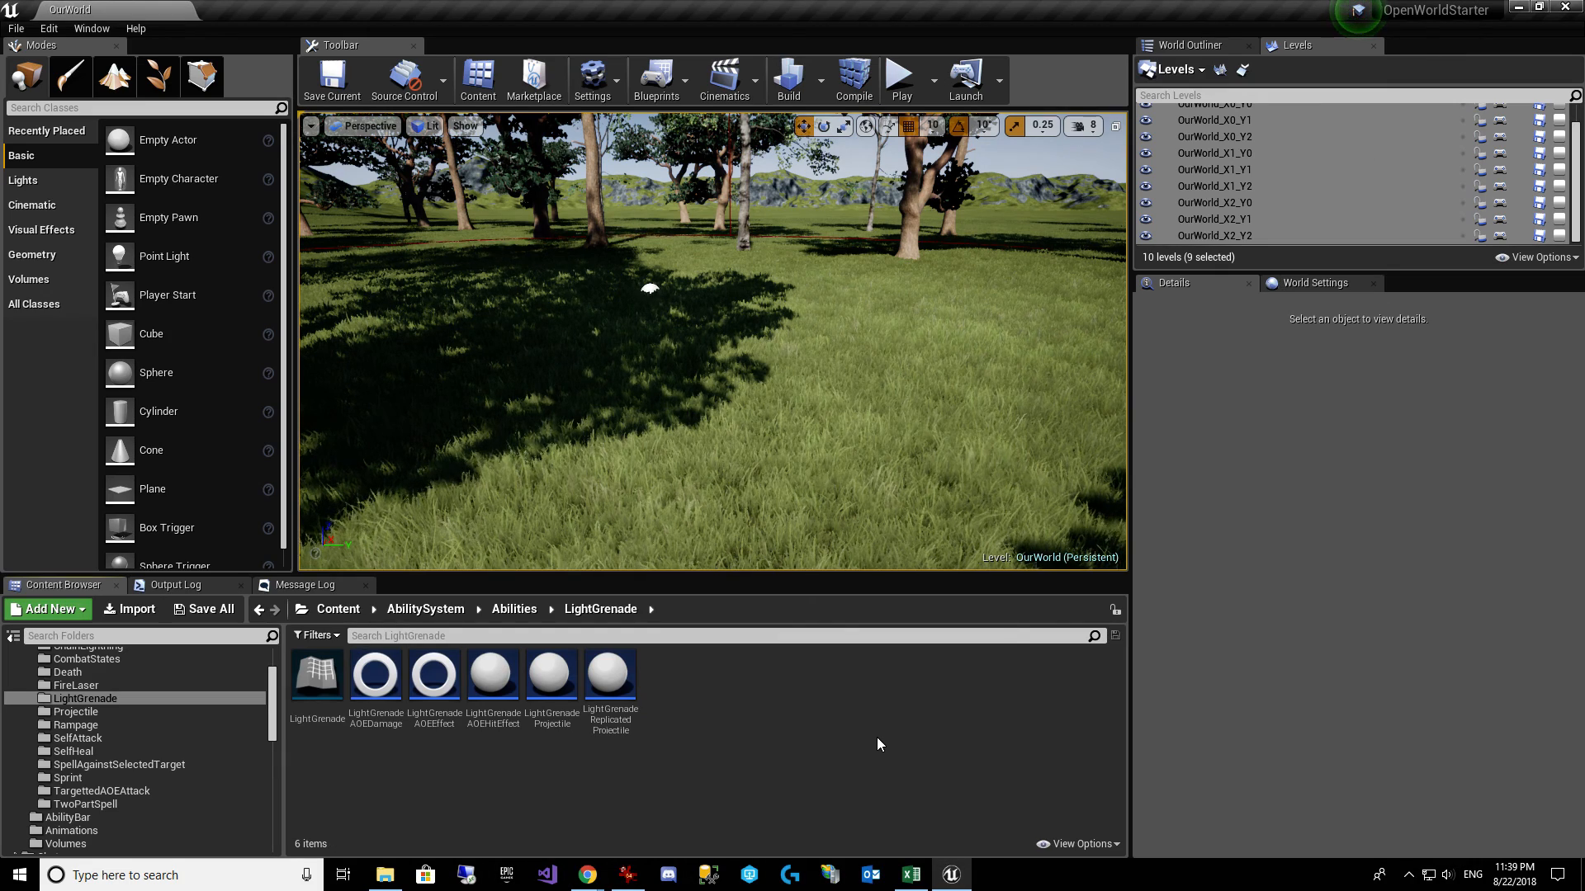